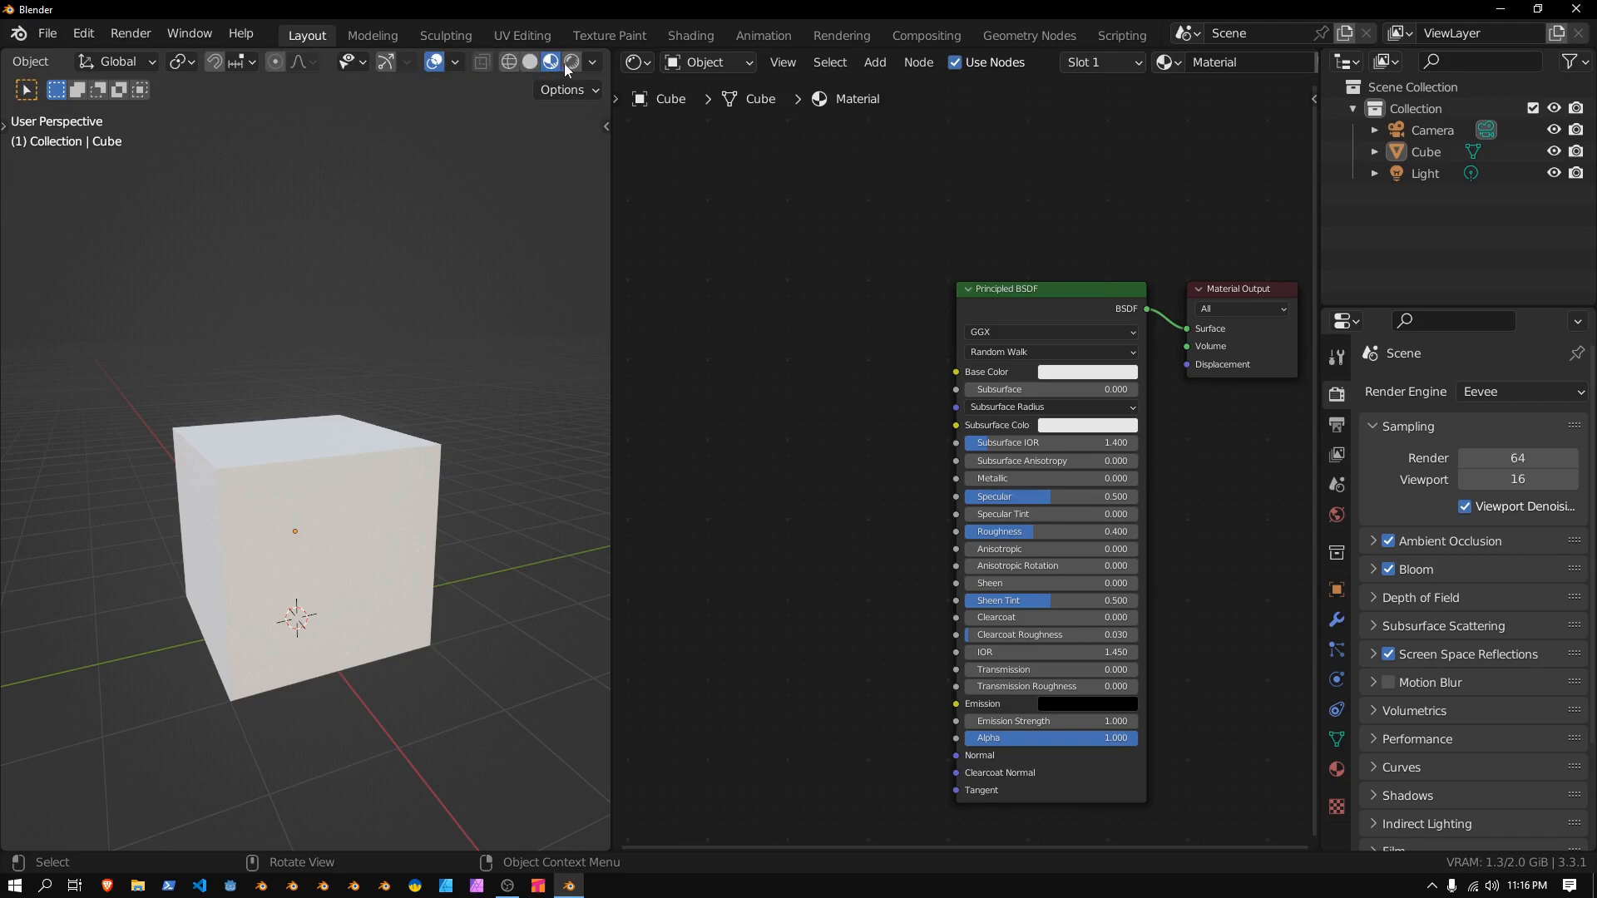
# Enable Material Preview shading and add an Object Info node to the cube's material
pyautogui.click(570, 62)
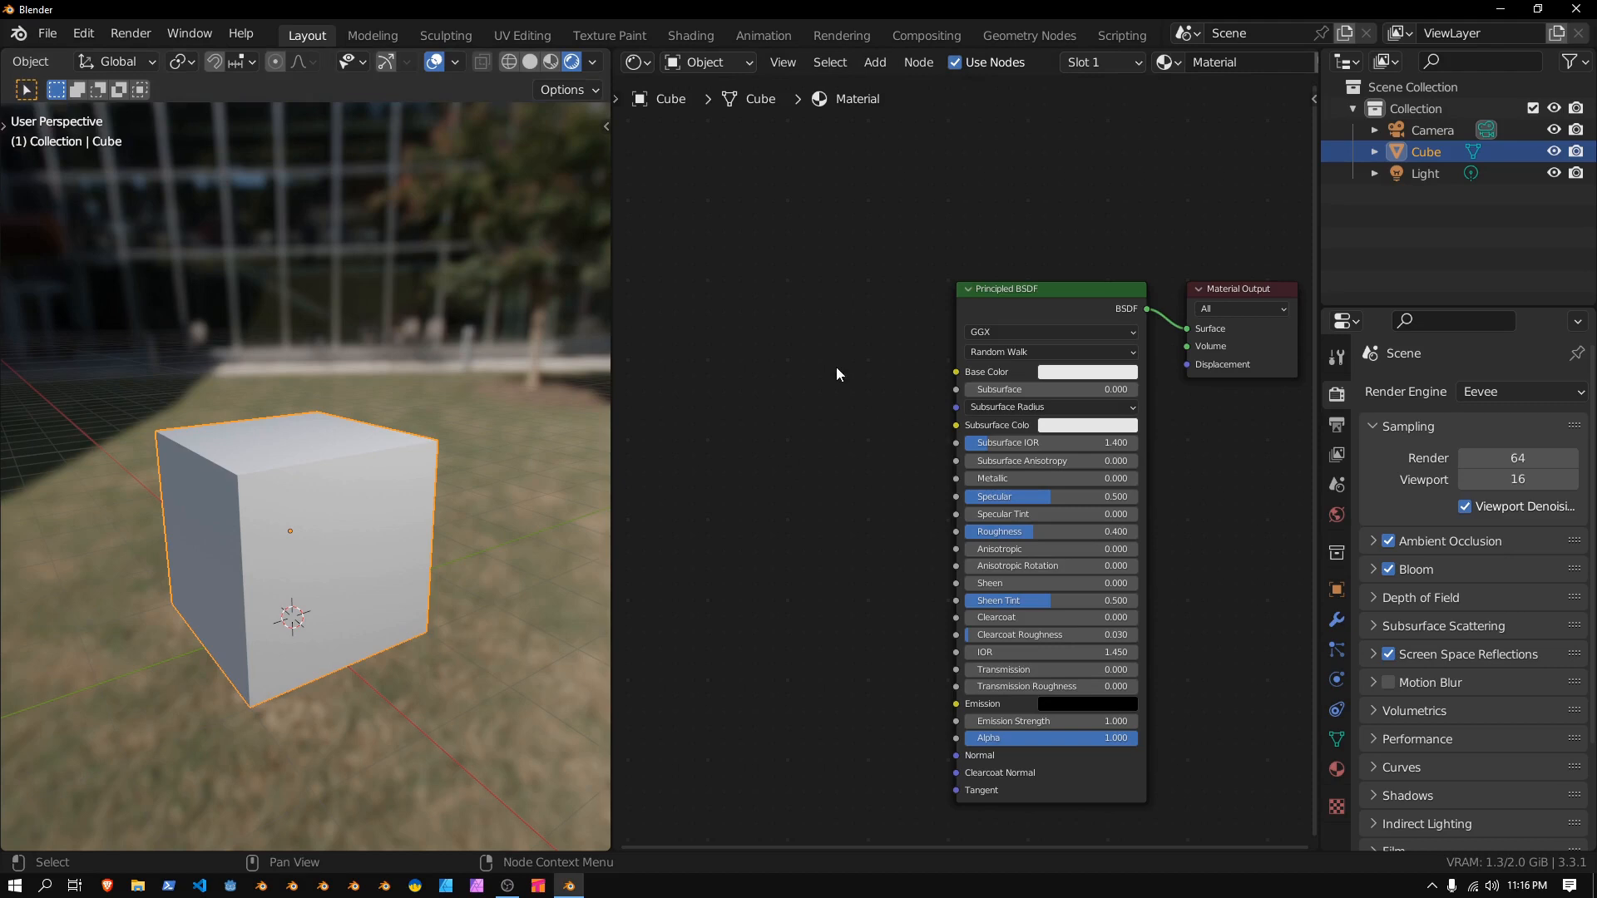
pyautogui.click(873, 62)
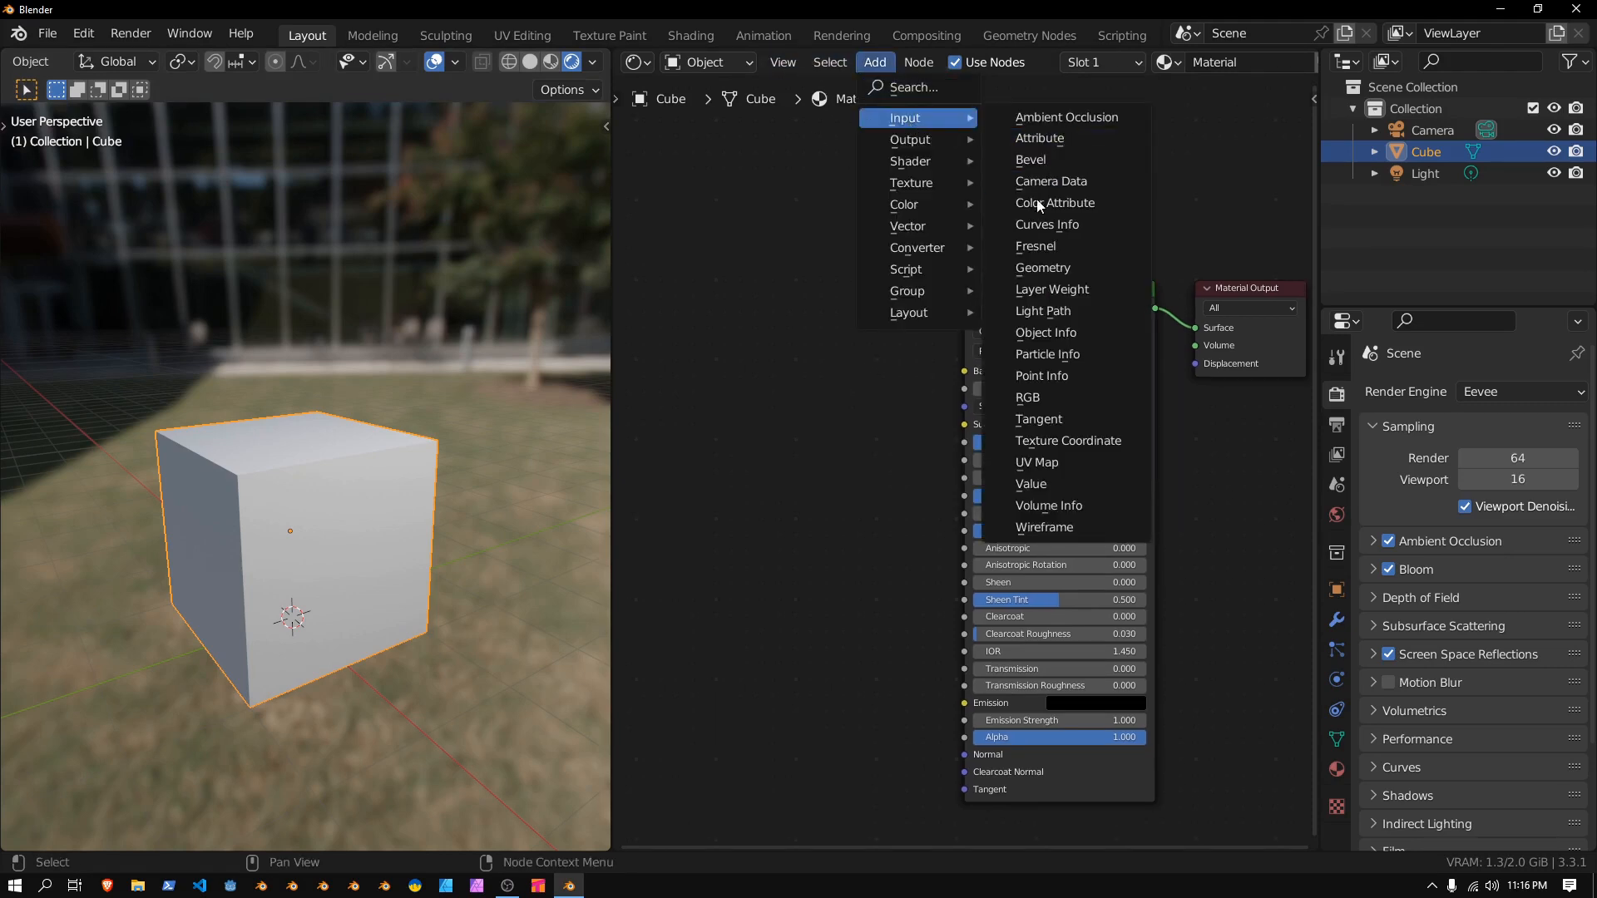
pyautogui.moveTo(1042, 311)
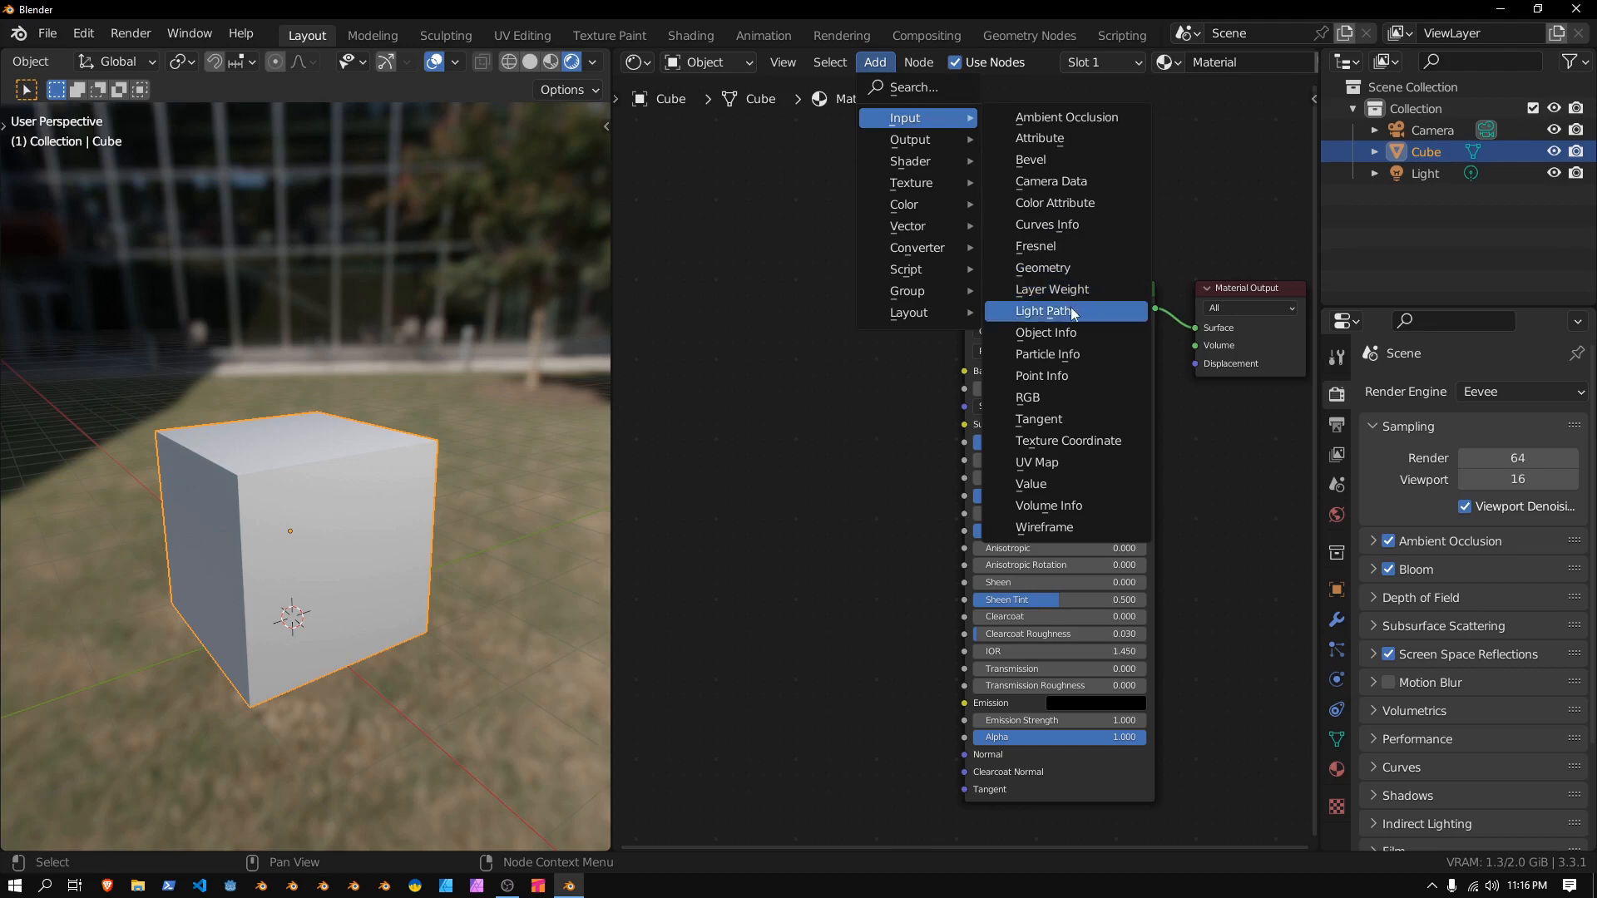
pyautogui.click(1045, 332)
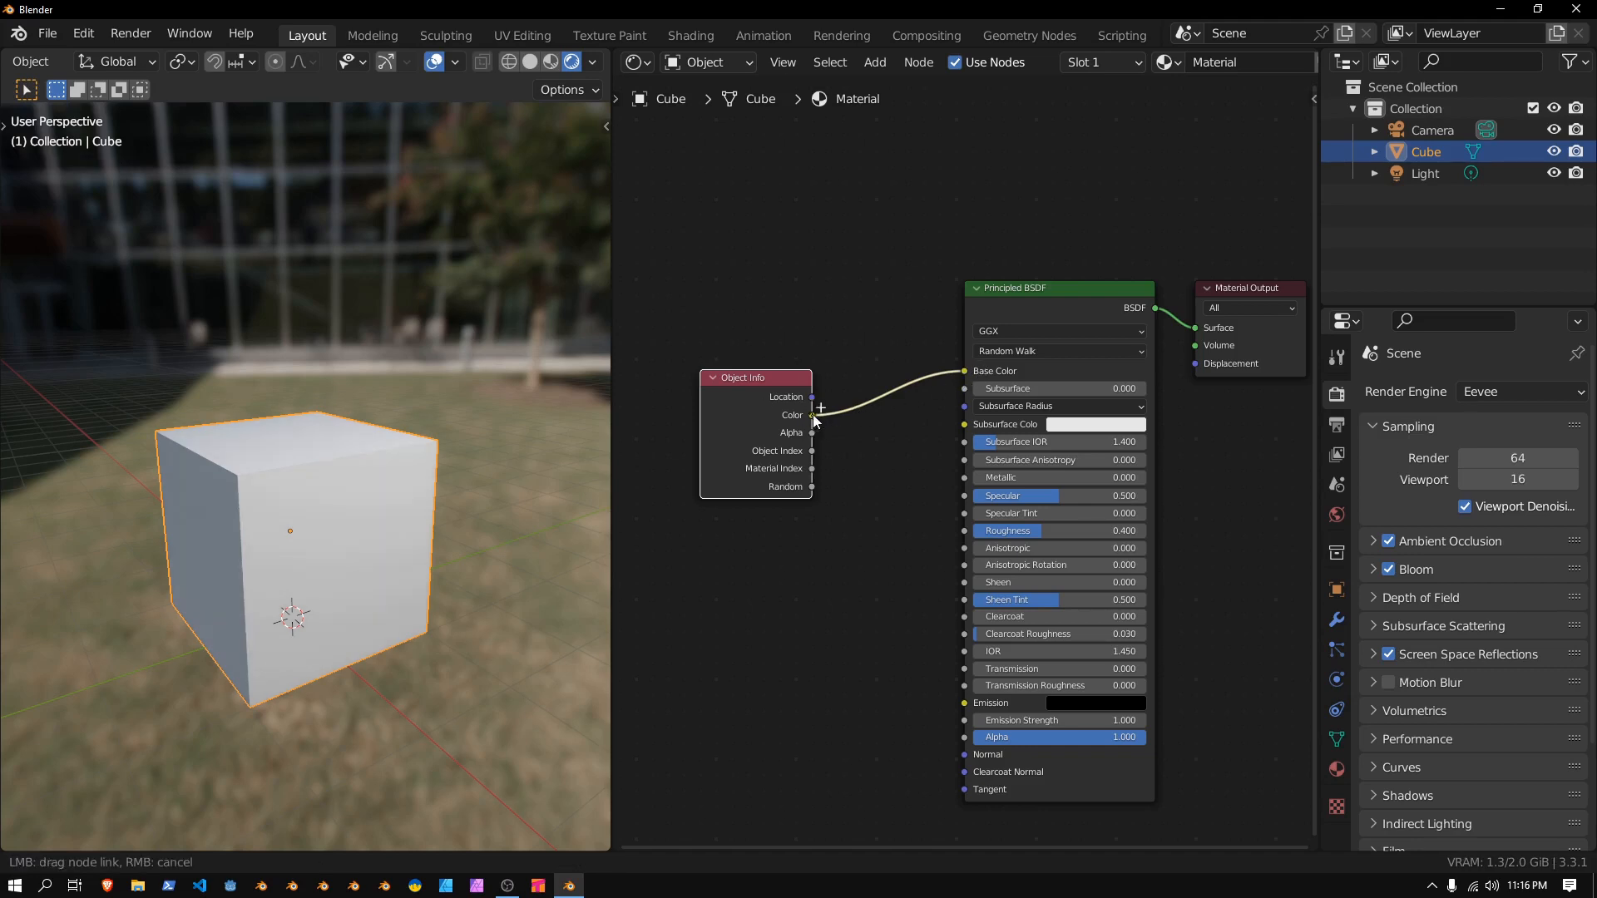
# Wire Object Info Color into Emission and tune Bloom to threshold 1.0, radius 5.0, intensity 0.05
pyautogui.moveTo(815, 415); pyautogui.dragTo(964, 702)
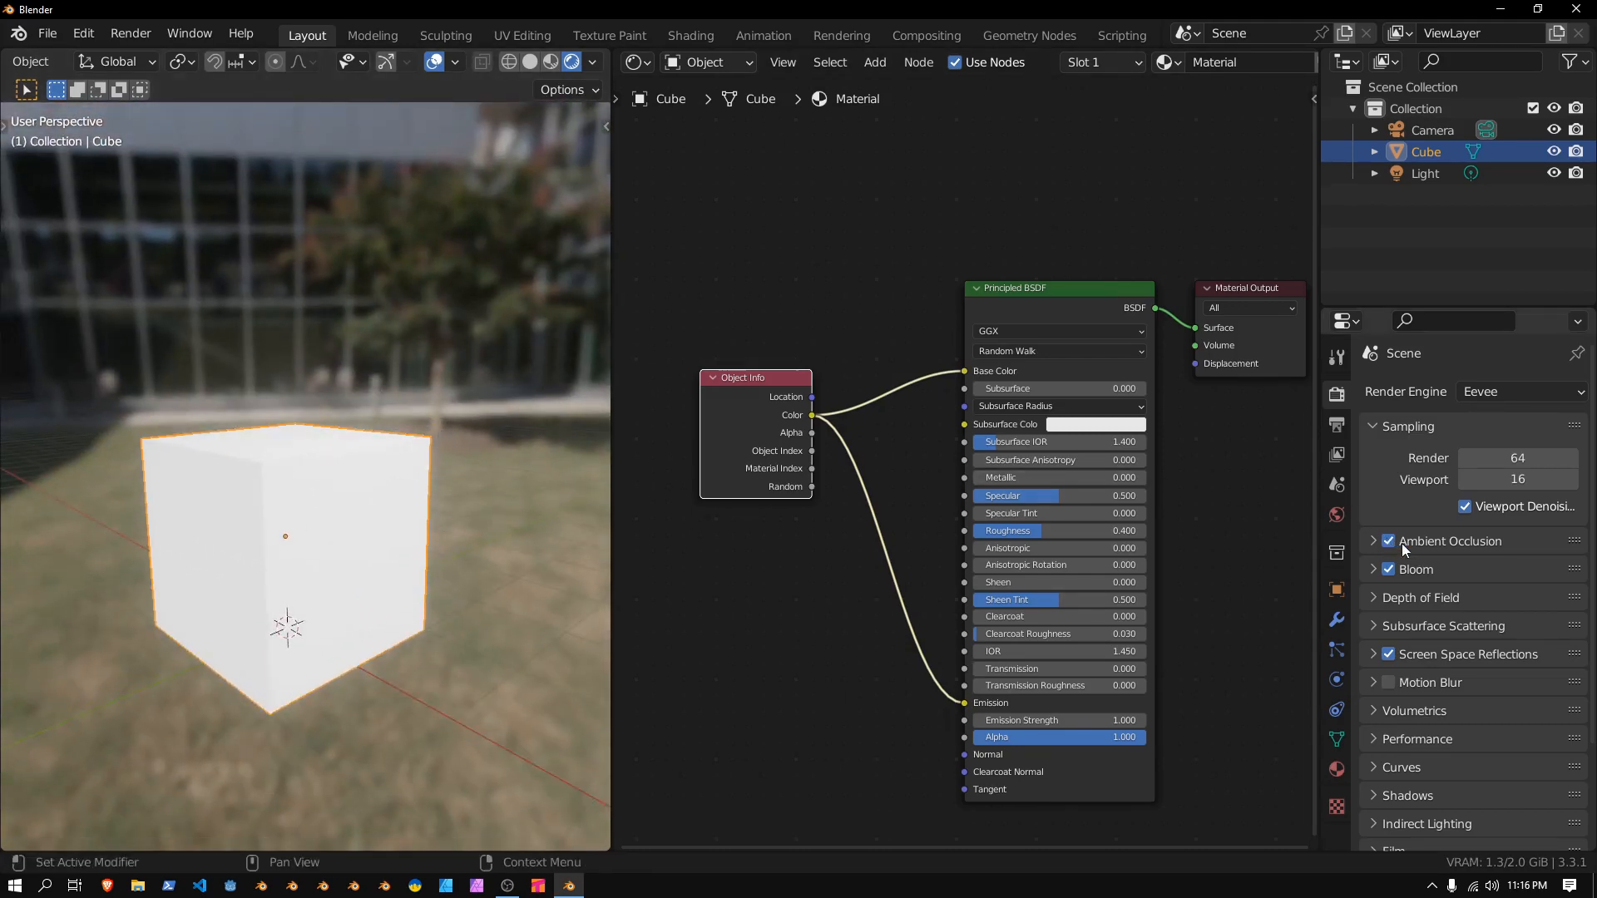
pyautogui.moveTo(1374, 579)
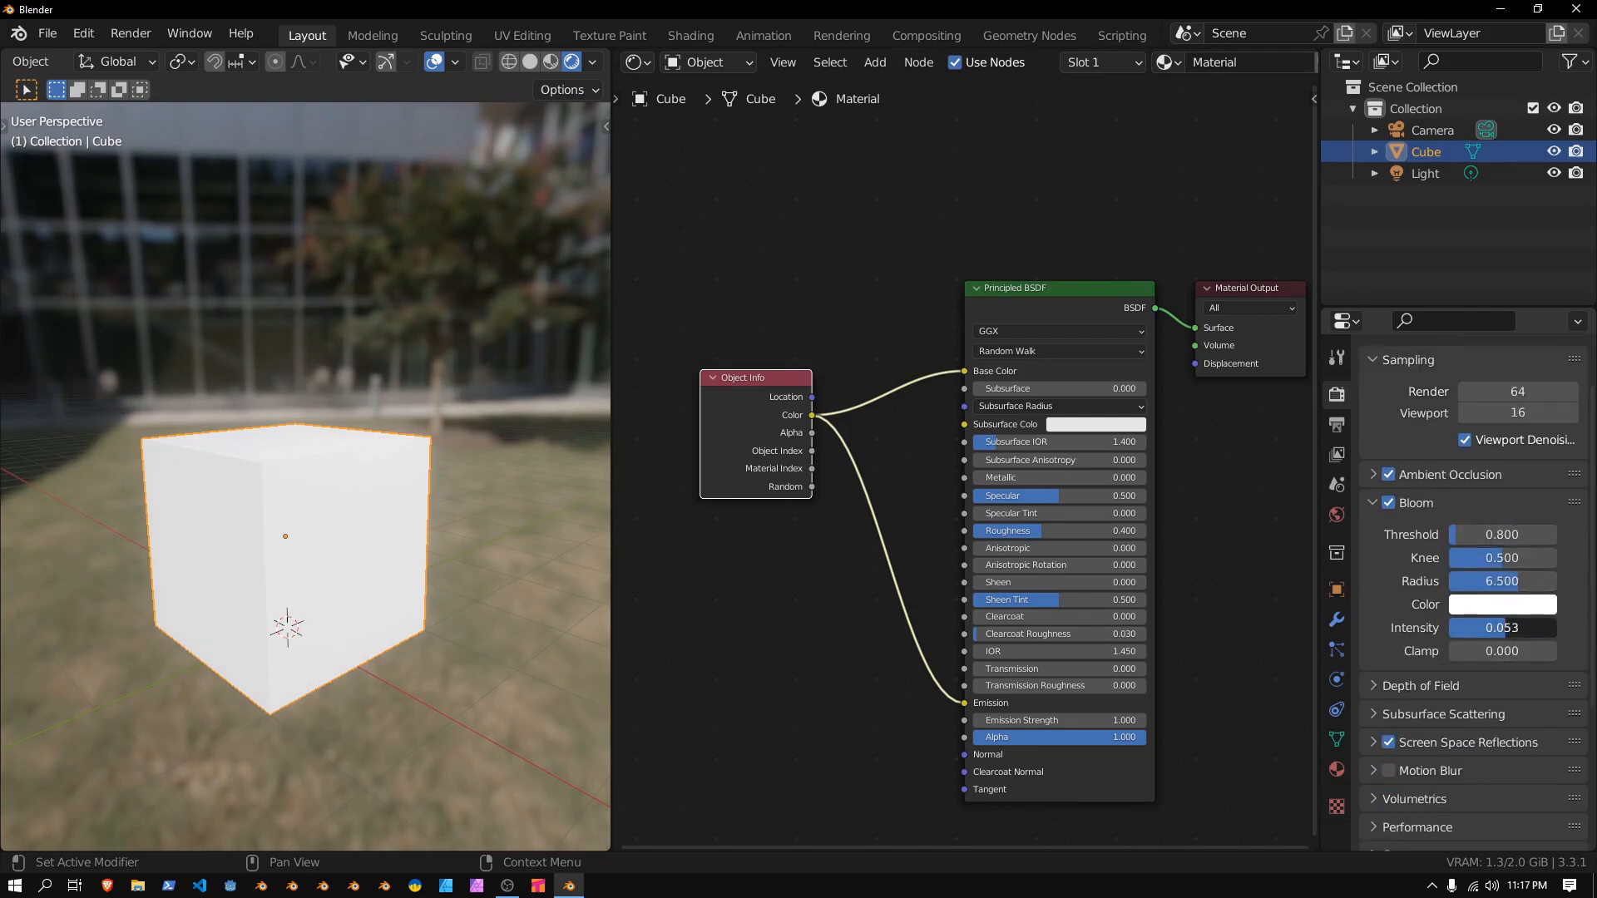
pyautogui.click(1502, 627)
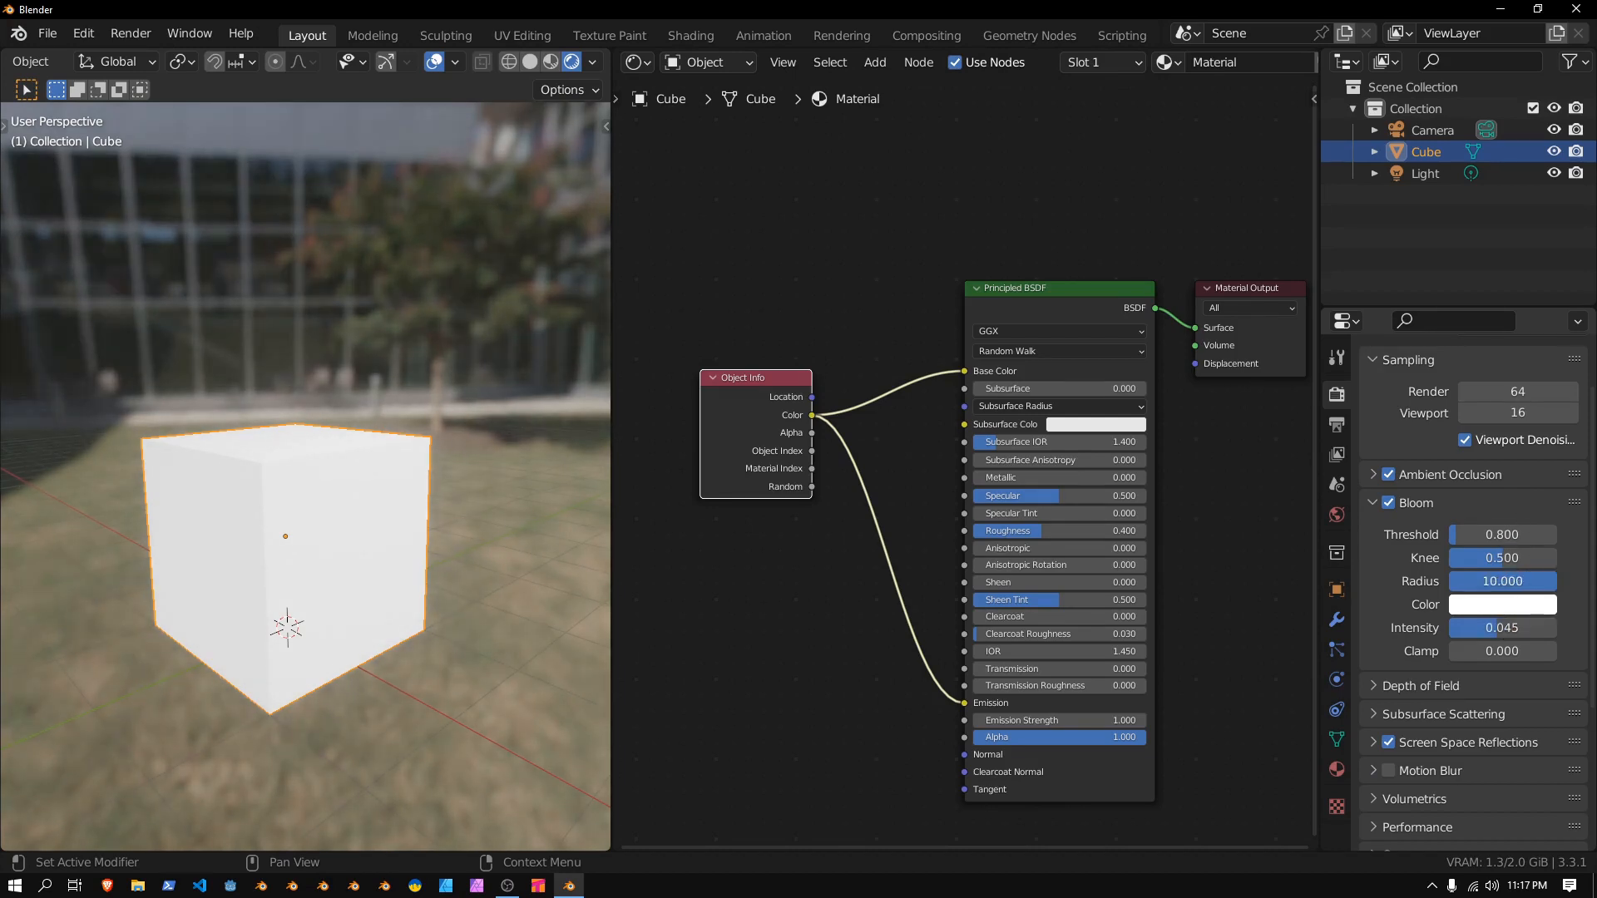
pyautogui.moveTo(1527, 581); pyautogui.dragTo(1487, 581)
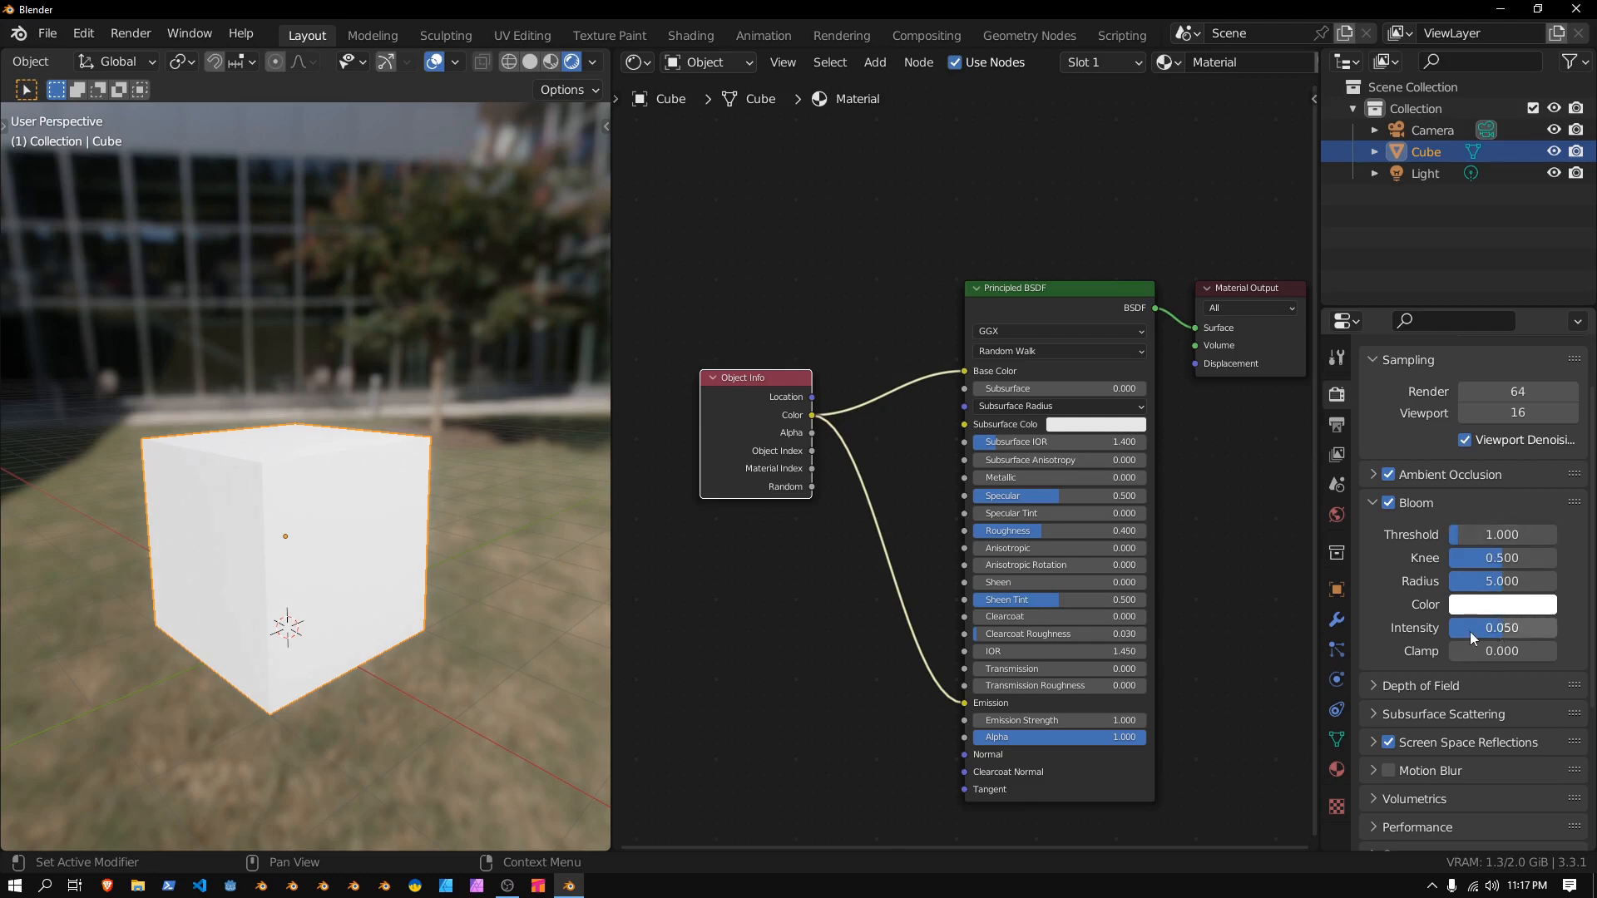
pyautogui.moveTo(1474, 637)
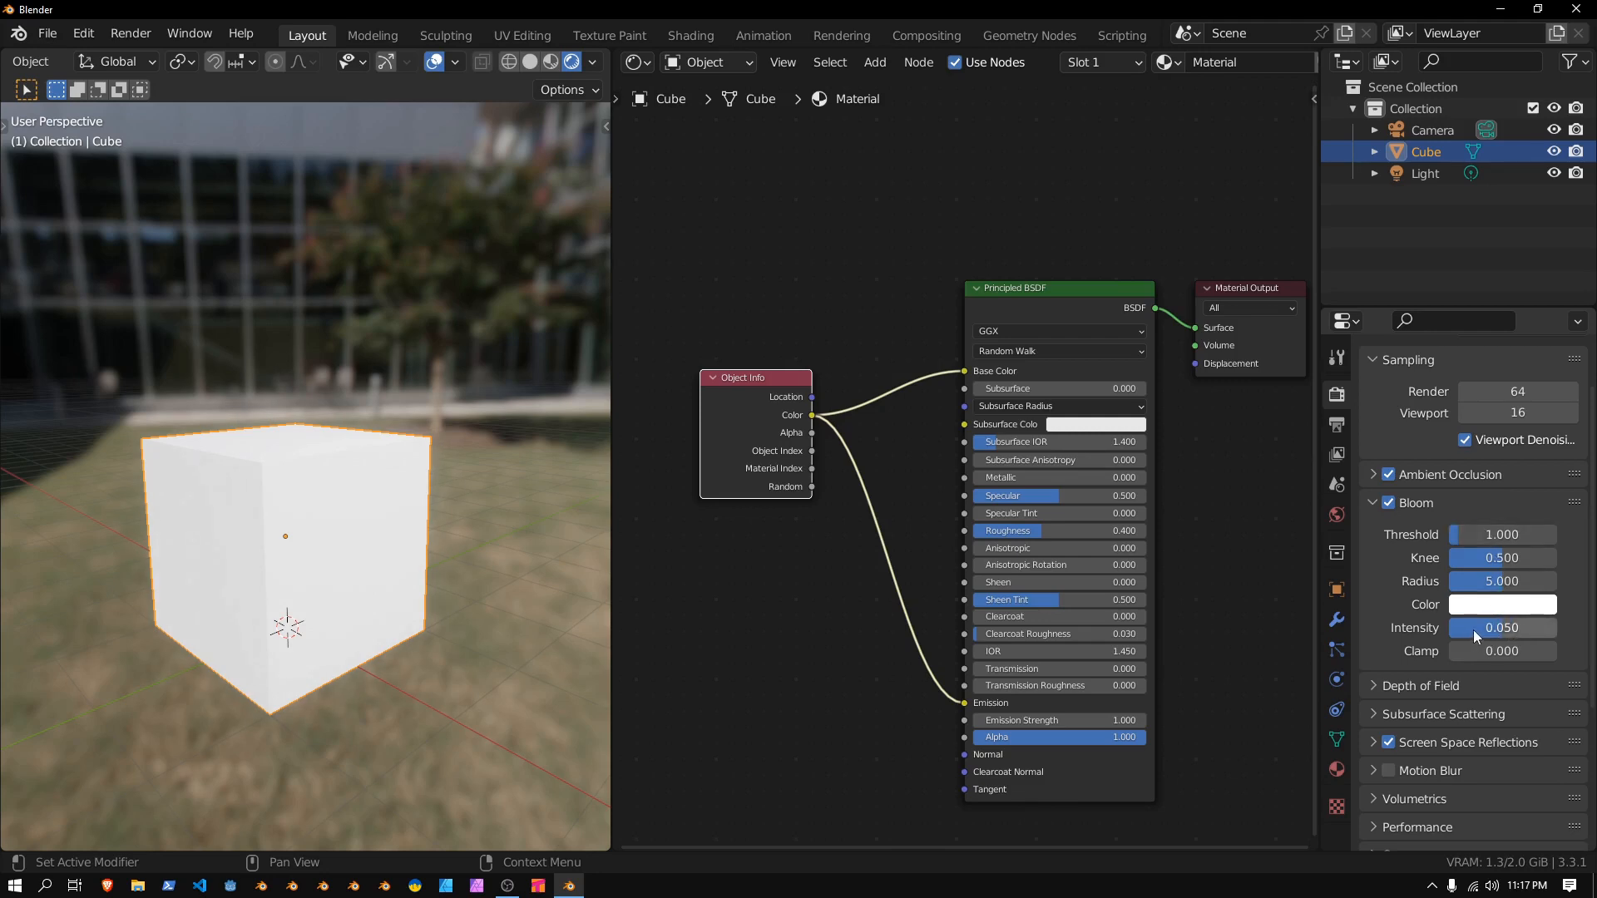
# Set the cube's Viewport Display colour to teal in Object Properties
pyautogui.click(1335, 589)
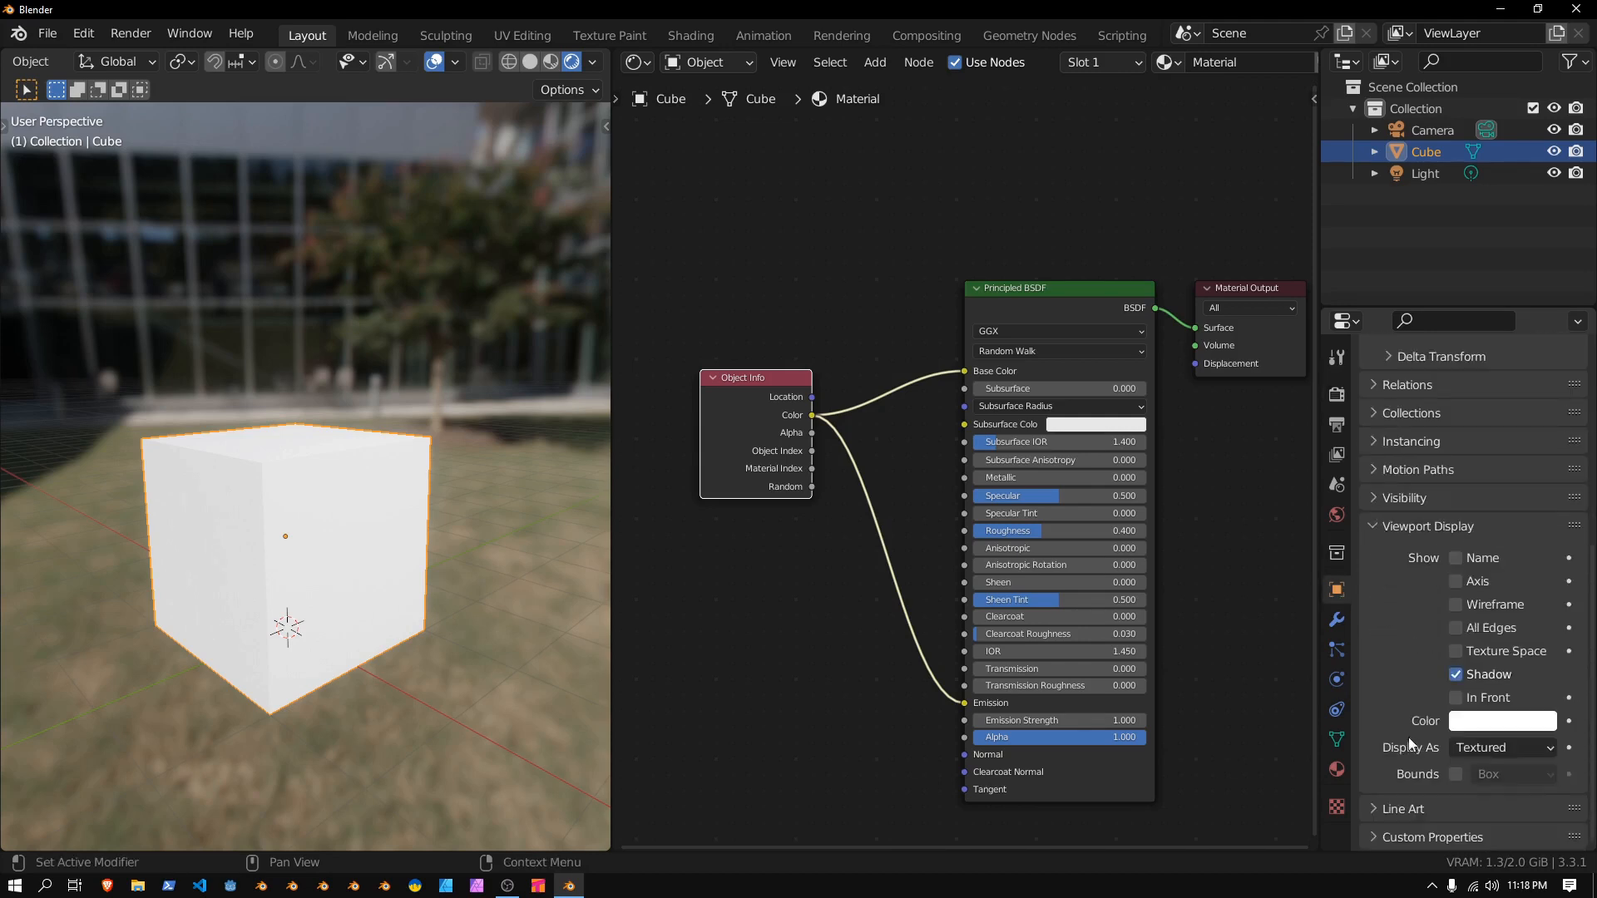
pyautogui.click(1502, 720)
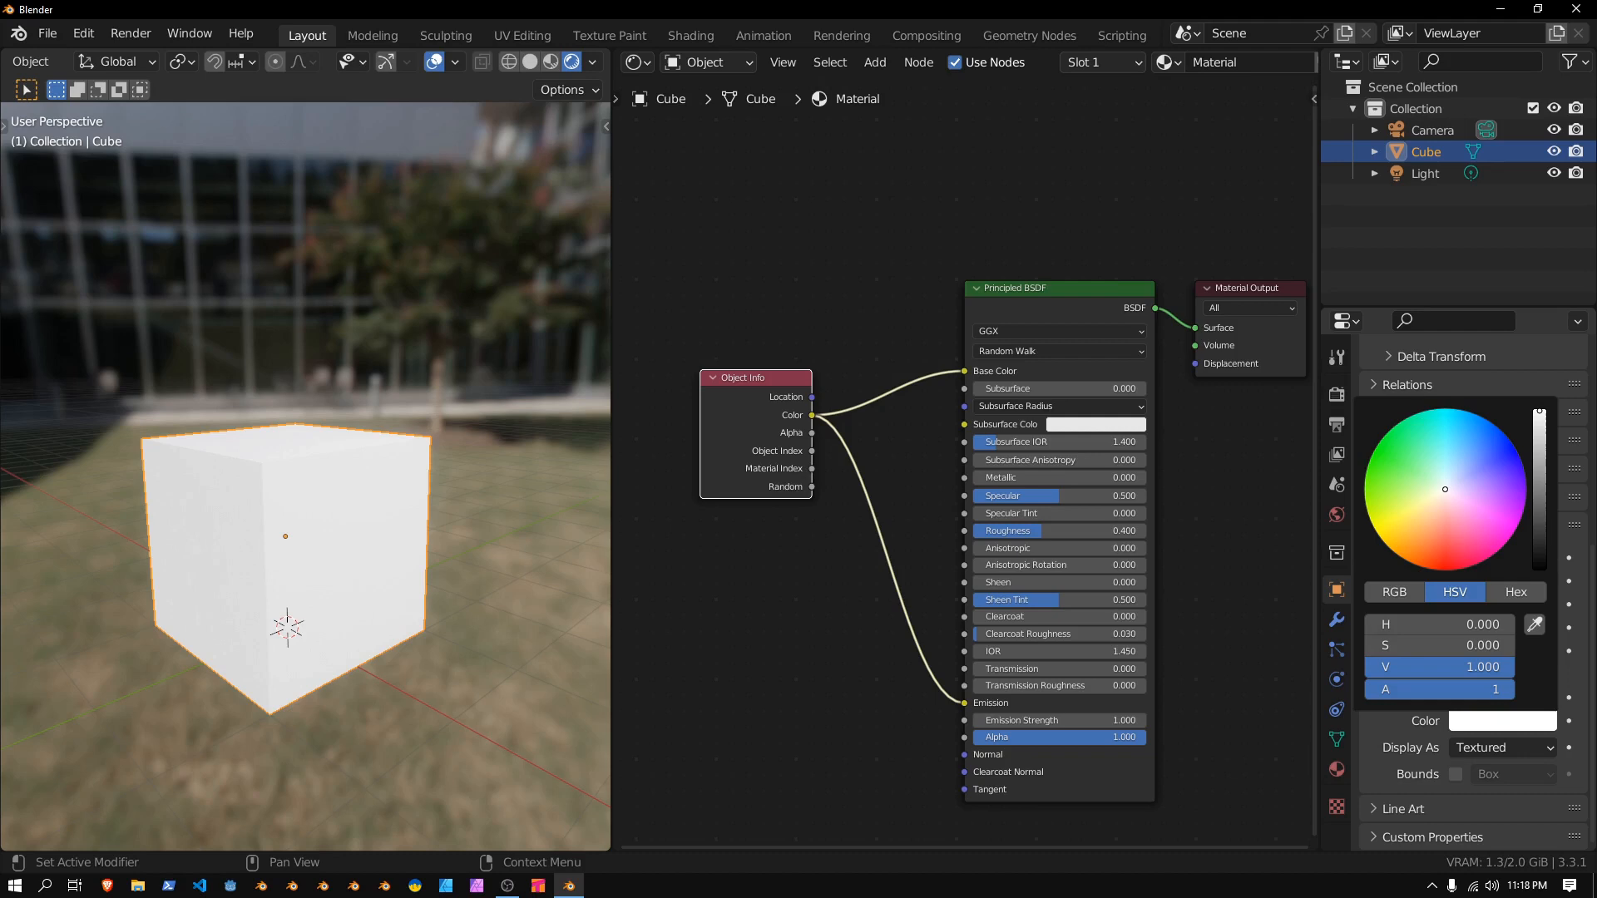
pyautogui.click(1414, 413)
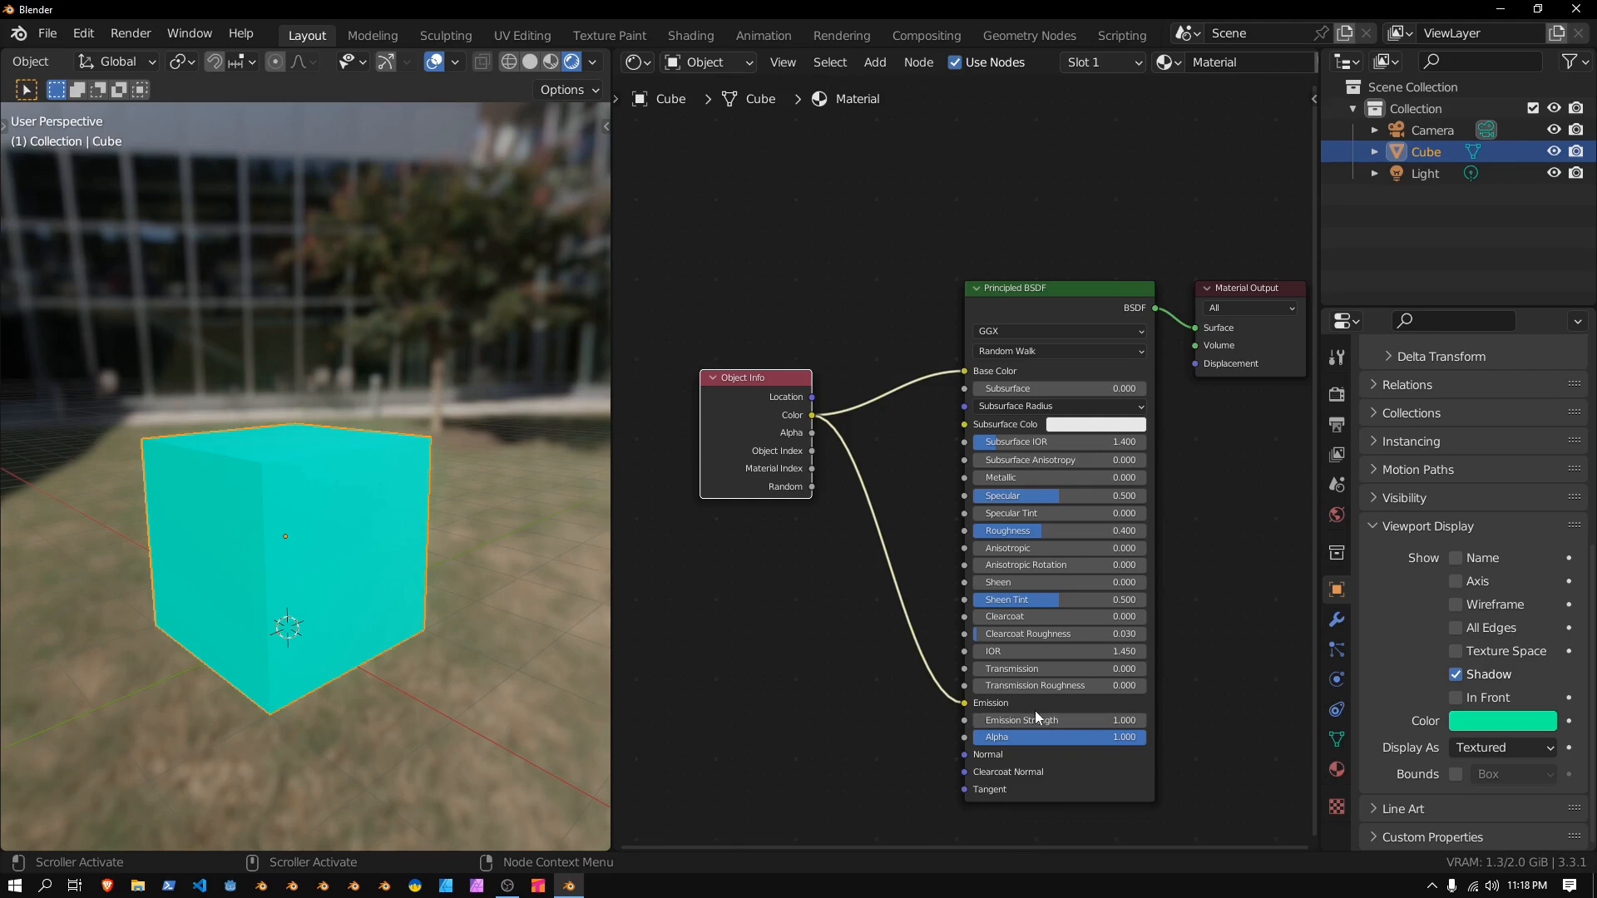
pyautogui.moveTo(1050, 720)
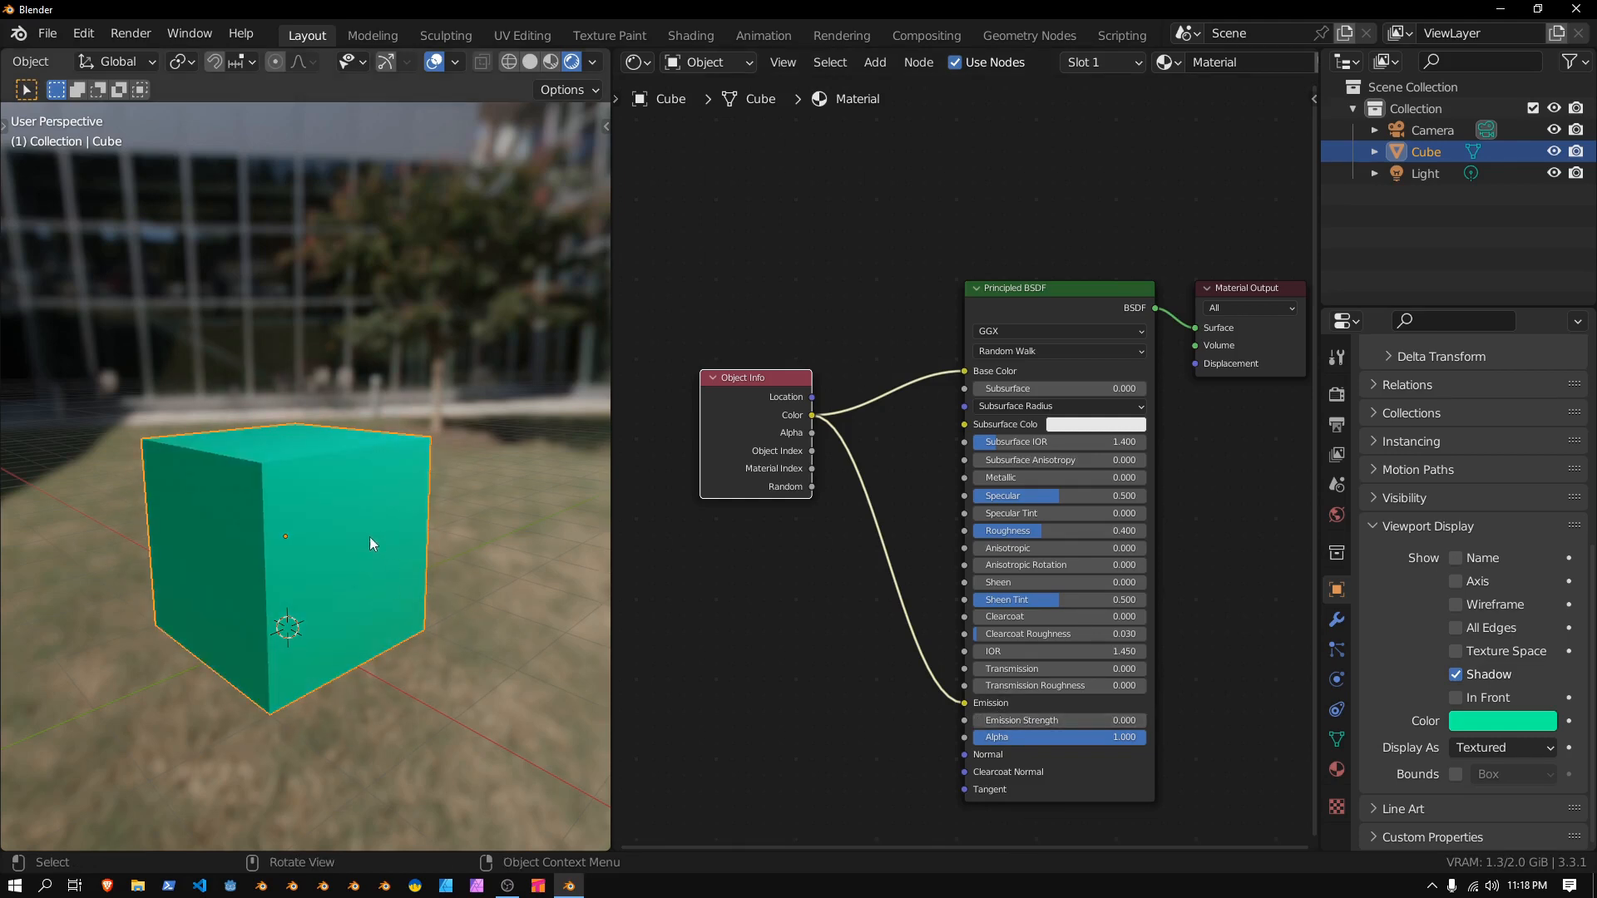
# Set the material's Emission Strength to 8 so the cube glows cyan
pyautogui.moveTo(1018, 720); pyautogui.dragTo(1100, 721)
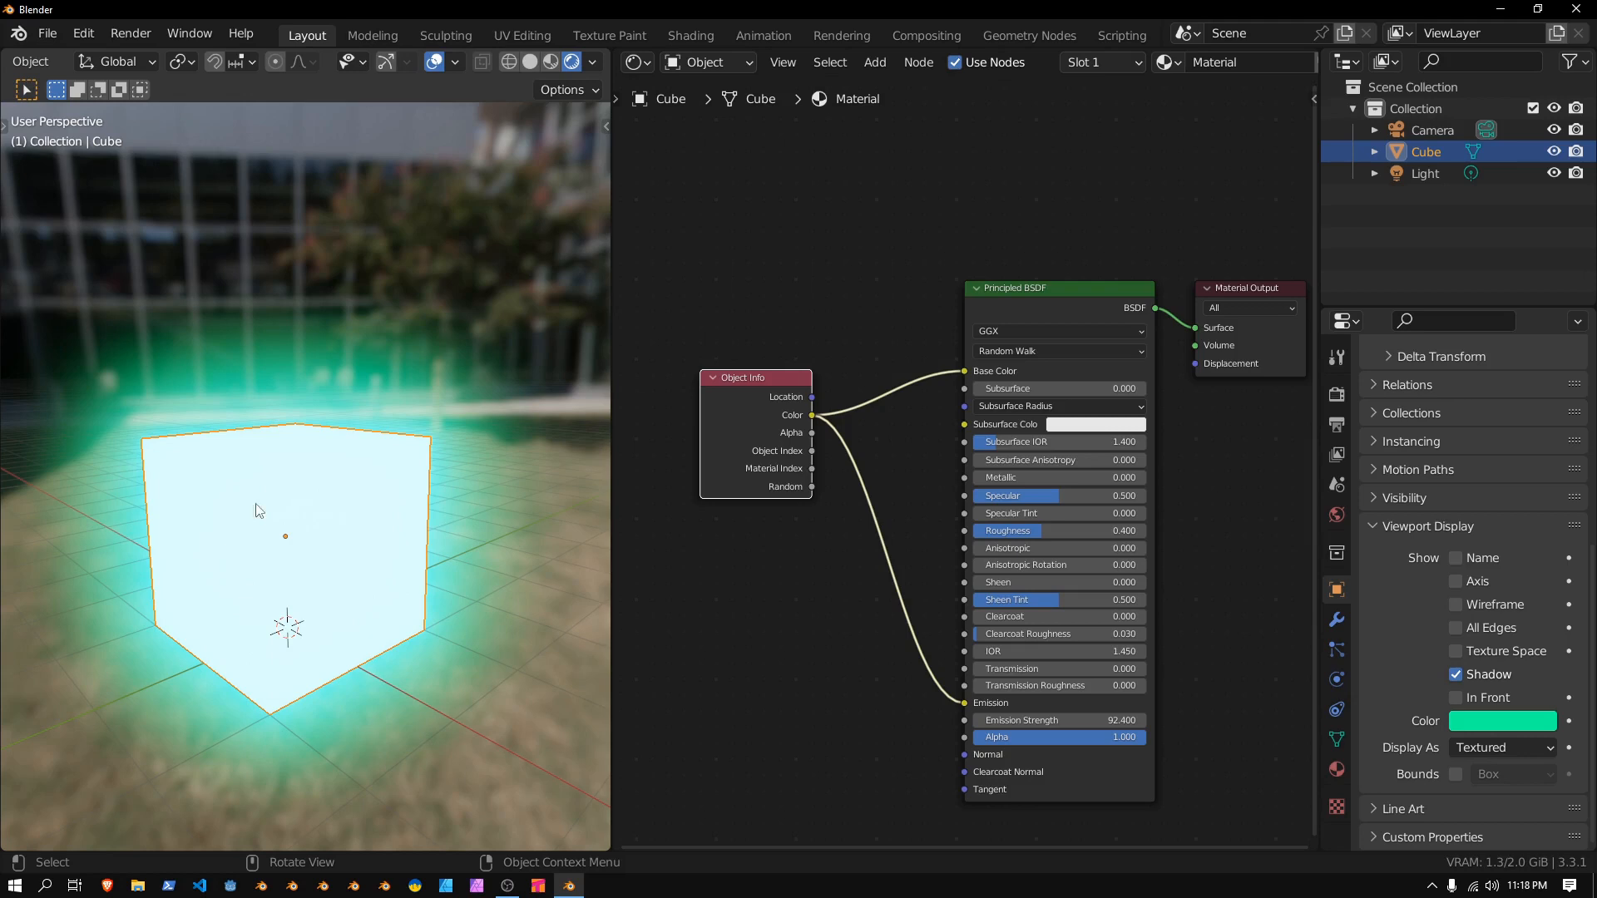
pyautogui.doubleClick(1059, 720)
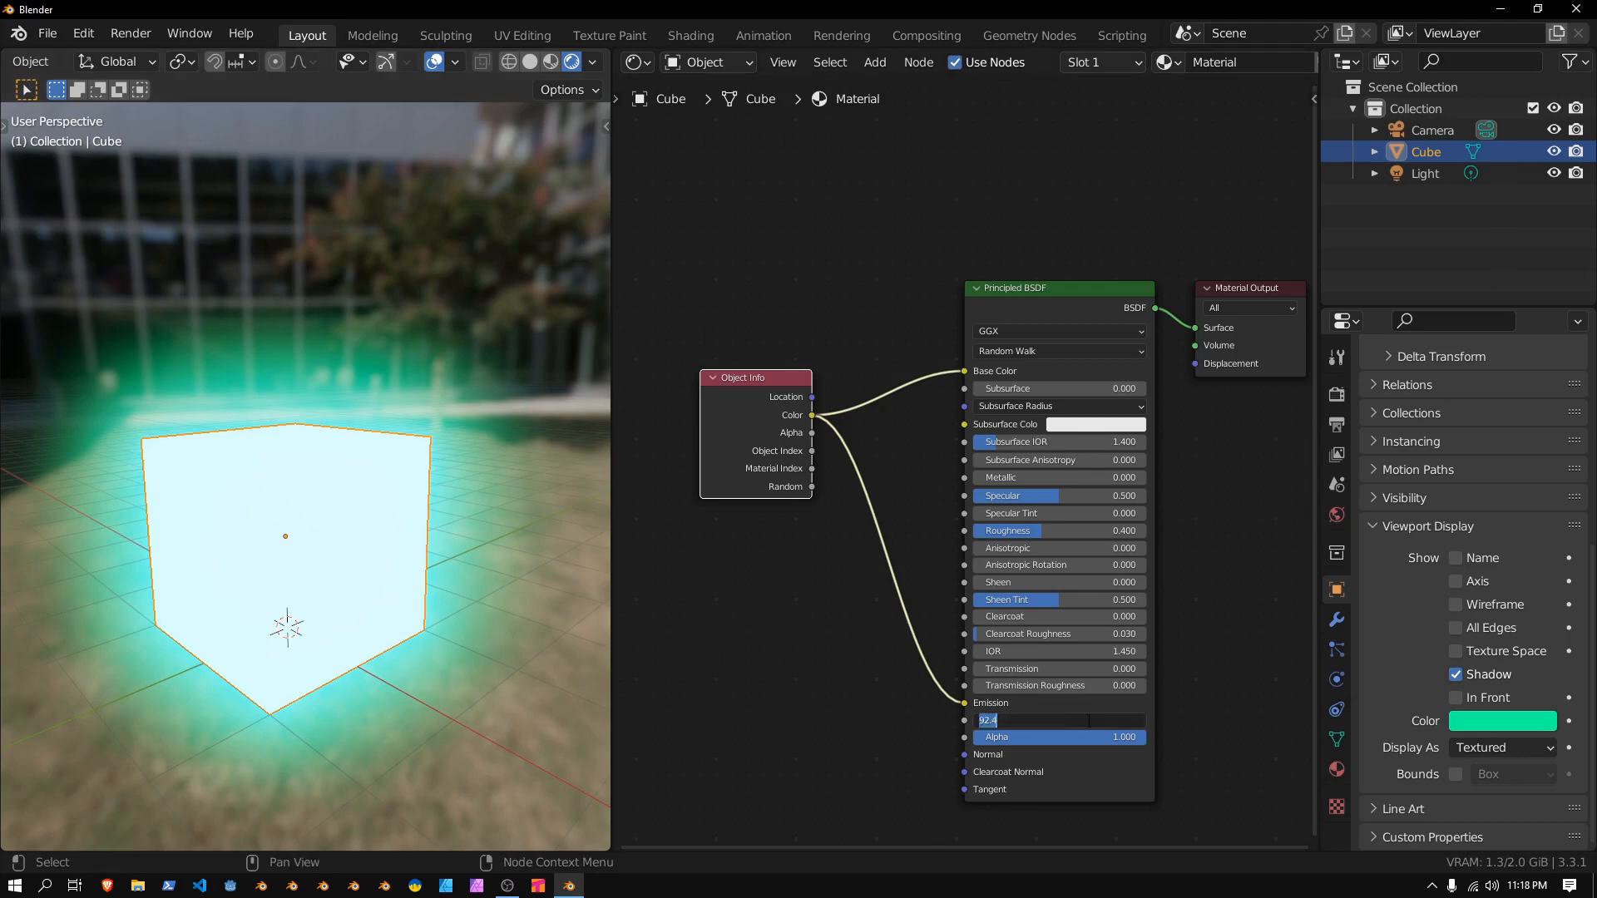
pyautogui.write('8')
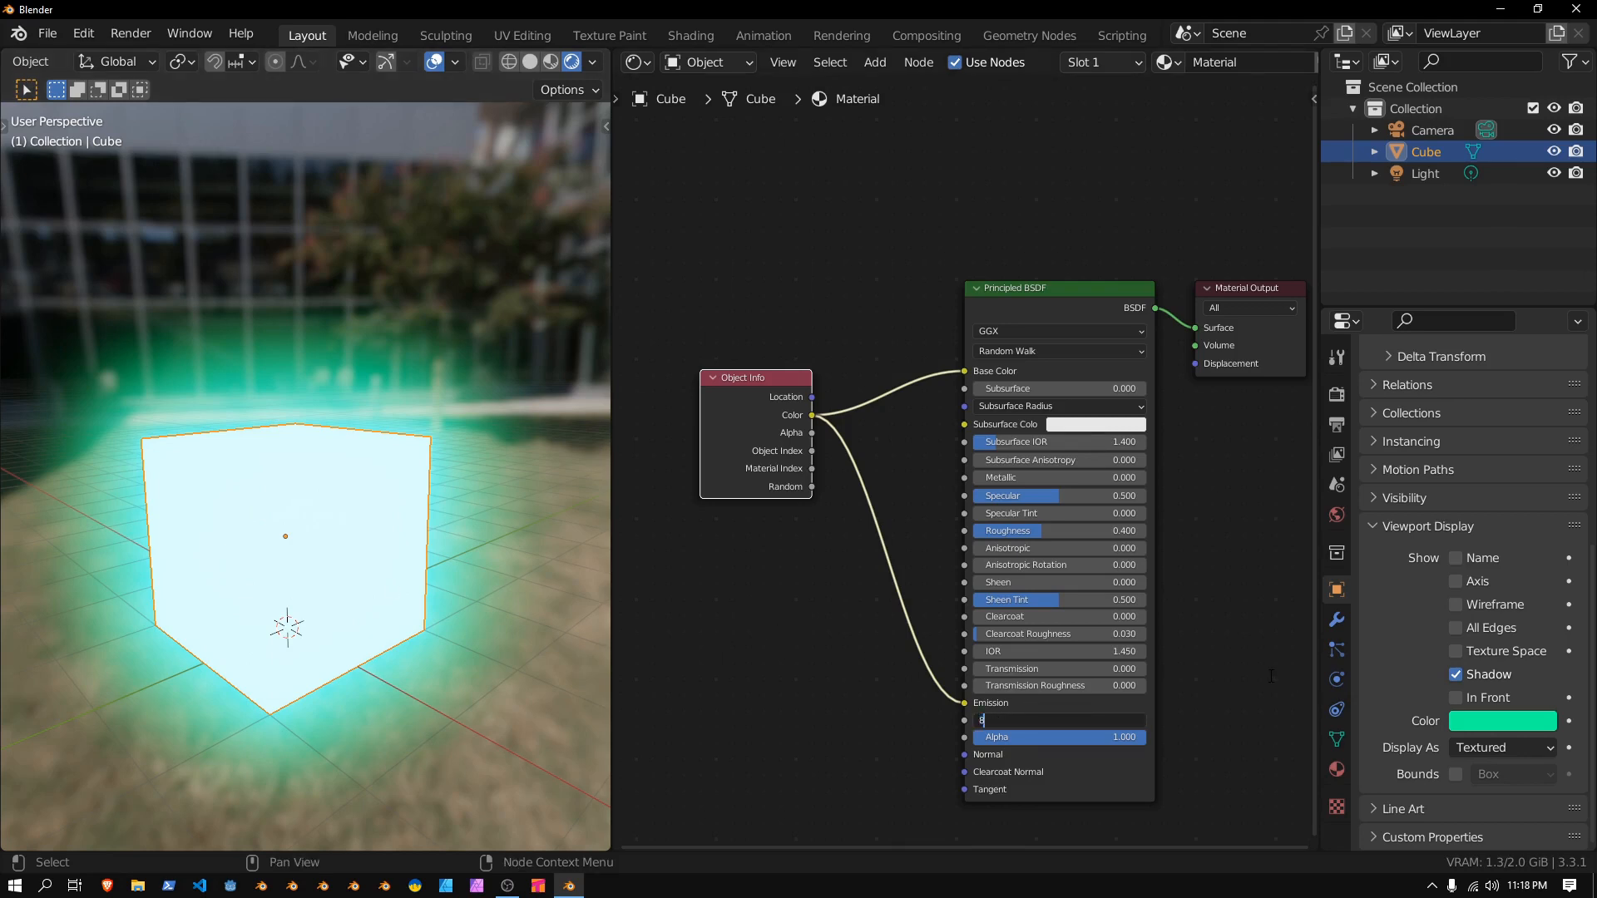
pyautogui.press('Return')
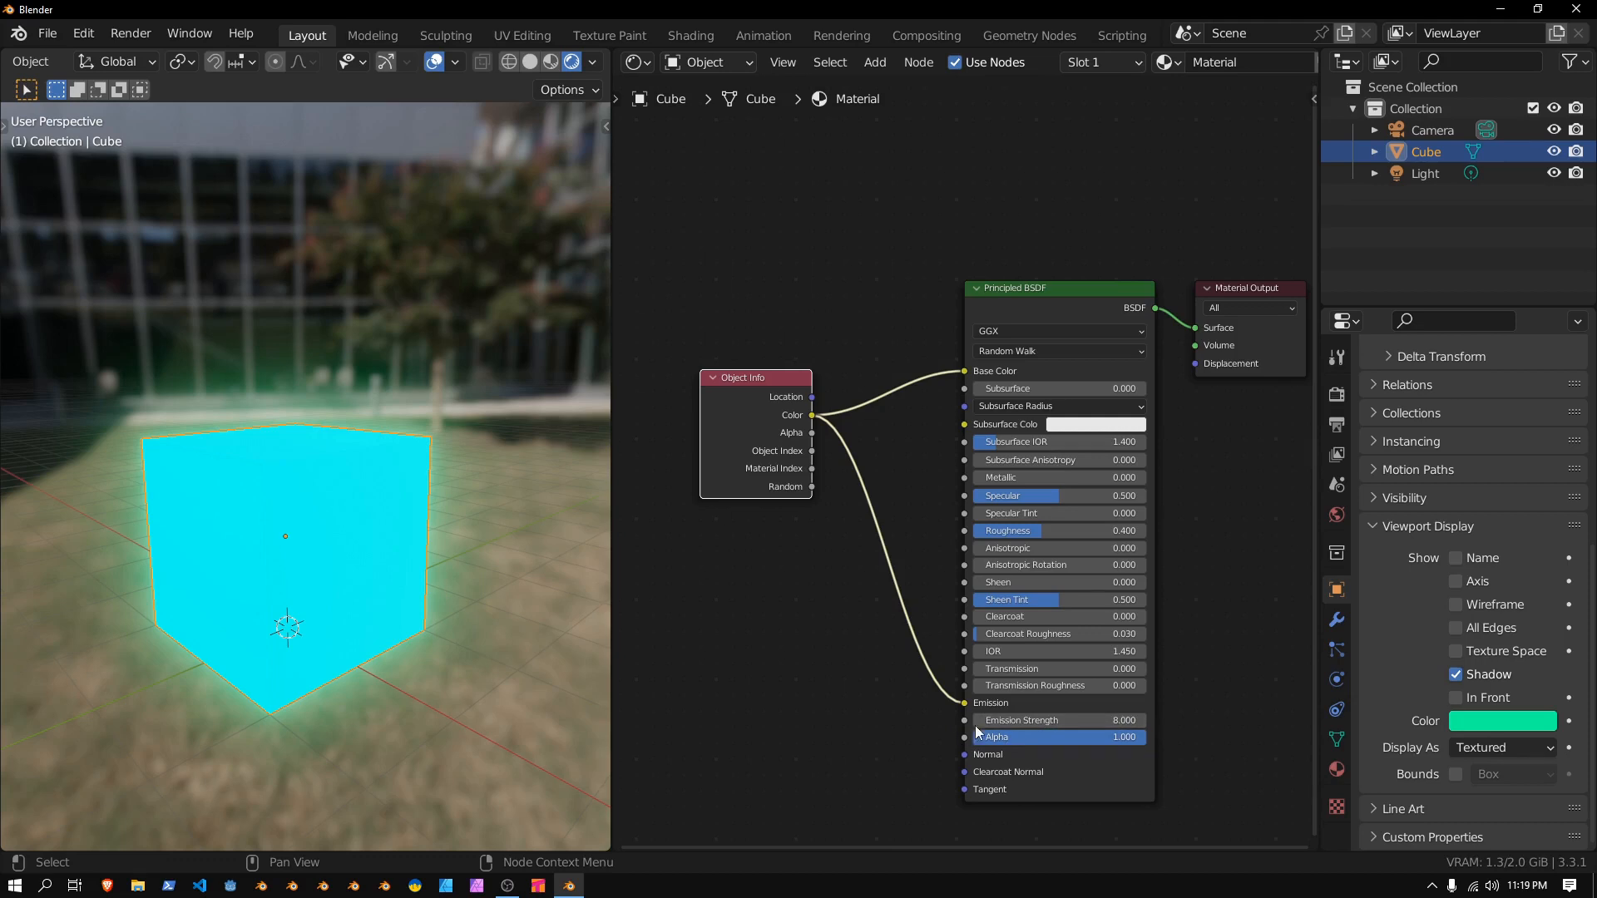
pyautogui.moveTo(993, 428)
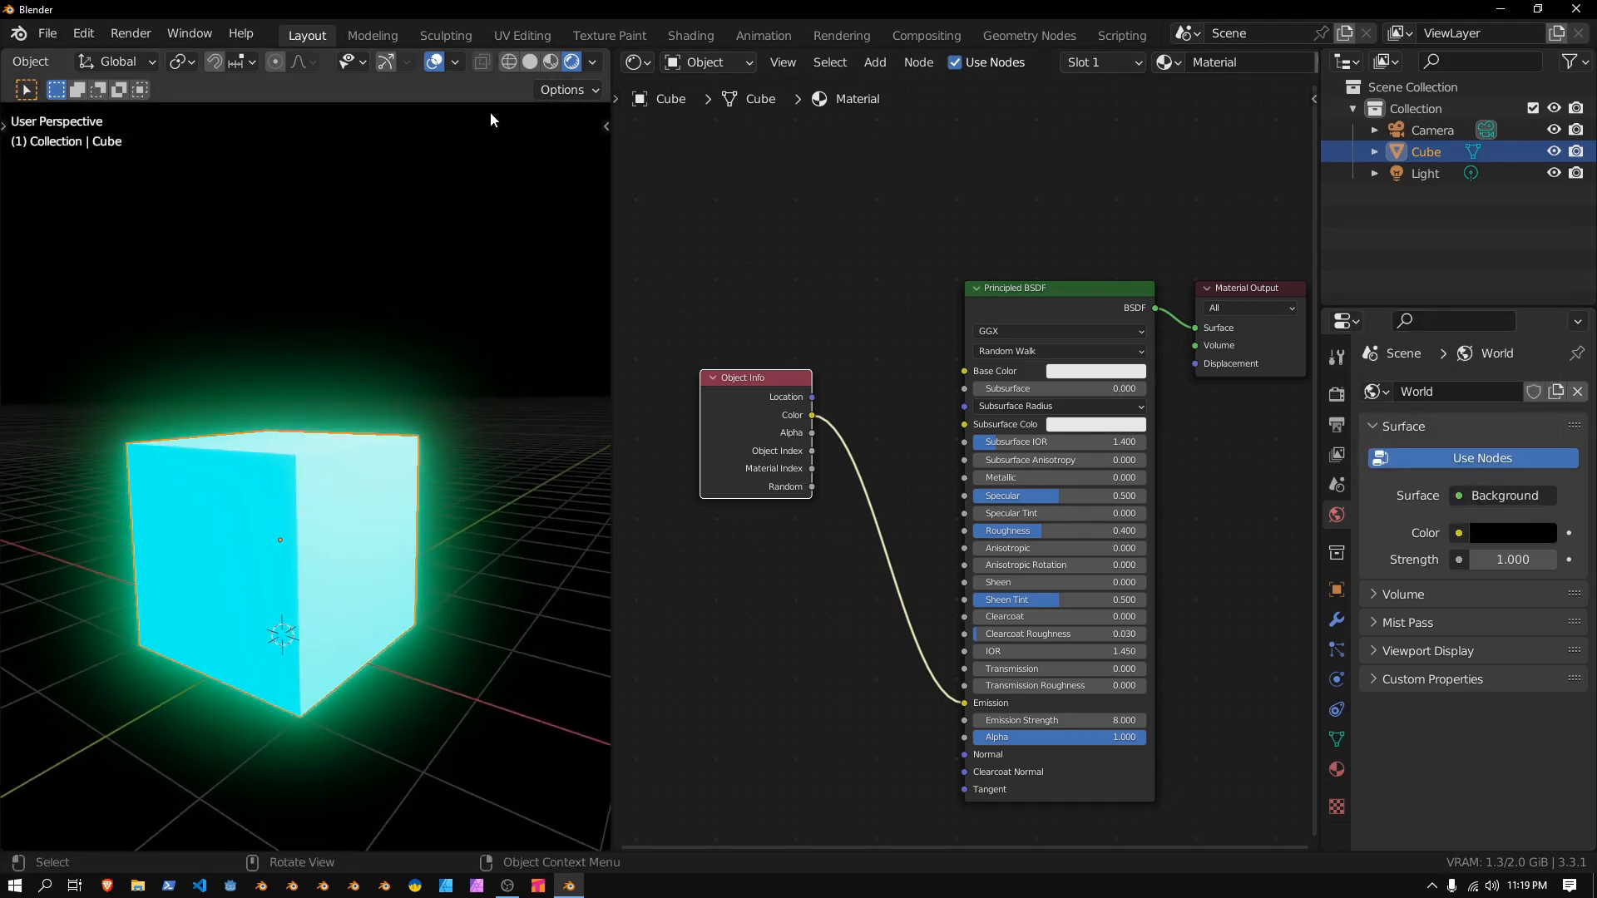
# Hide the viewport overlays and orbit around the glowing cube on the black background
pyautogui.click(432, 61)
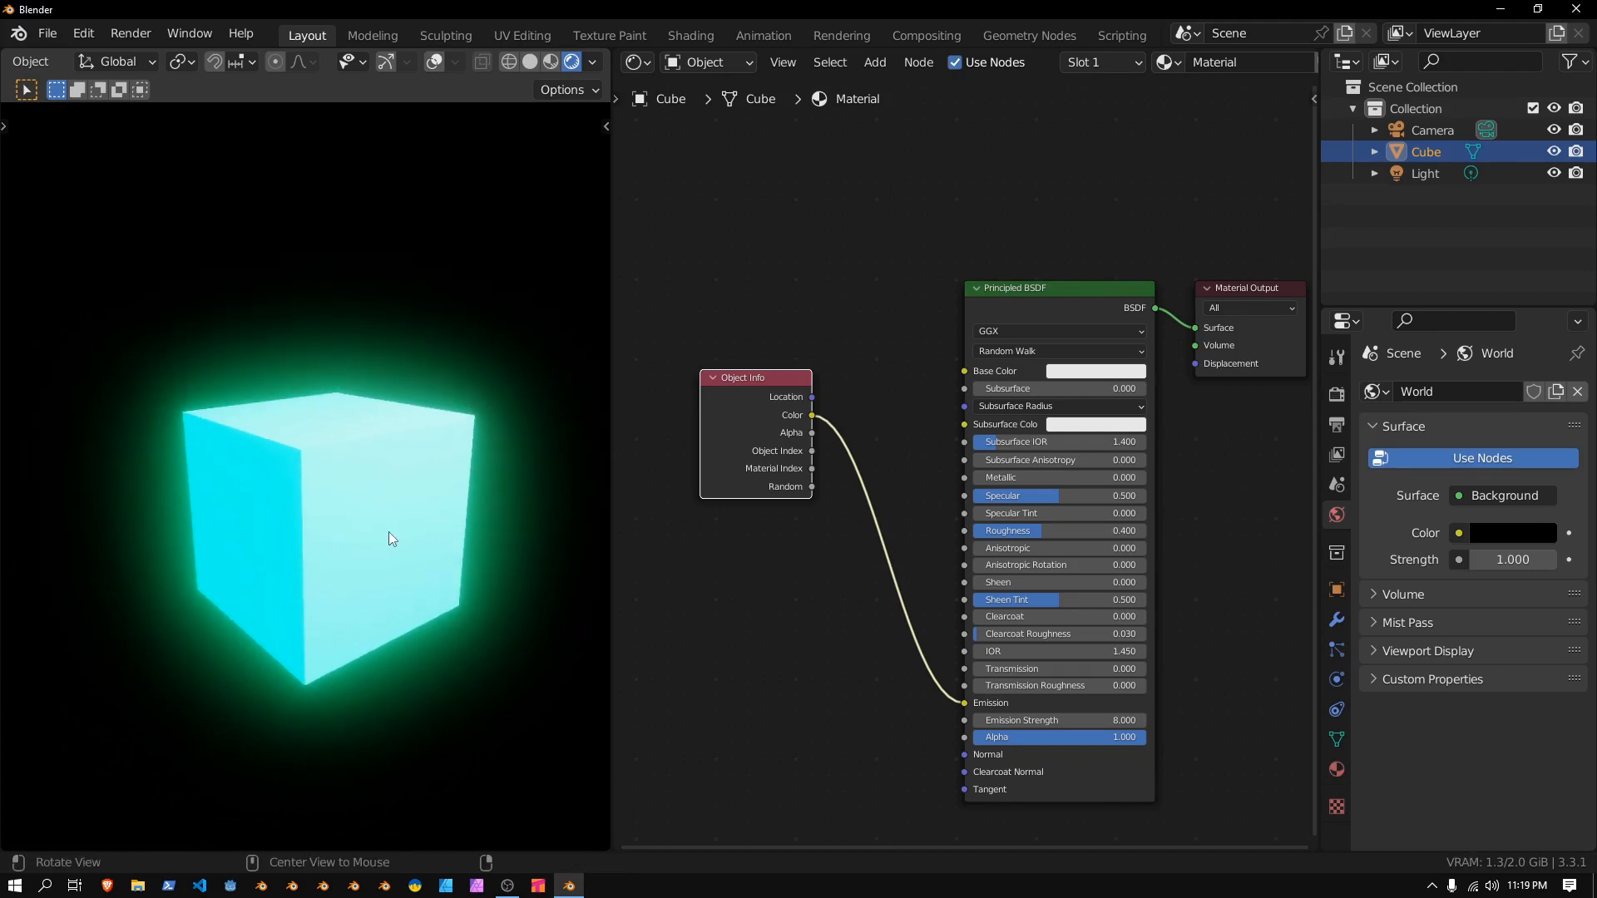
pyautogui.moveTo(393, 538); pyautogui.dragTo(610, 437)
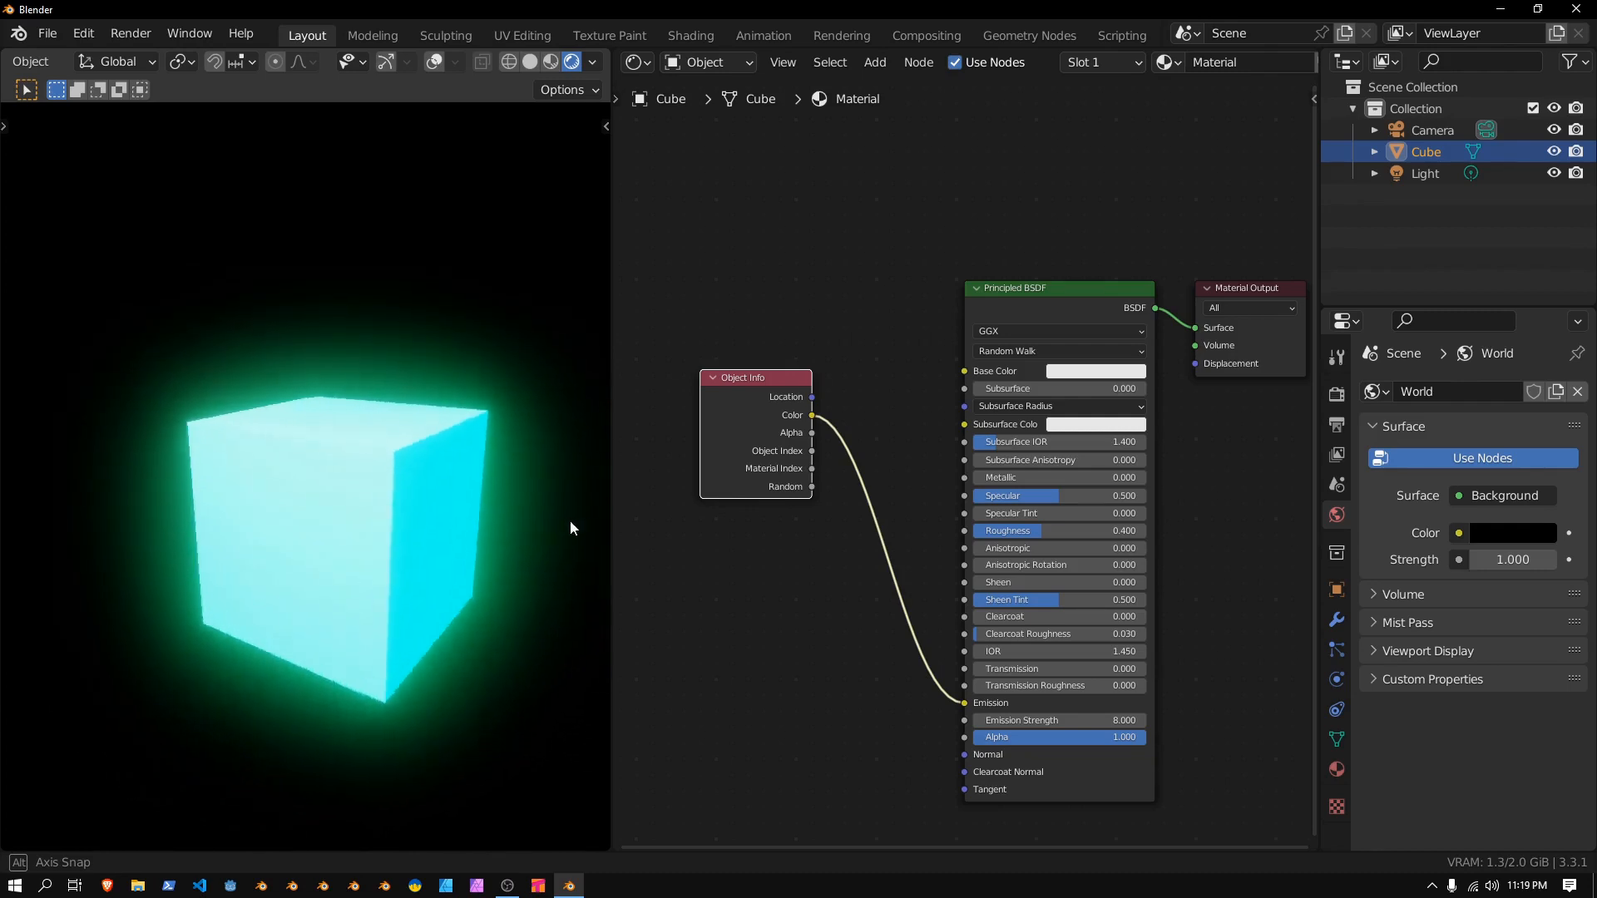
pyautogui.moveTo(571, 527); pyautogui.dragTo(374, 512)
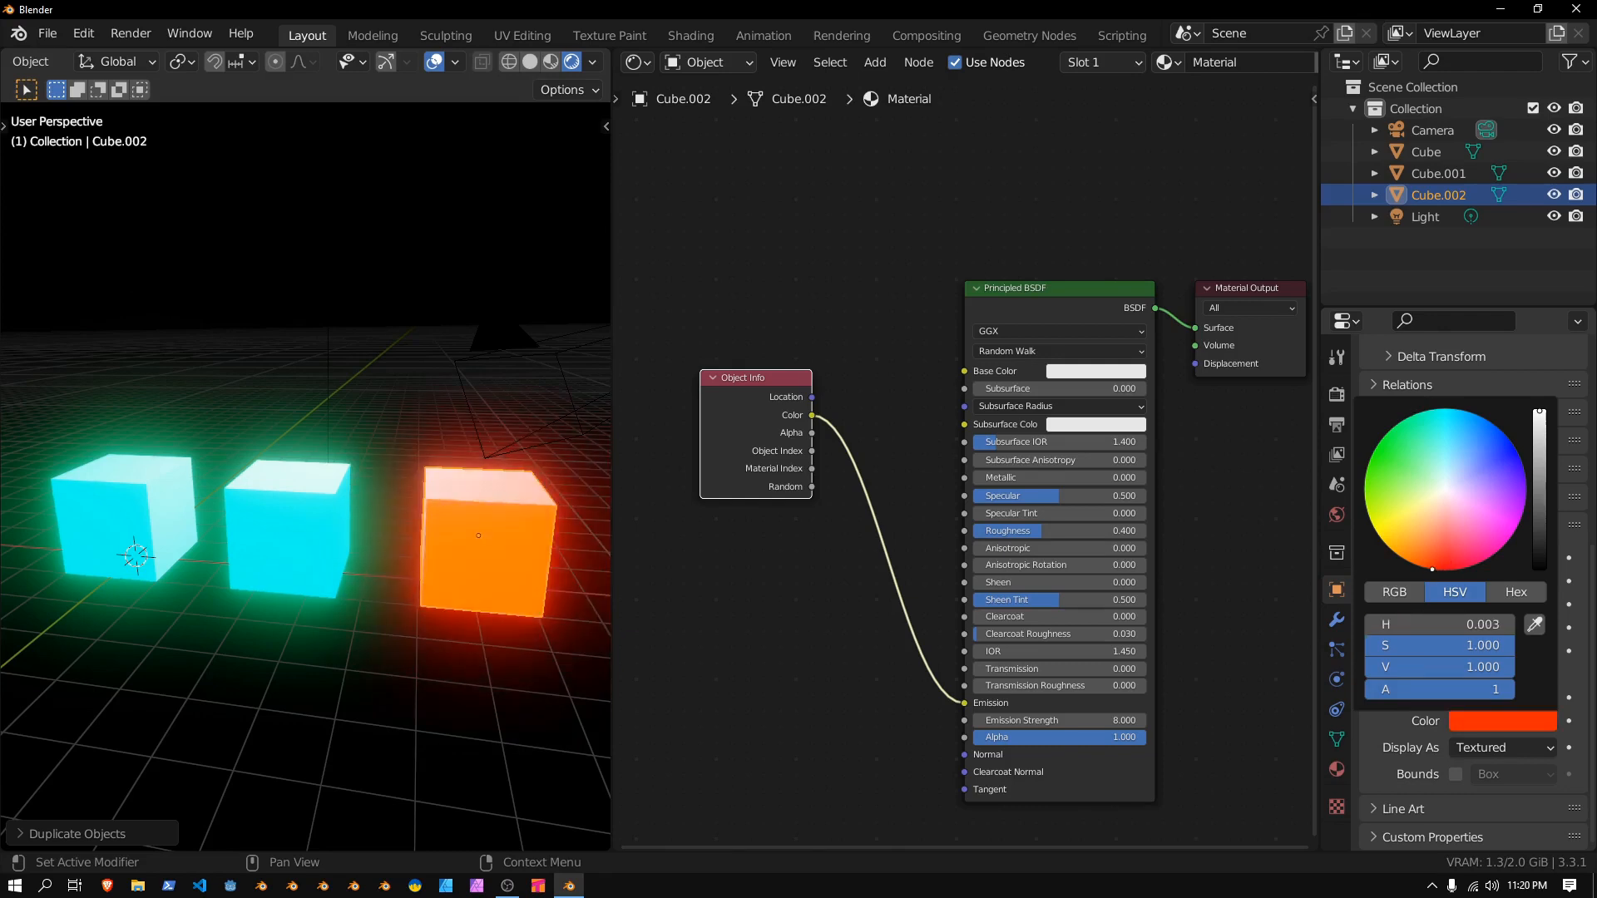
# Colour the third cube red and edit the first cube's object colour for the RGB trio
pyautogui.click(1439, 623)
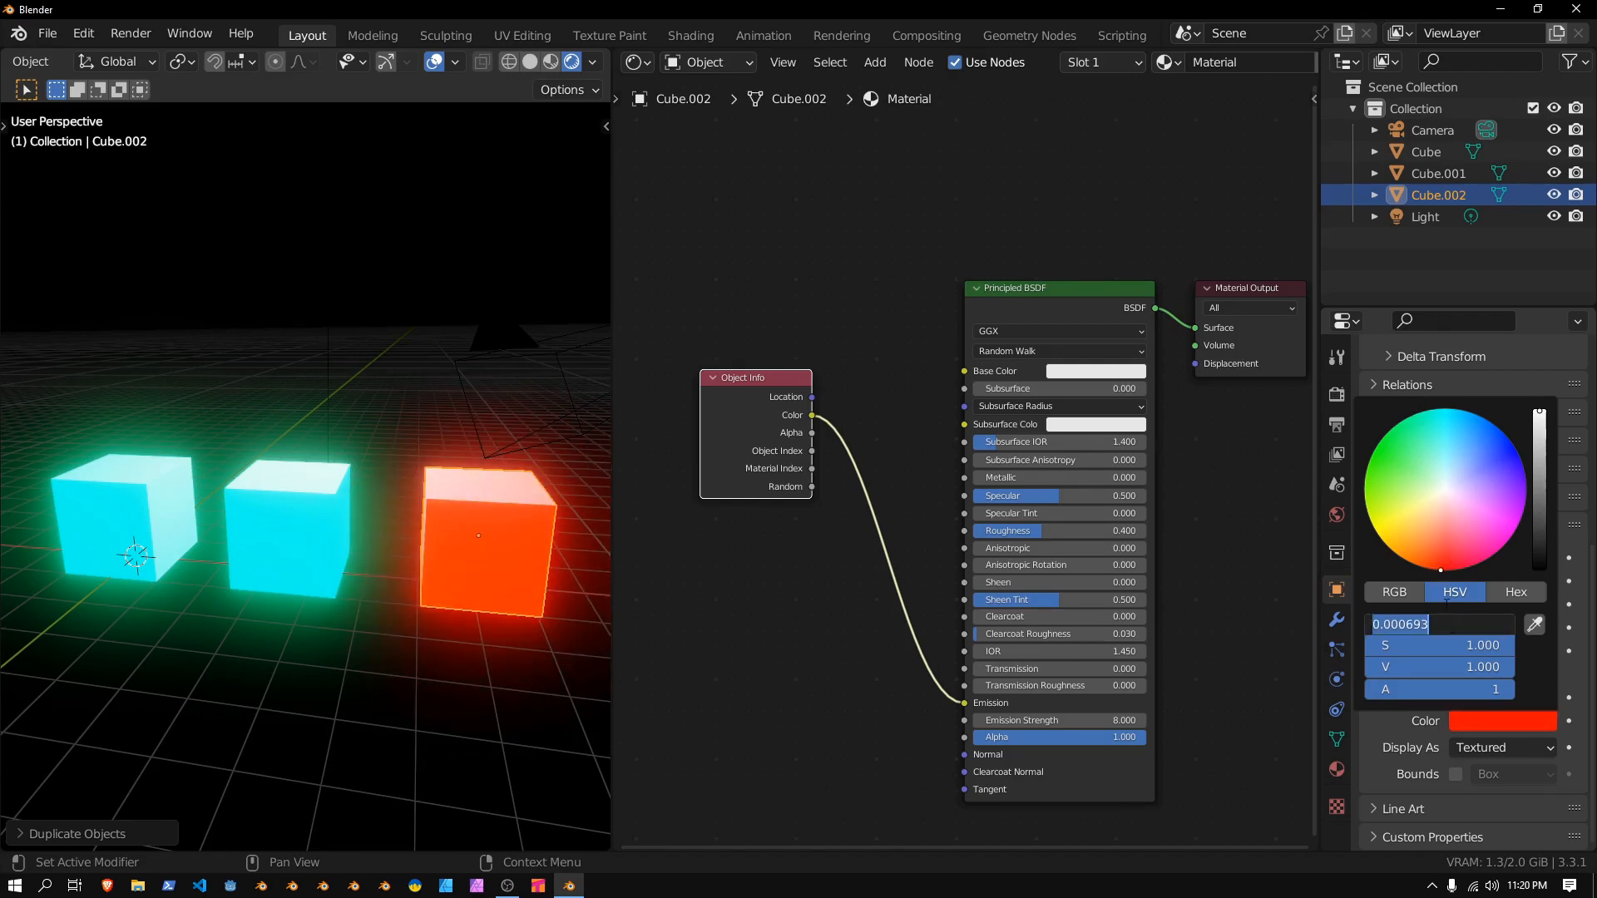
pyautogui.click(1394, 592)
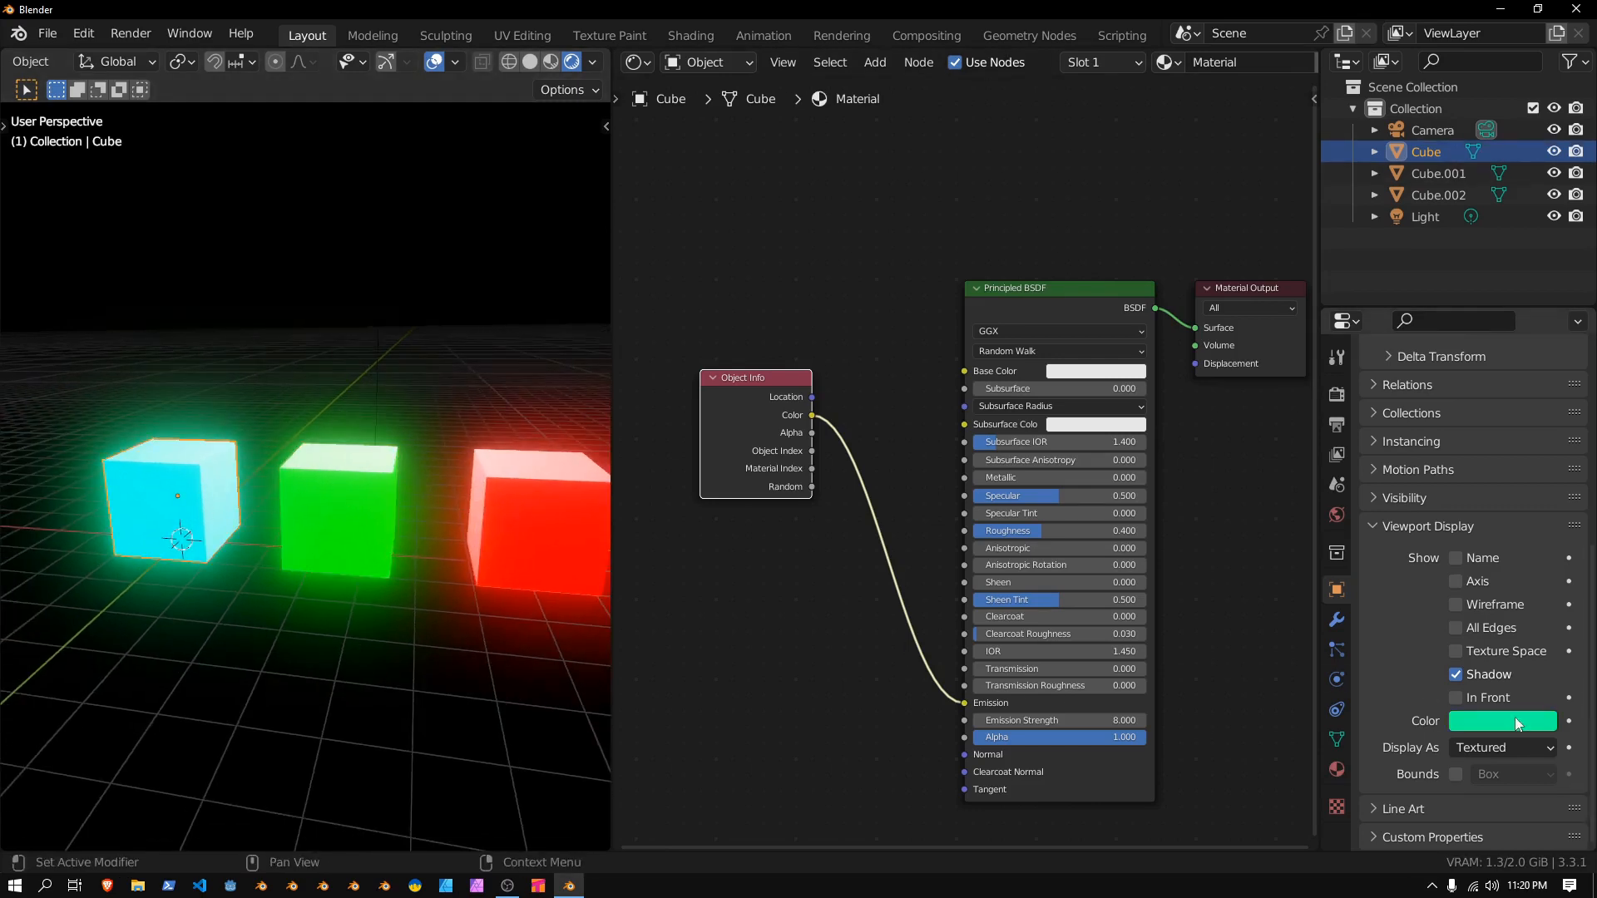
pyautogui.click(1502, 720)
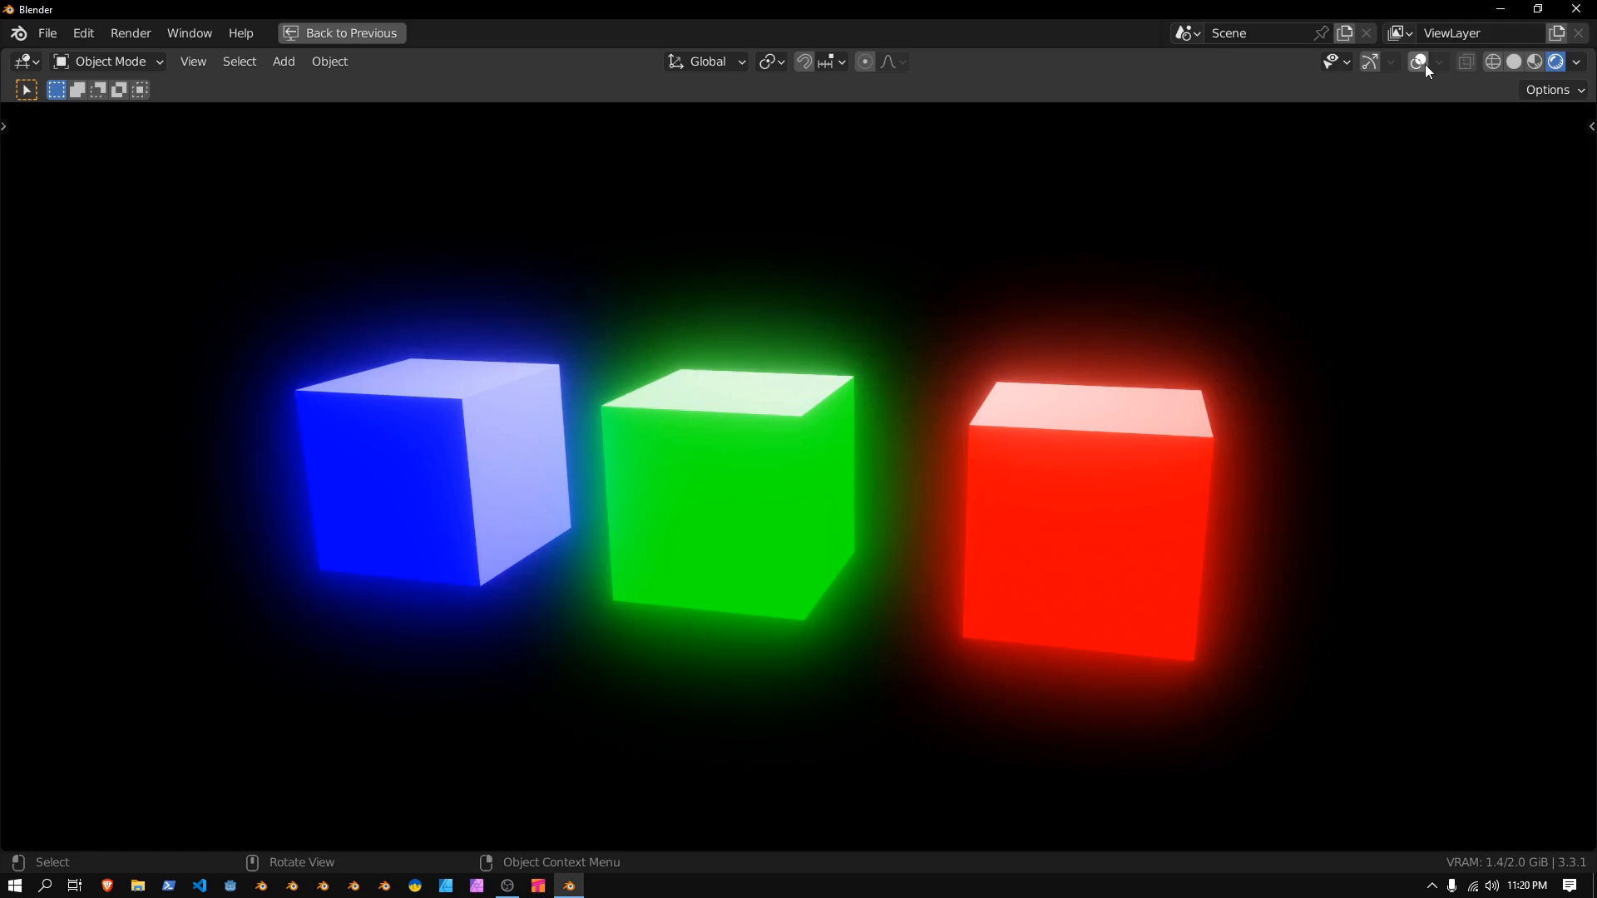
# Show the overlays again and adjust the cube's object display colour
pyautogui.click(1417, 62)
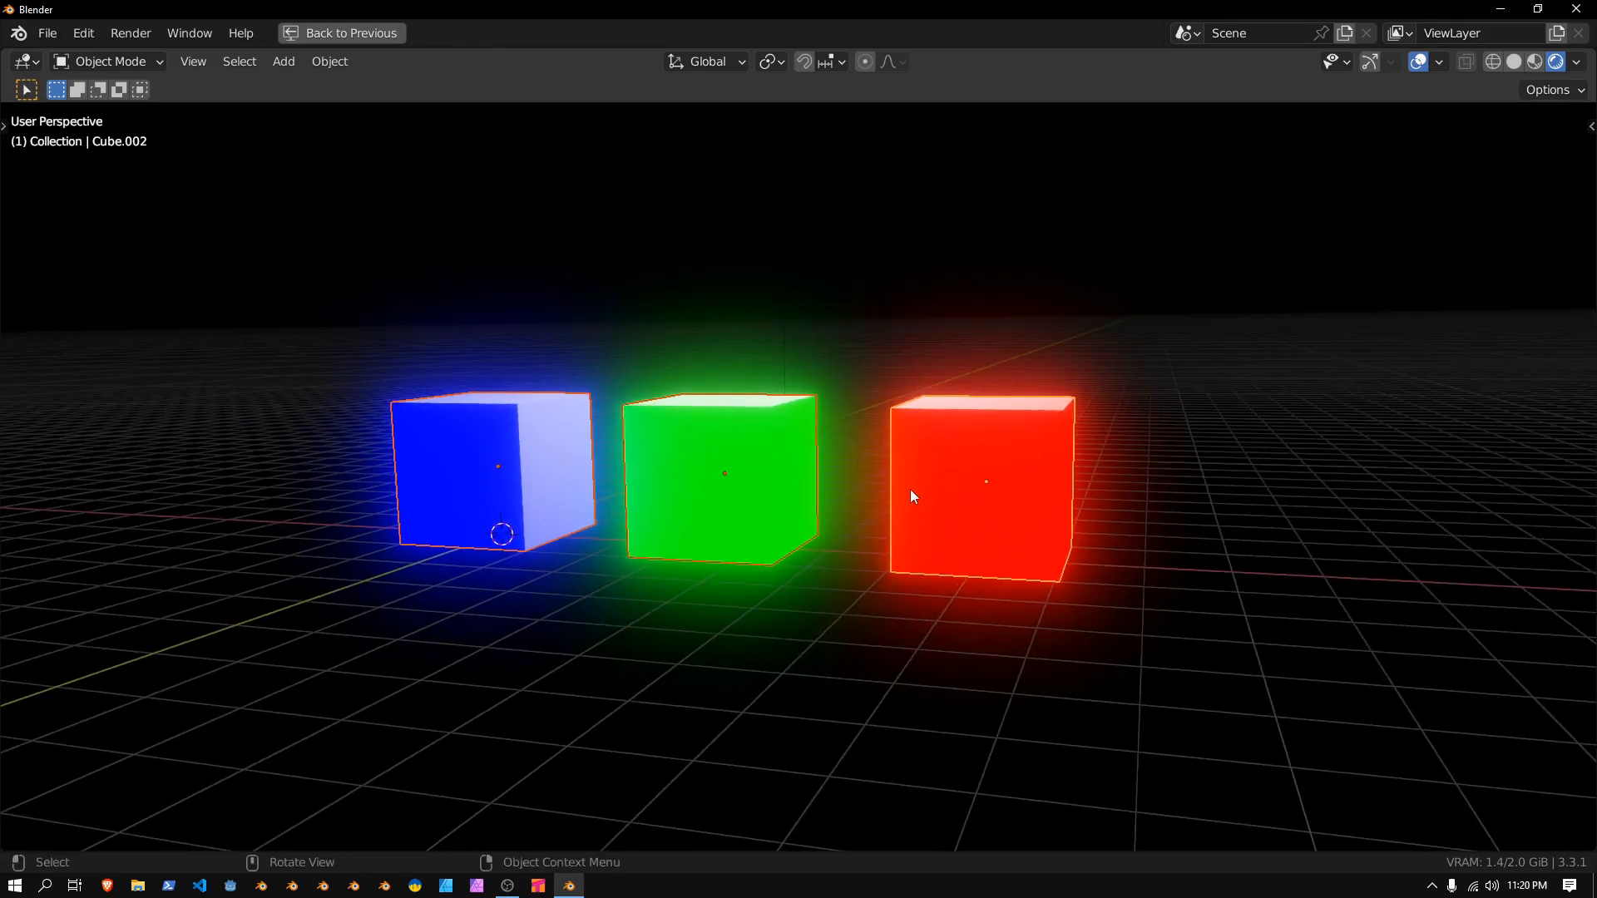
pyautogui.moveTo(908, 479)
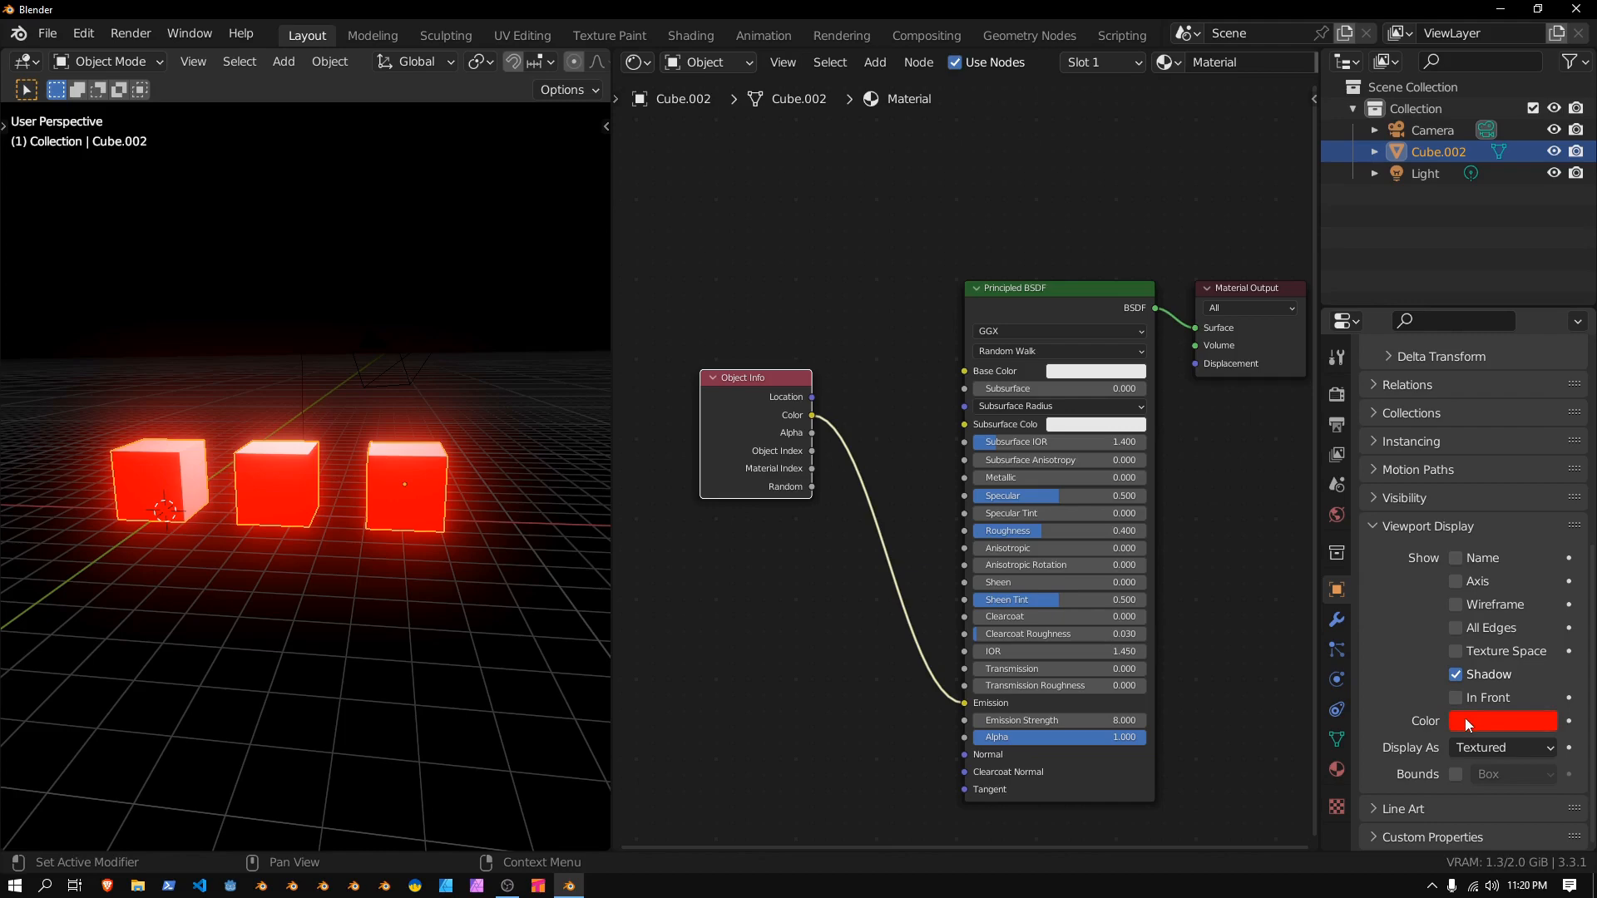
pyautogui.click(1504, 720)
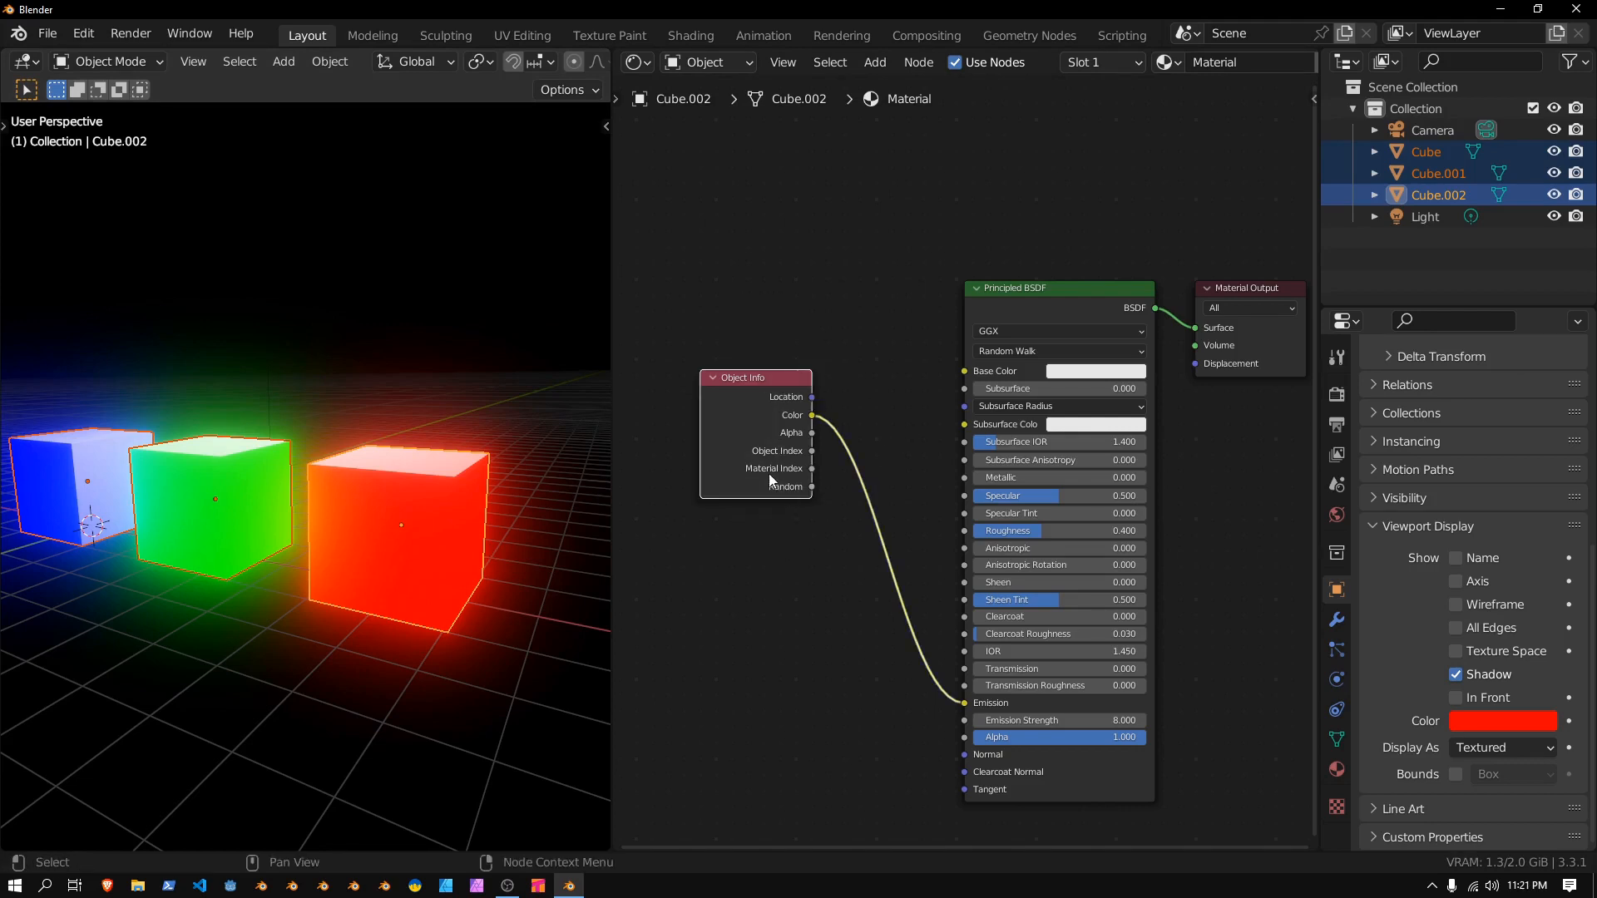
pyautogui.moveTo(816, 478)
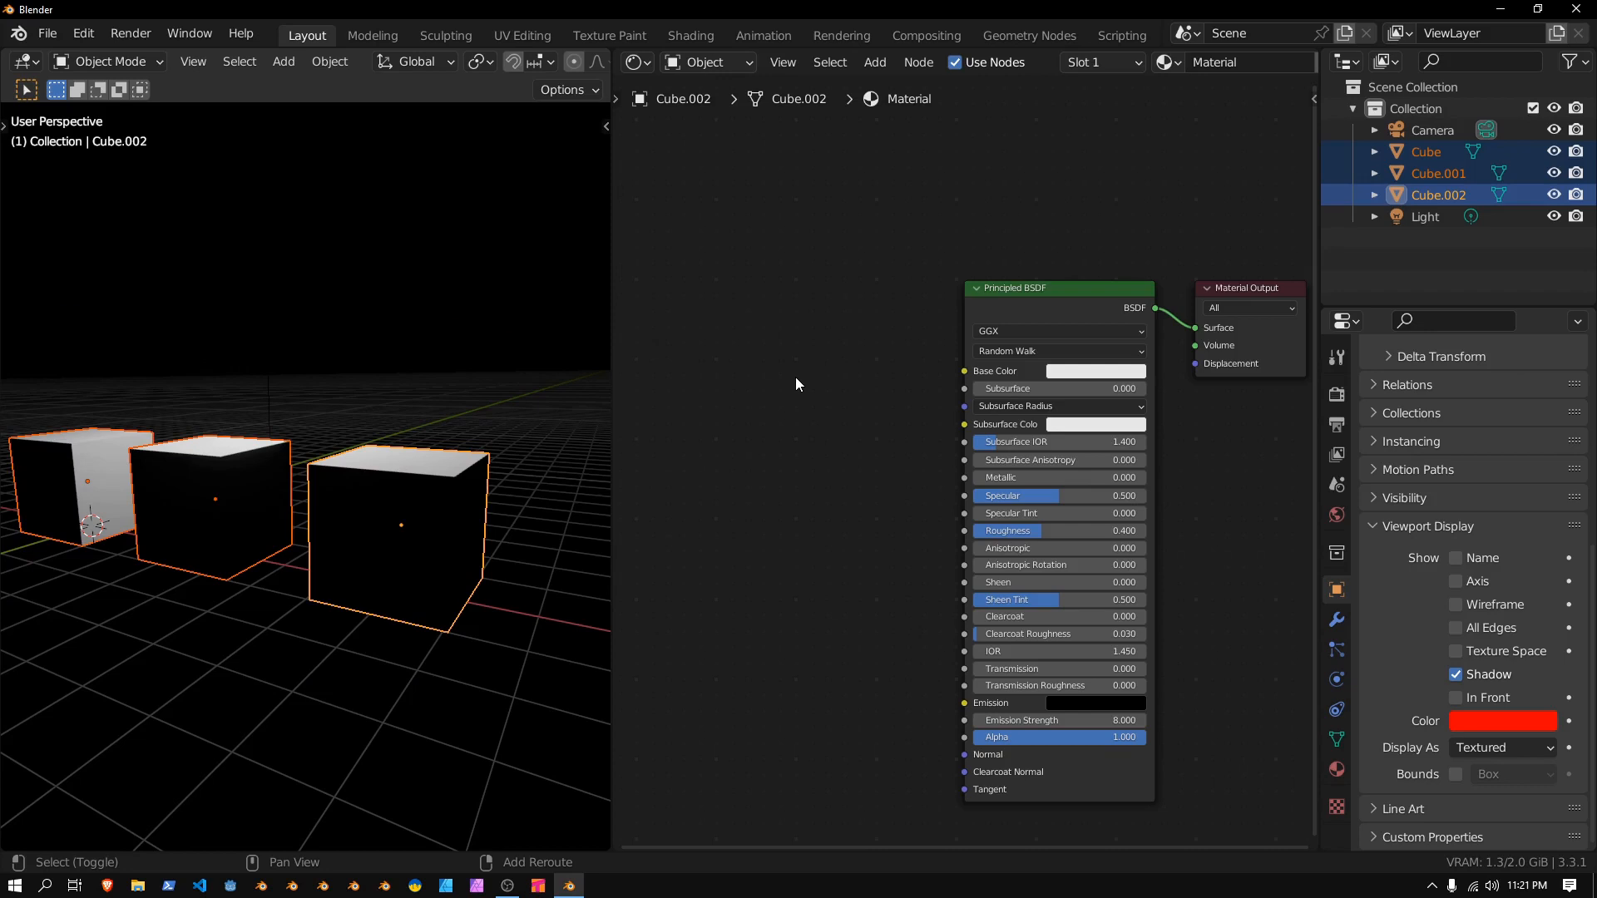
# Add an Attribute node and feed its Color output into the Principled BSDF Emission
pyautogui.click(873, 62)
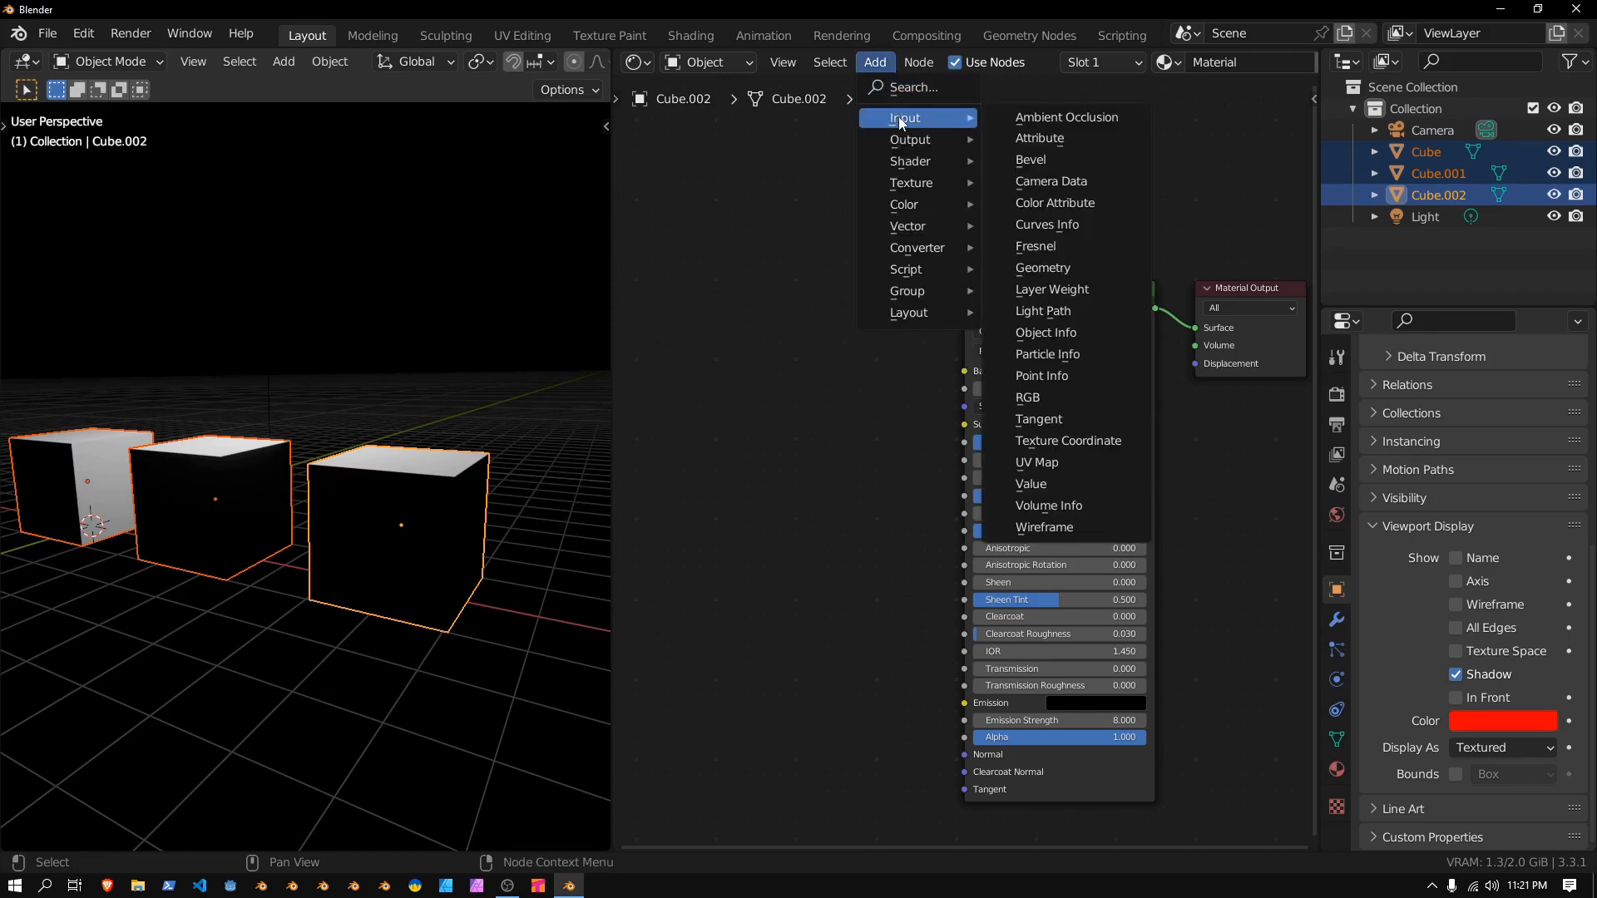
pyautogui.click(1040, 139)
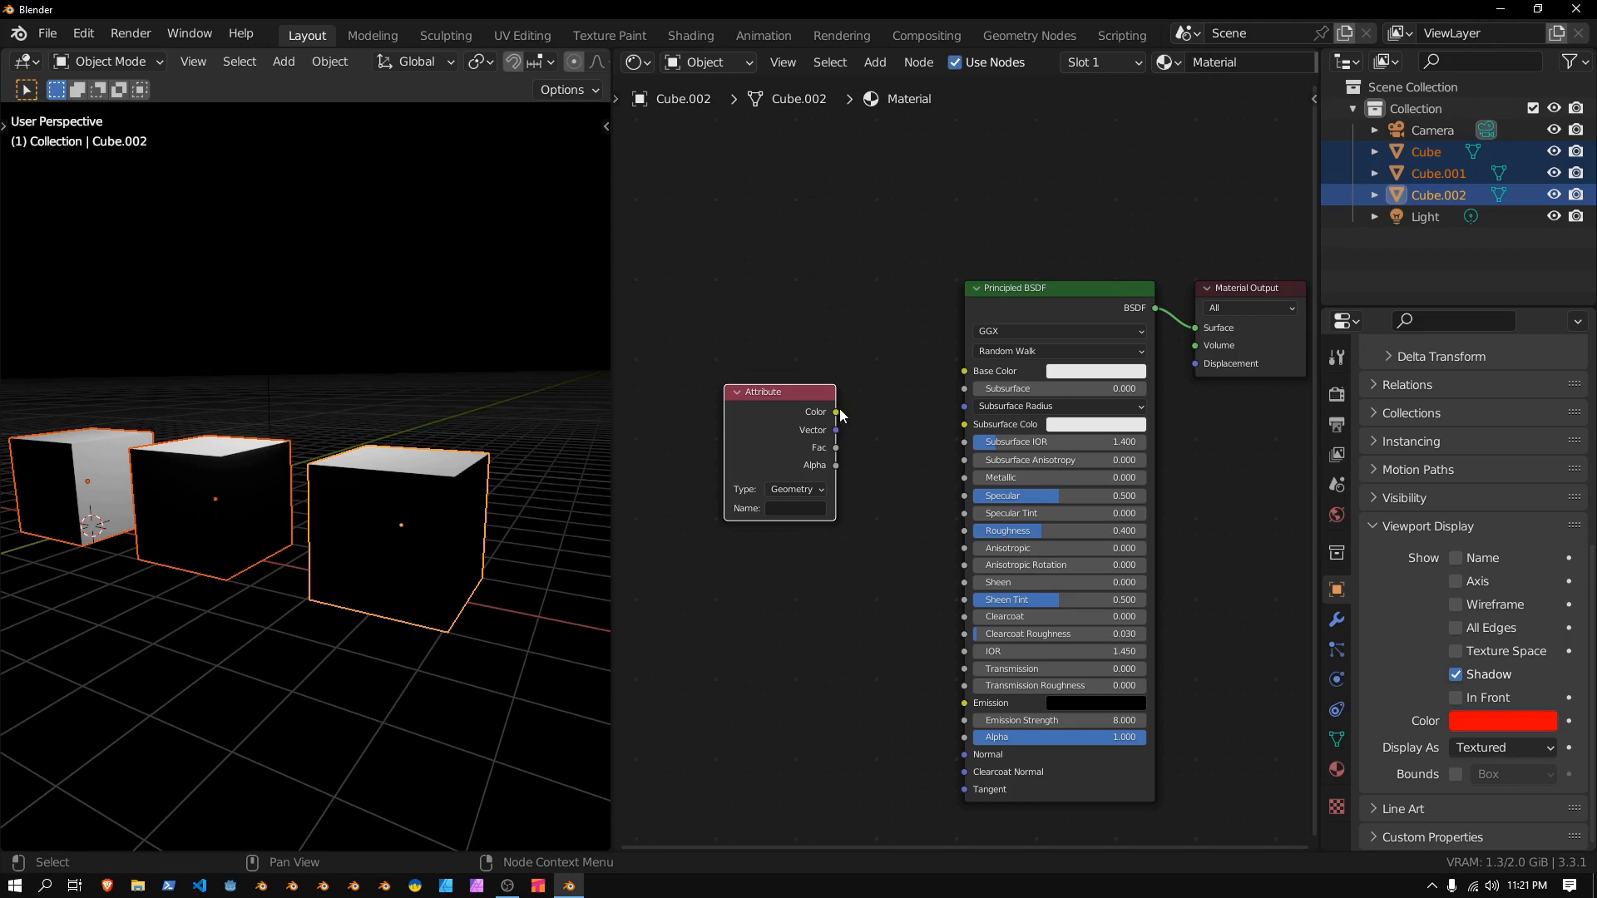
pyautogui.moveTo(833, 412); pyautogui.dragTo(973, 710)
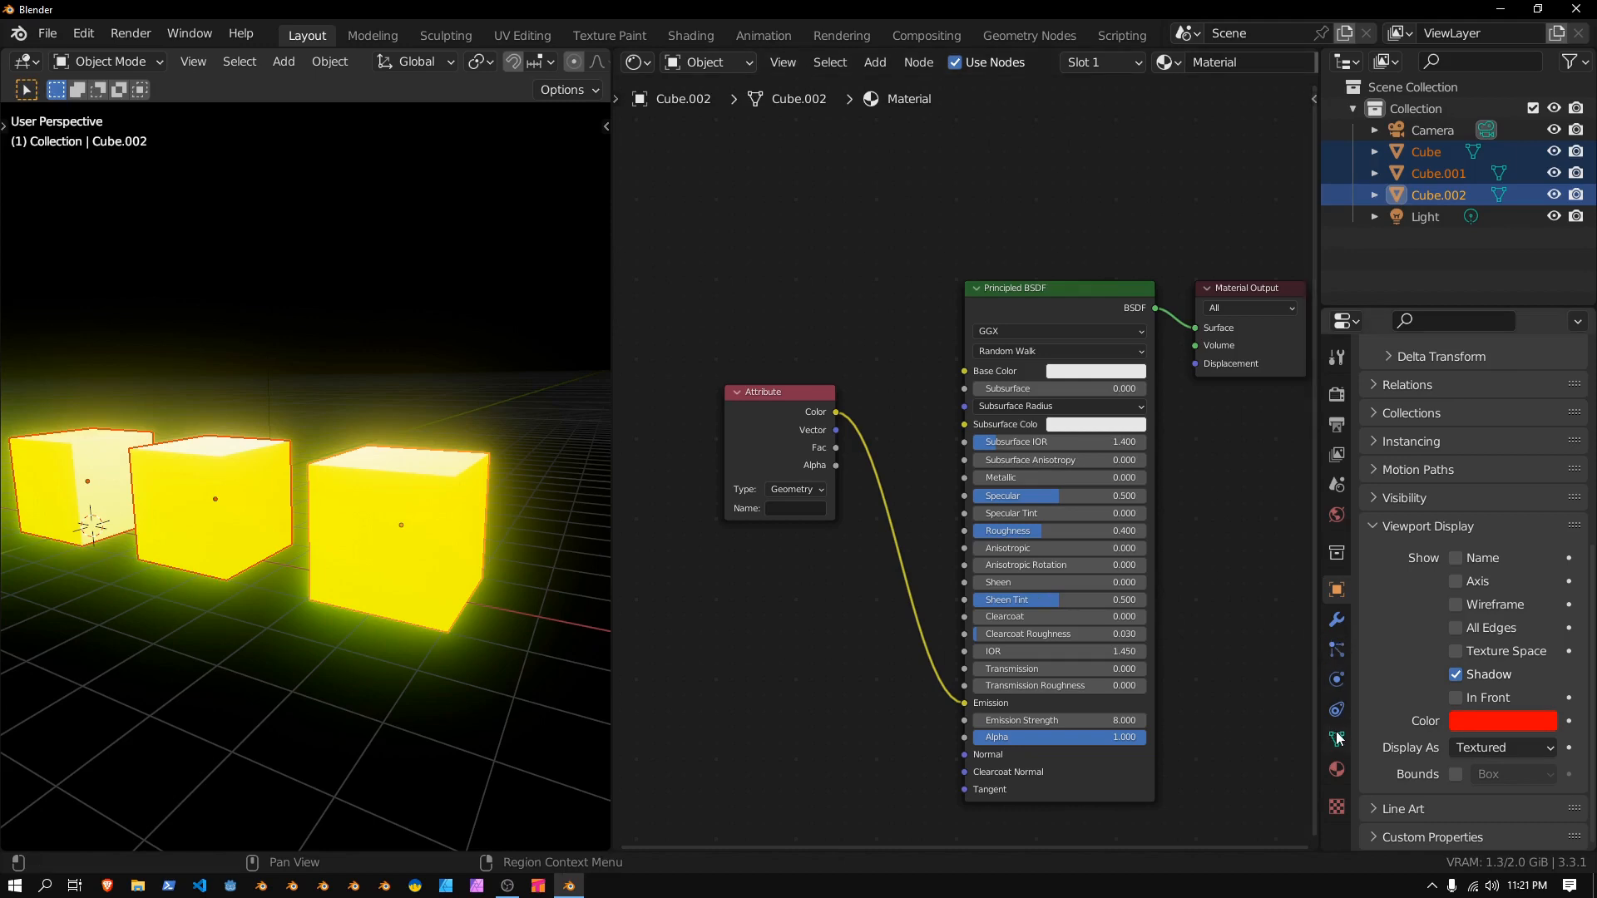
pyautogui.click(1336, 738)
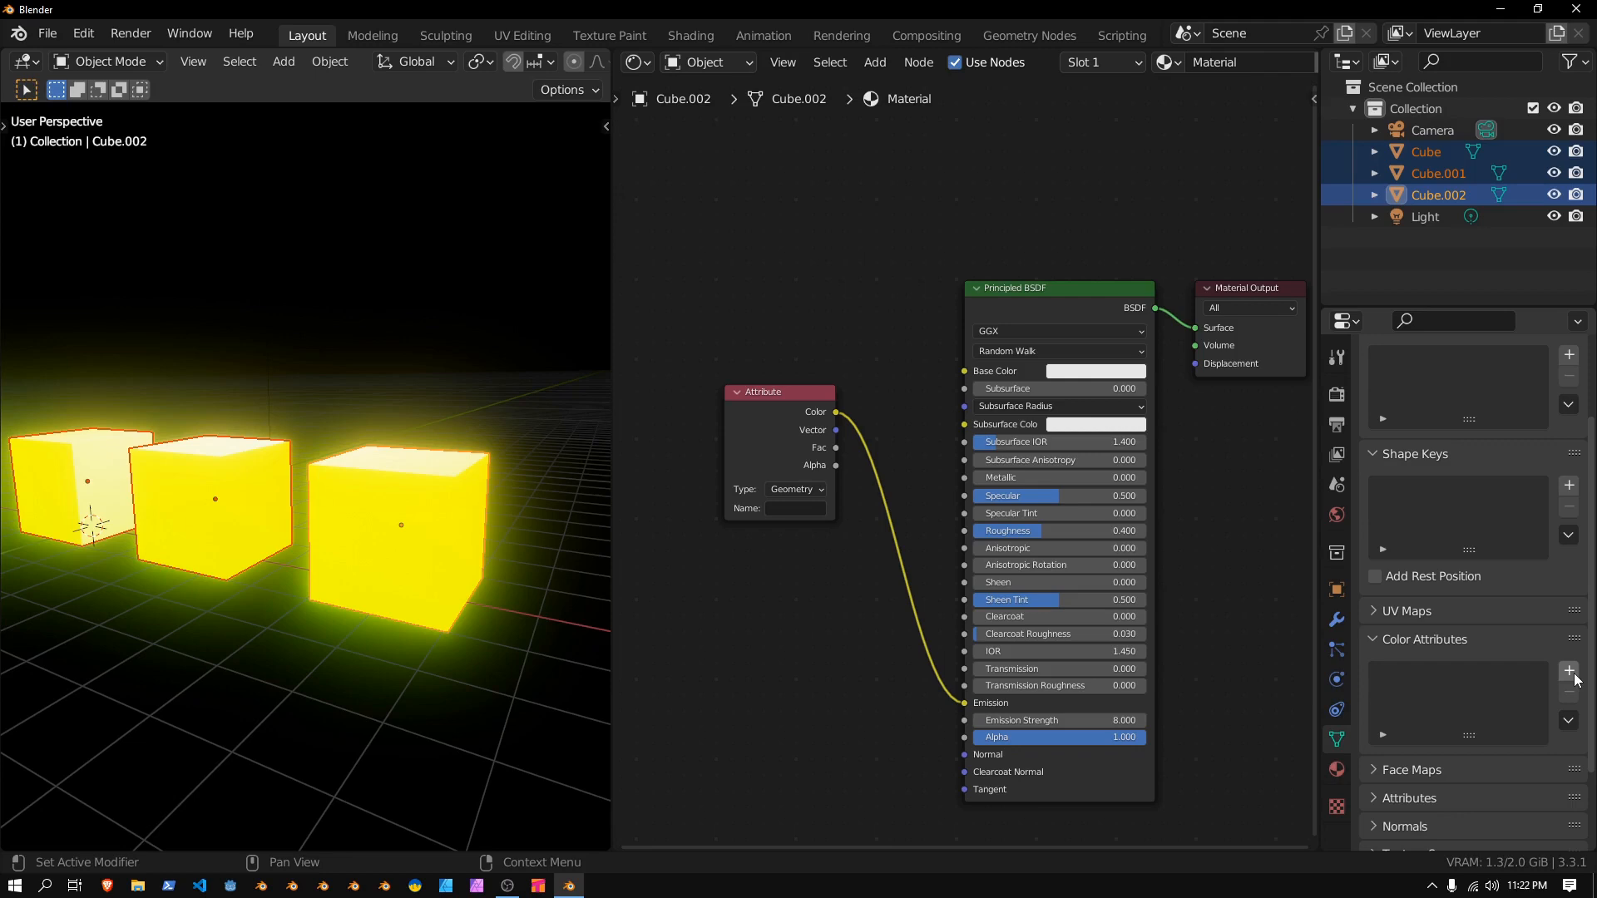
# Create a new Color attribute on the mesh in Object Data properties
pyautogui.click(1569, 673)
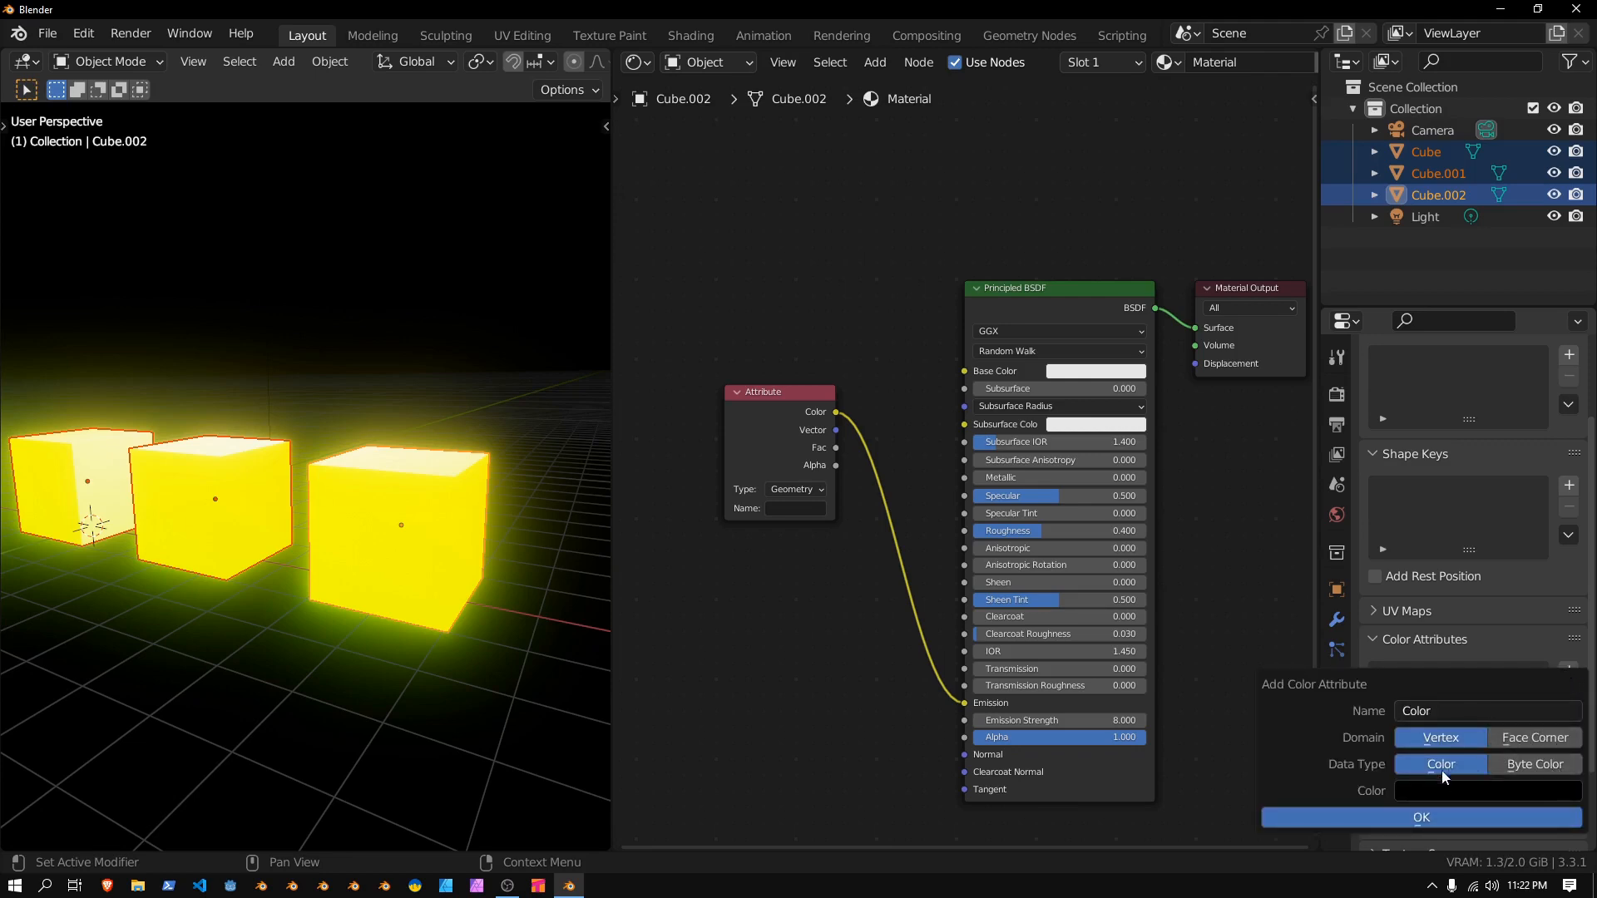
pyautogui.click(1419, 817)
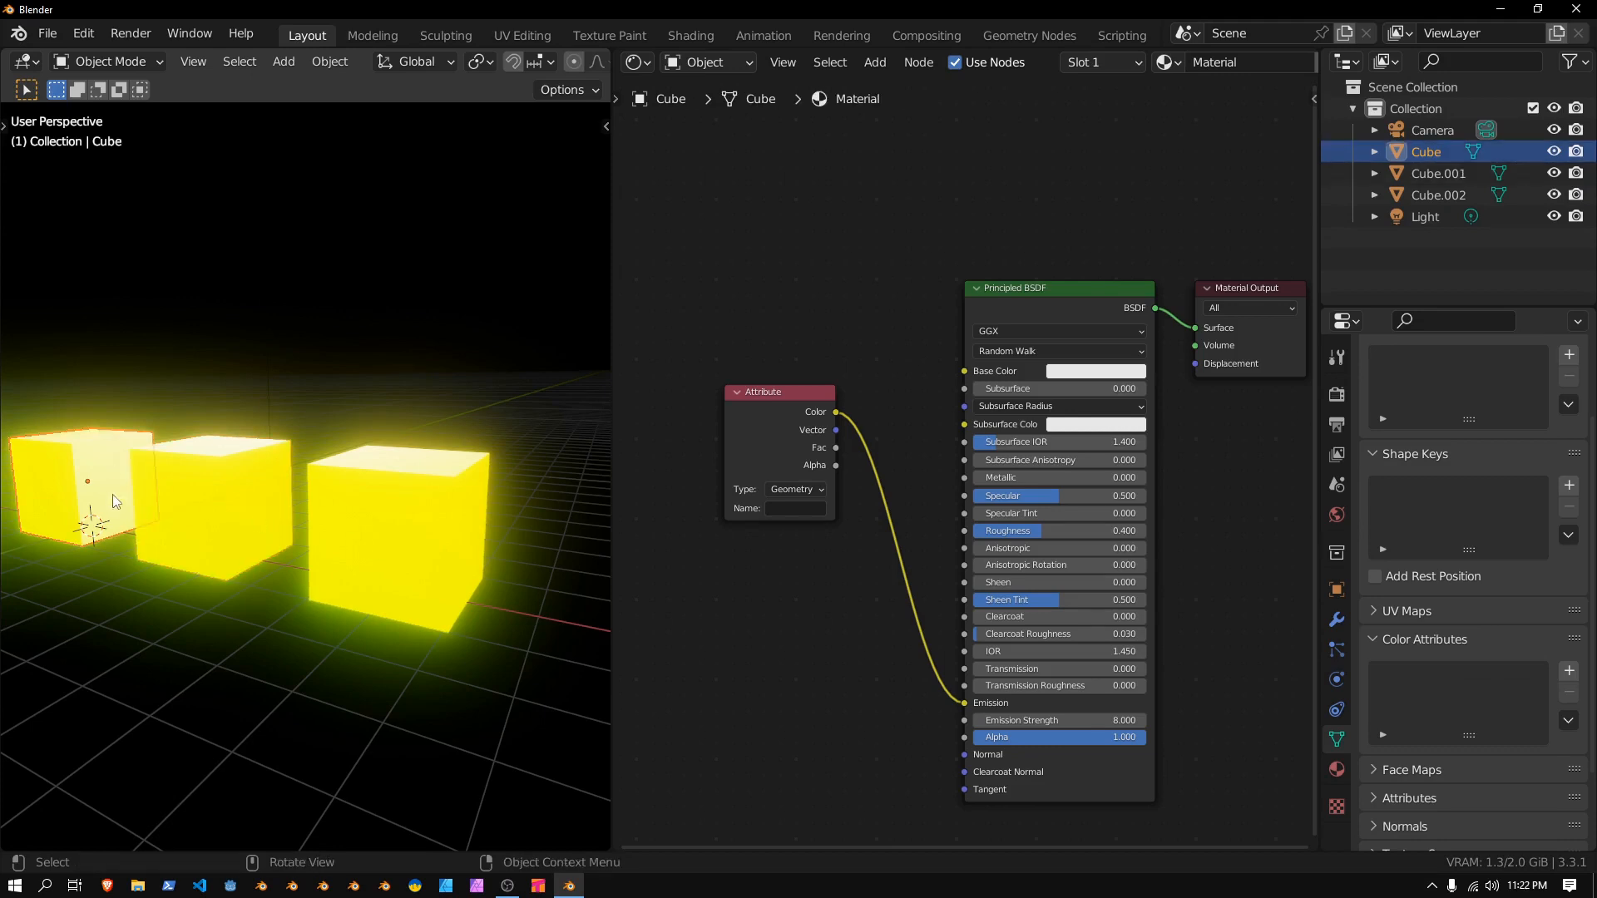
# Select all three cubes so they can be joined into one object
pyautogui.click(214, 499)
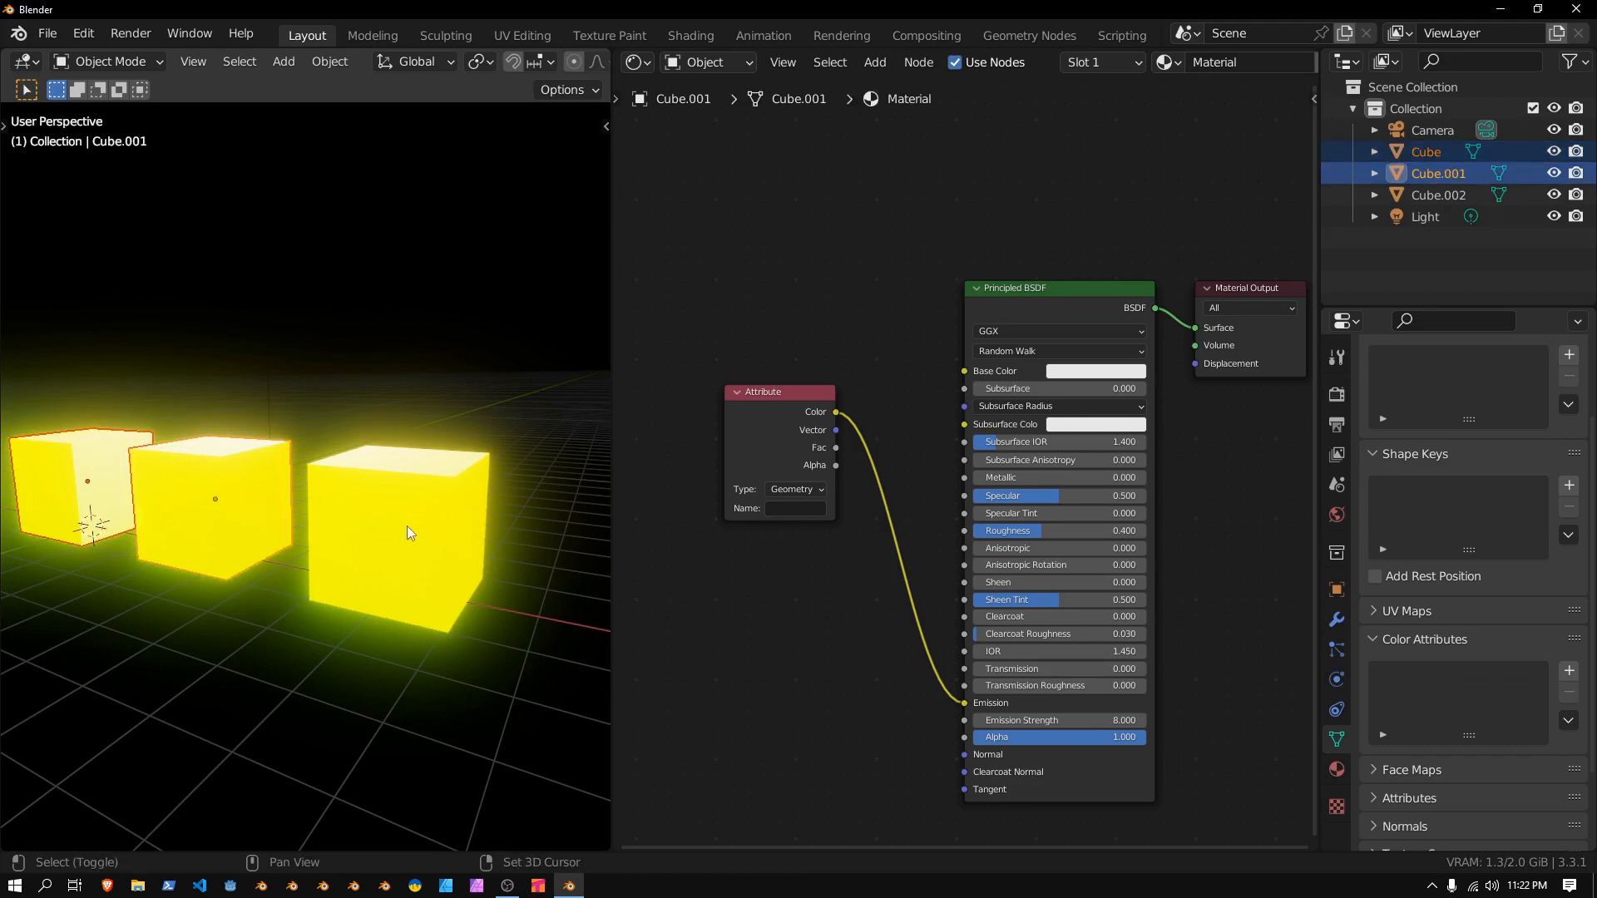
pyautogui.click(400, 524)
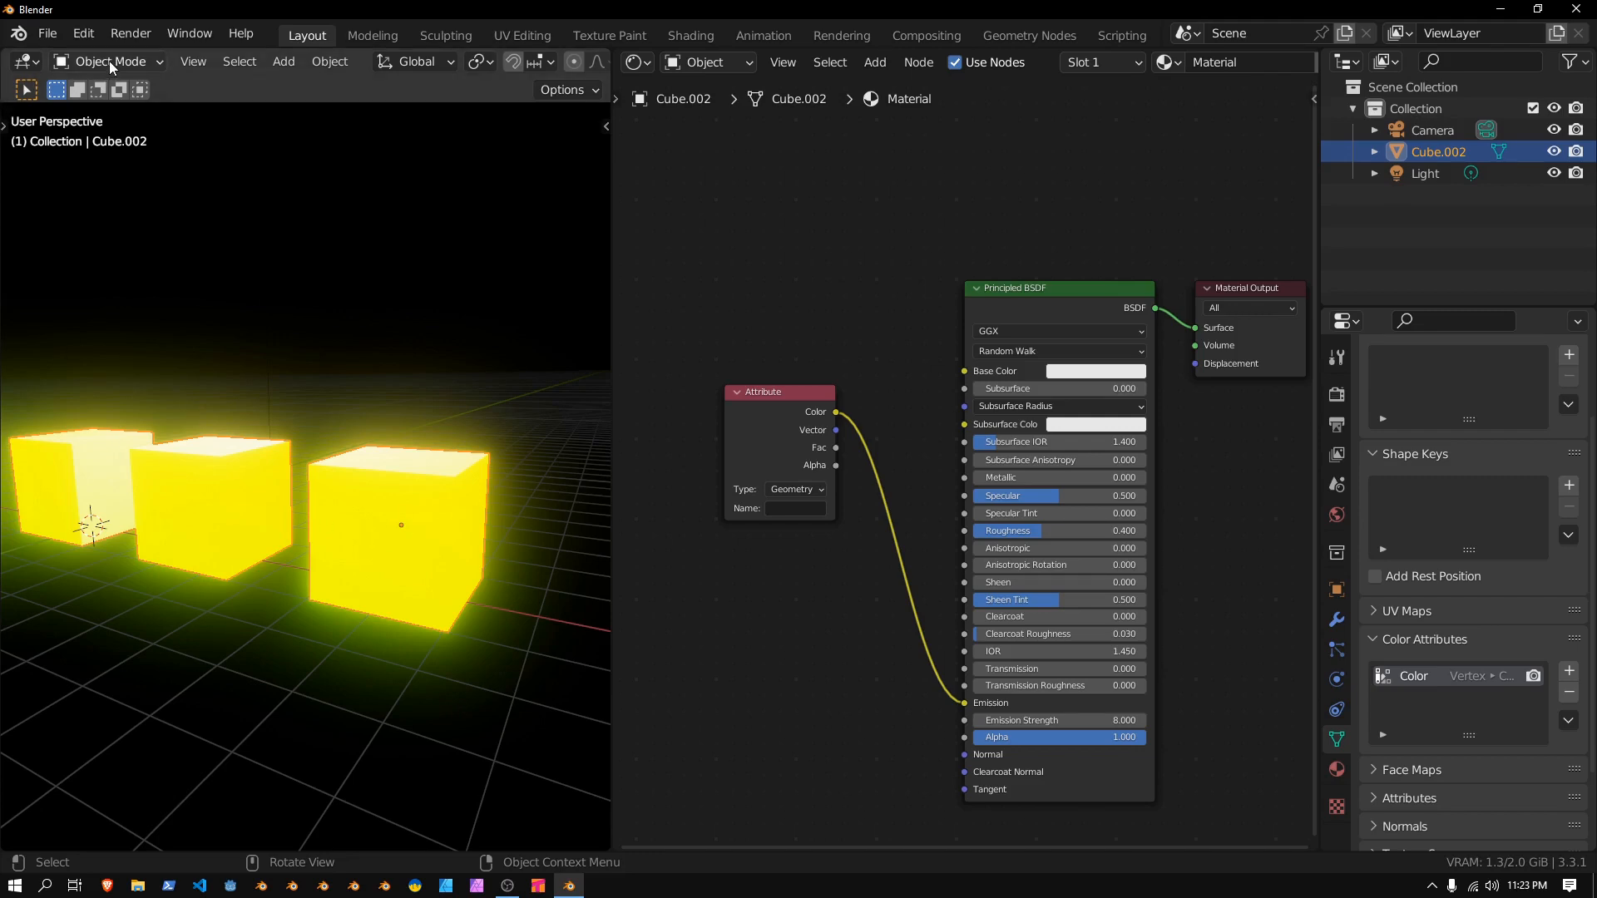
# Switch between Edit Mode and Vertex Paint to fill the joined cubes' vertex colours
pyautogui.click(110, 62)
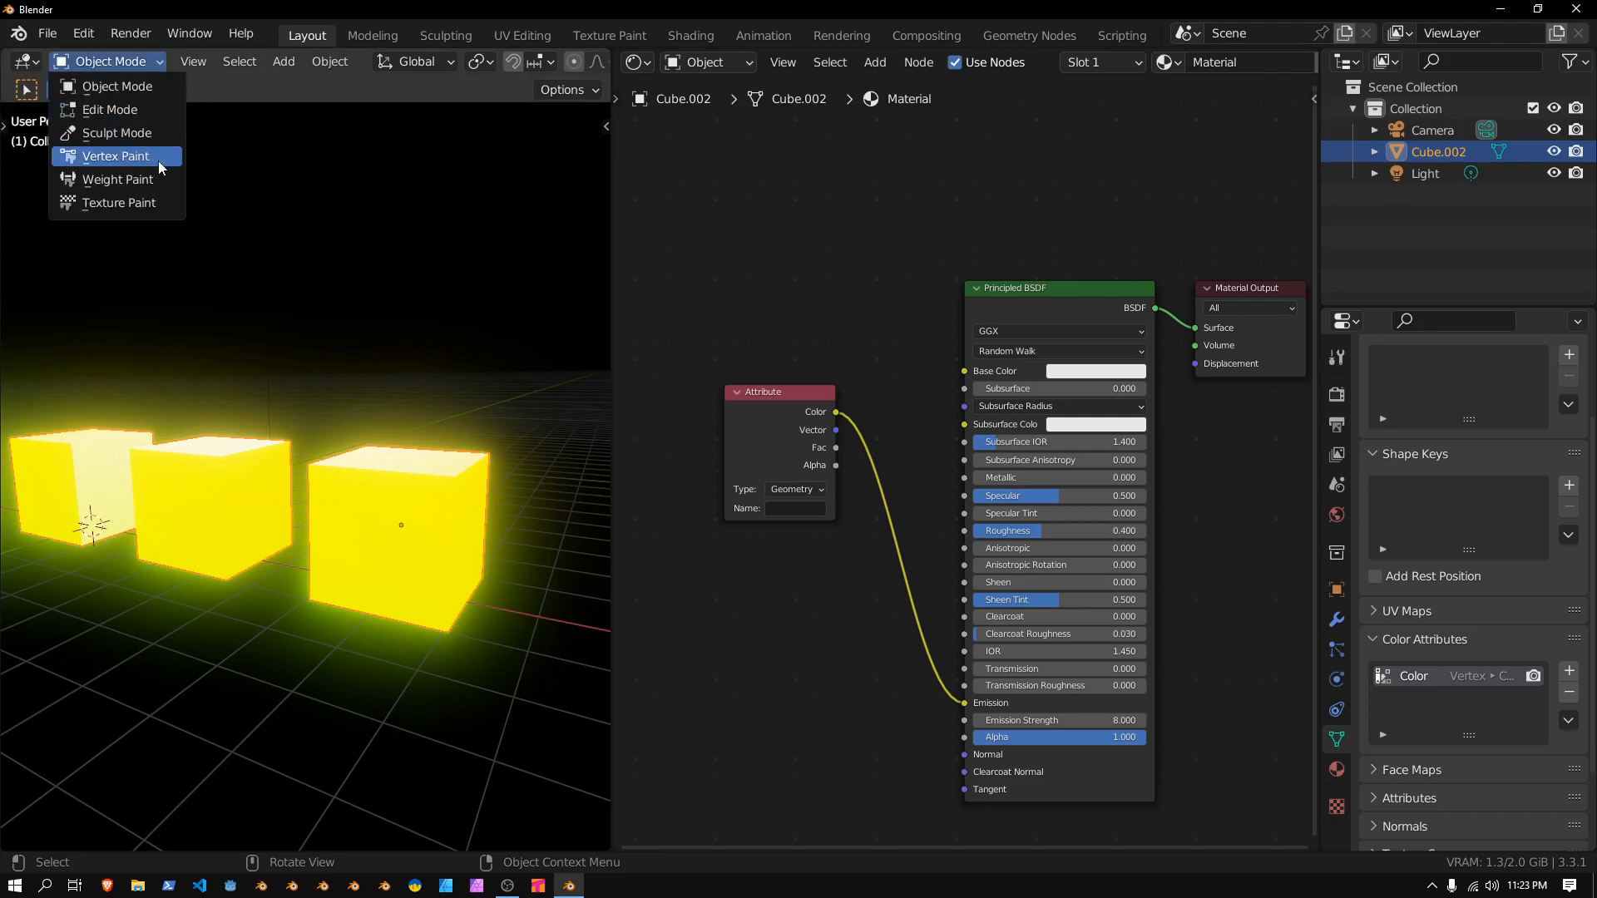
pyautogui.click(115, 157)
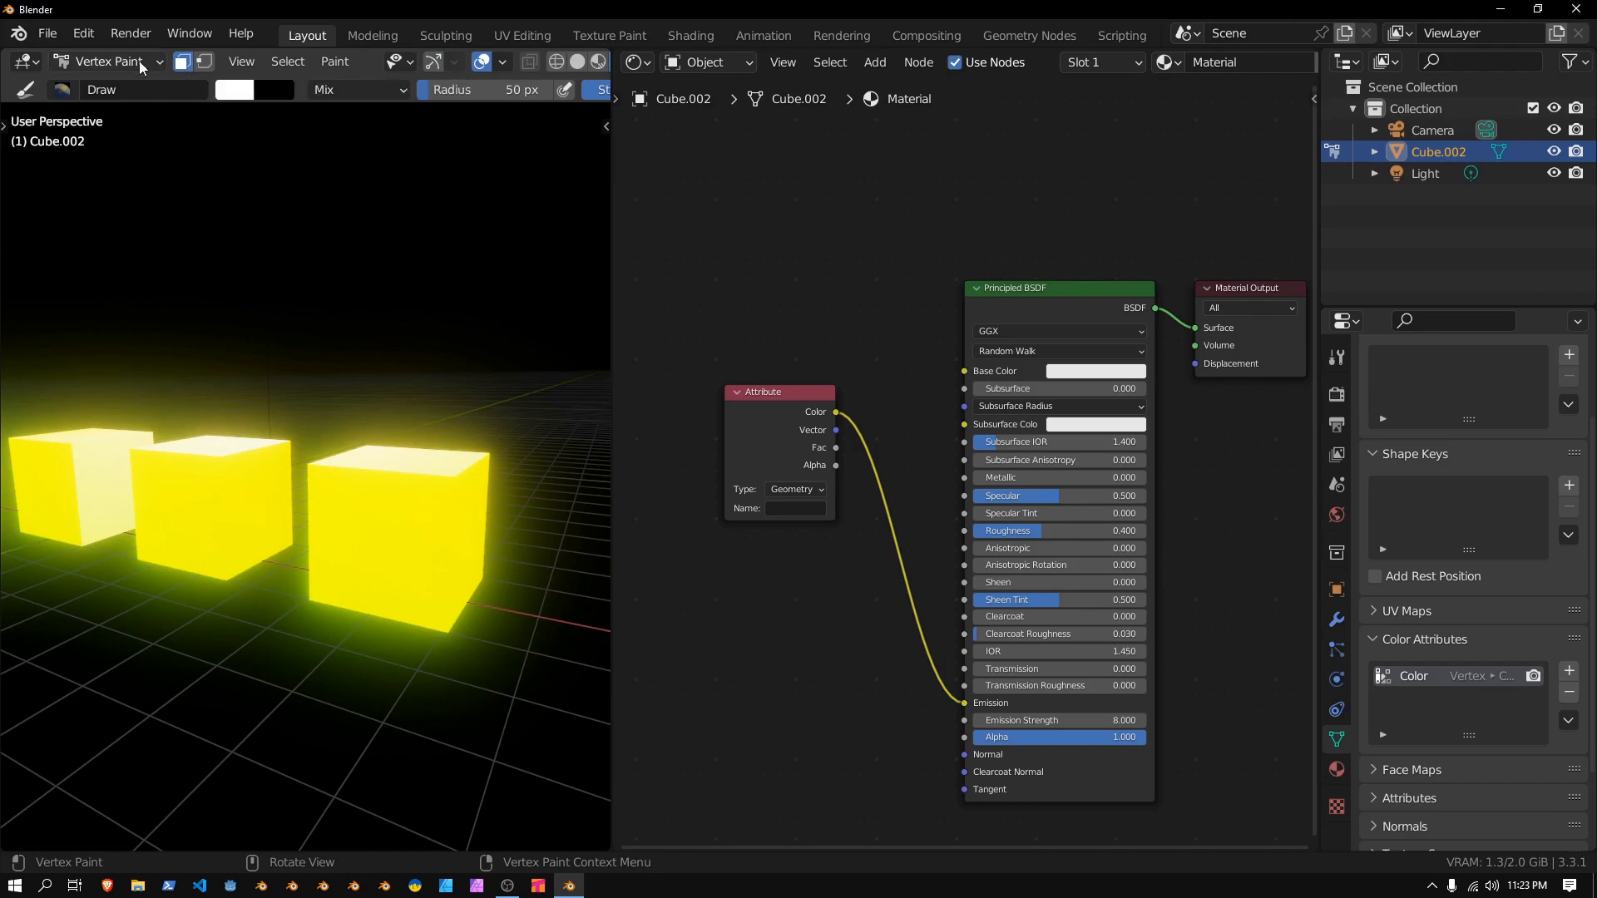
pyautogui.click(106, 61)
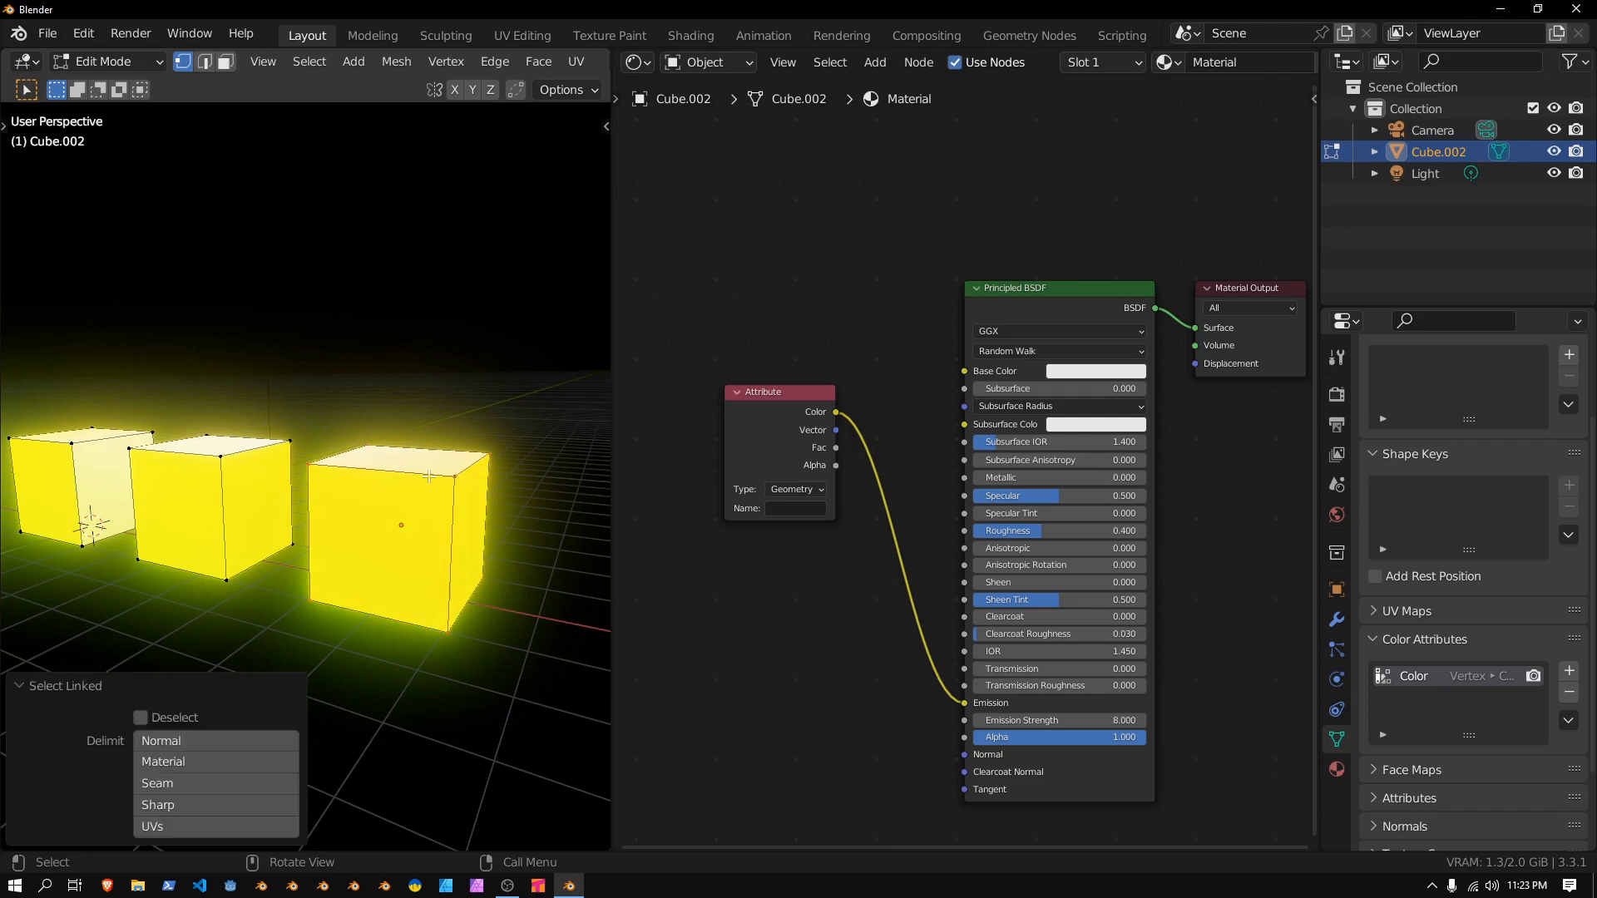
pyautogui.click(102, 62)
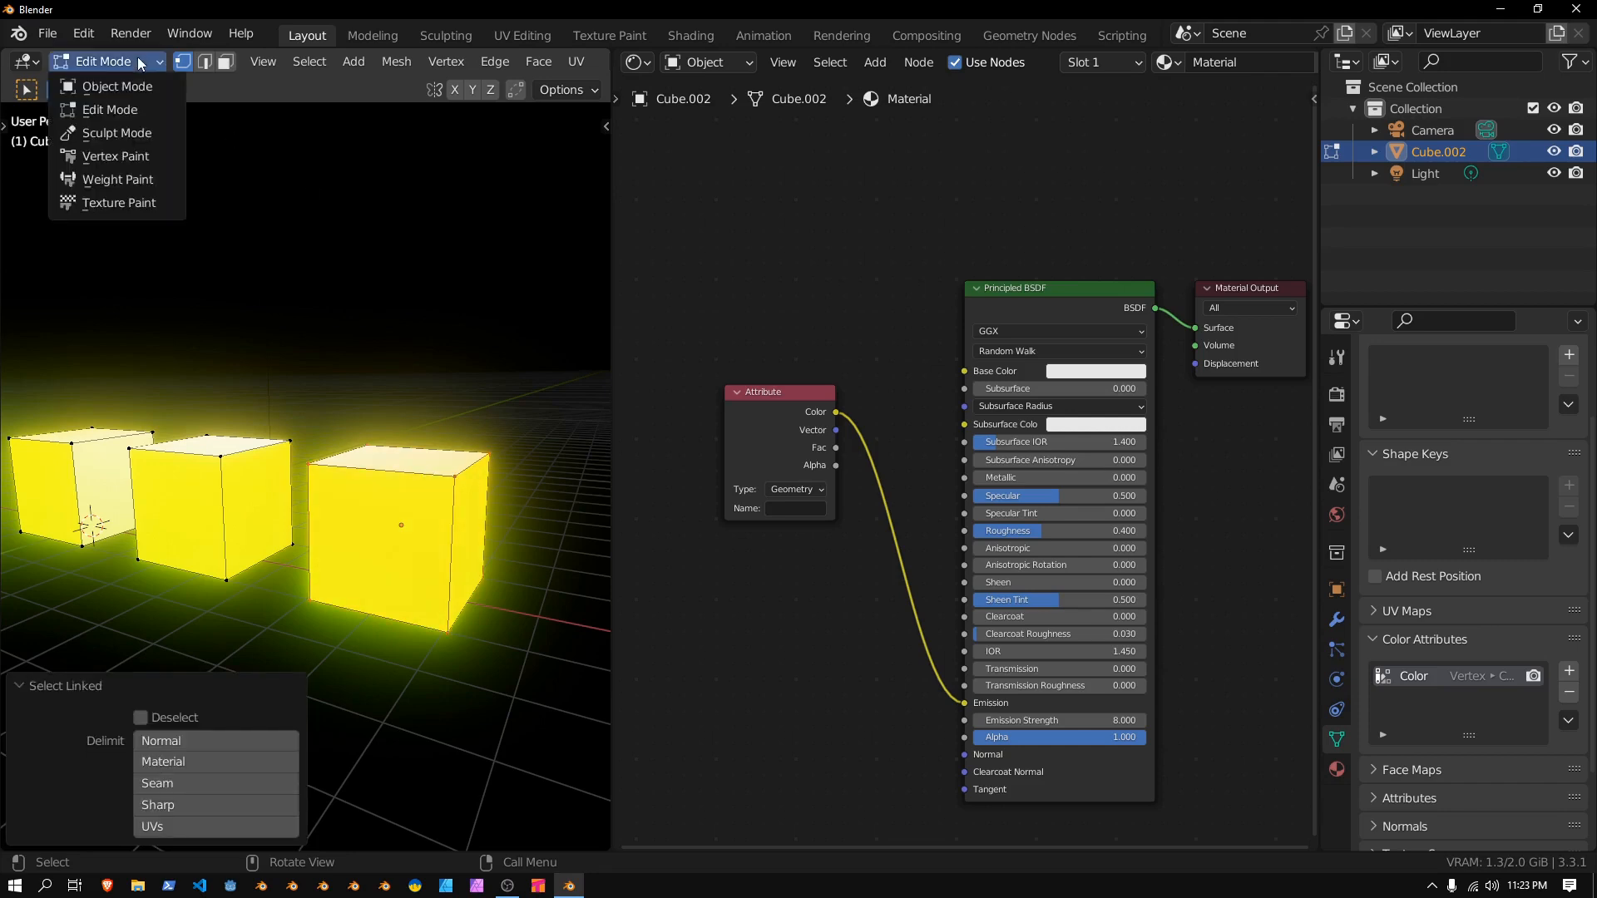
pyautogui.click(115, 156)
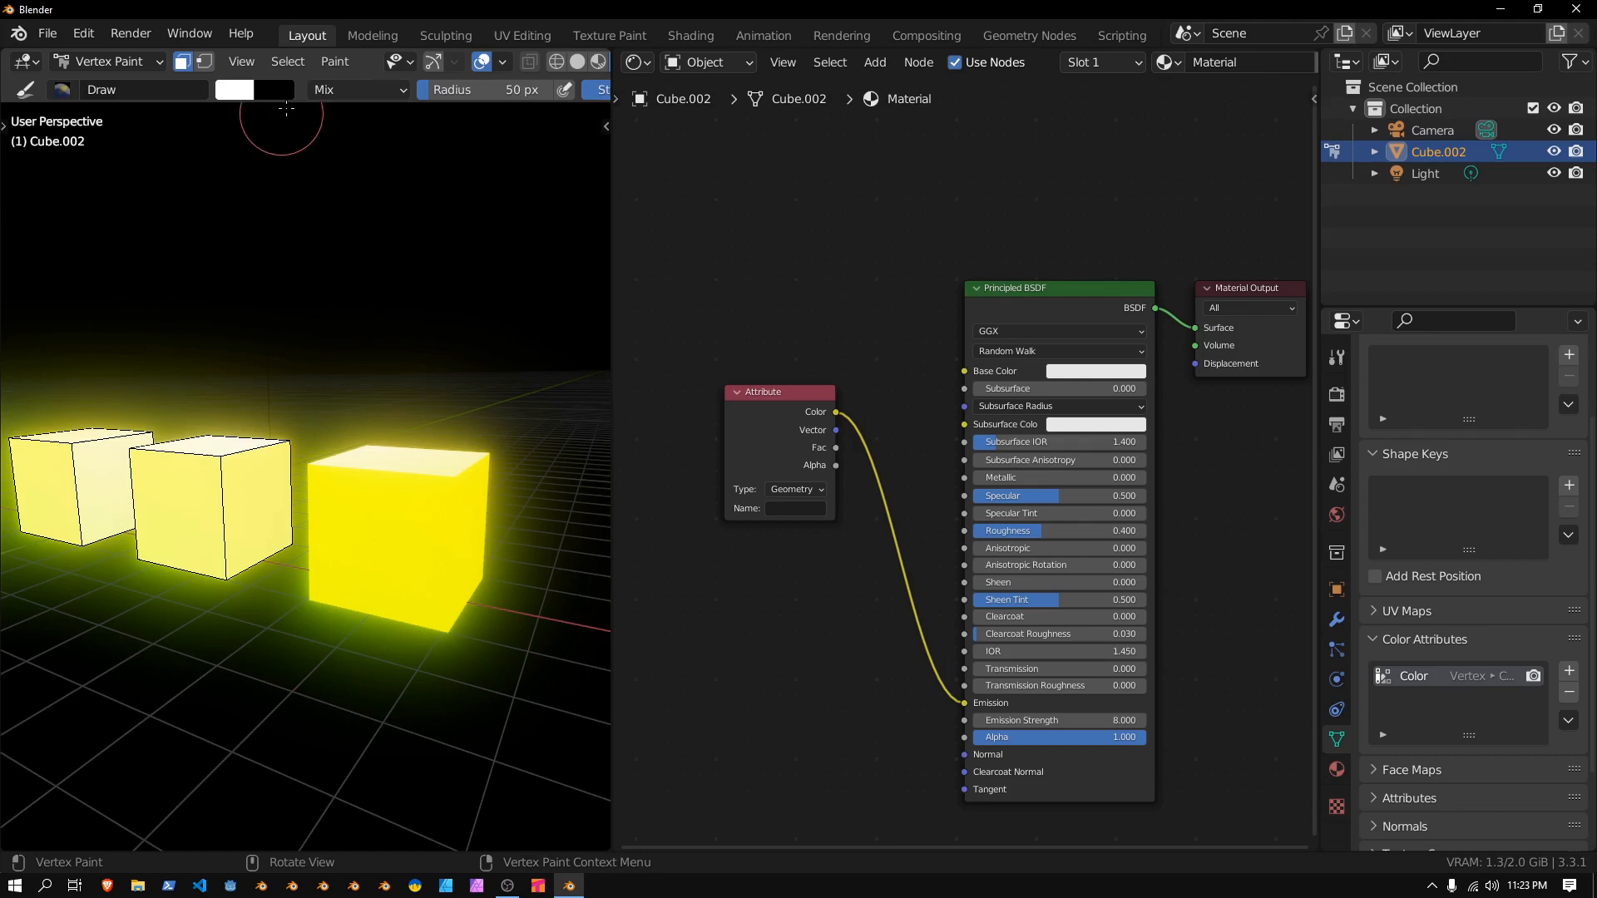
pyautogui.click(334, 62)
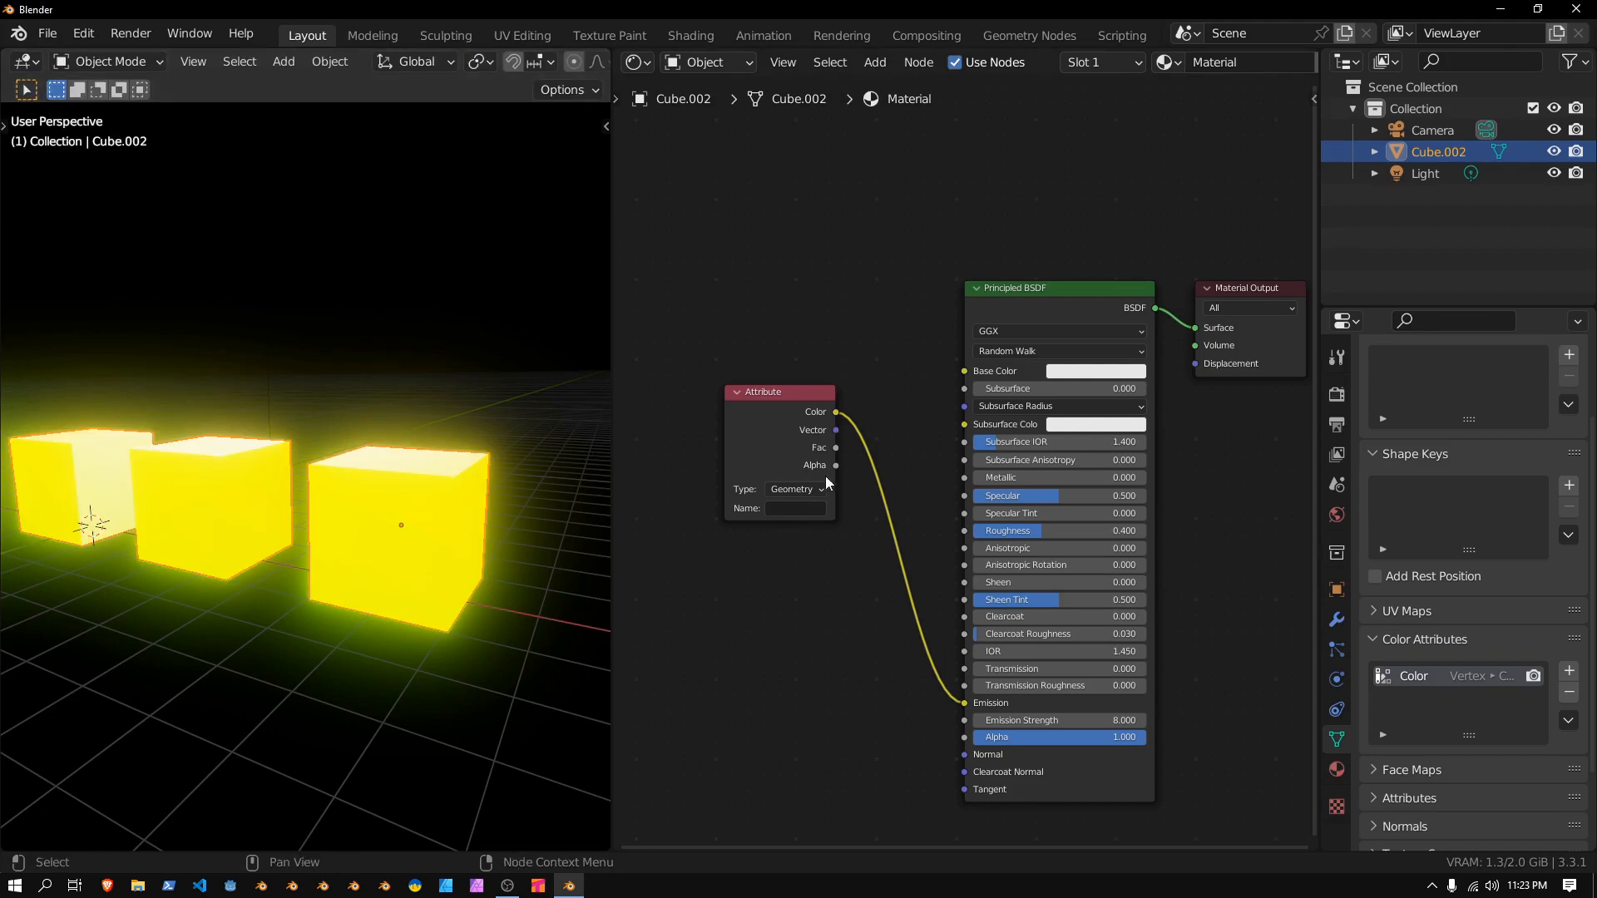
# Set the Attribute node's Name to 'Color' so it reads the vertex colour attribute
pyautogui.click(795, 509)
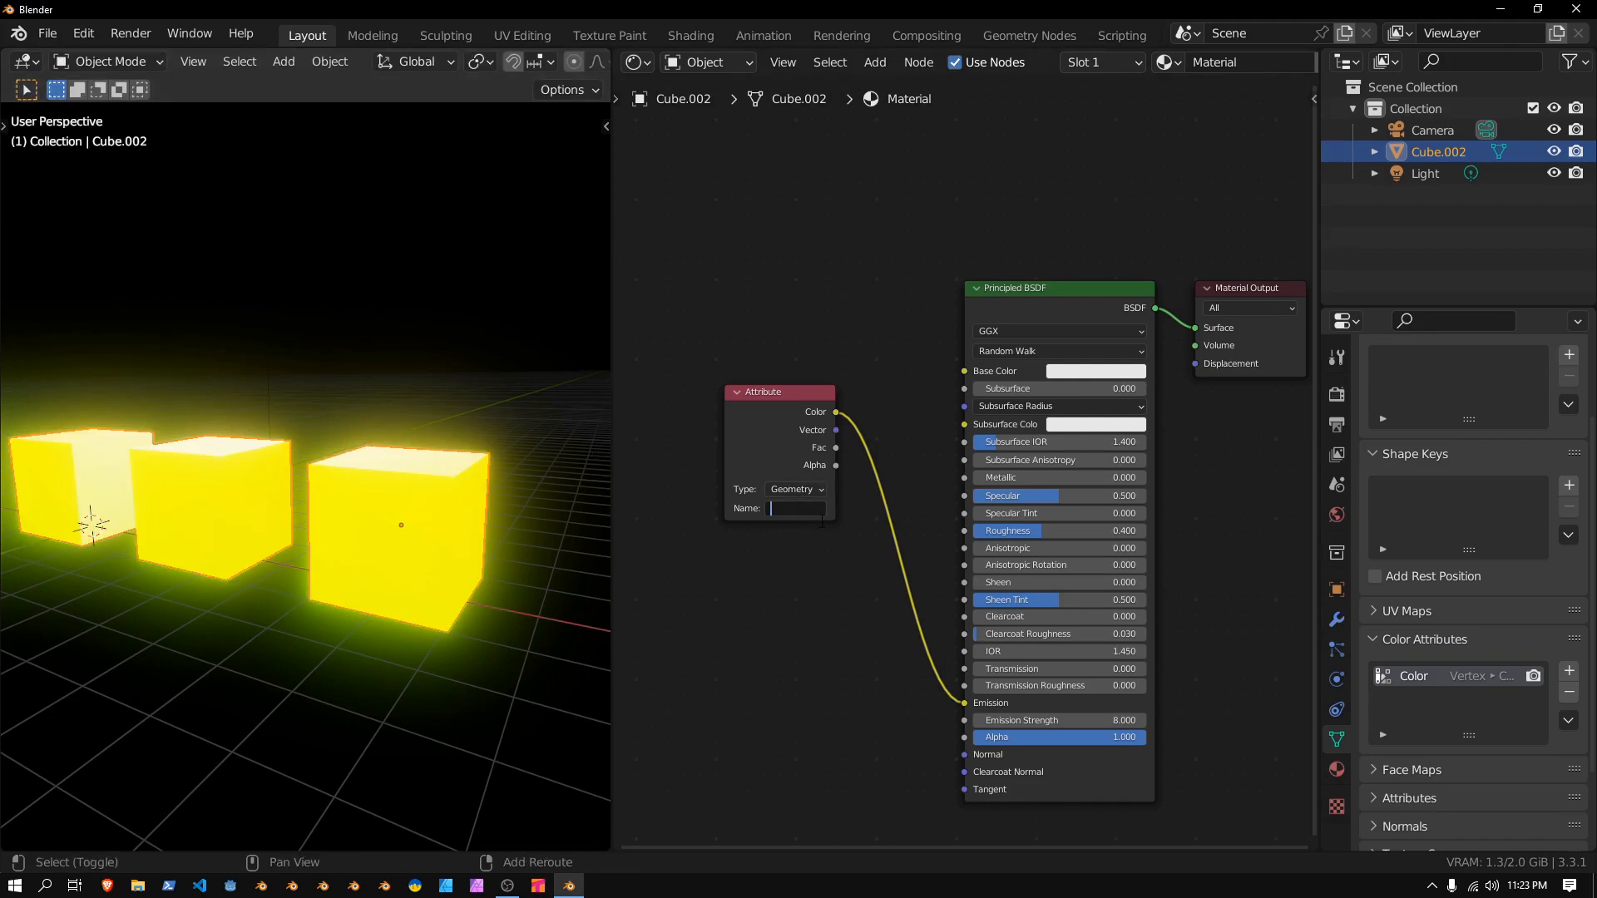
pyautogui.write('Color')
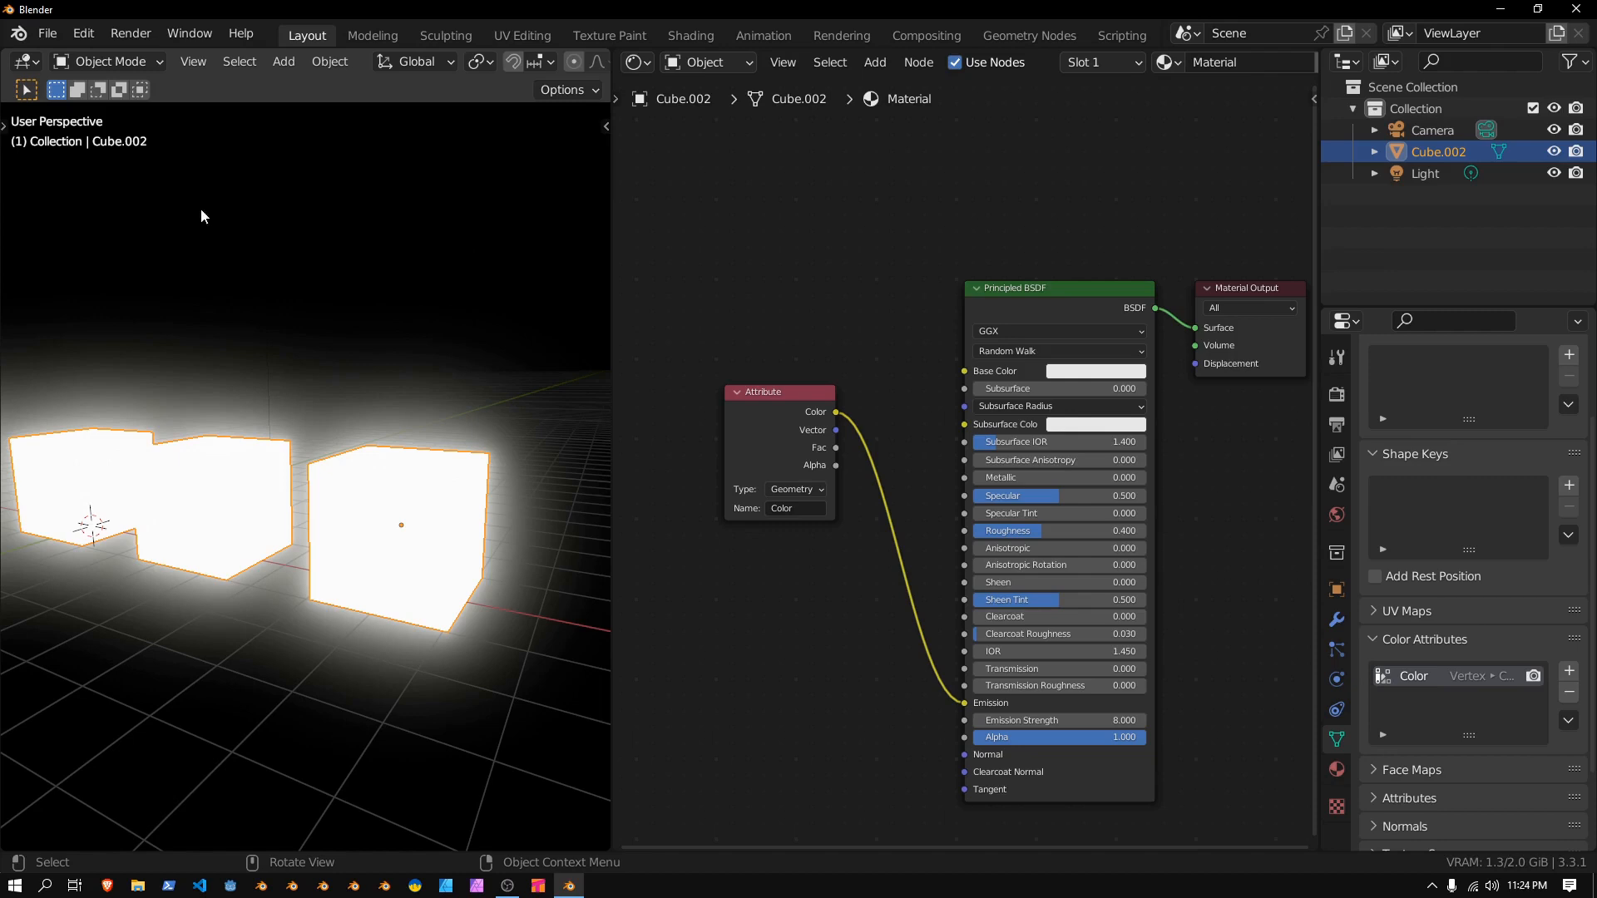
# In Vertex Paint, fill the right cube with a pure red vertex colour
pyautogui.click(106, 61)
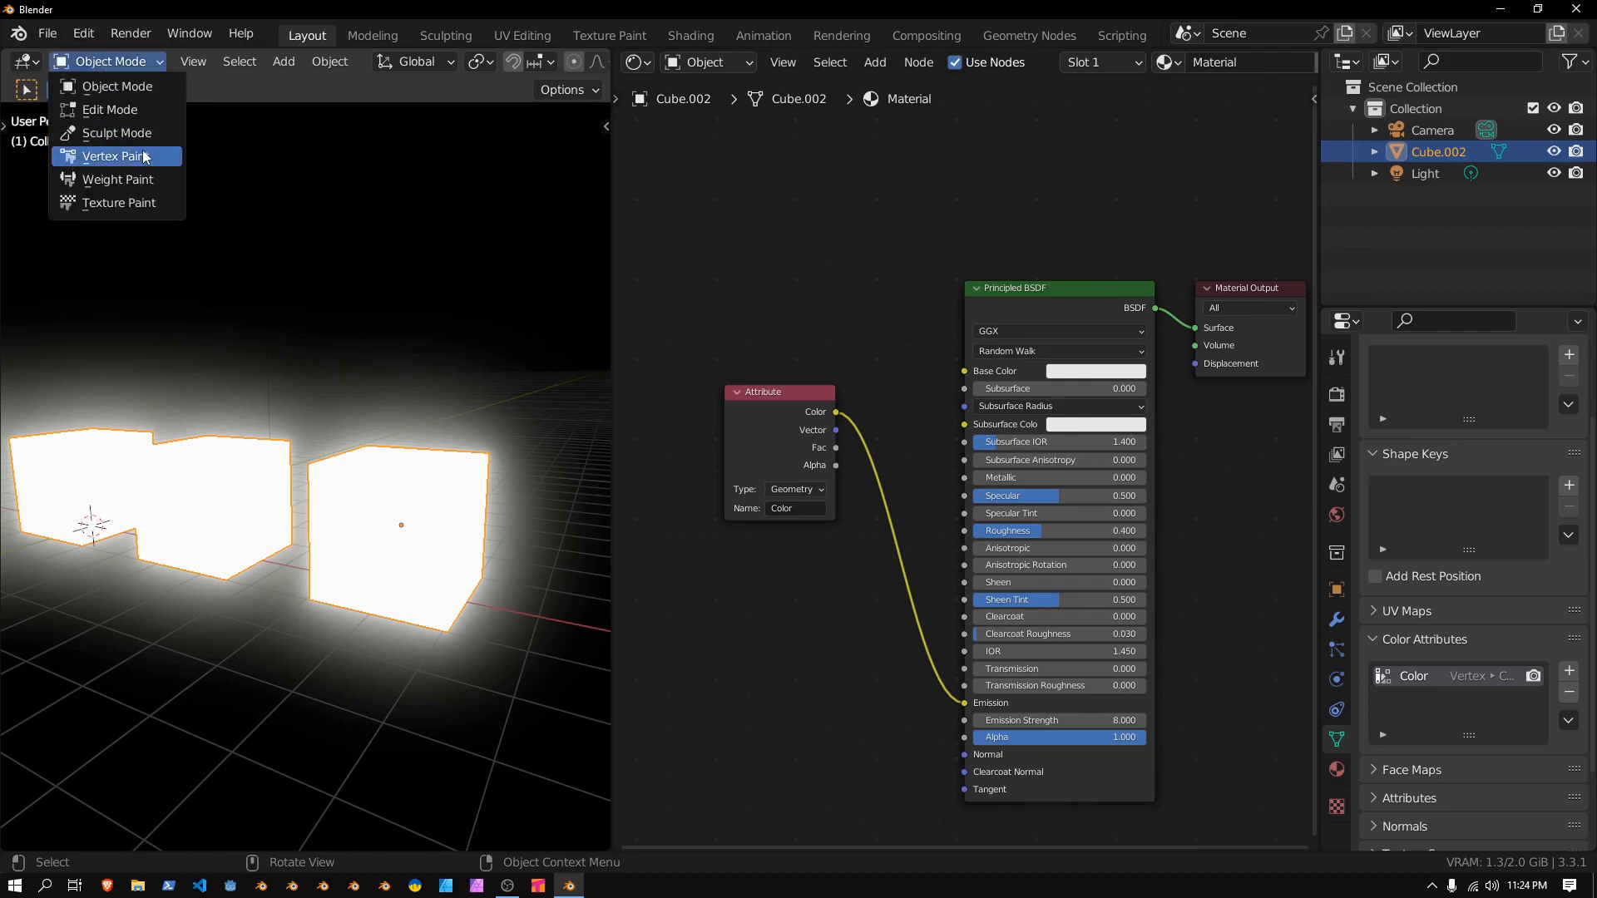
pyautogui.click(117, 156)
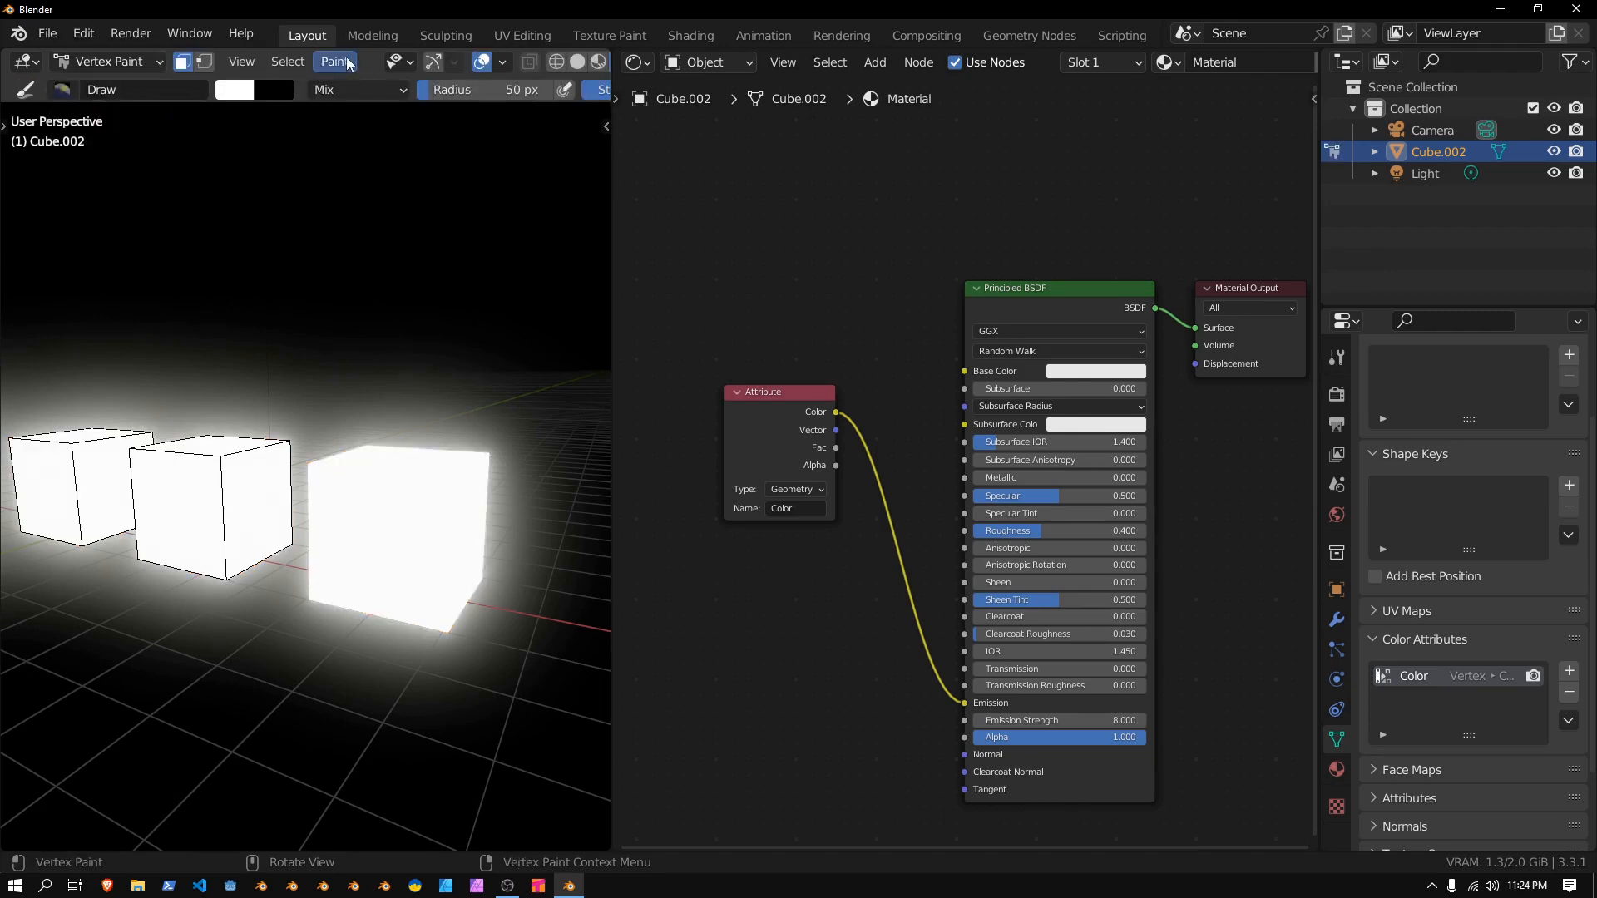
pyautogui.click(233, 90)
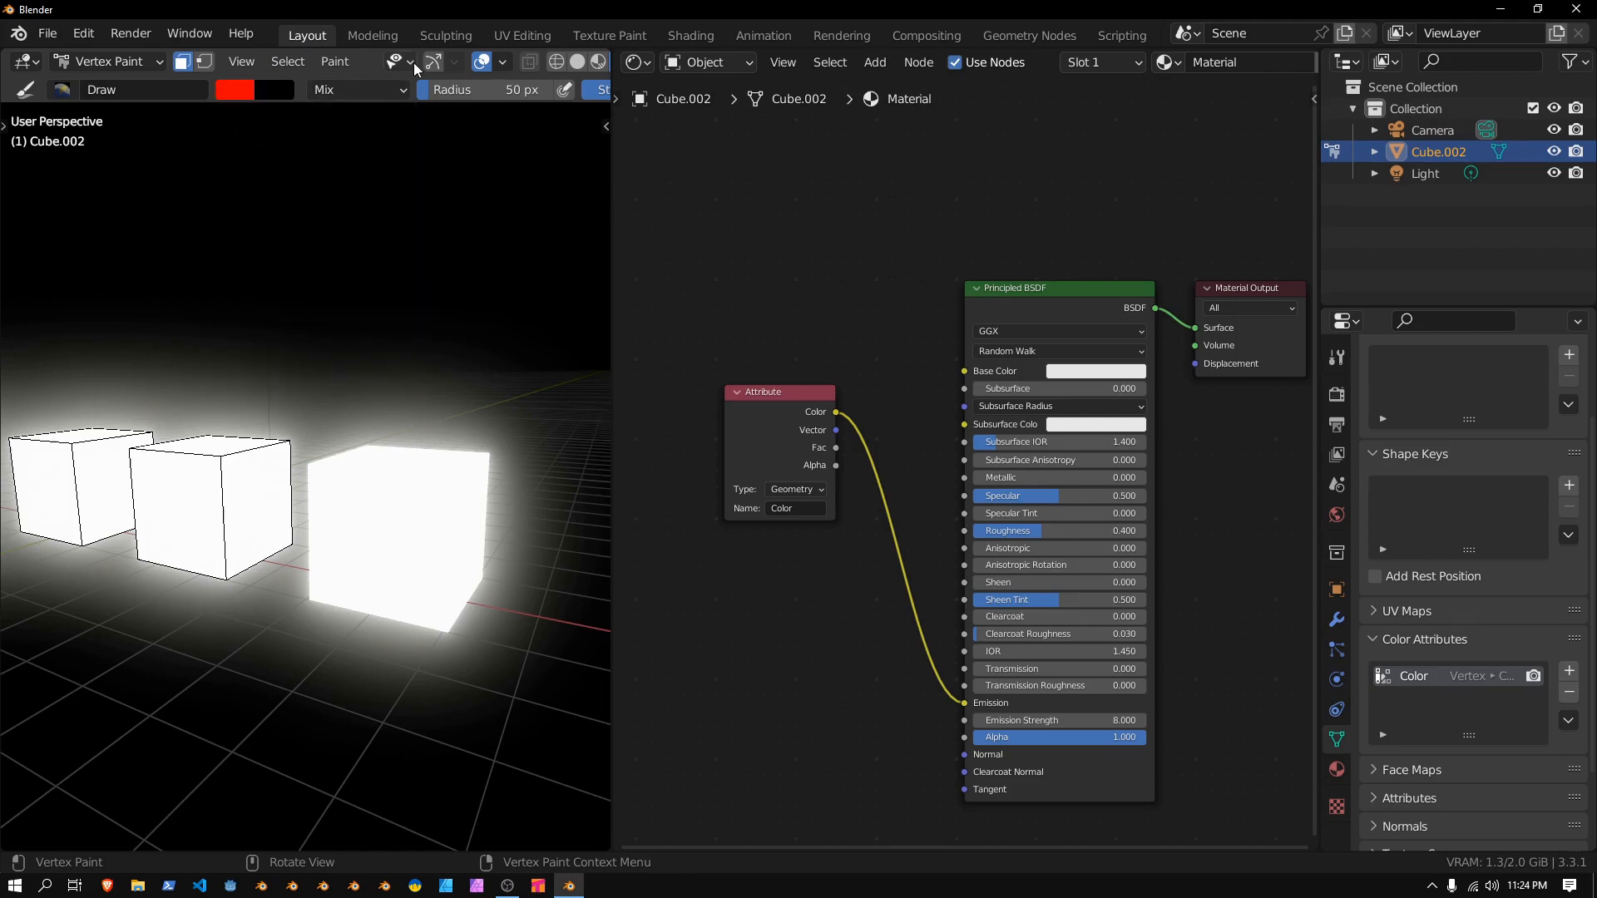
pyautogui.click(334, 62)
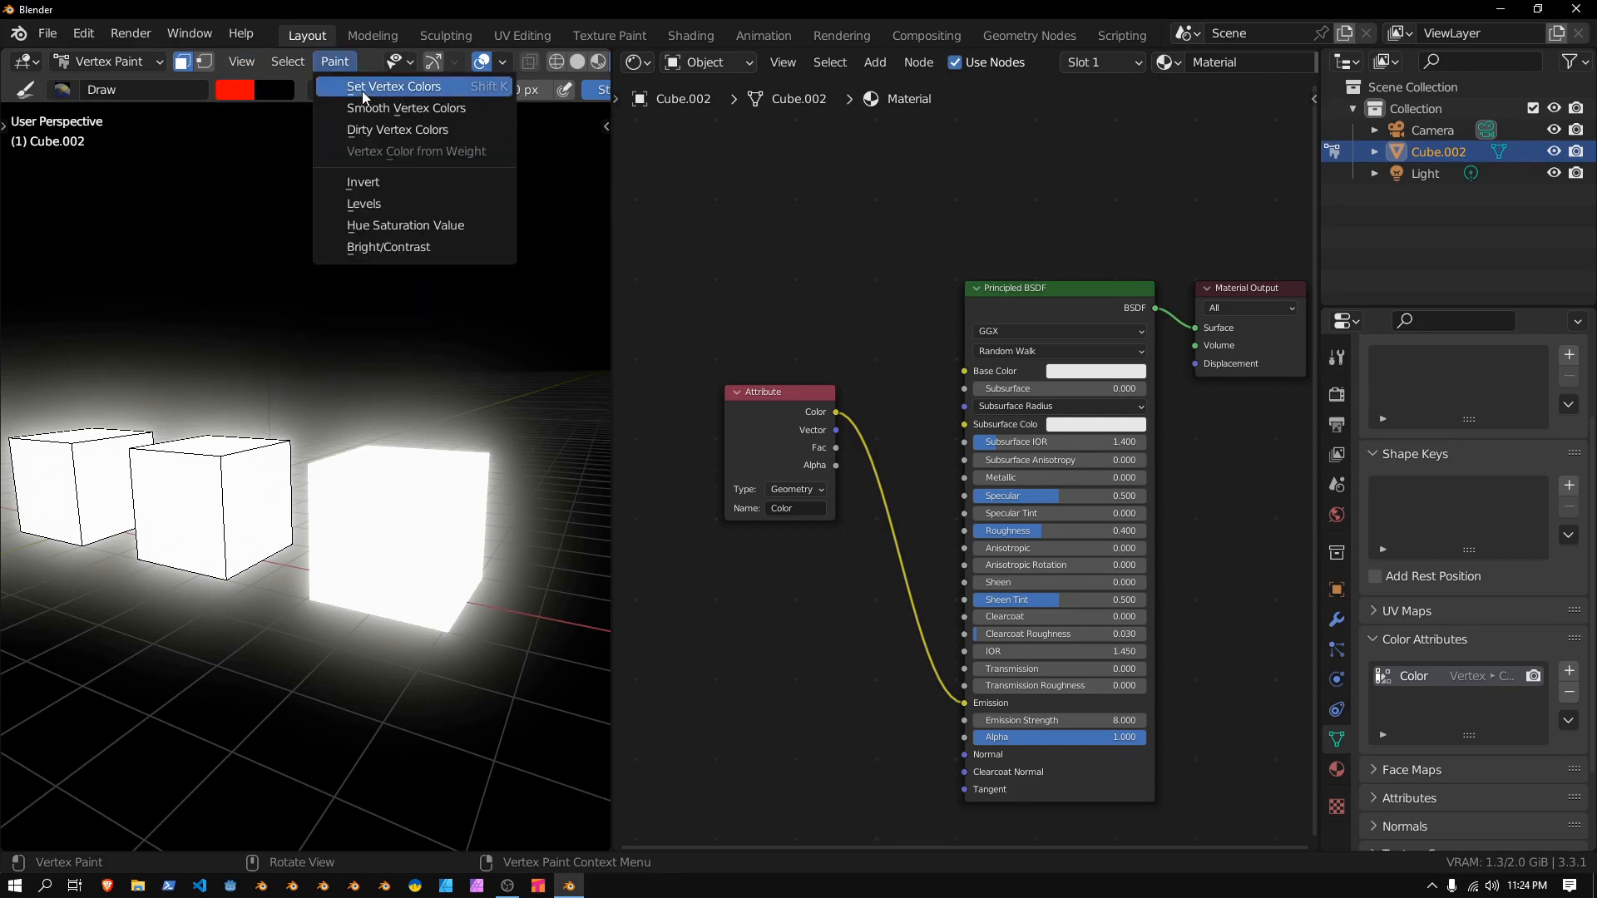
pyautogui.click(392, 86)
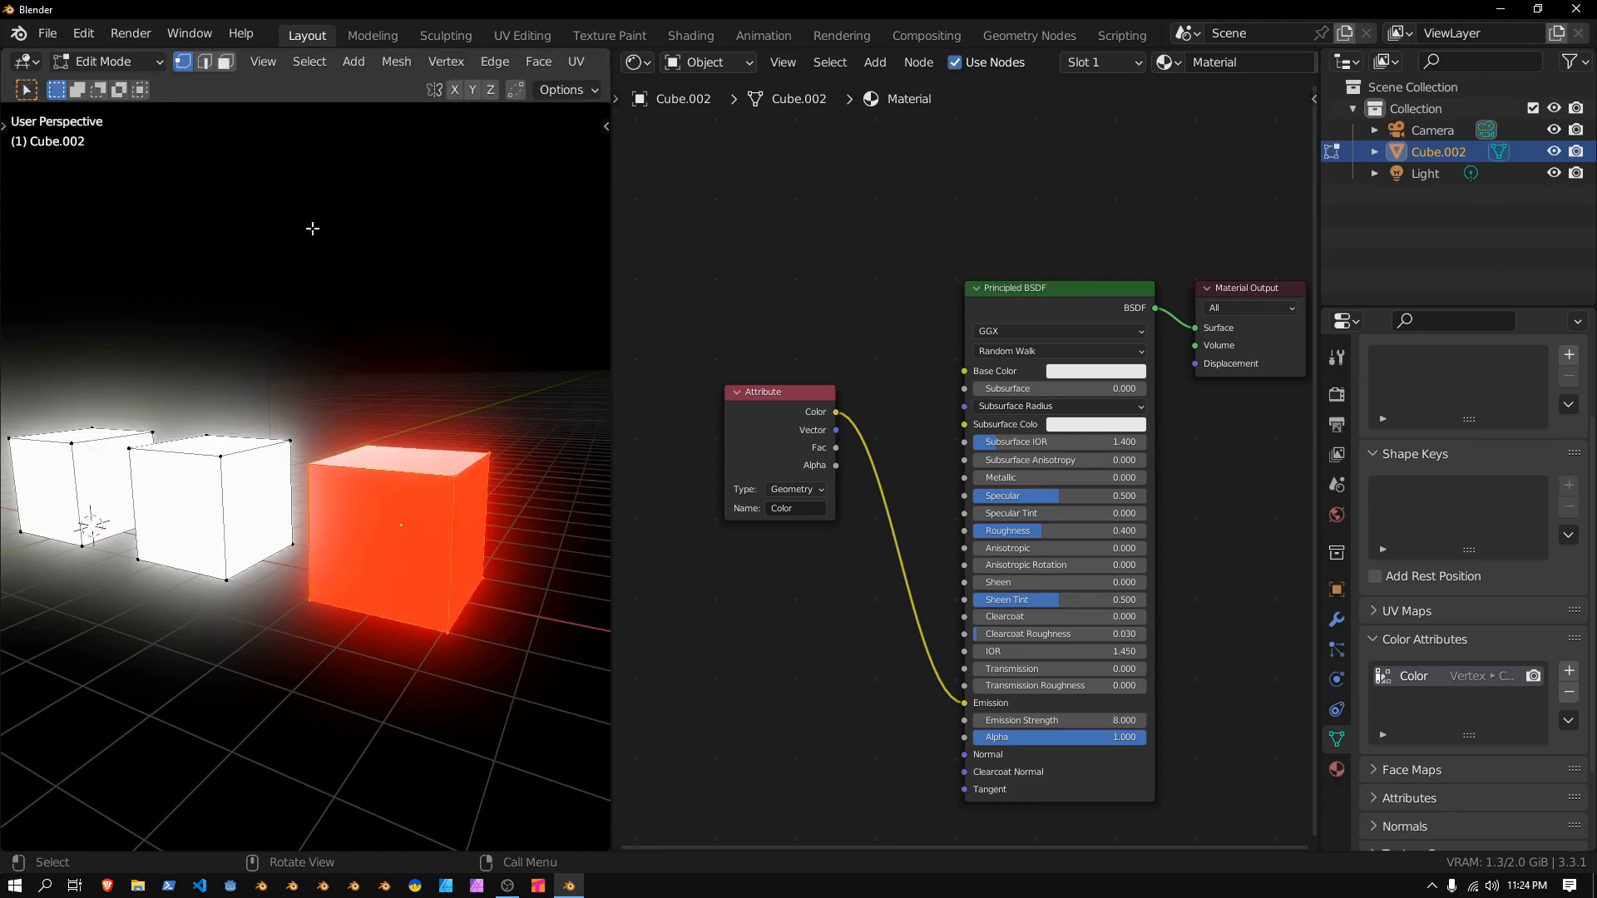
pyautogui.moveTo(489, 379)
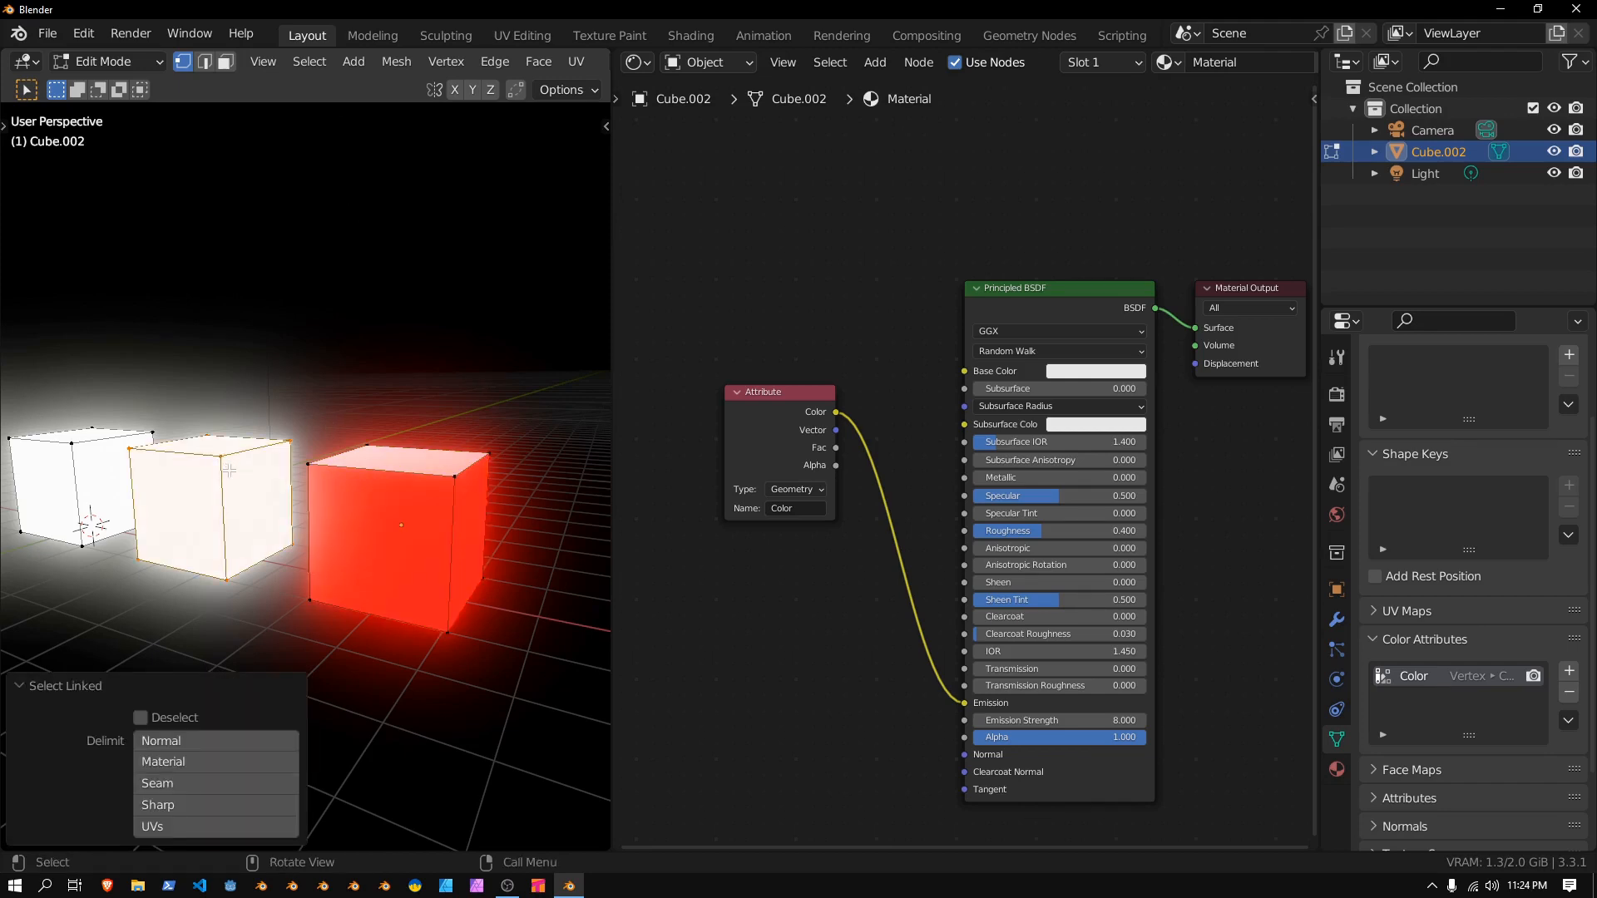
# Fill the middle cube green and set the paint colour to pure blue (0, 0, 1) for the left cube
pyautogui.click(106, 61)
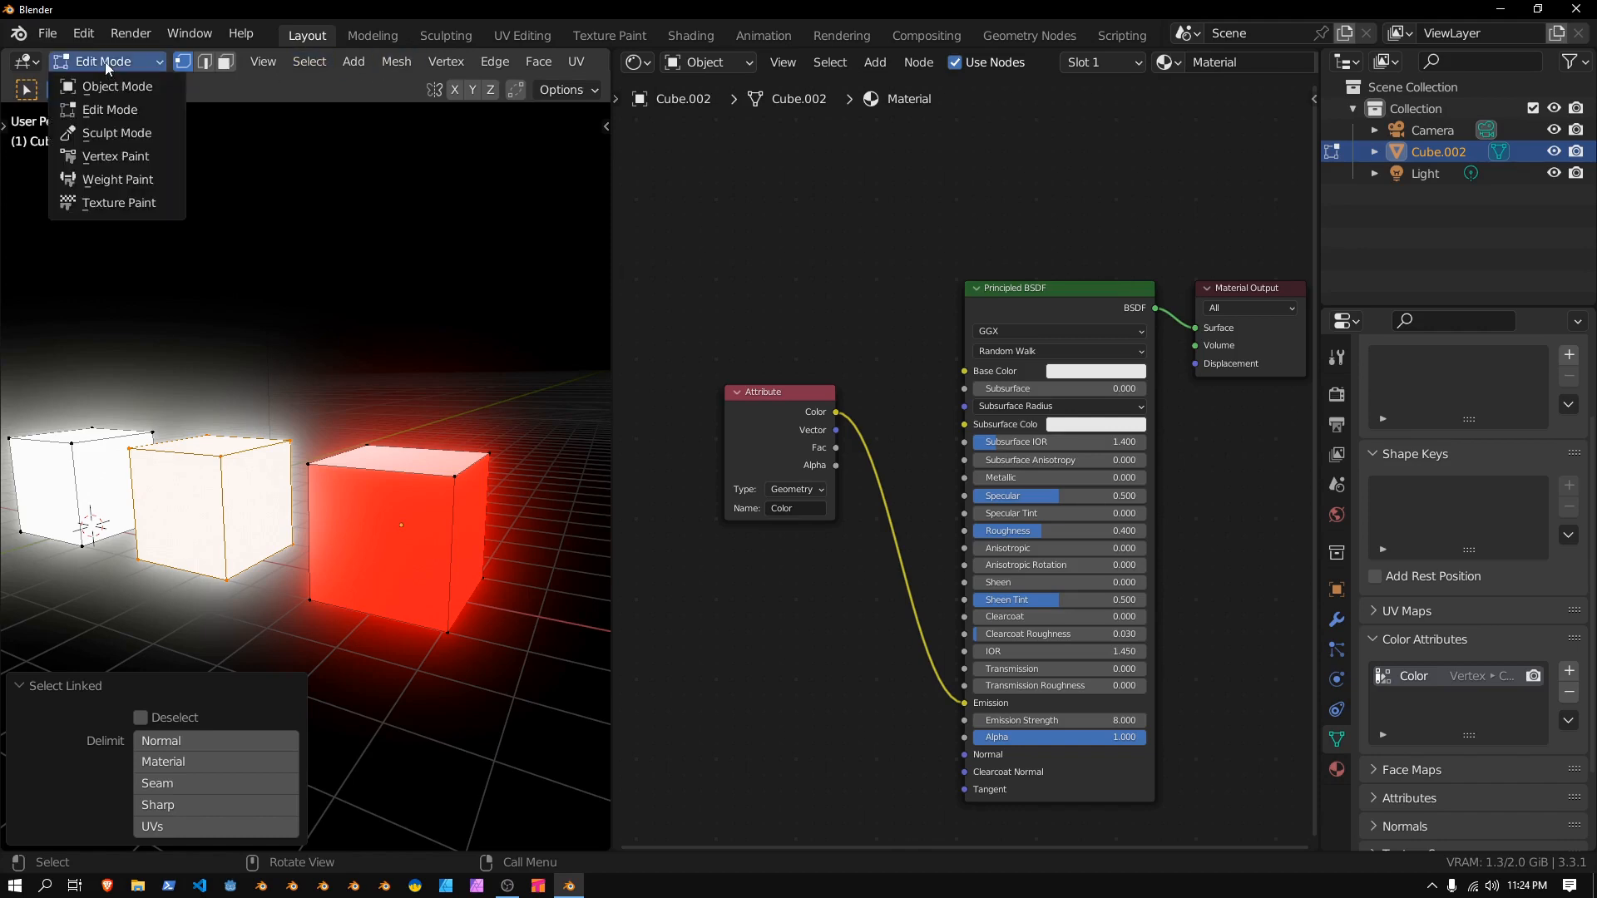
pyautogui.click(115, 156)
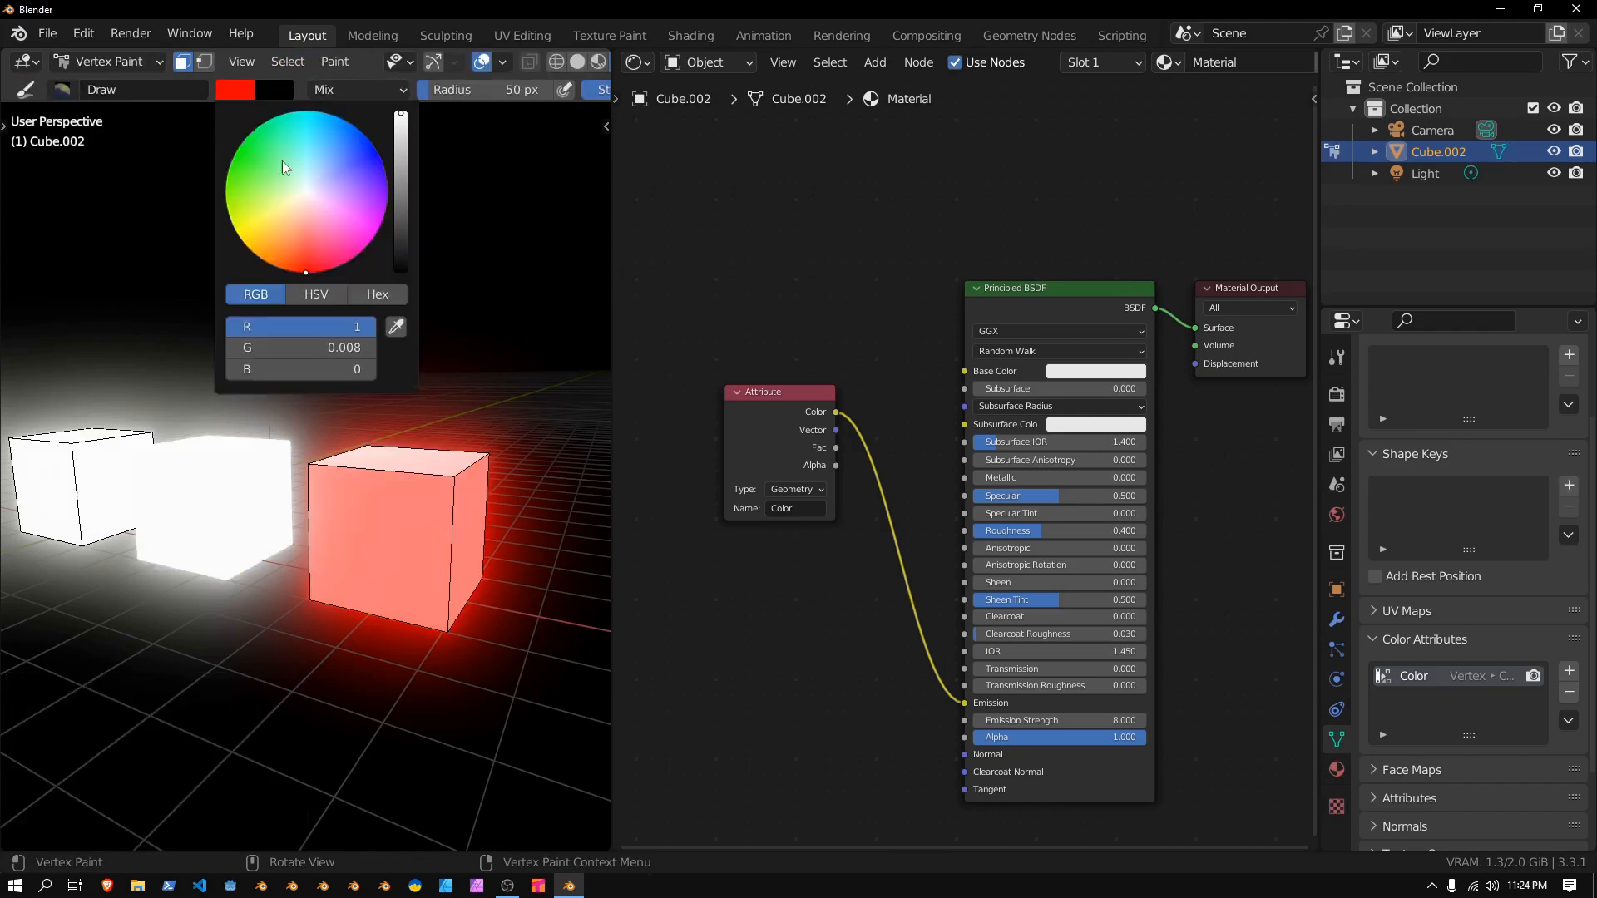
pyautogui.click(236, 151)
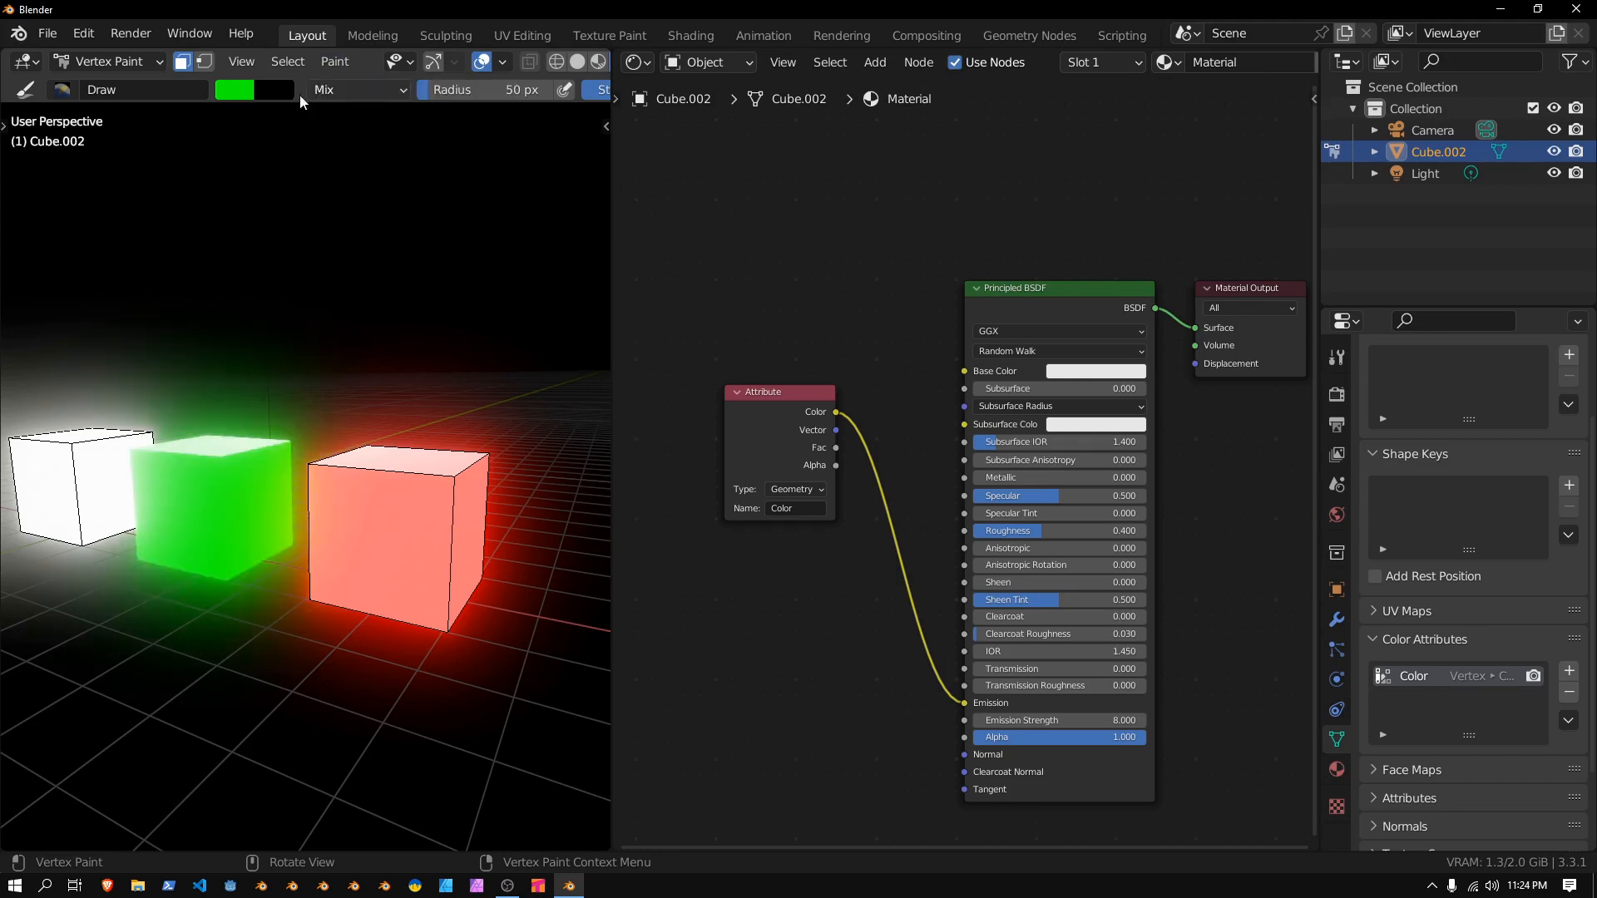
pyautogui.click(107, 62)
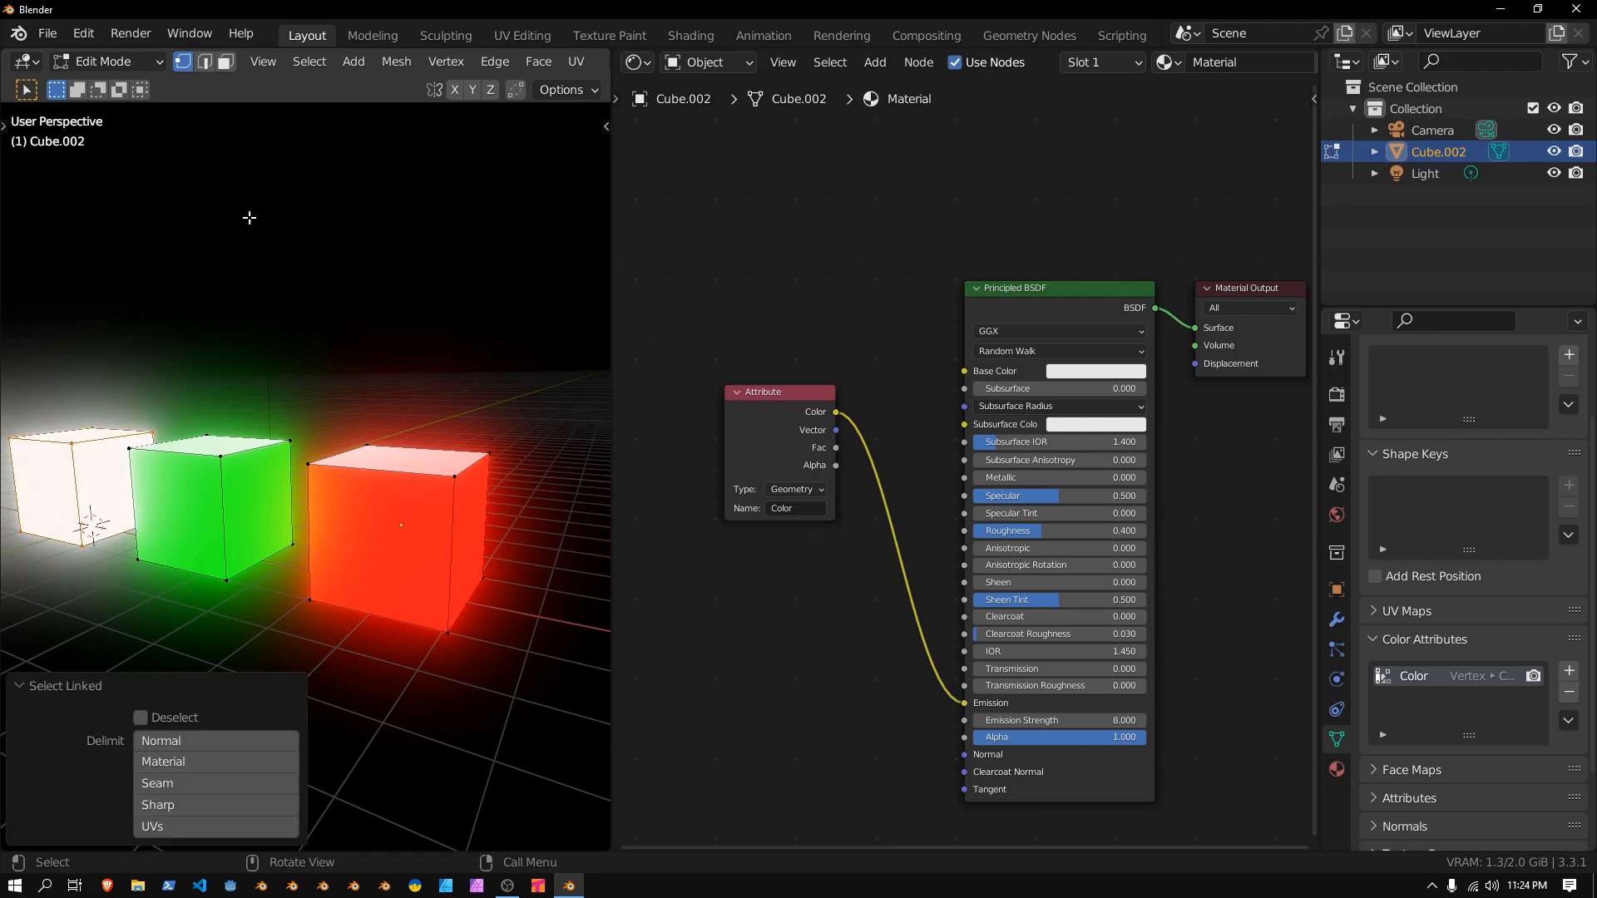
pyautogui.click(107, 62)
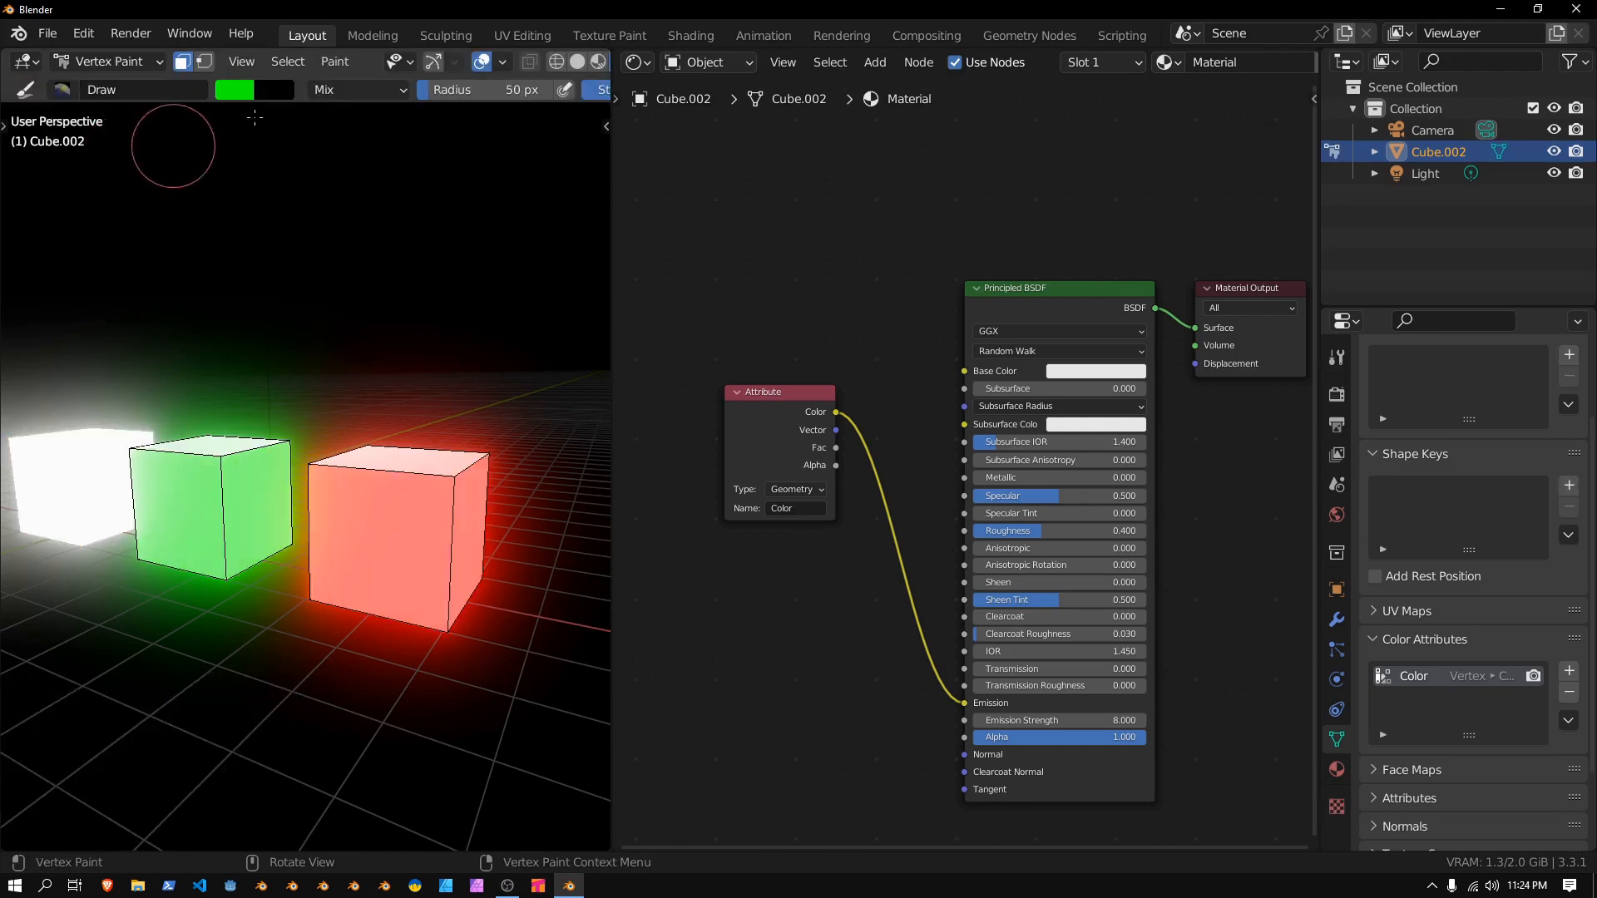
pyautogui.click(233, 90)
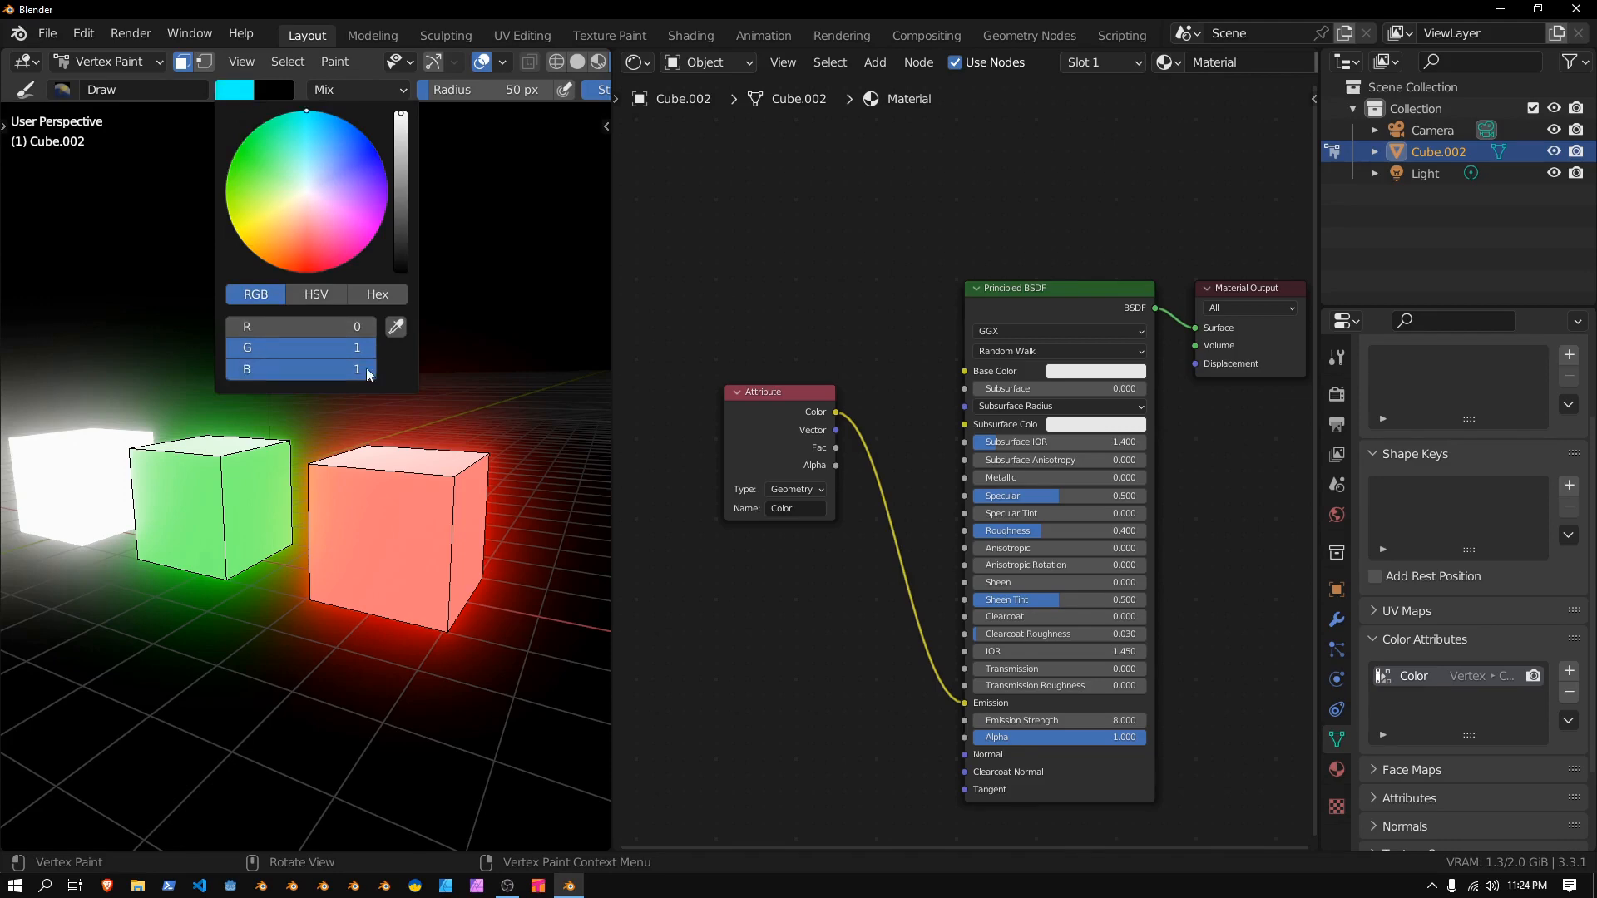
pyautogui.click(335, 61)
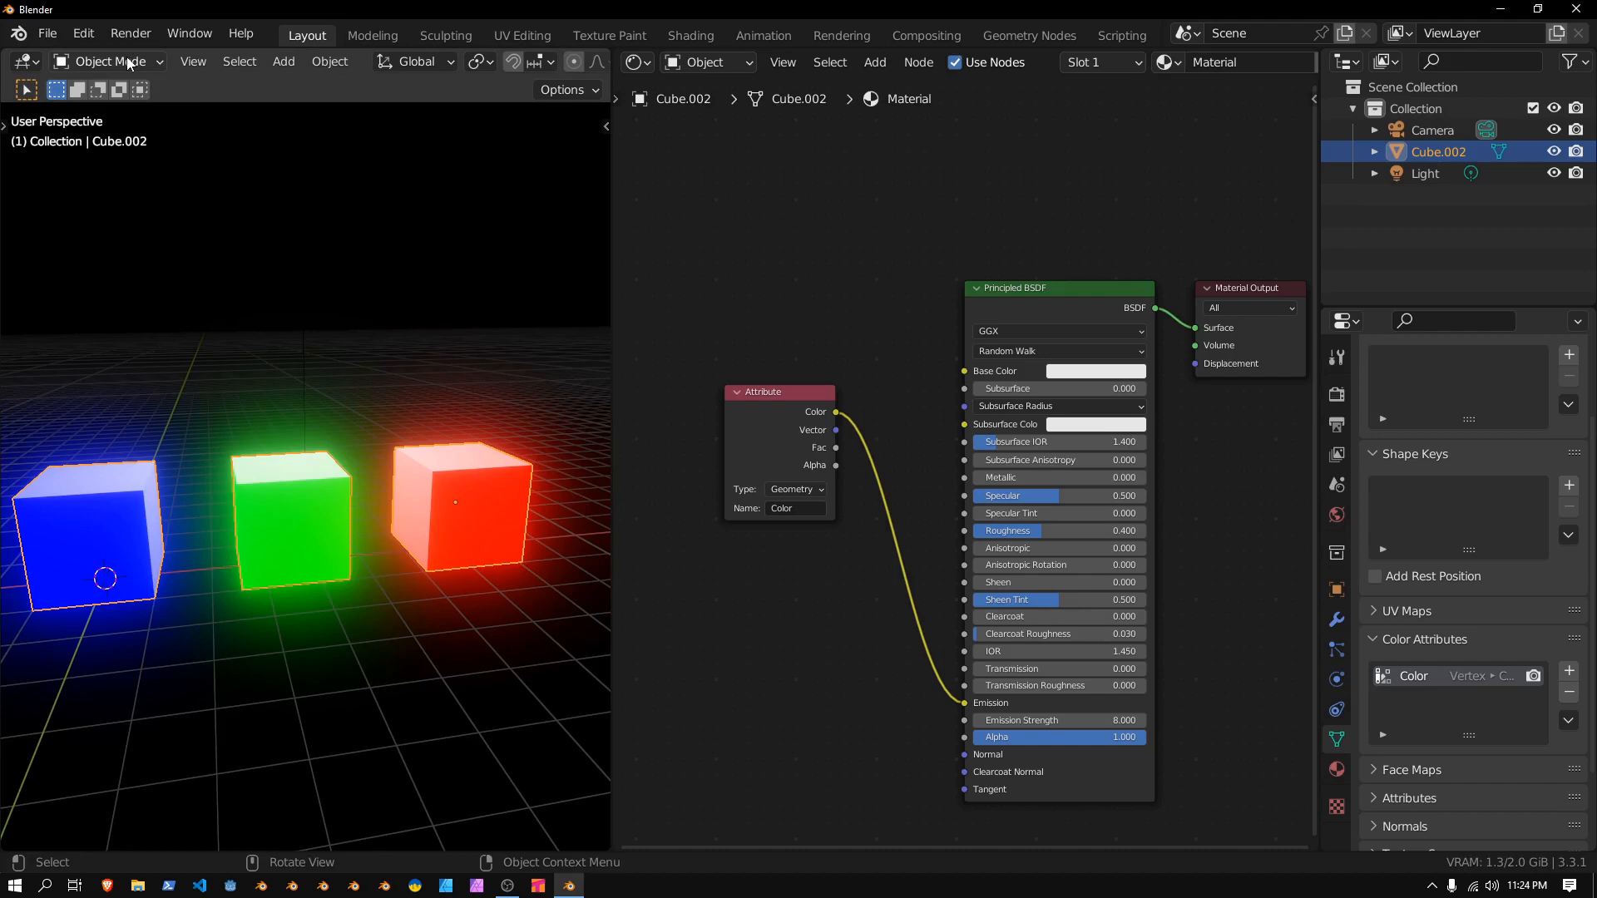
# Separate the joined mesh into three cube objects by loose parts
pyautogui.press('P')
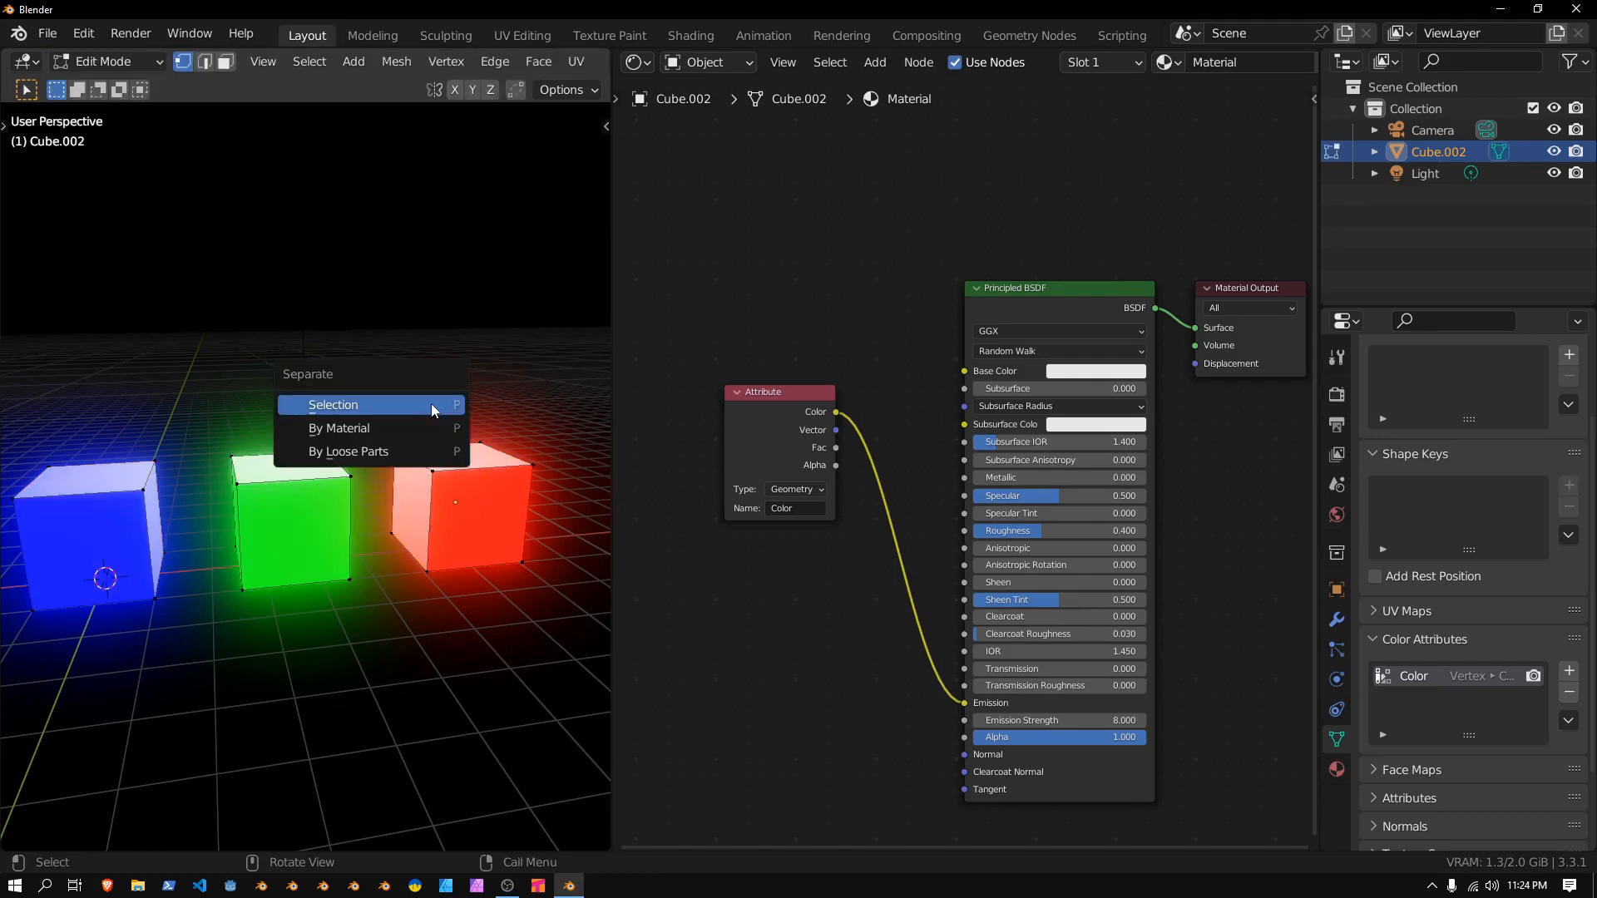
pyautogui.moveTo(339, 427)
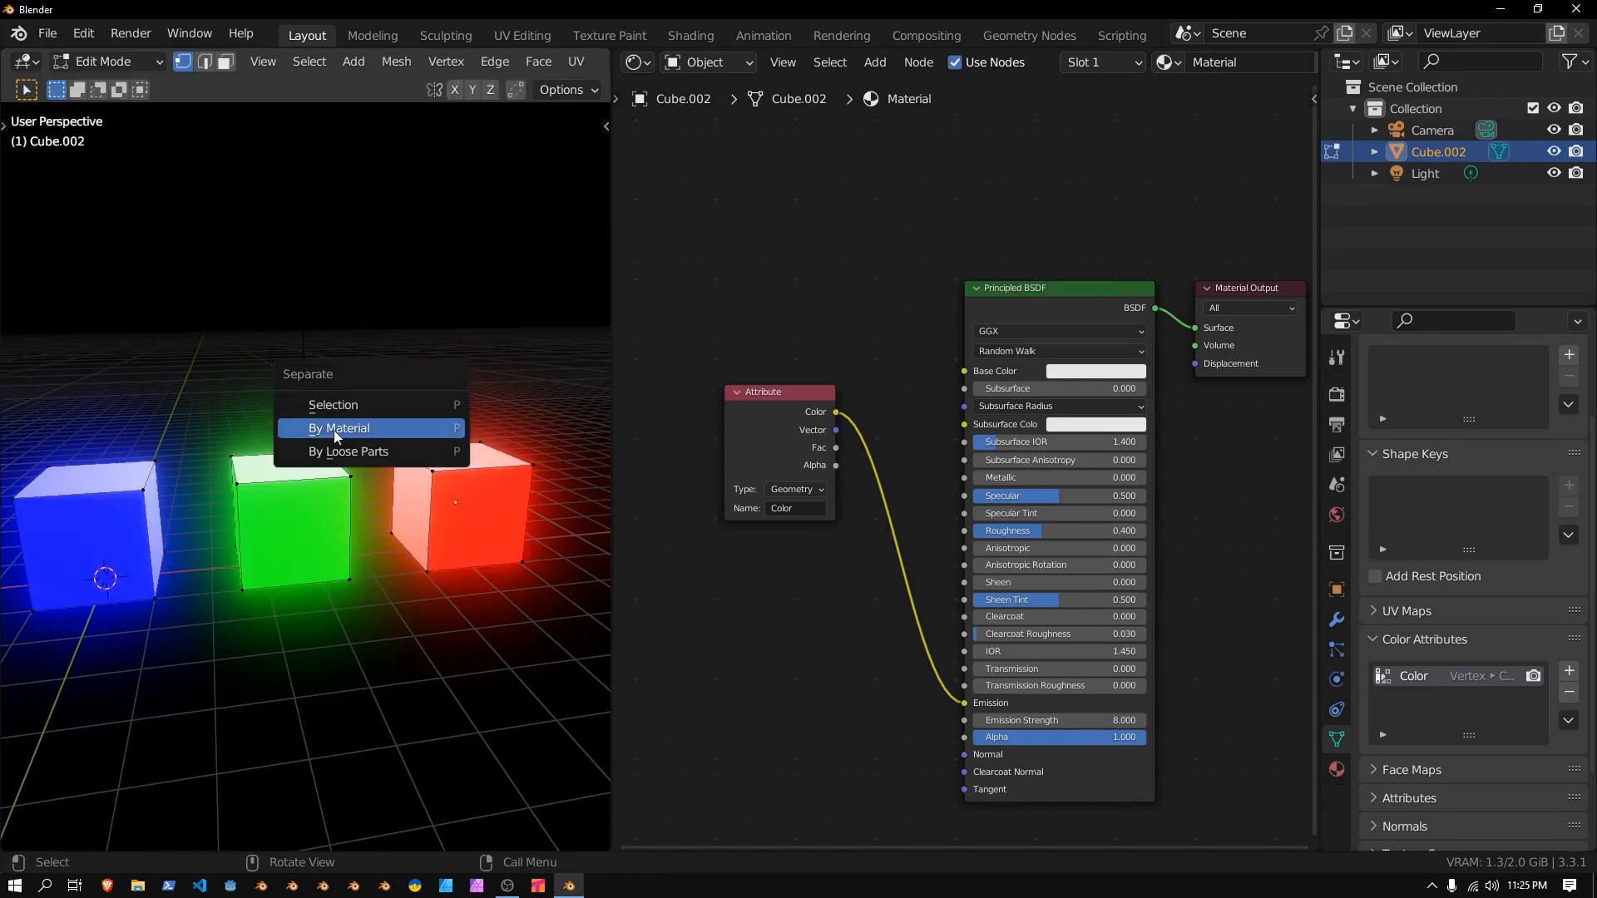
pyautogui.moveTo(407, 451)
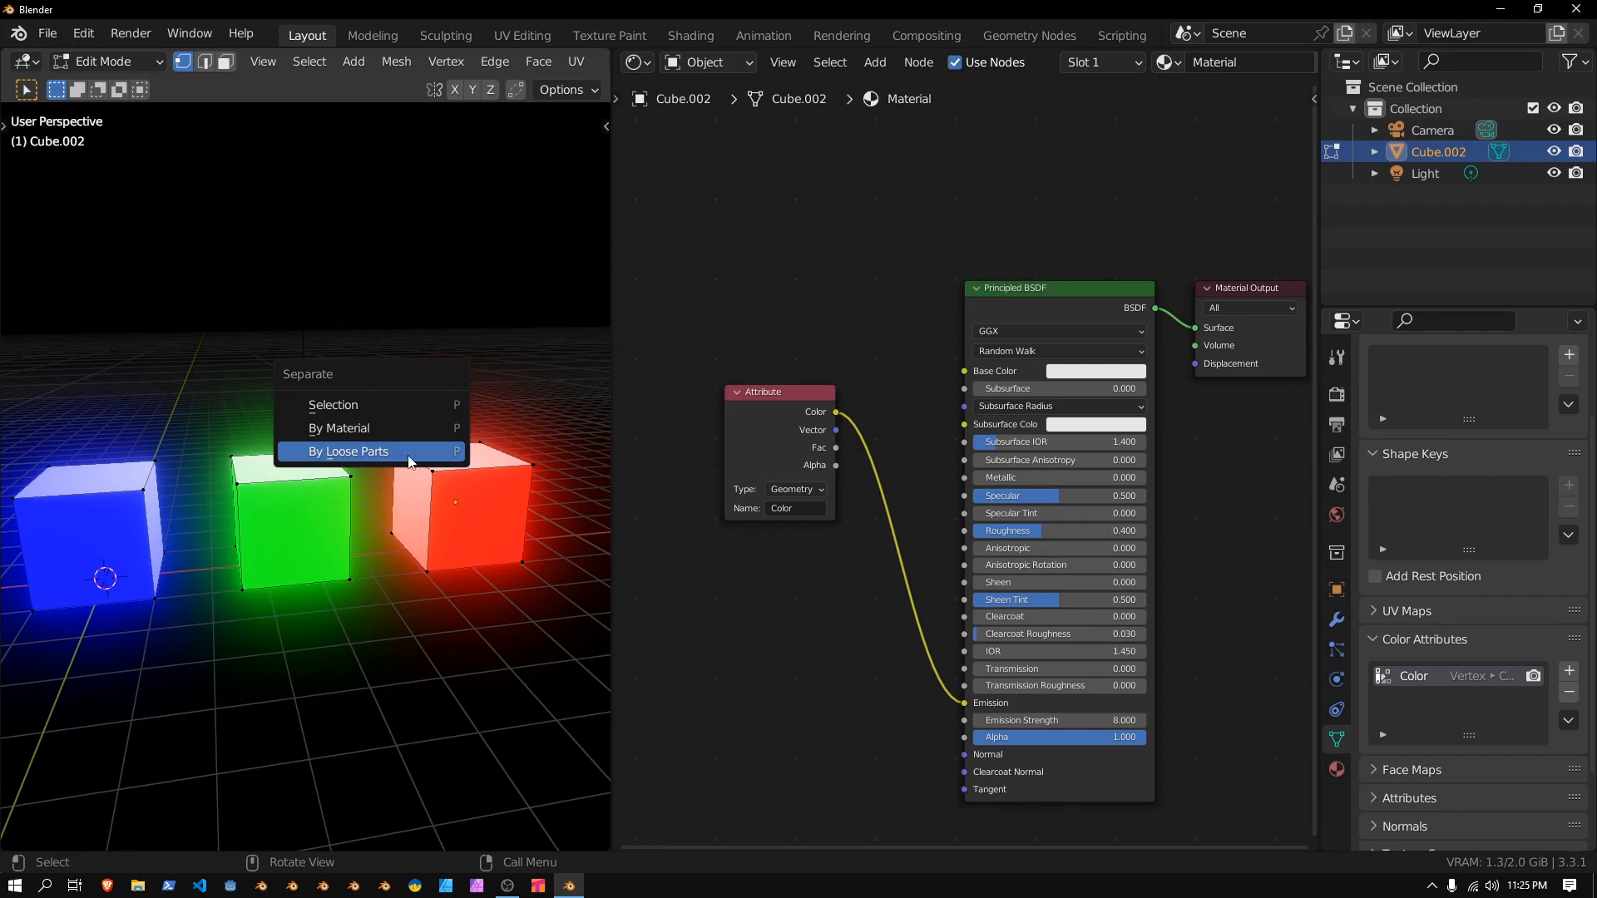
pyautogui.click(348, 451)
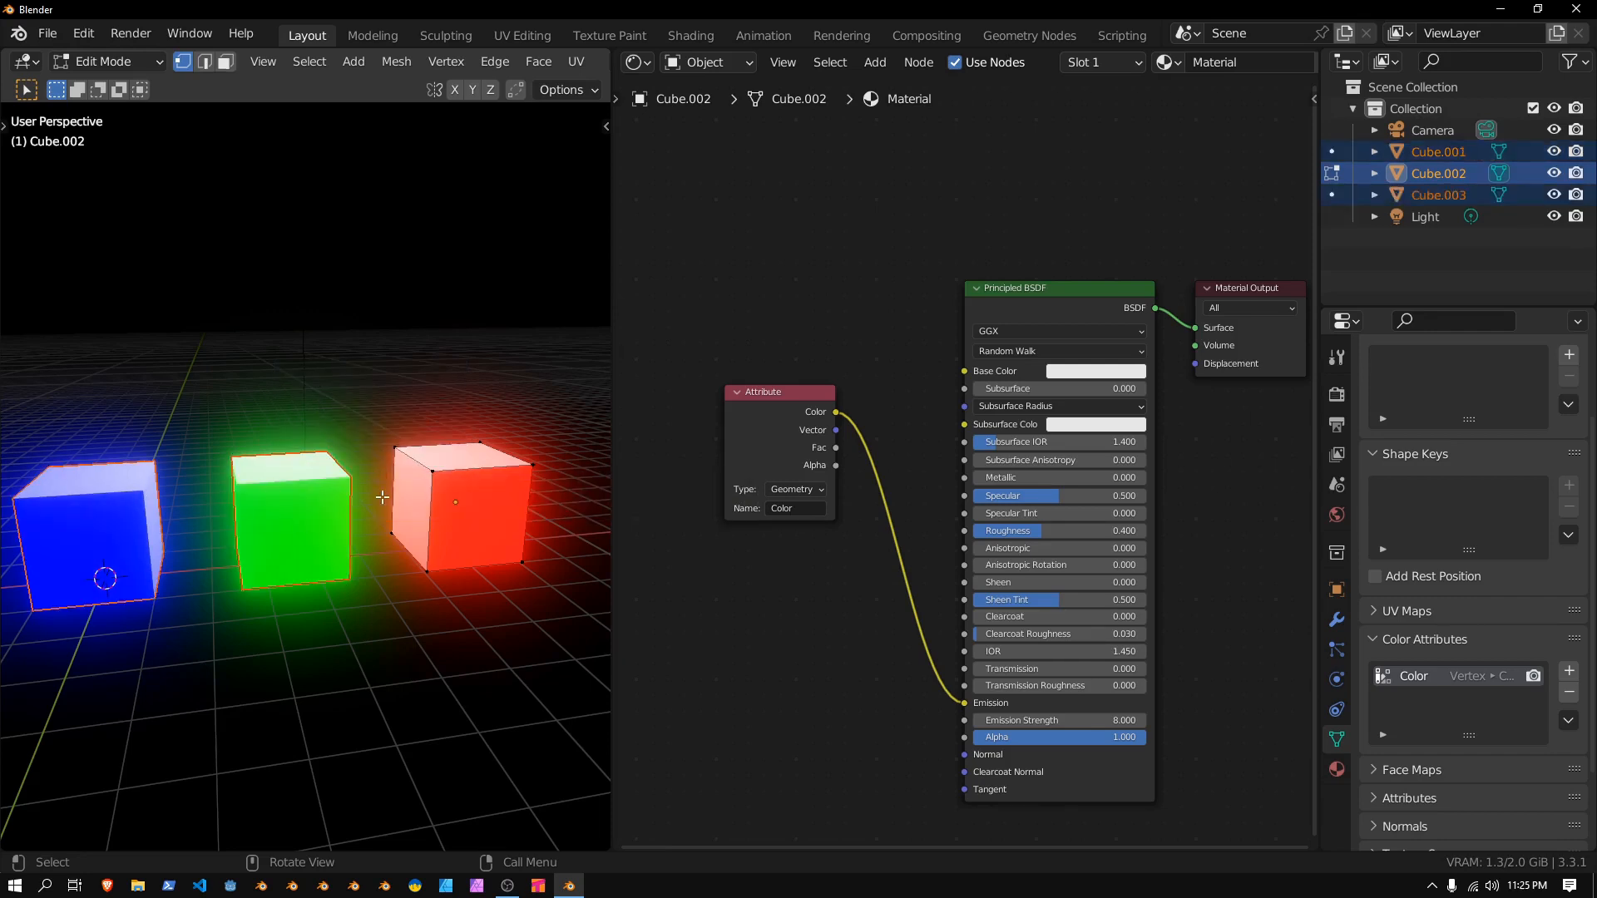
pyautogui.press('Tab')
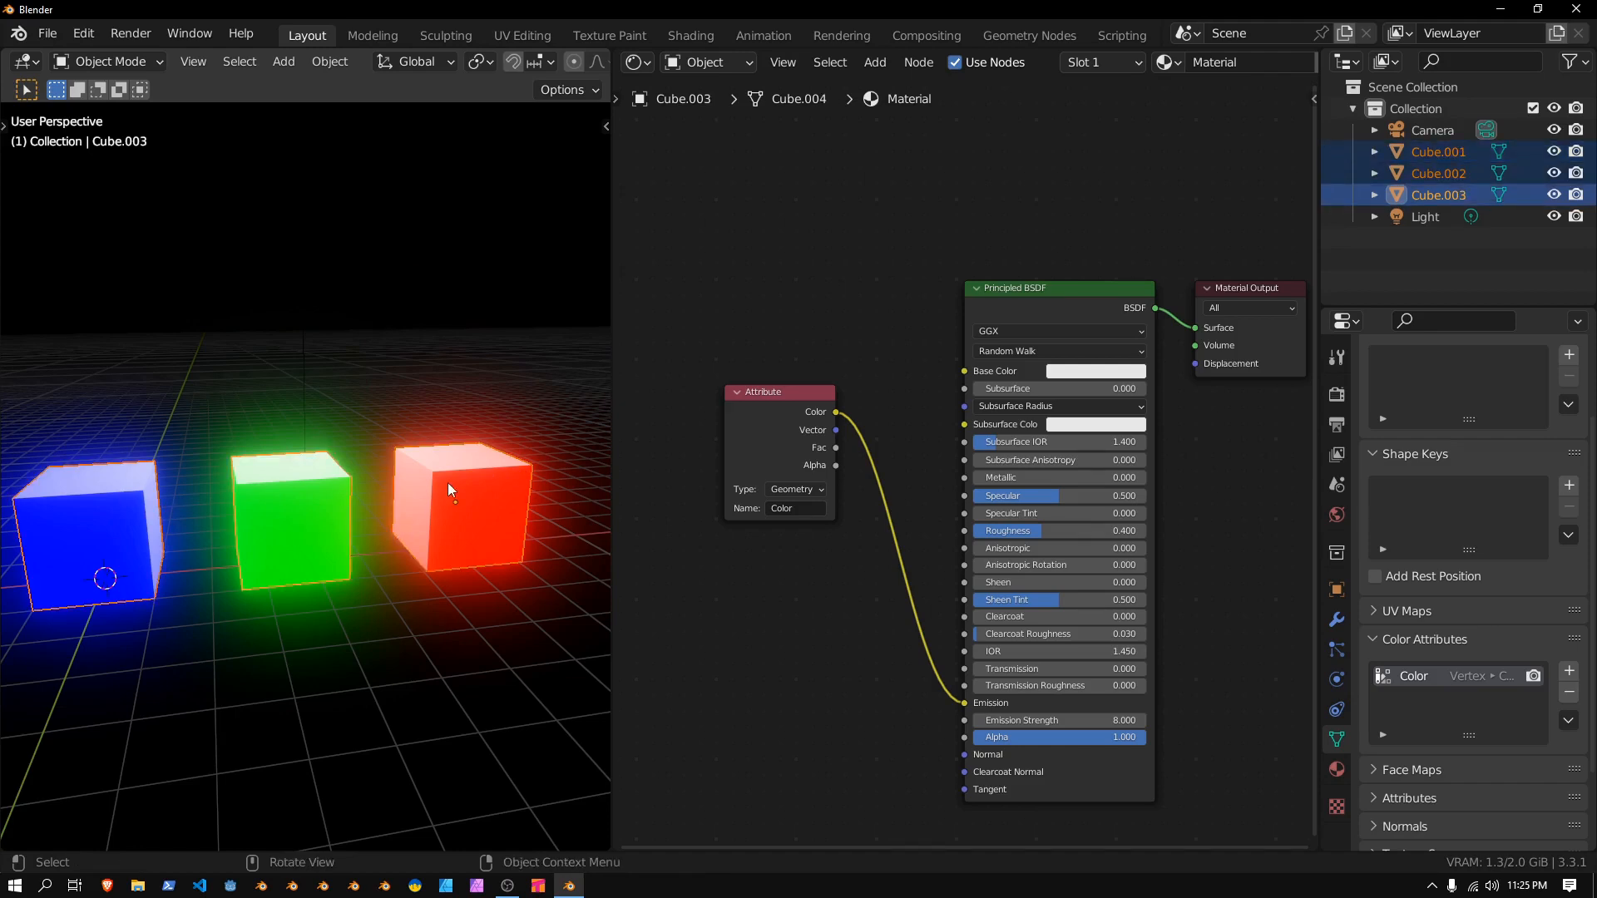
# Set each cube's origin to its own geometry and select the green middle cube
pyautogui.rightClick(448, 489)
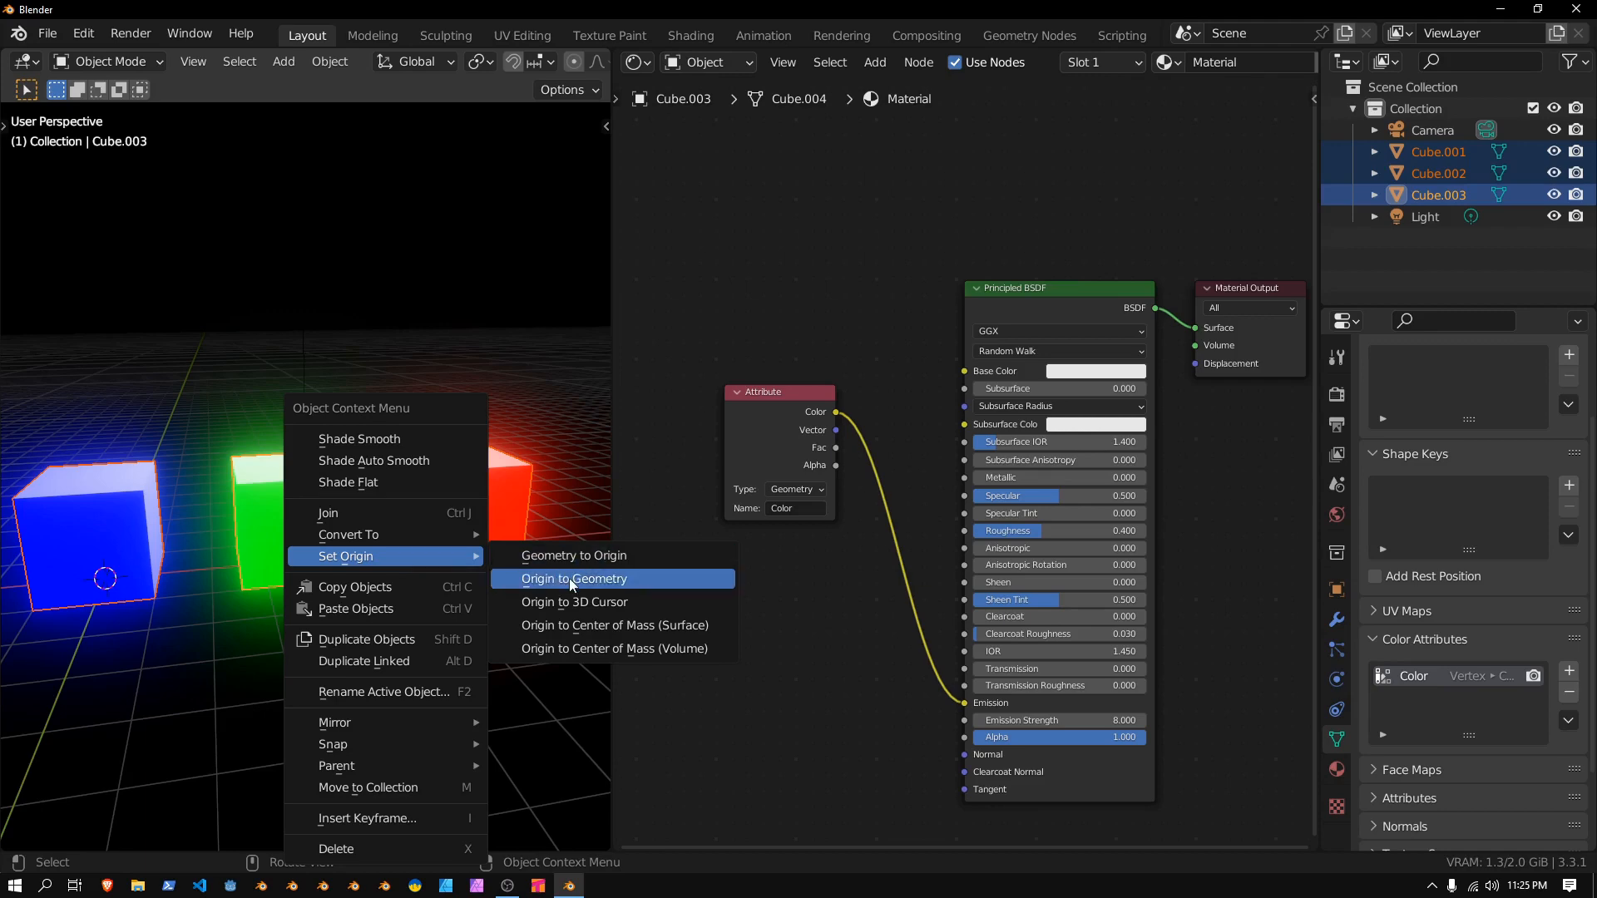
pyautogui.click(572, 579)
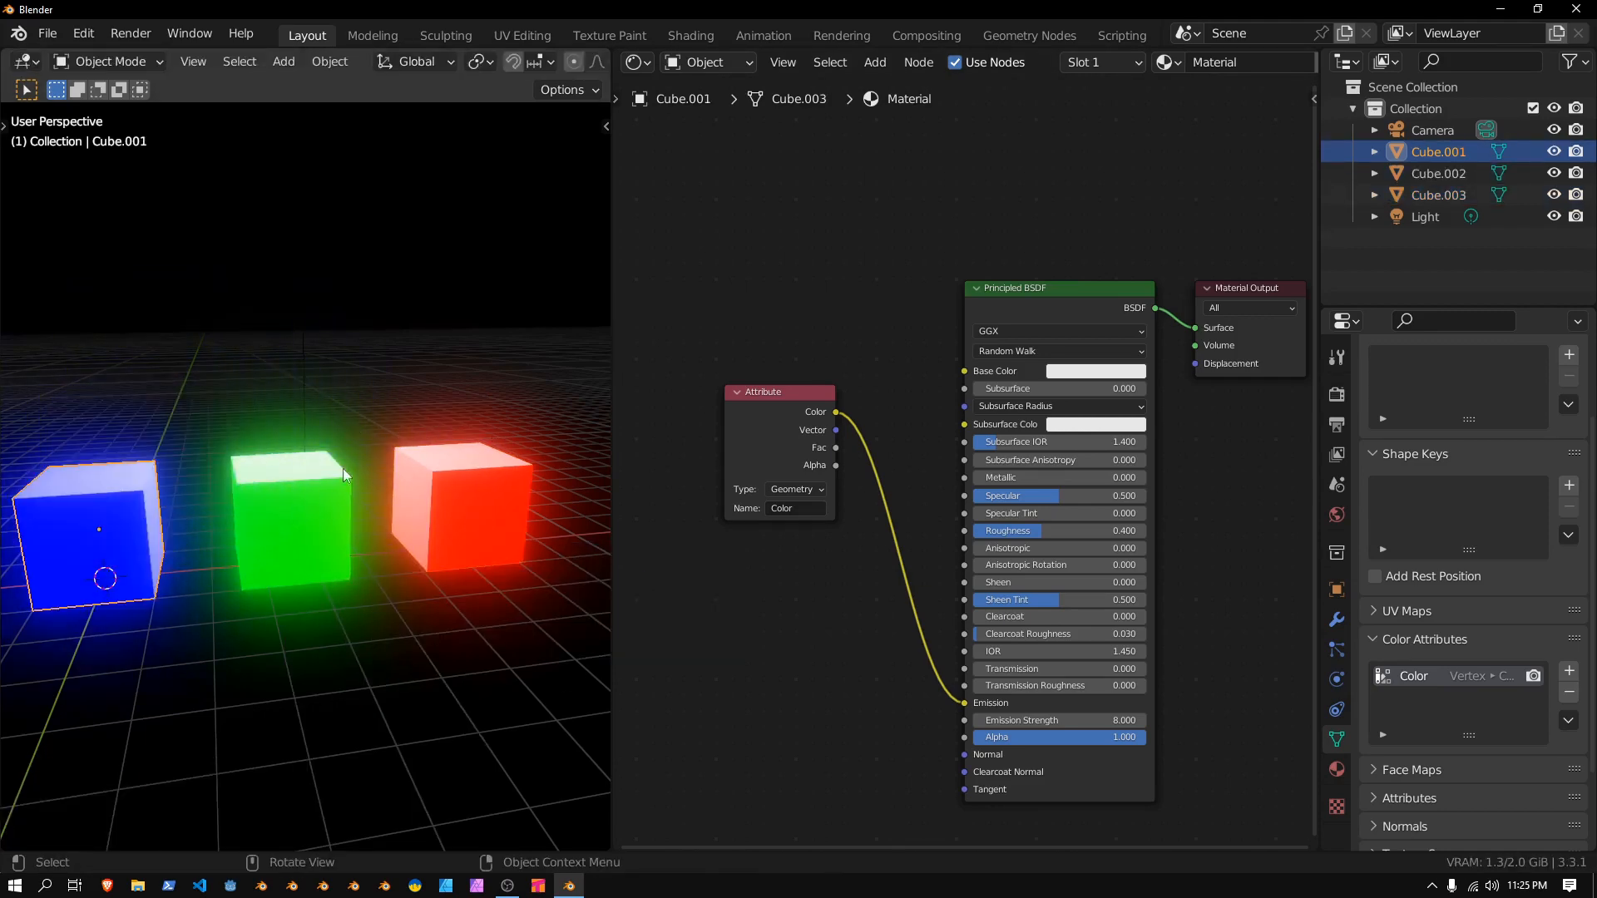
pyautogui.click(459, 509)
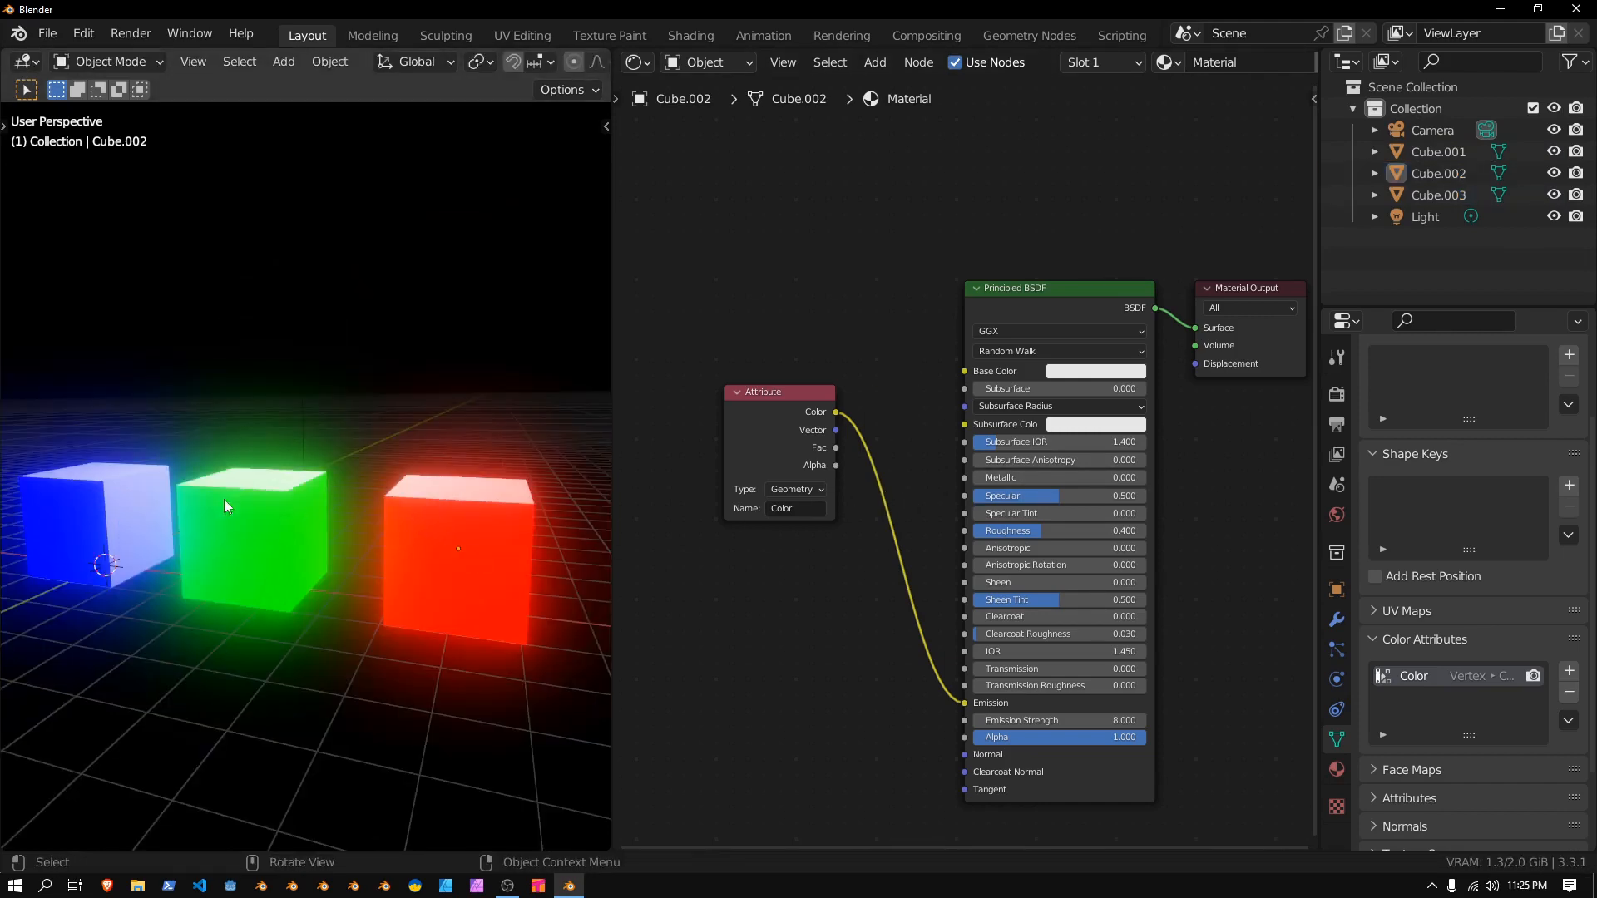
pyautogui.moveTo(253, 524)
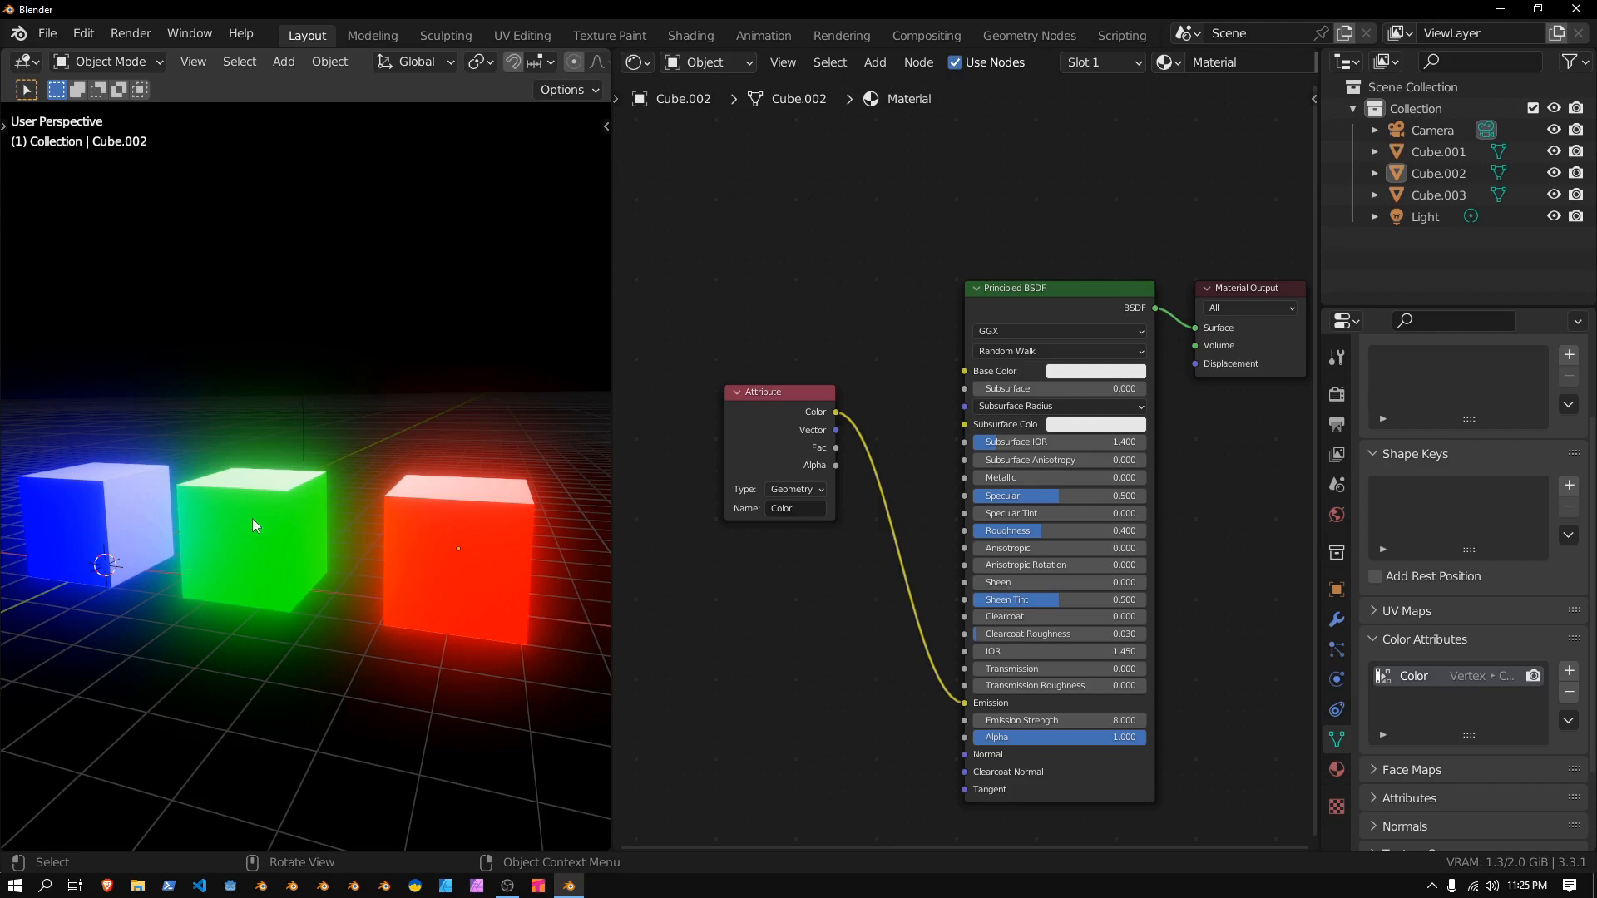
pyautogui.moveTo(539, 574)
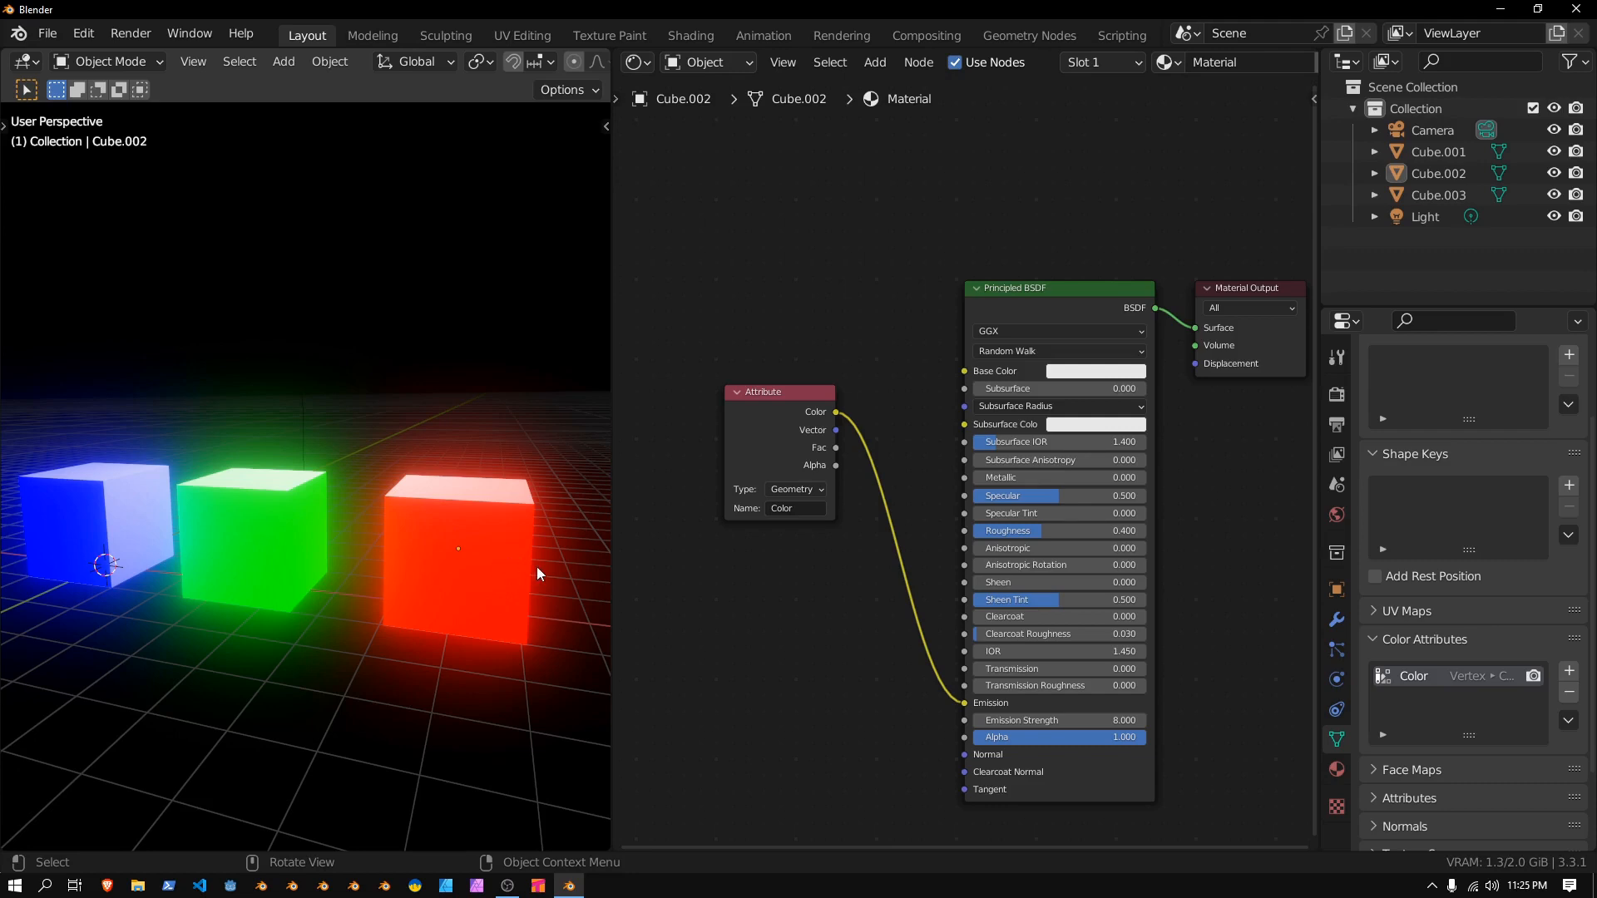
pyautogui.moveTo(479, 539)
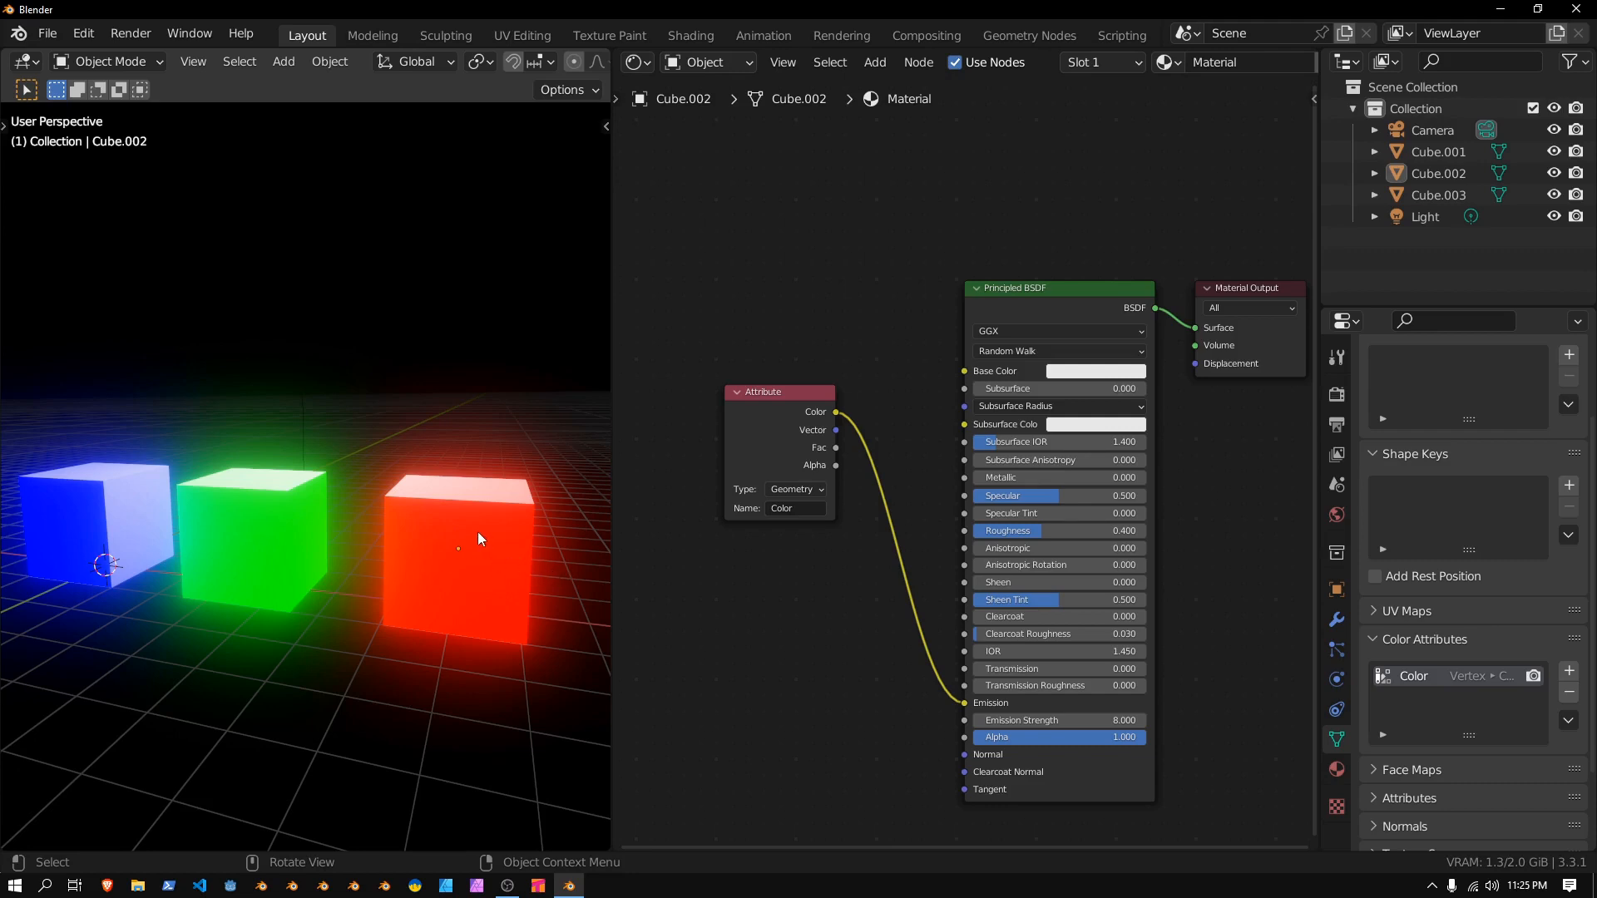
pyautogui.moveTo(557, 577)
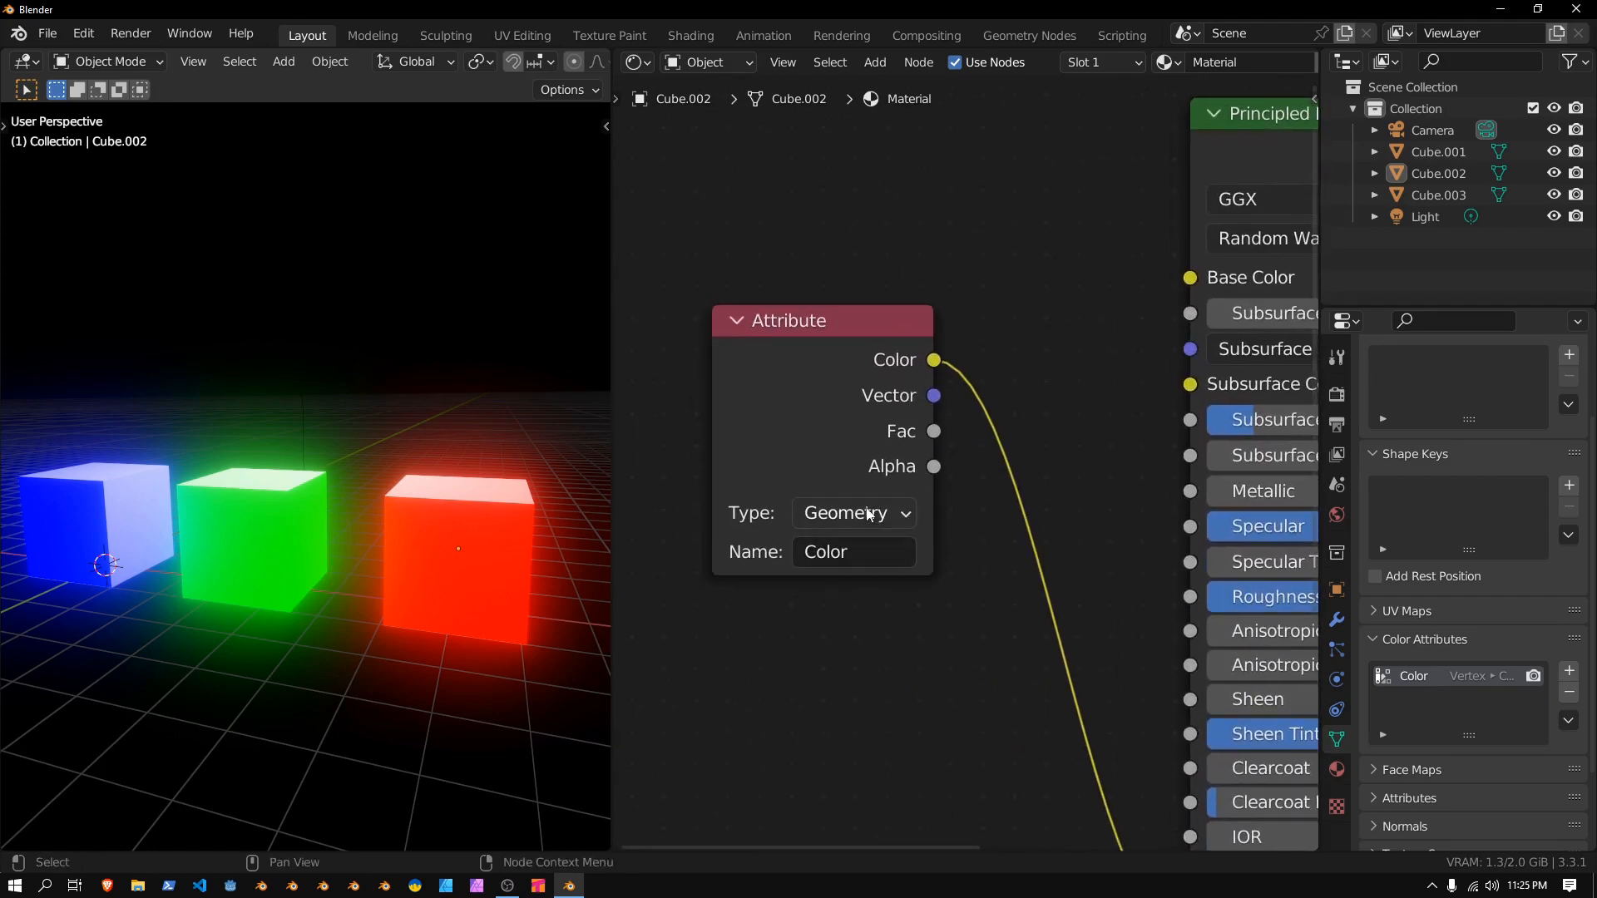
# Wire the Attribute node's Color into the Principled BSDF Base Color as well as Emission
pyautogui.click(851, 512)
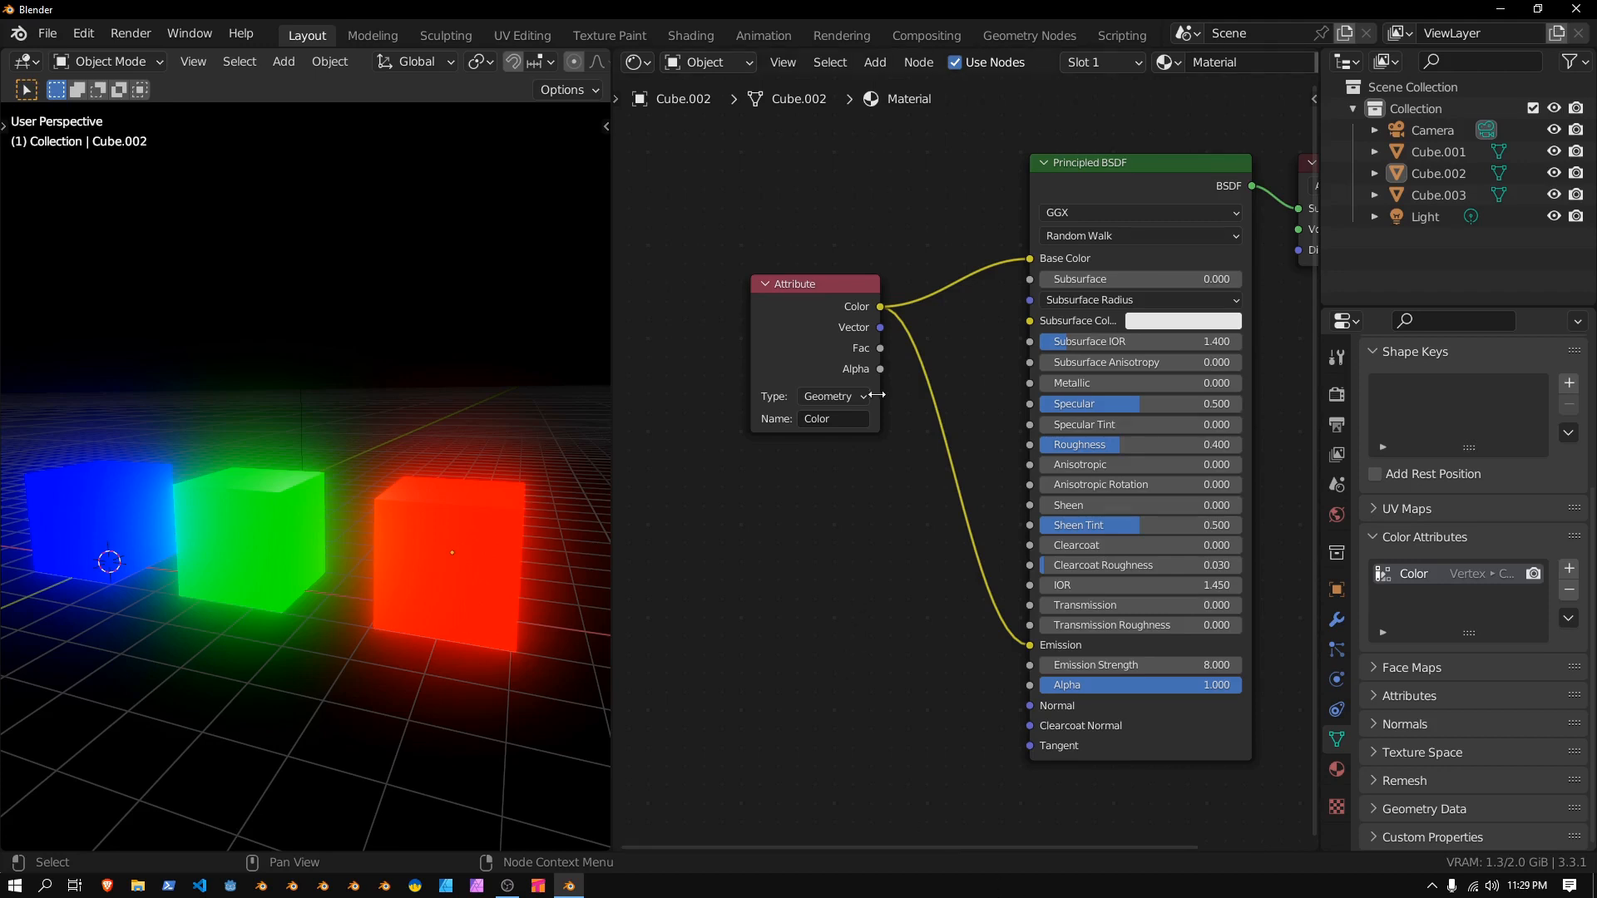
# Add a Magic Texture and Mix node, mixing the vertex colour by the texture factor into Emission
pyautogui.moveTo(815, 282); pyautogui.dragTo(667, 277)
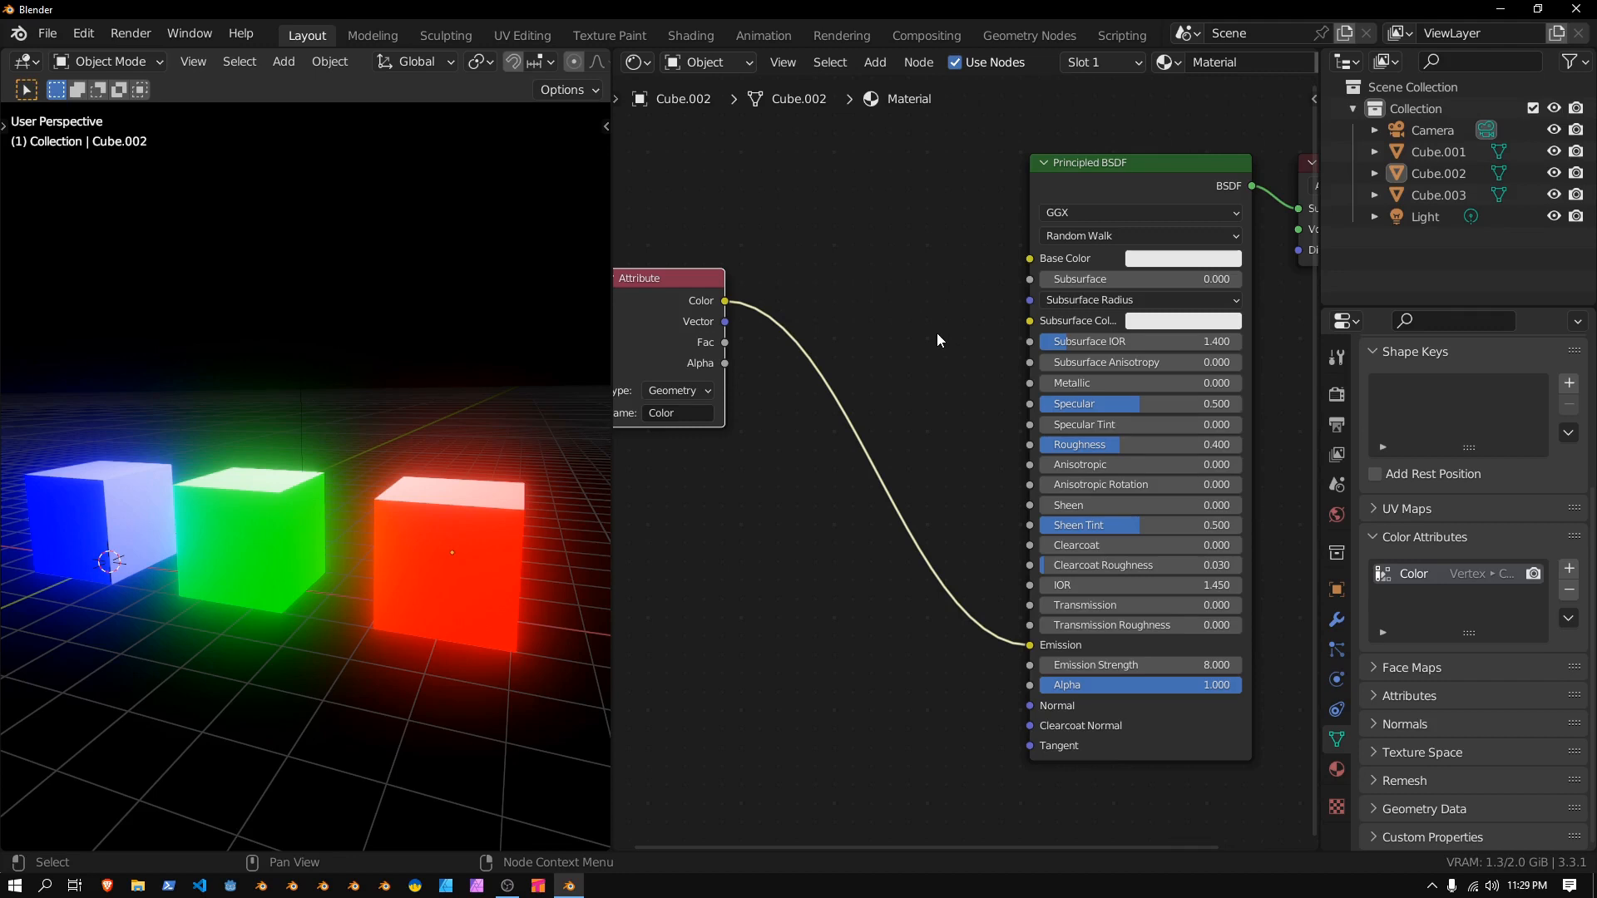
pyautogui.click(873, 62)
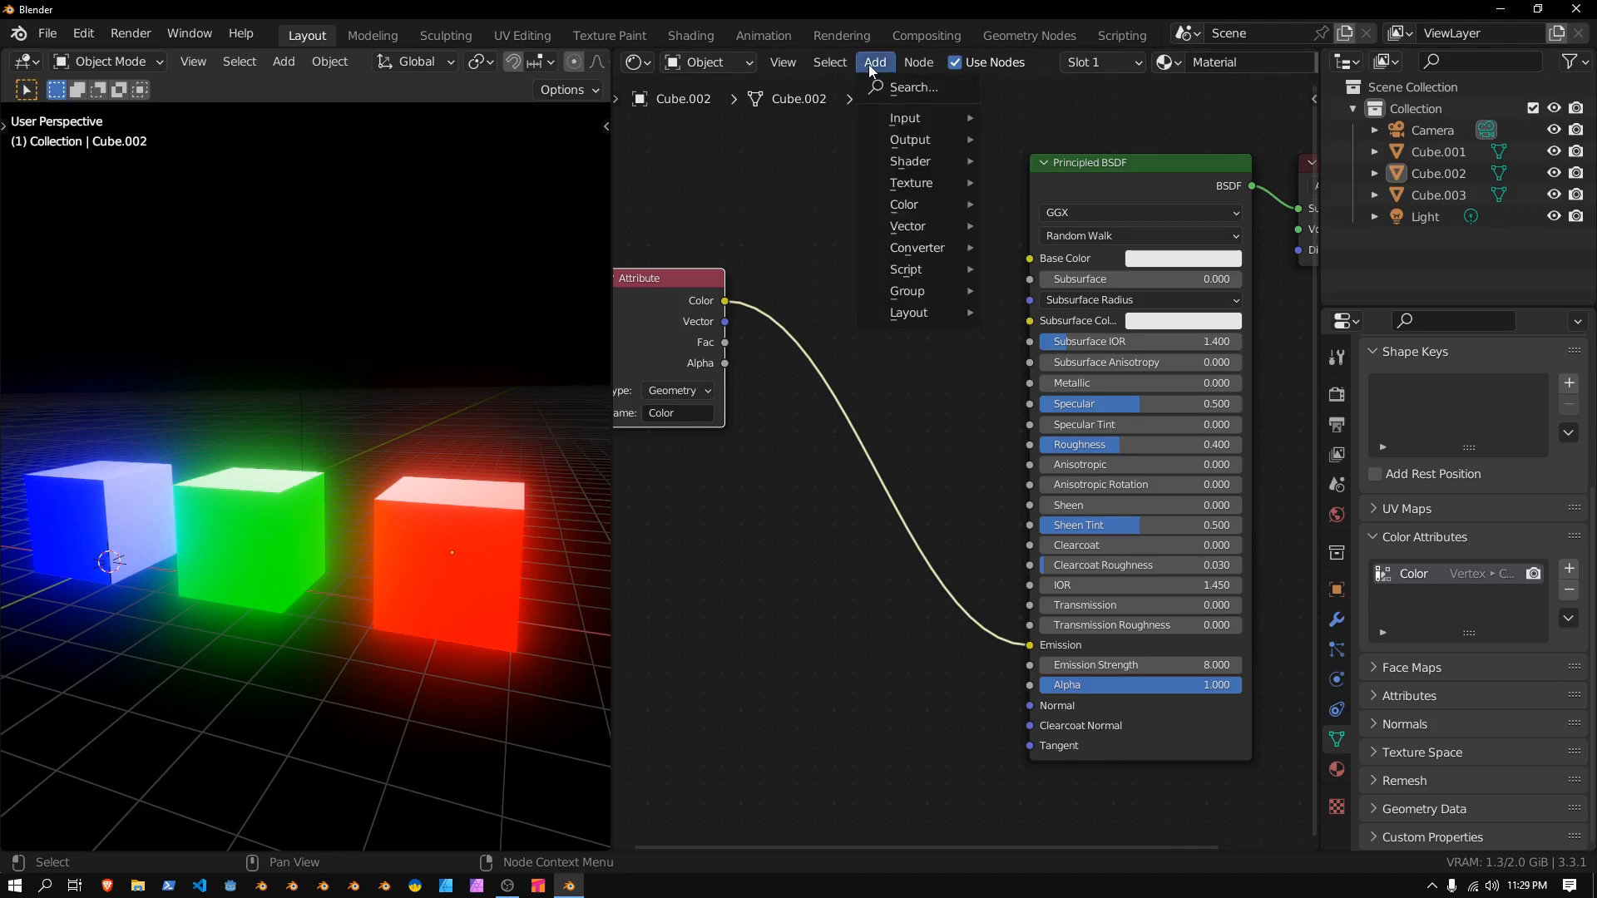
pyautogui.moveTo(911, 268)
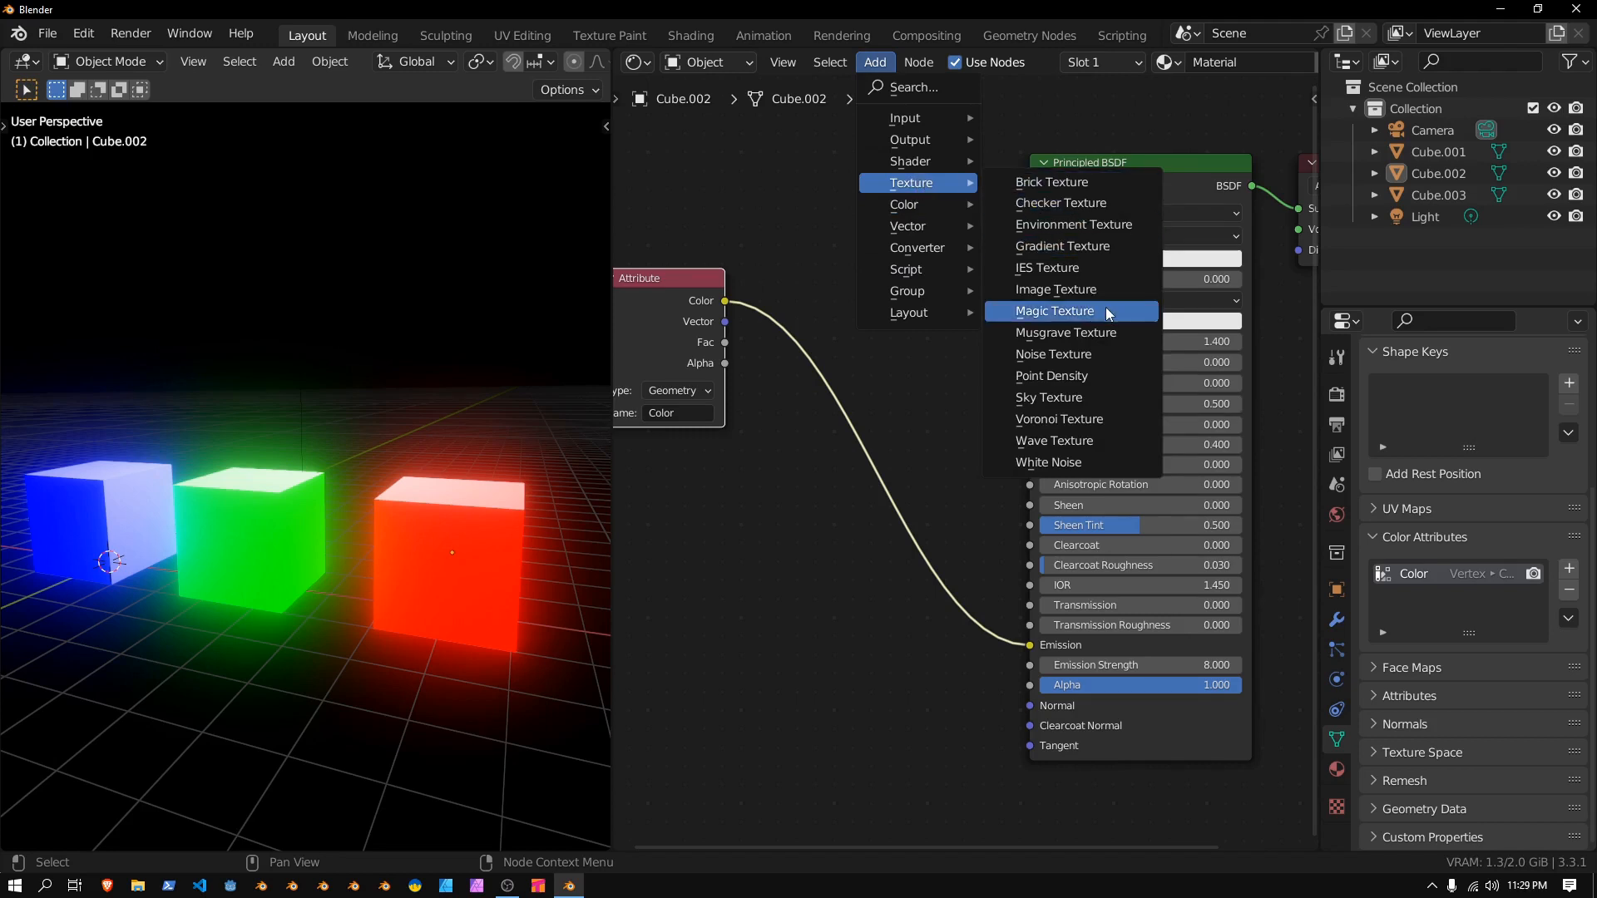
pyautogui.click(1054, 311)
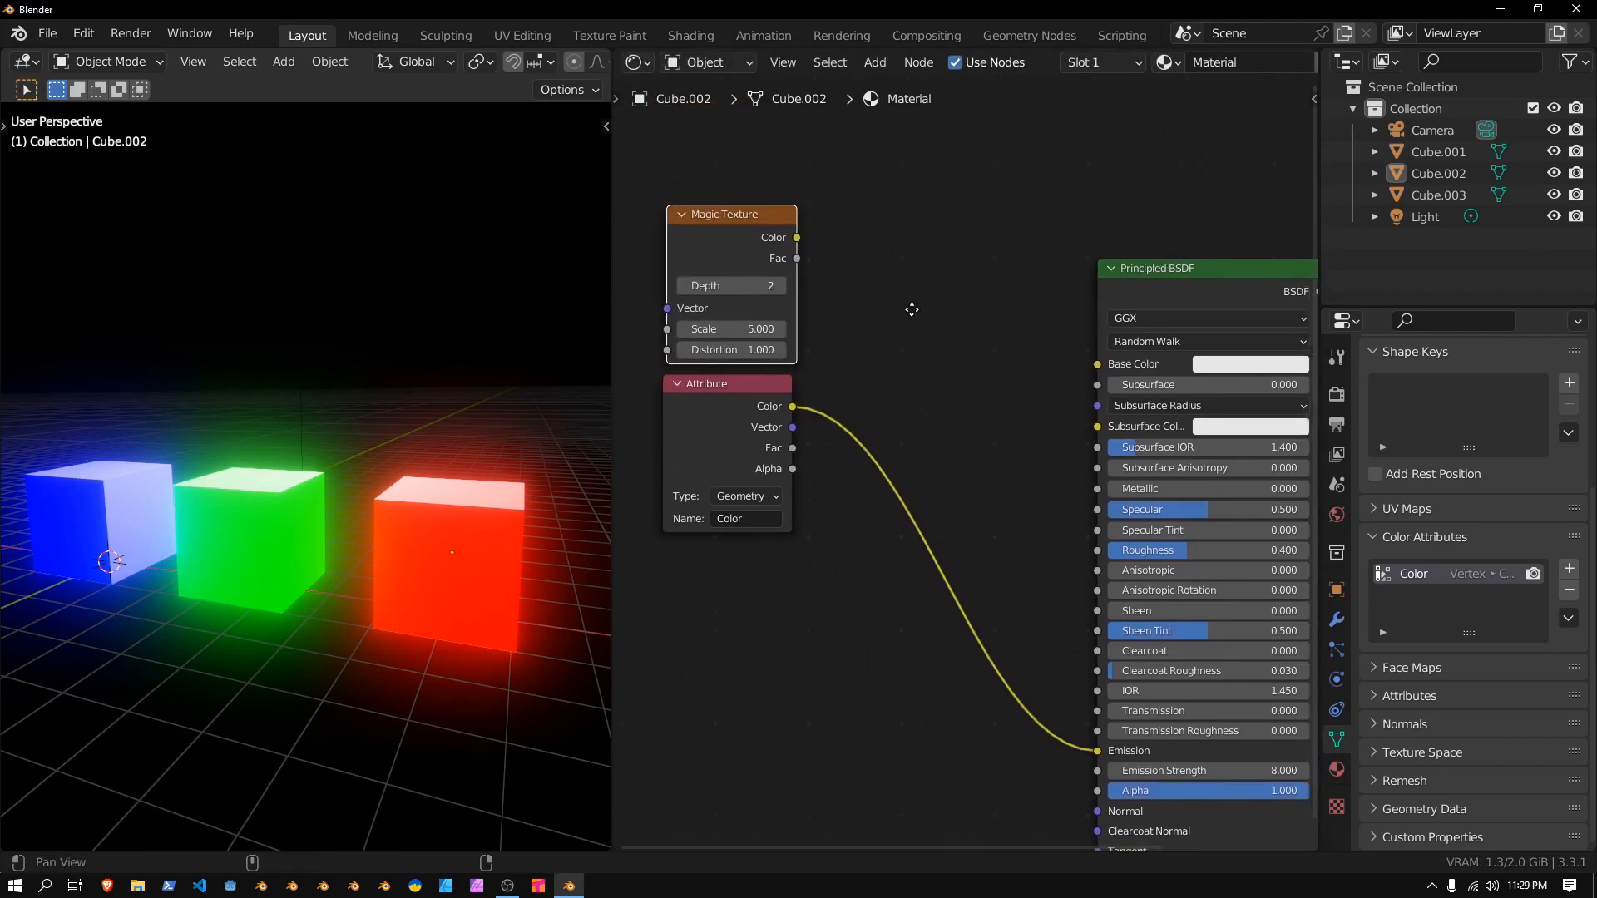
pyautogui.click(873, 61)
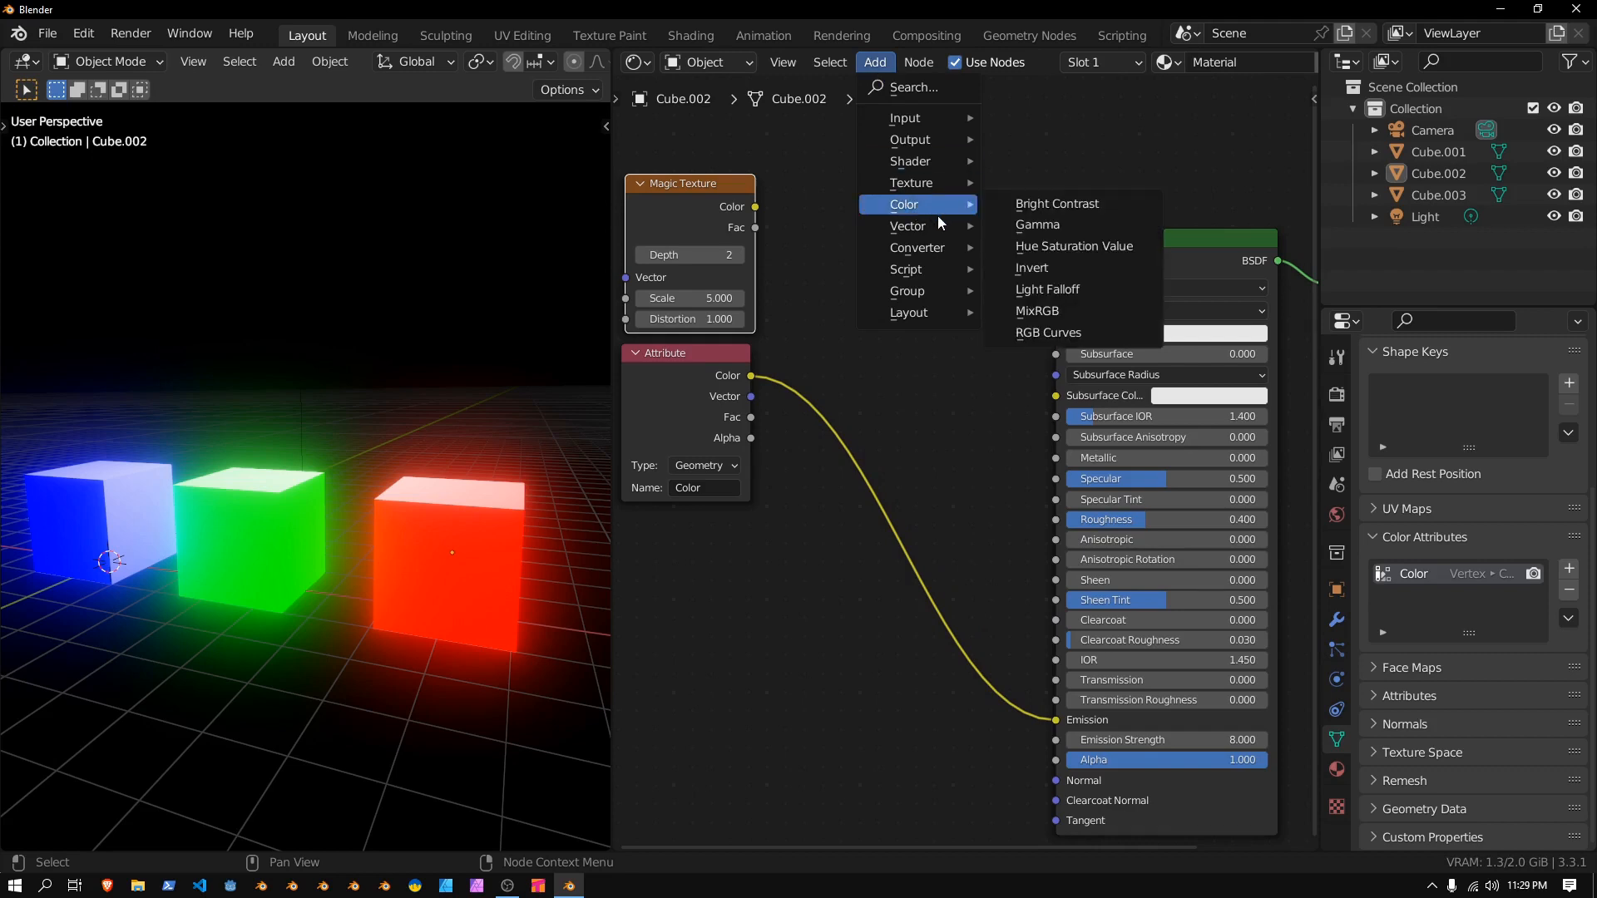
pyautogui.click(1036, 311)
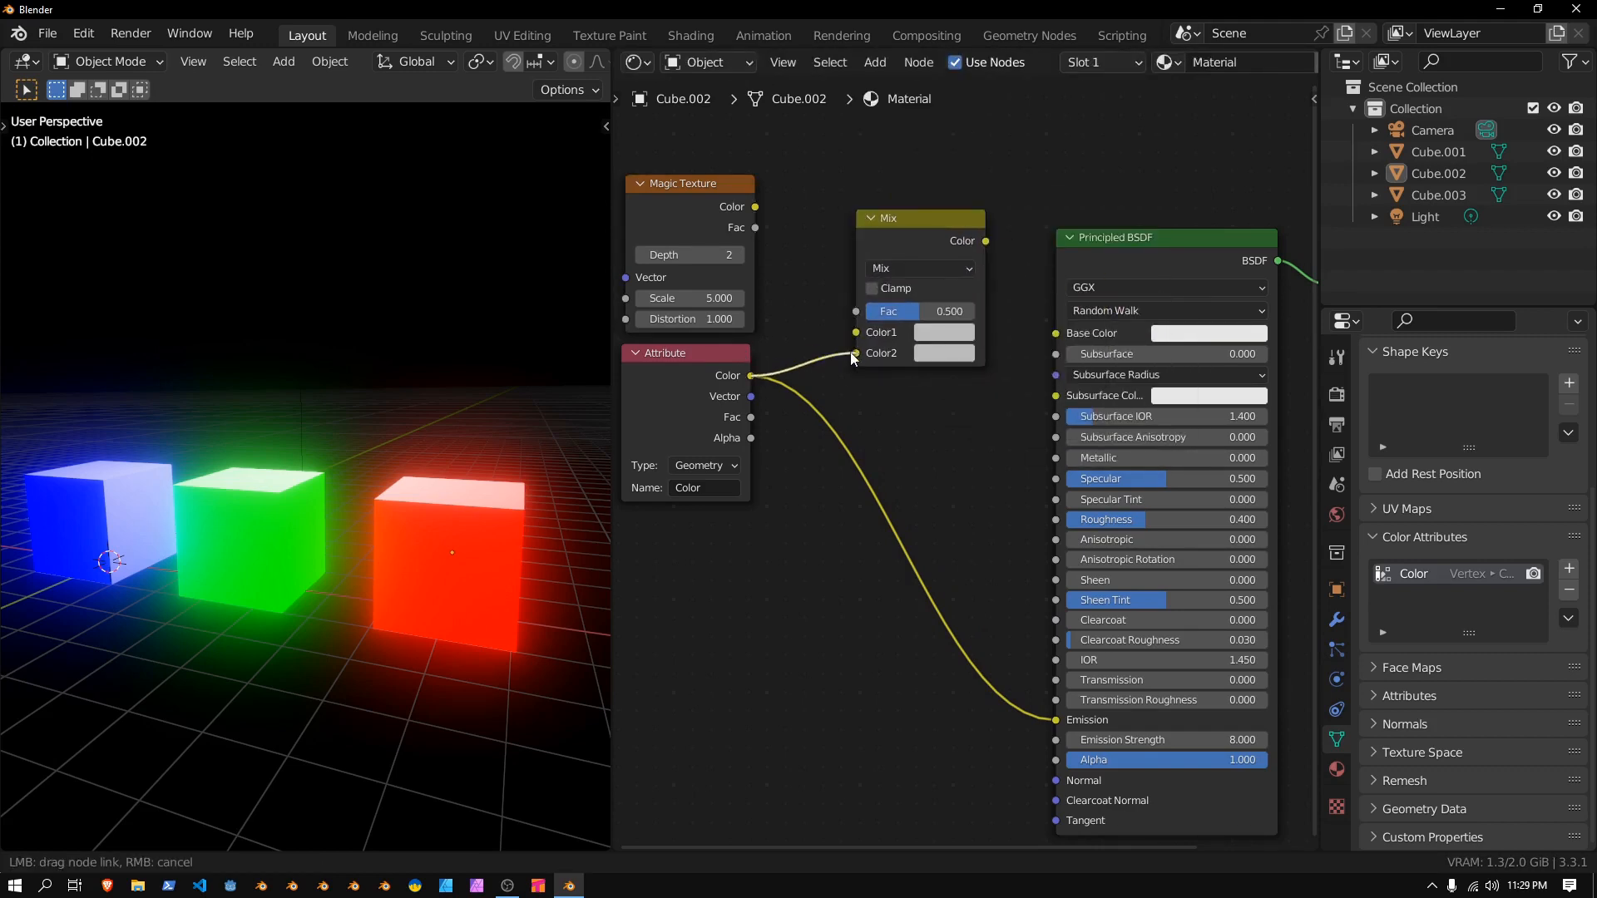
pyautogui.click(941, 333)
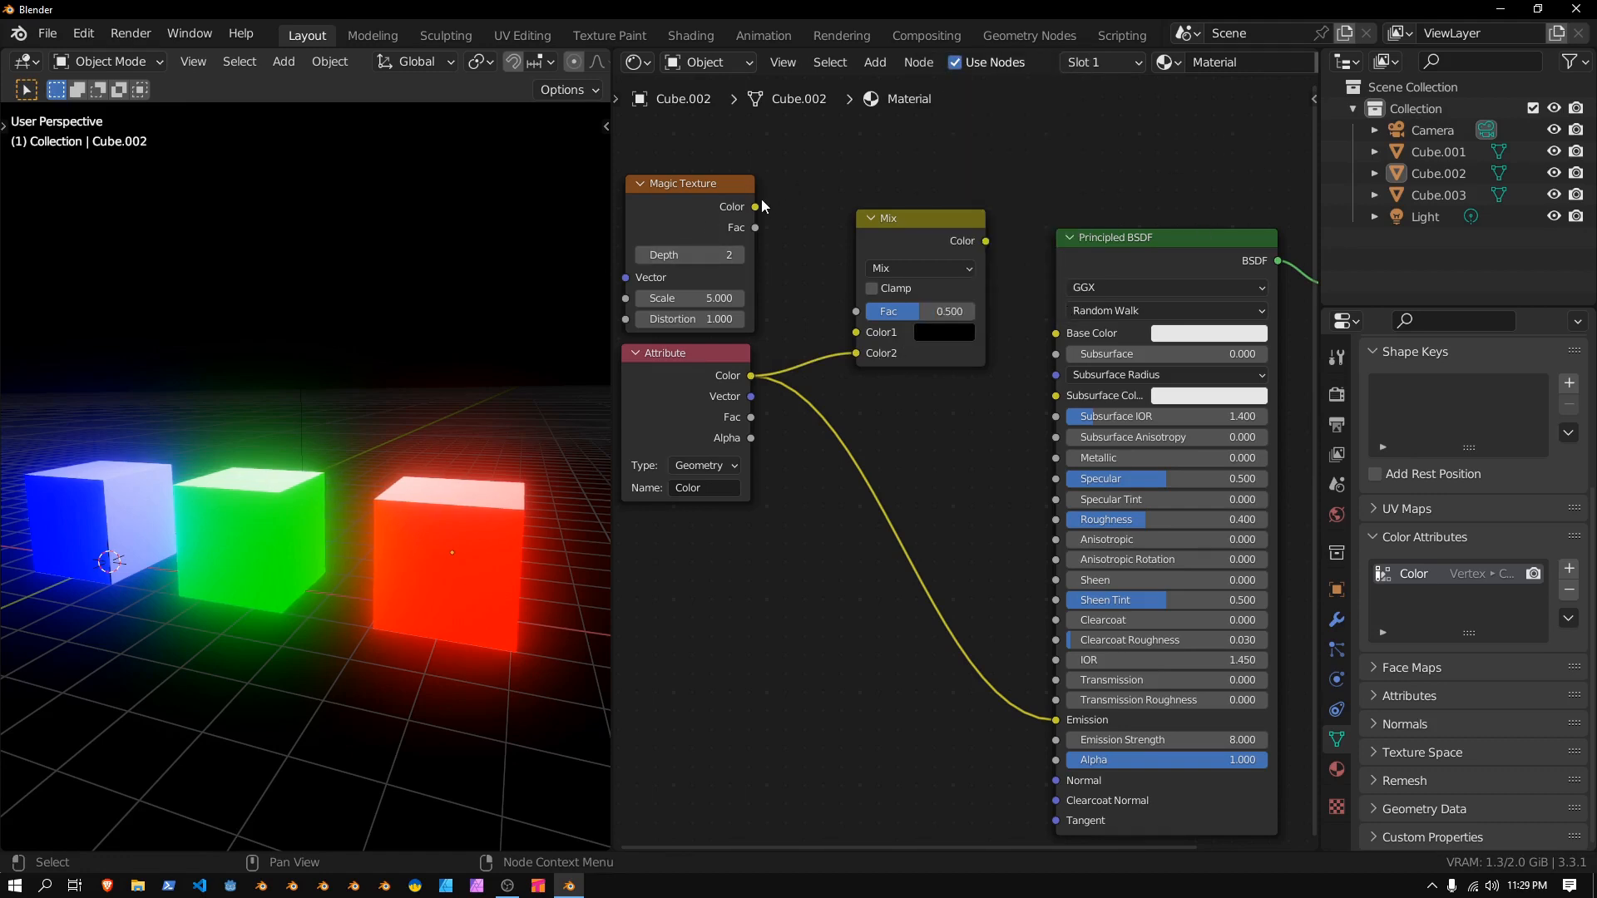
pyautogui.moveTo(753, 207); pyautogui.dragTo(850, 266)
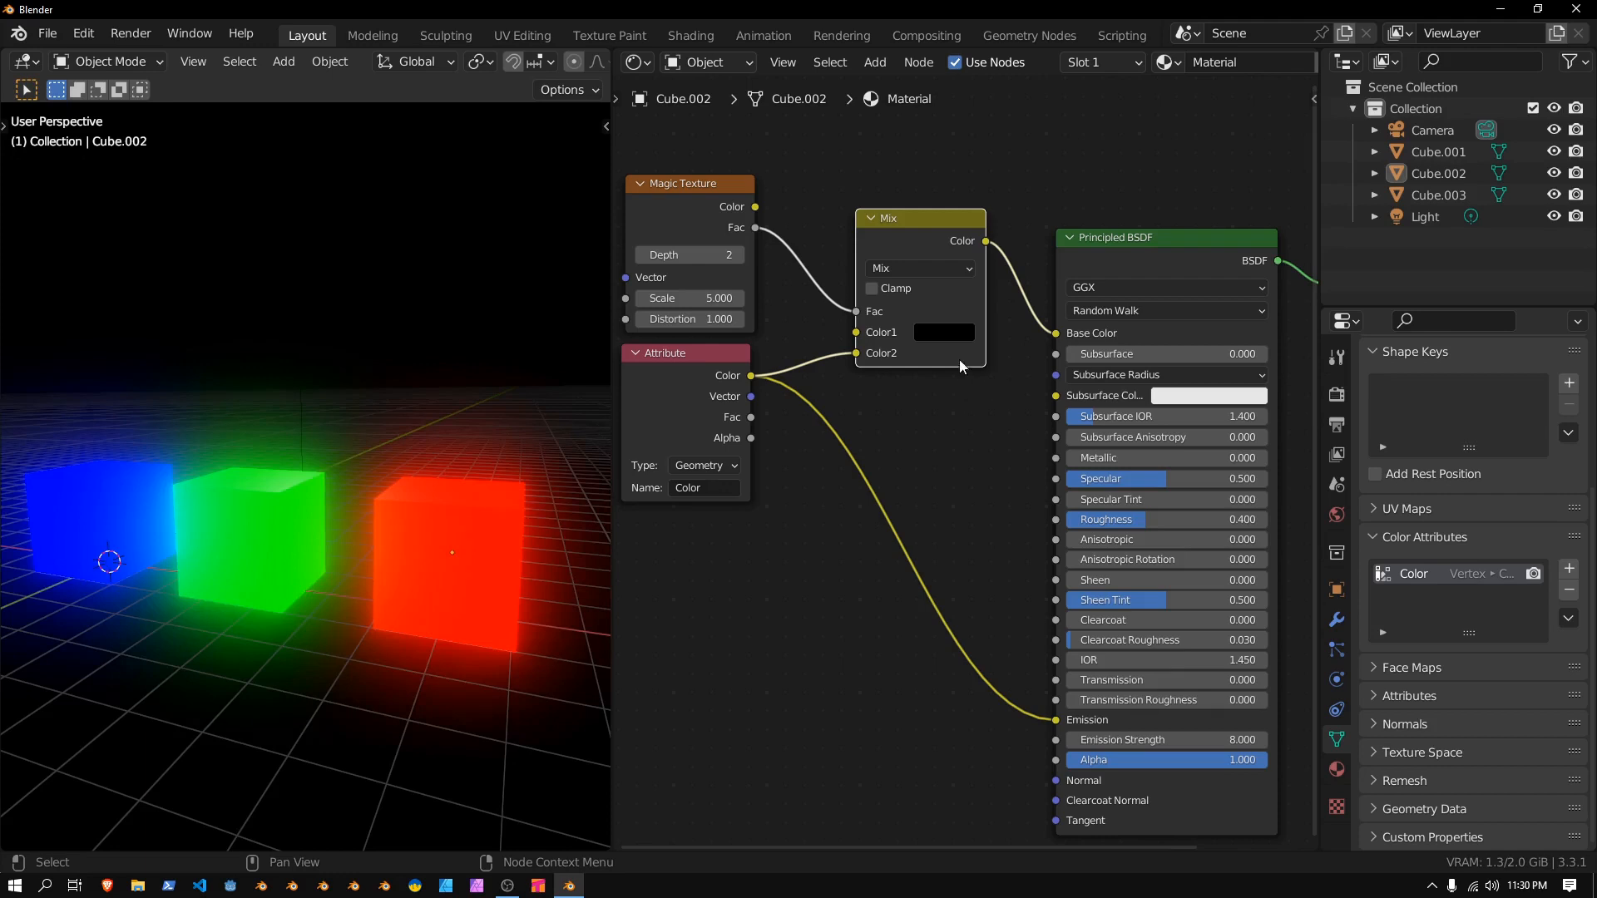
pyautogui.moveTo(714, 525)
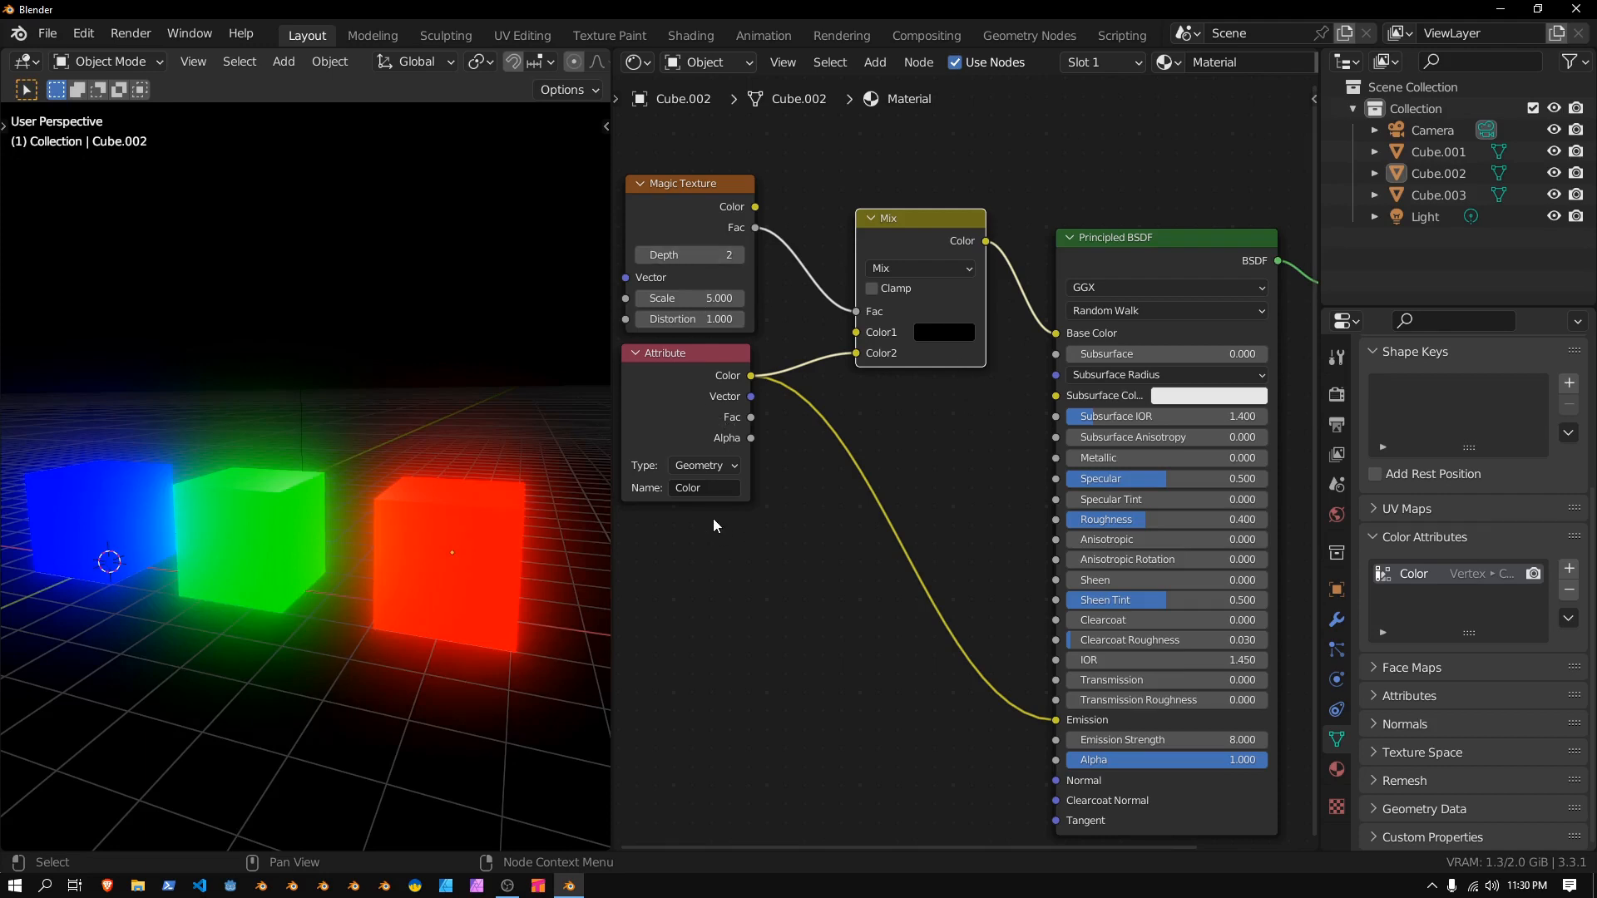
pyautogui.moveTo(977, 521)
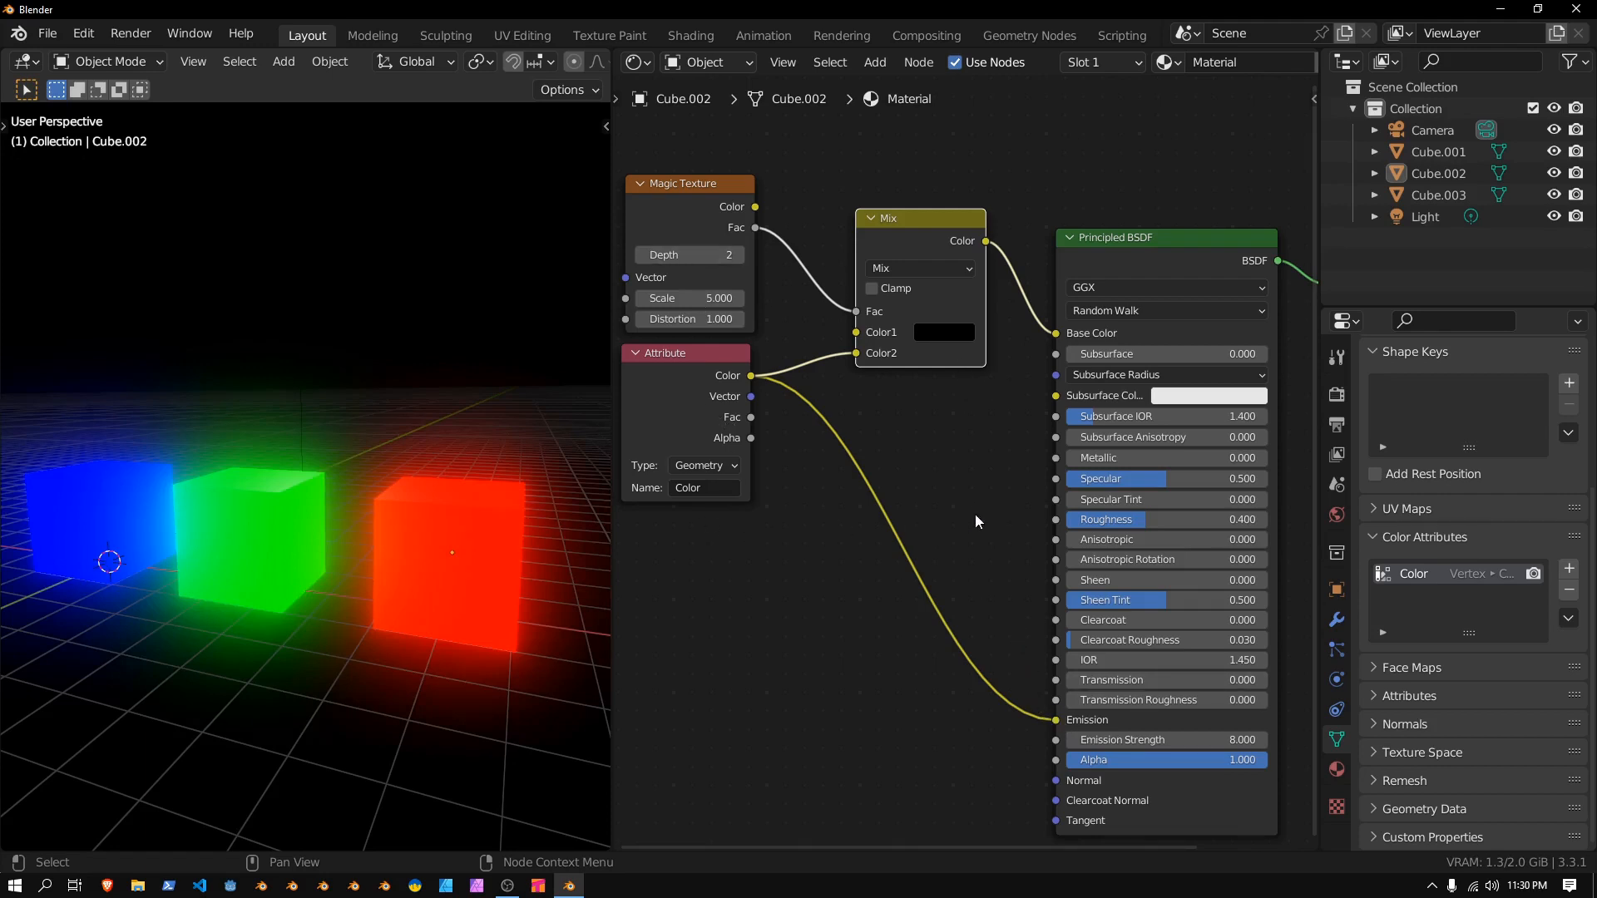
pyautogui.moveTo(943, 469)
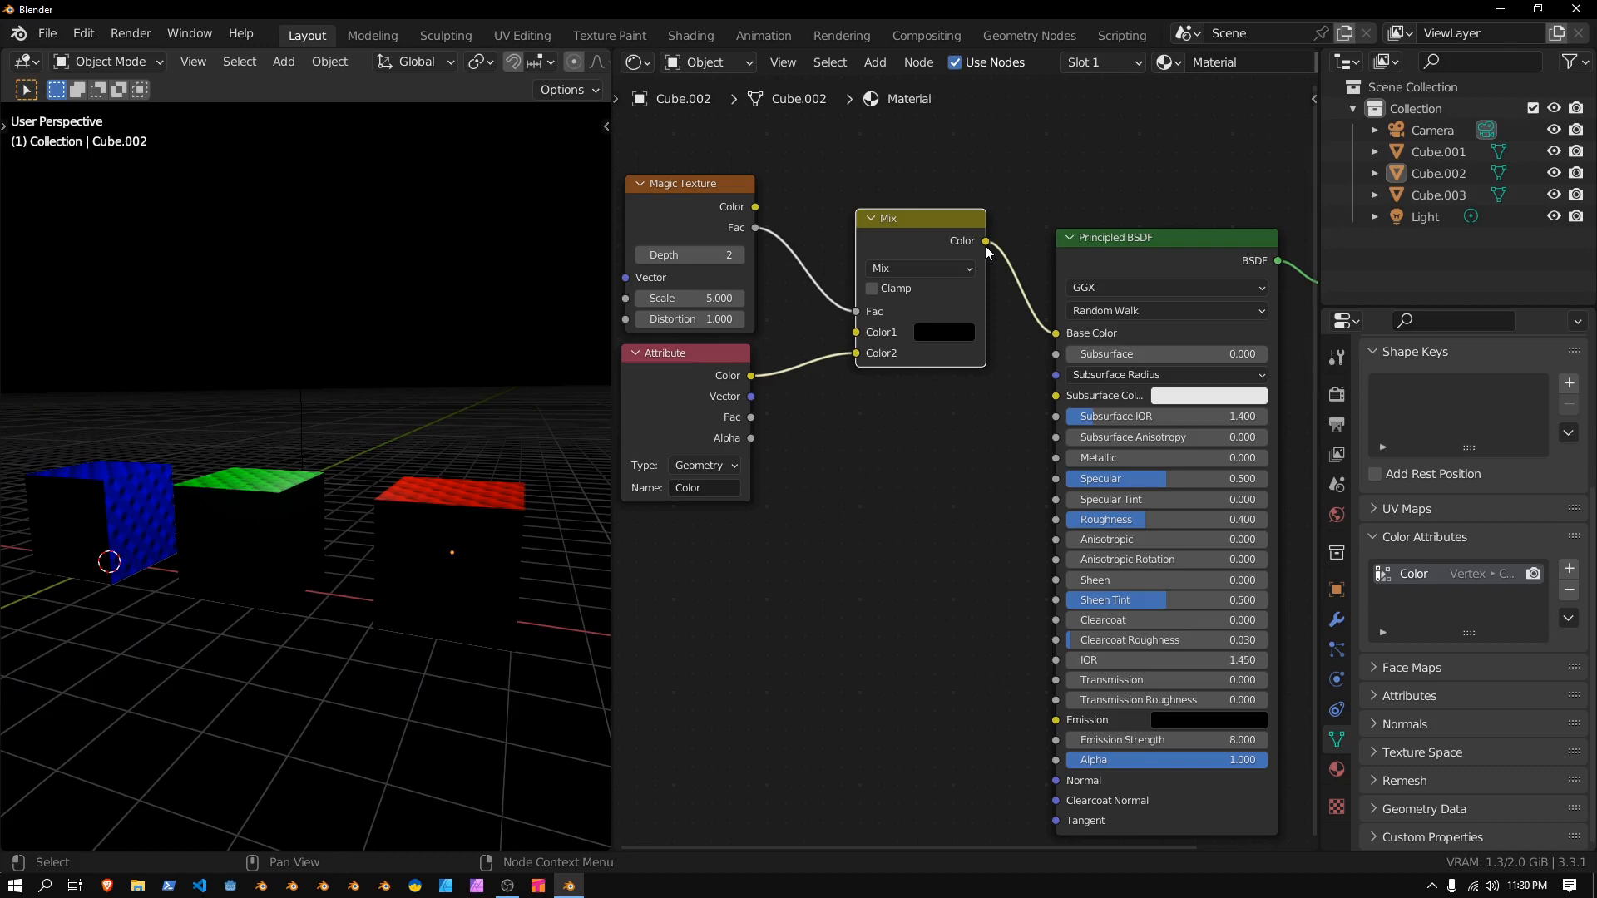
pyautogui.moveTo(983, 241); pyautogui.dragTo(1063, 733)
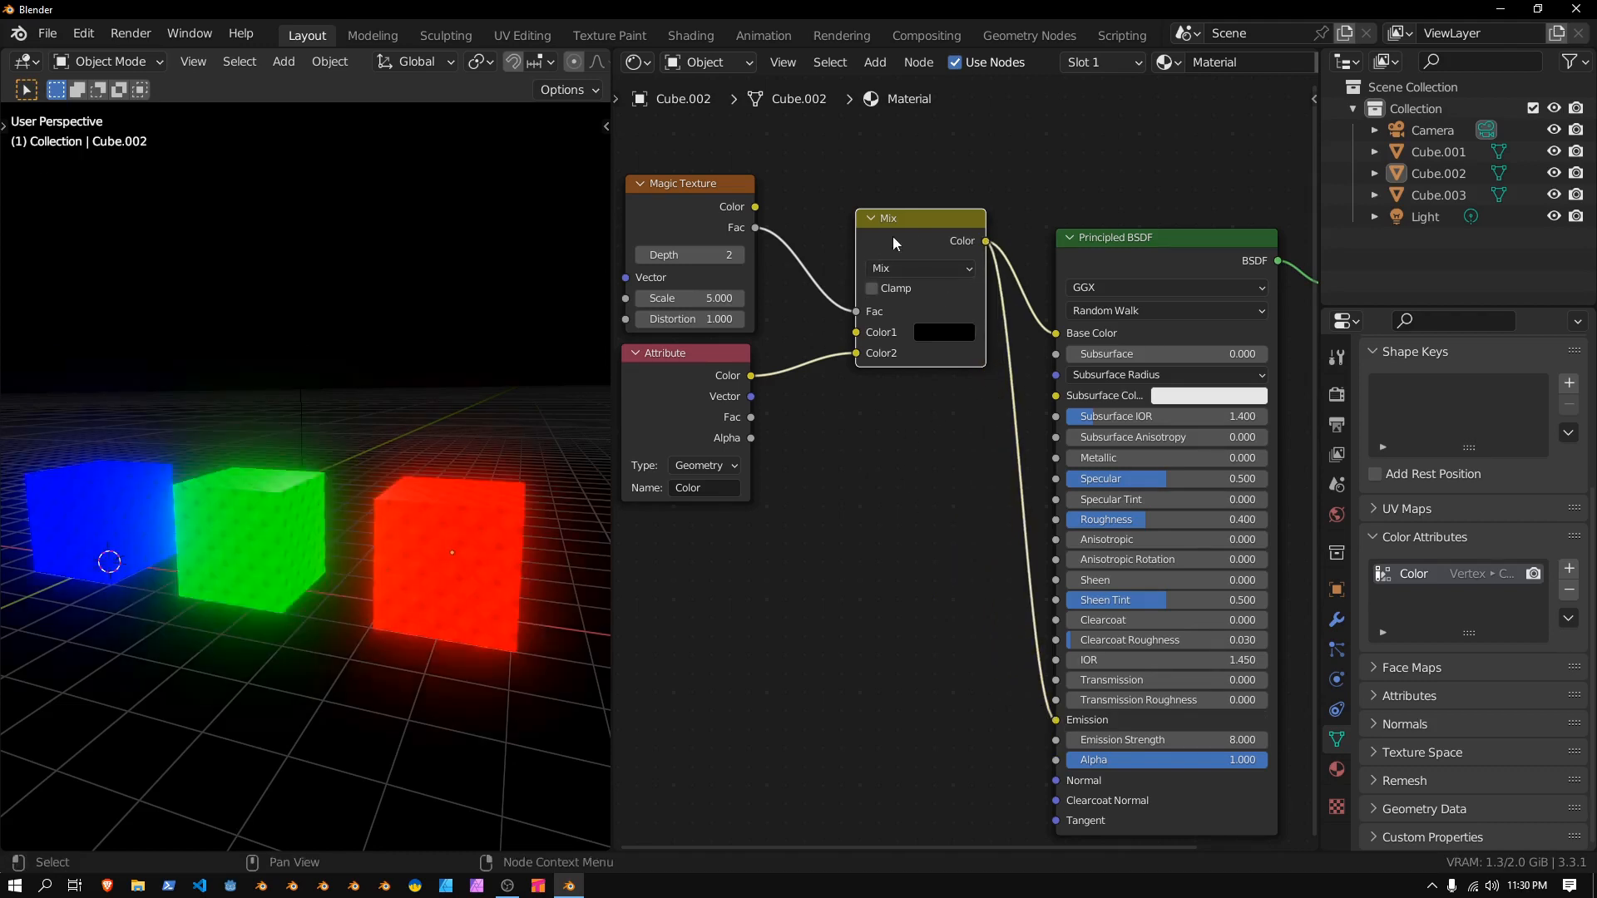
pyautogui.moveTo(920, 216); pyautogui.dragTo(878, 251)
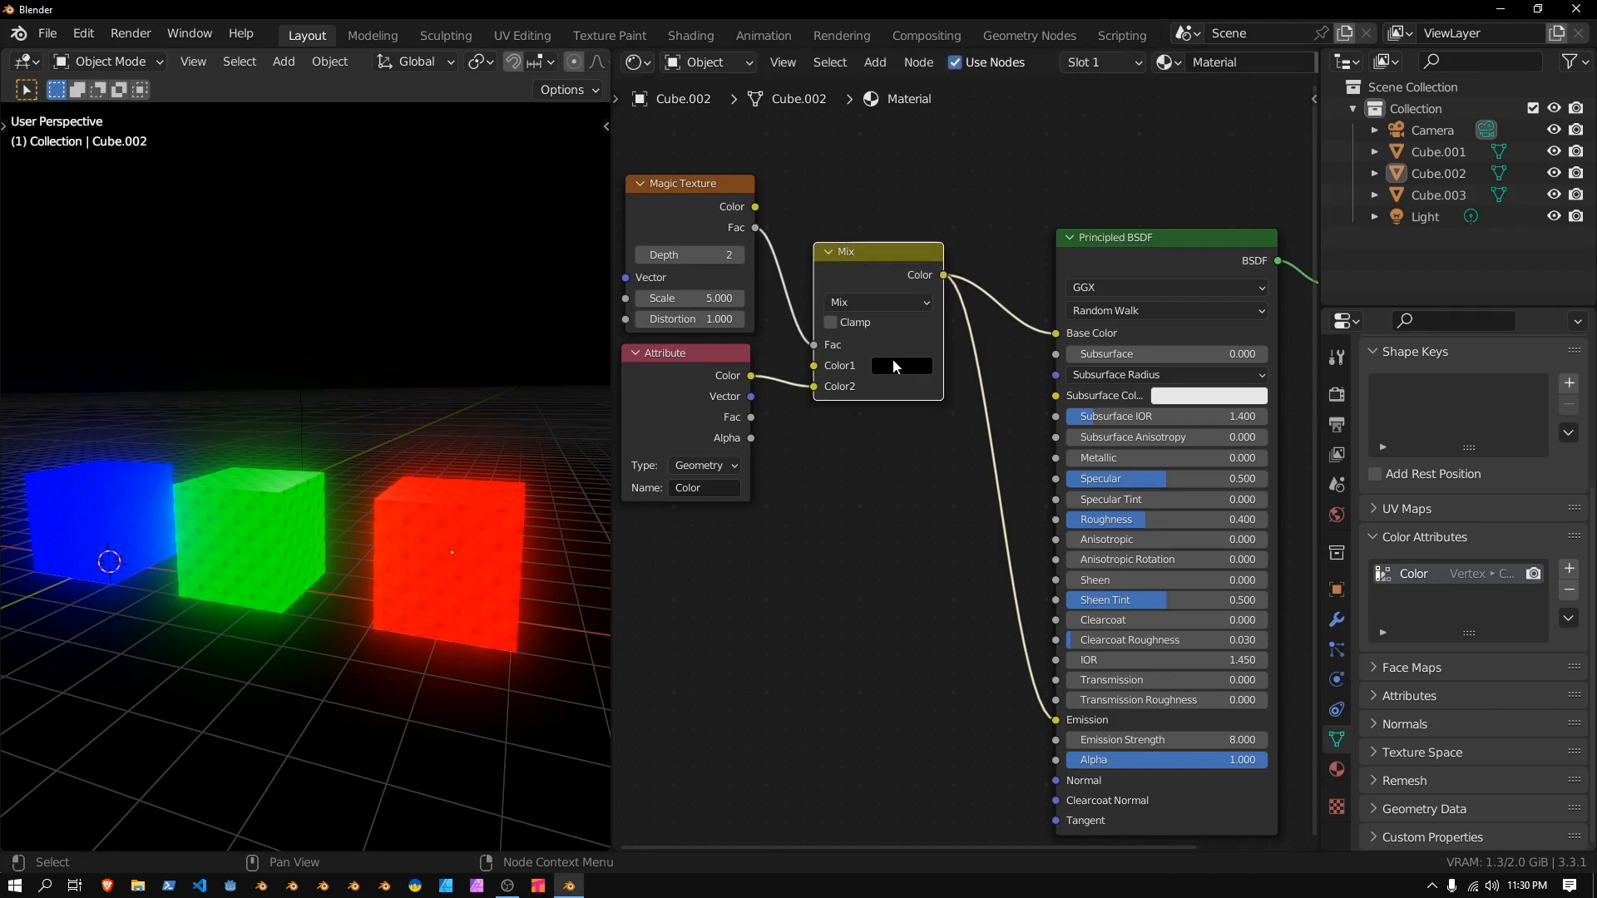
# Set the Magic Texture to depth 2, scale 2.8 and the Mix Color1 to bright blue
pyautogui.moveTo(688, 298); pyautogui.dragTo(733, 298)
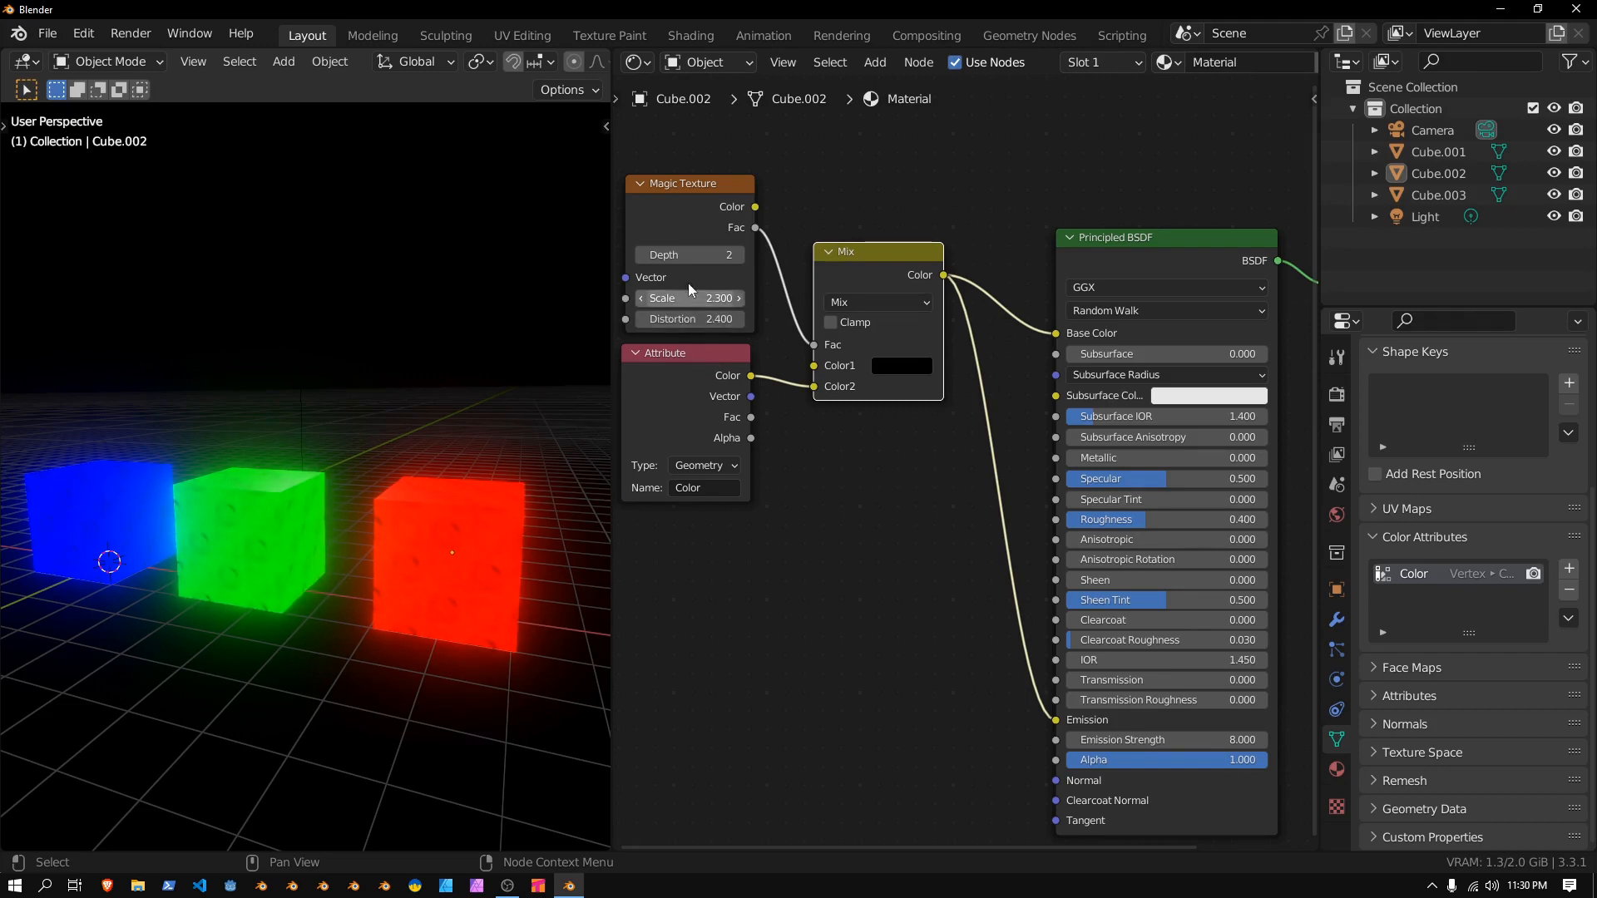
pyautogui.click(714, 254)
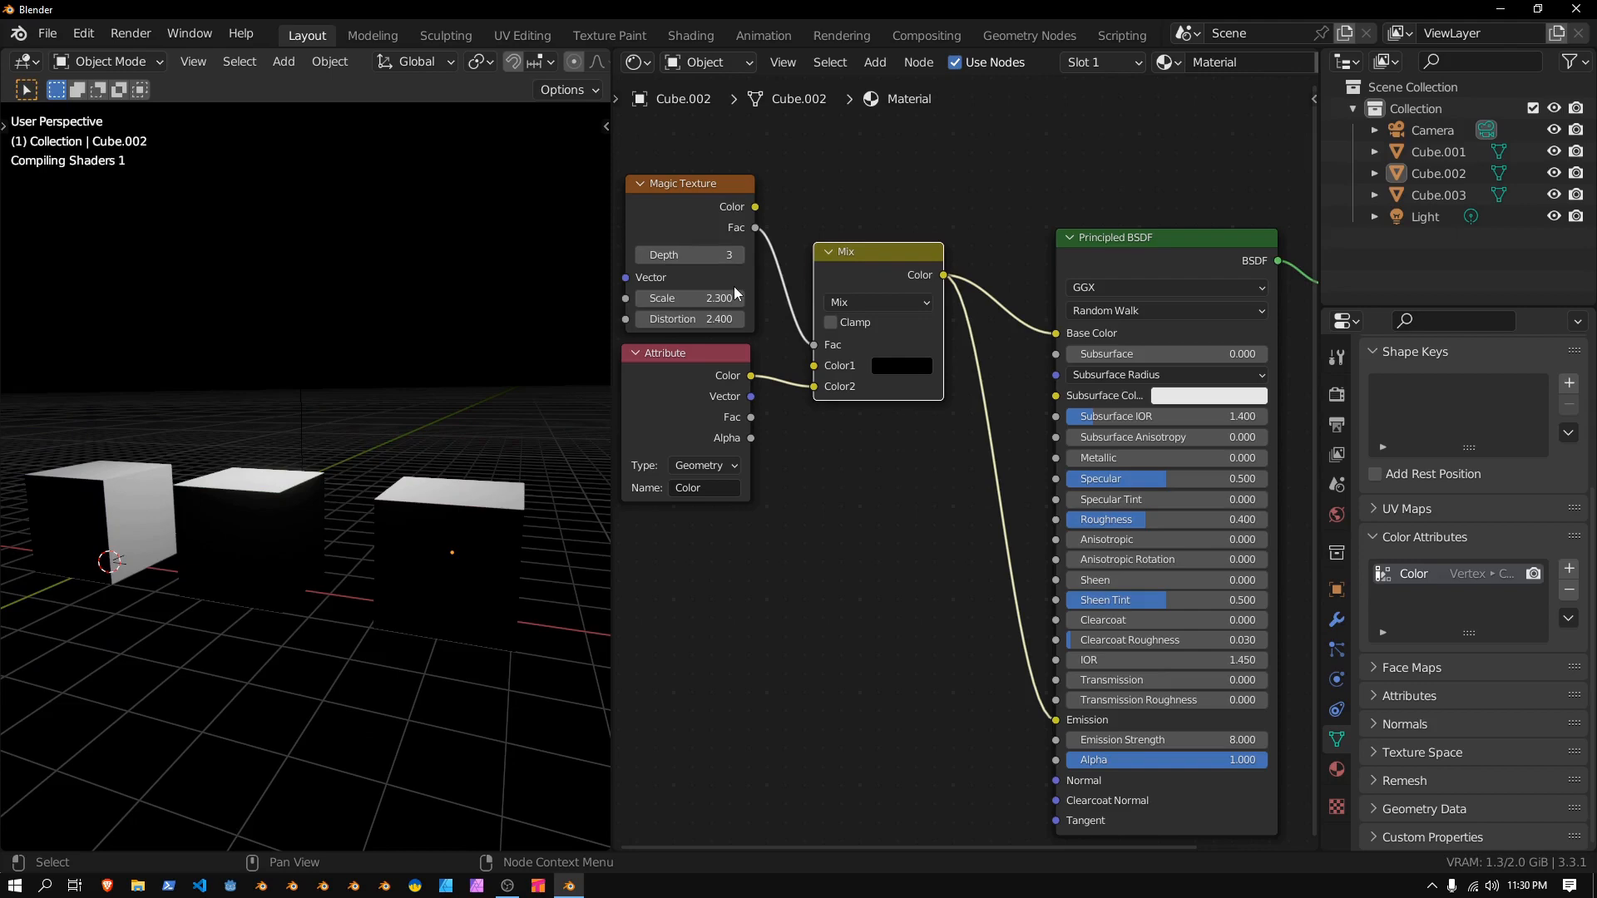
pyautogui.click(642, 255)
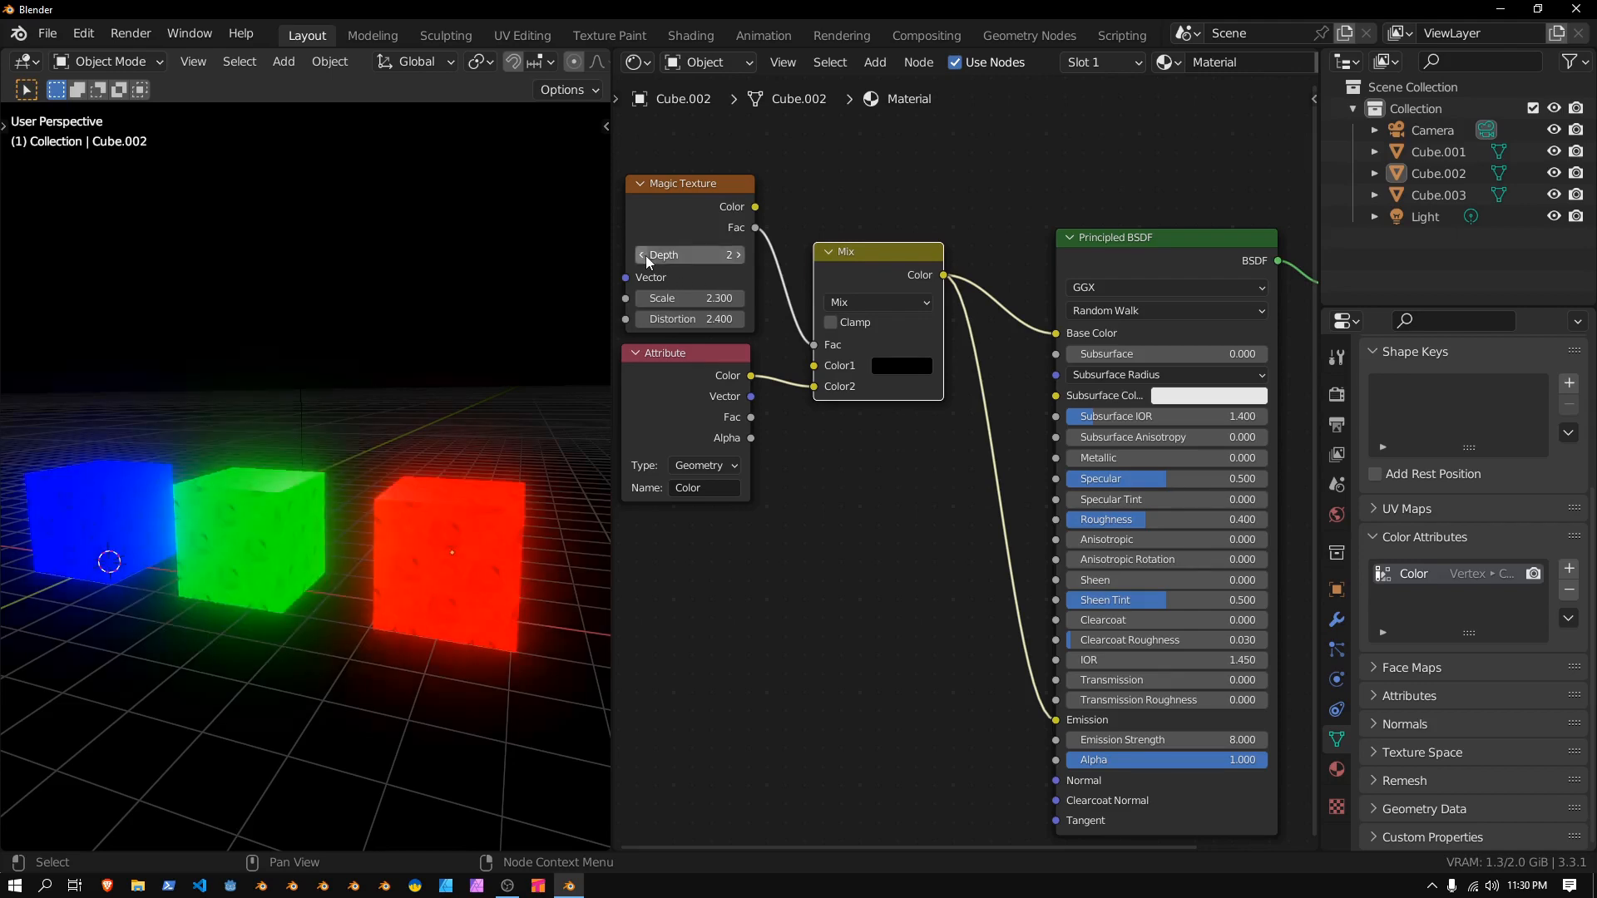
pyautogui.click(642, 255)
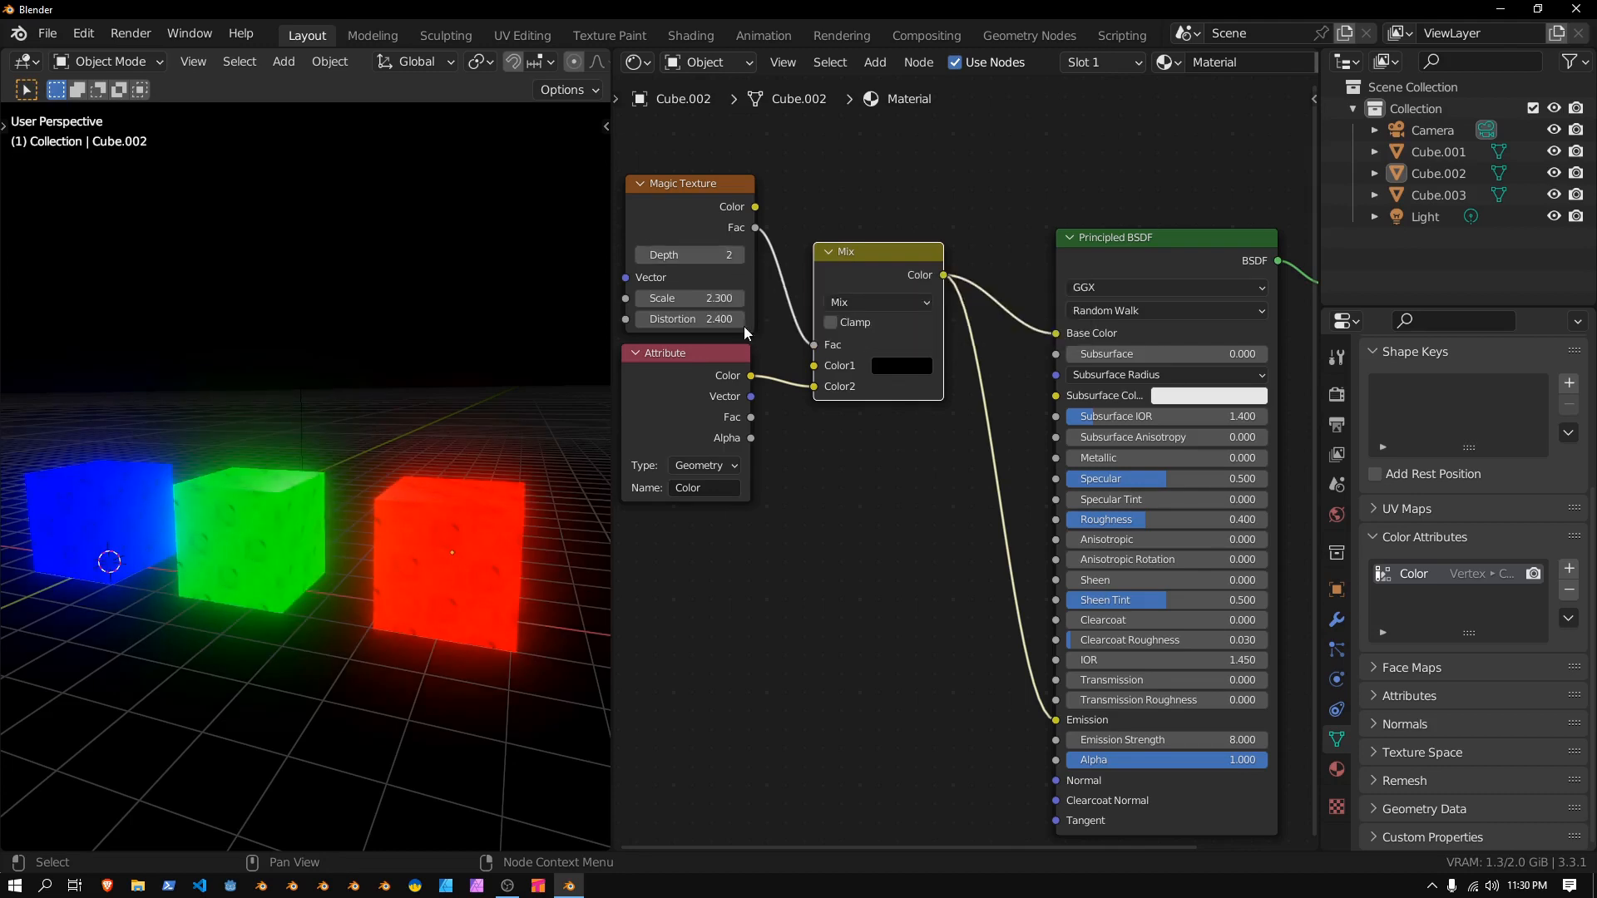
pyautogui.moveTo(692, 297); pyautogui.dragTo(734, 297)
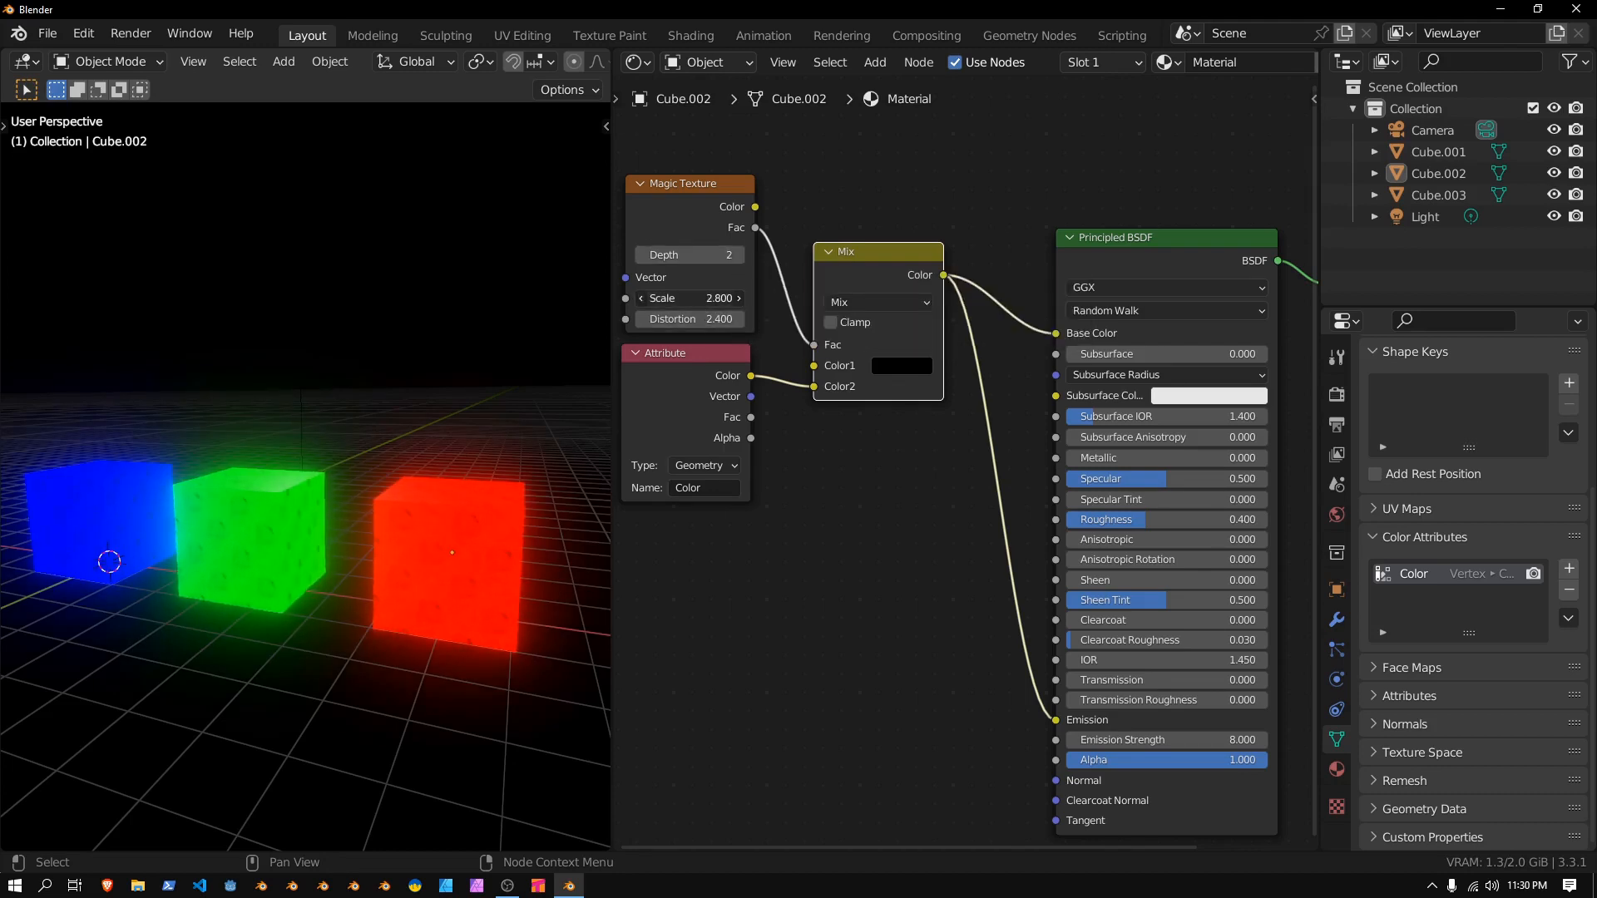
pyautogui.click(900, 365)
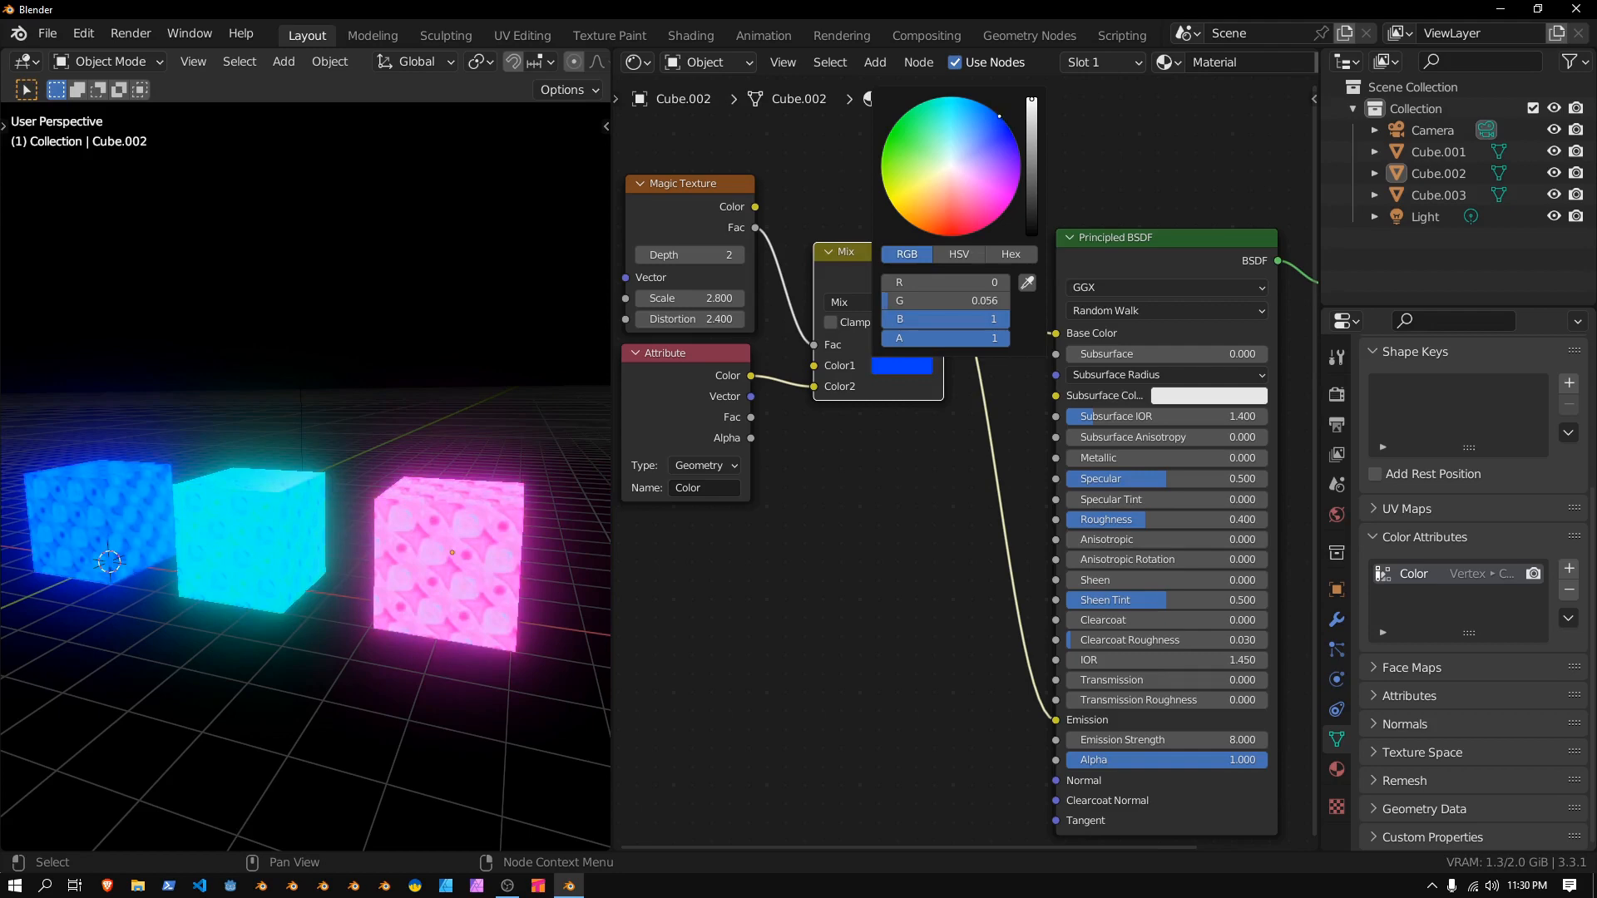
pyautogui.moveTo(996, 117); pyautogui.dragTo(993, 116)
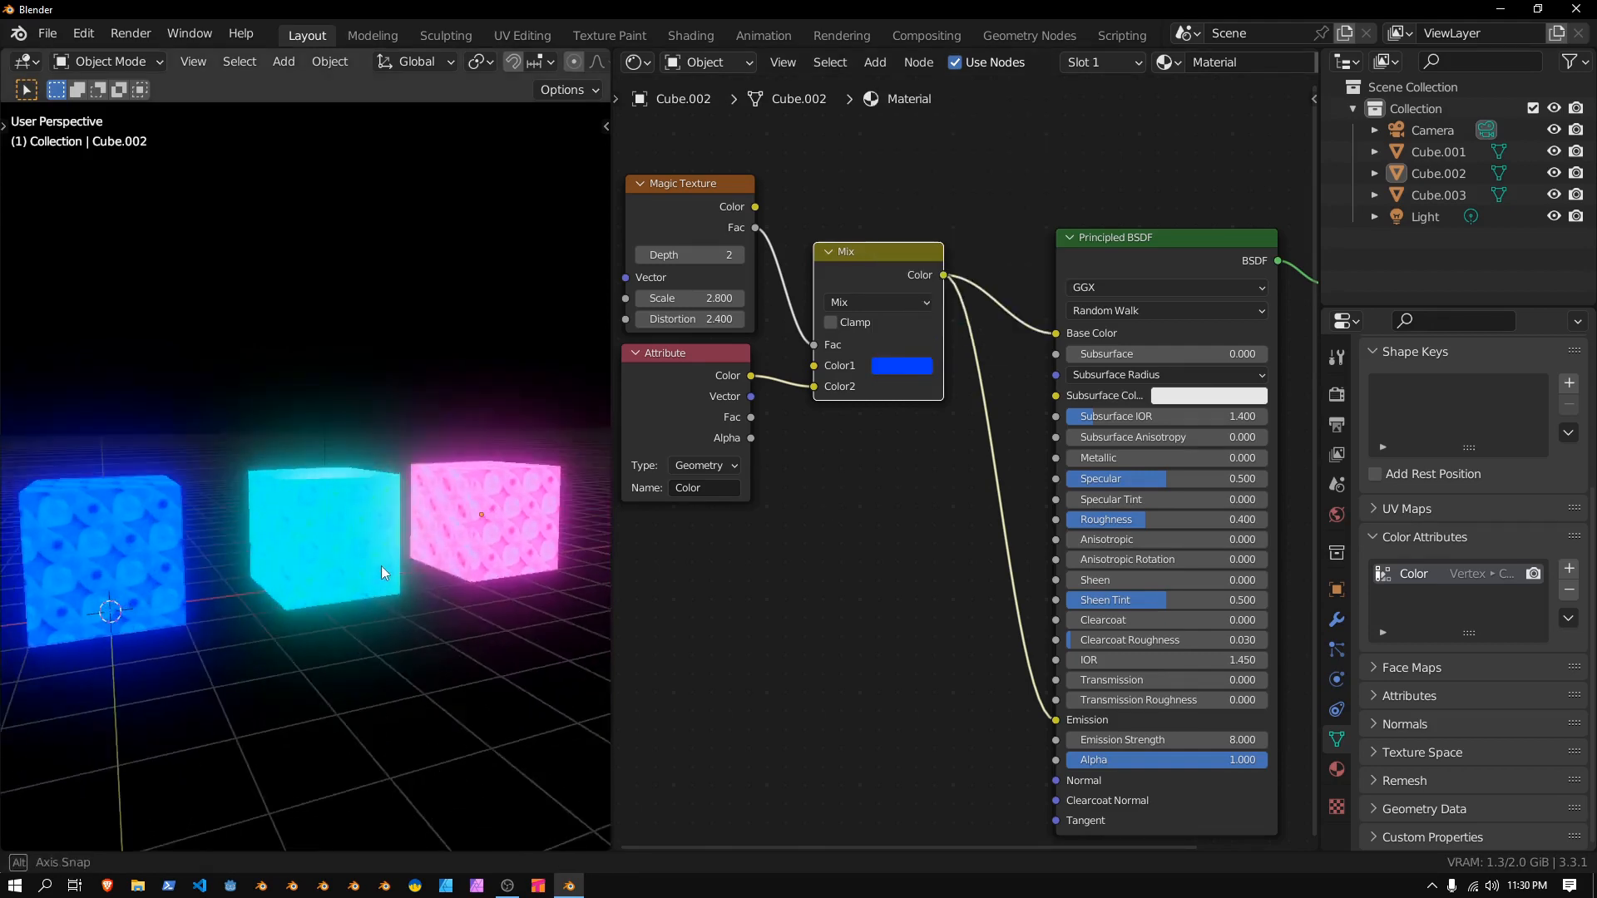
pyautogui.moveTo(382, 571); pyautogui.dragTo(336, 672)
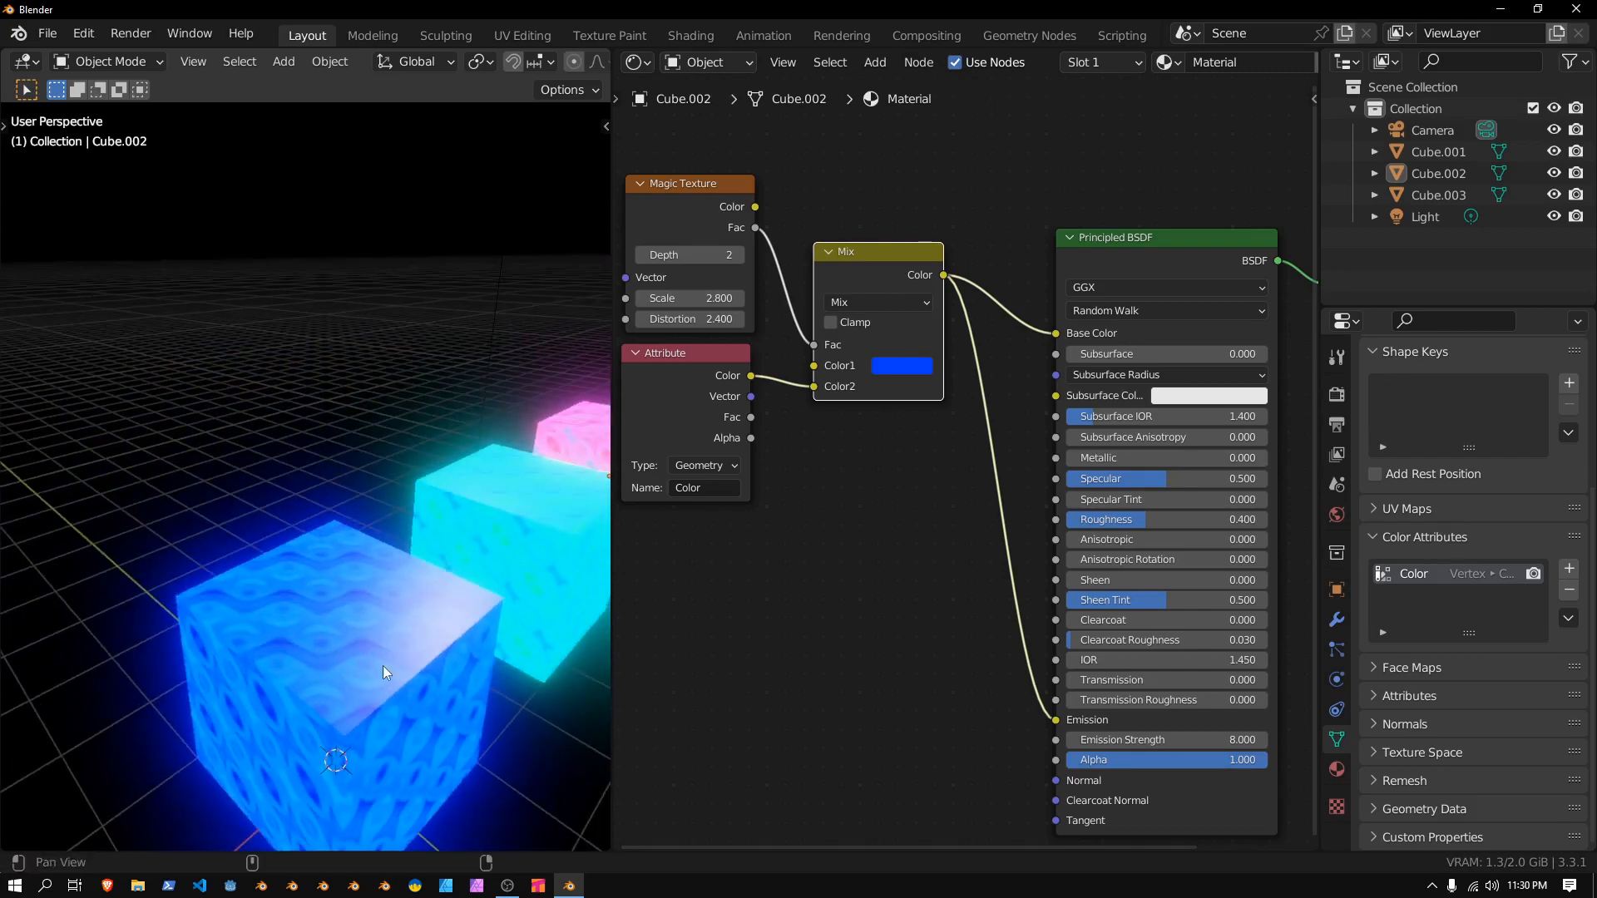
pyautogui.moveTo(384, 672); pyautogui.dragTo(214, 603)
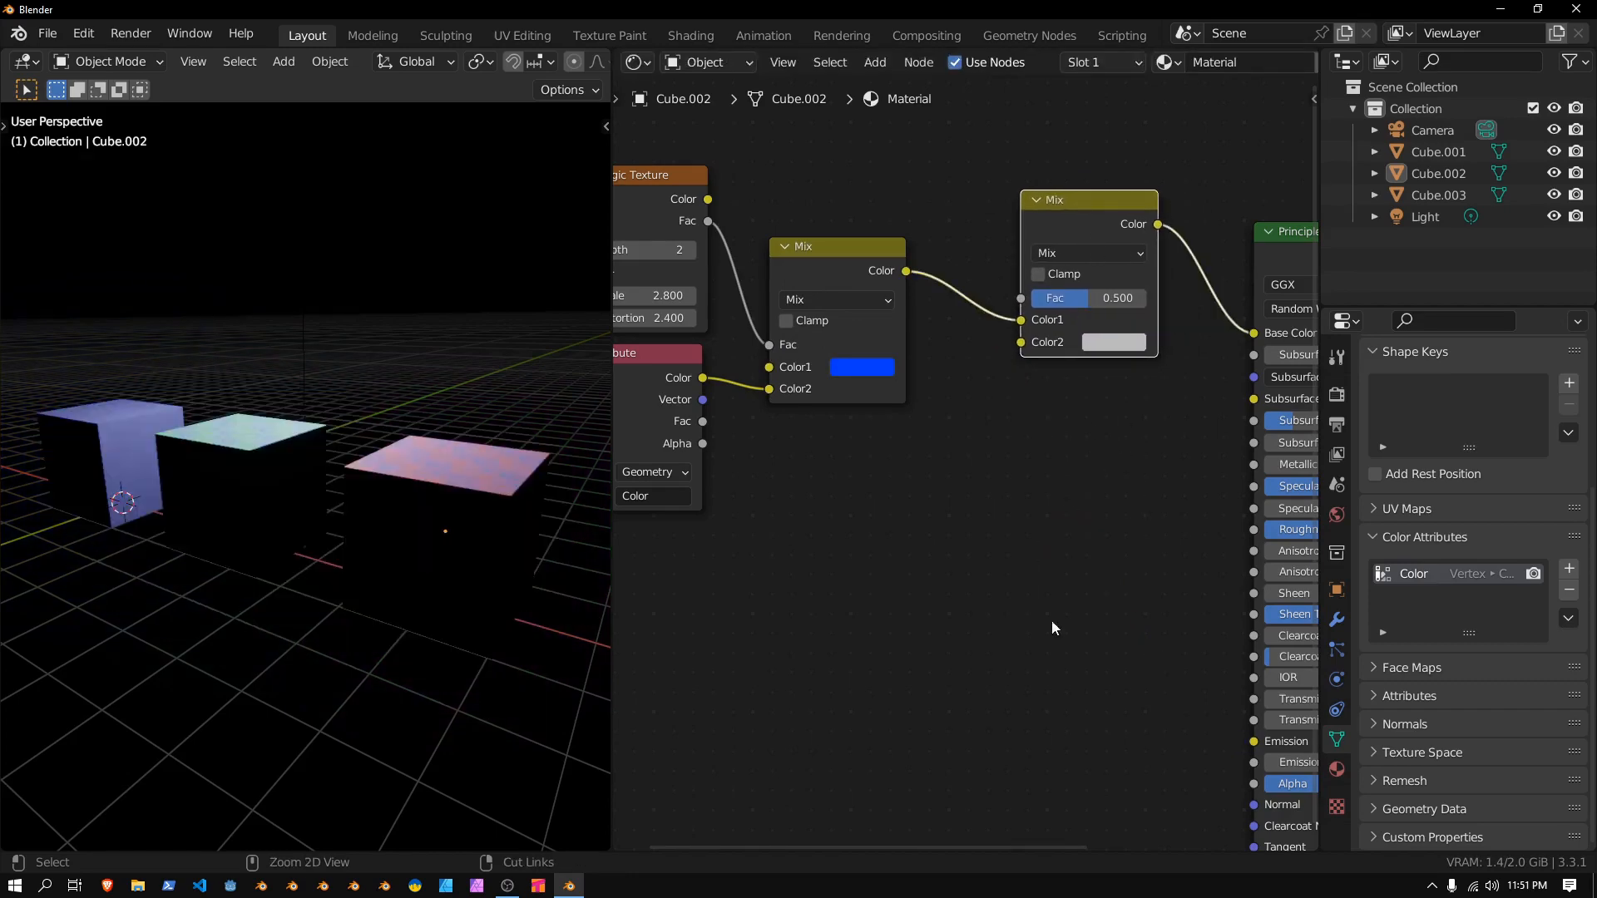
# Bring the node graph into view and start adding a second Mix node
pyautogui.moveTo(1088, 200); pyautogui.dragTo(1014, 236)
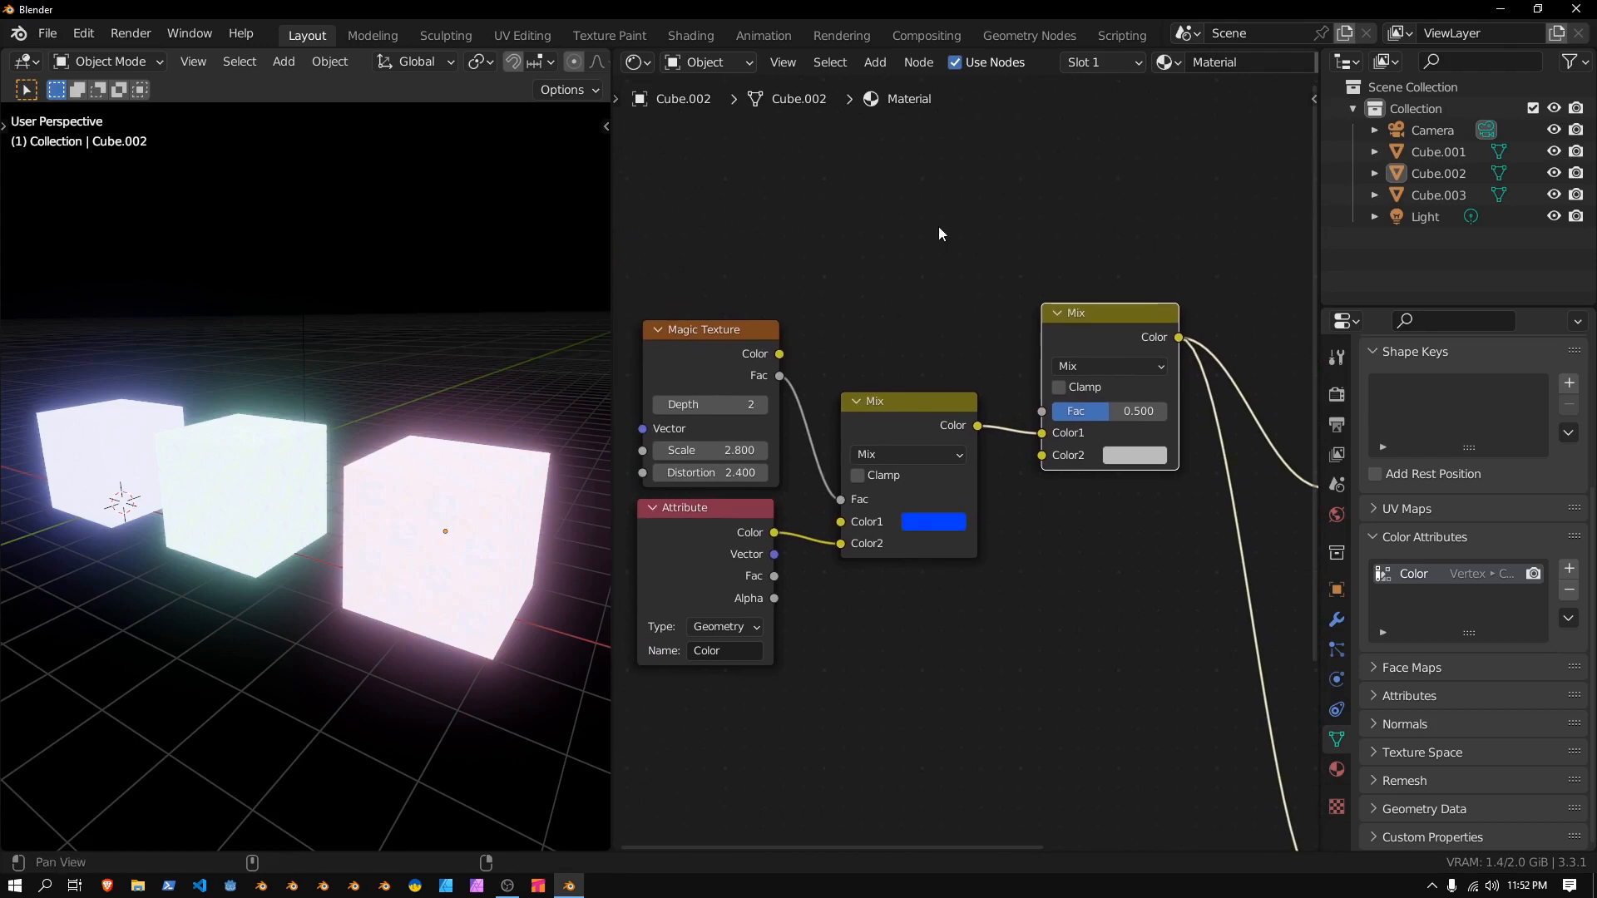
pyautogui.click(874, 62)
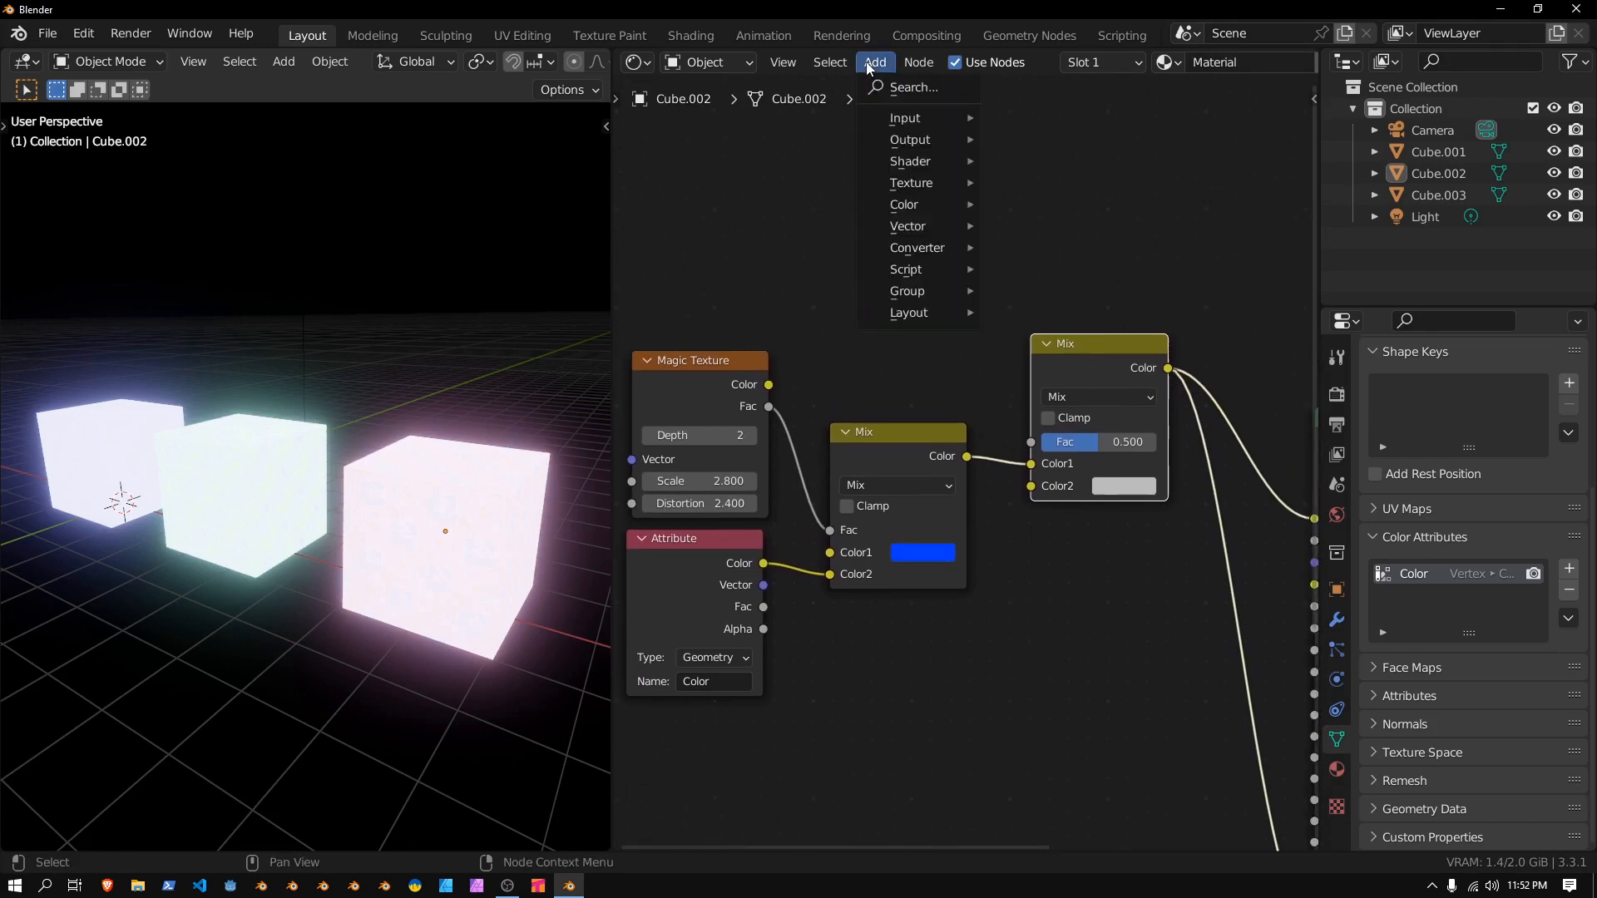
pyautogui.moveTo(911, 183)
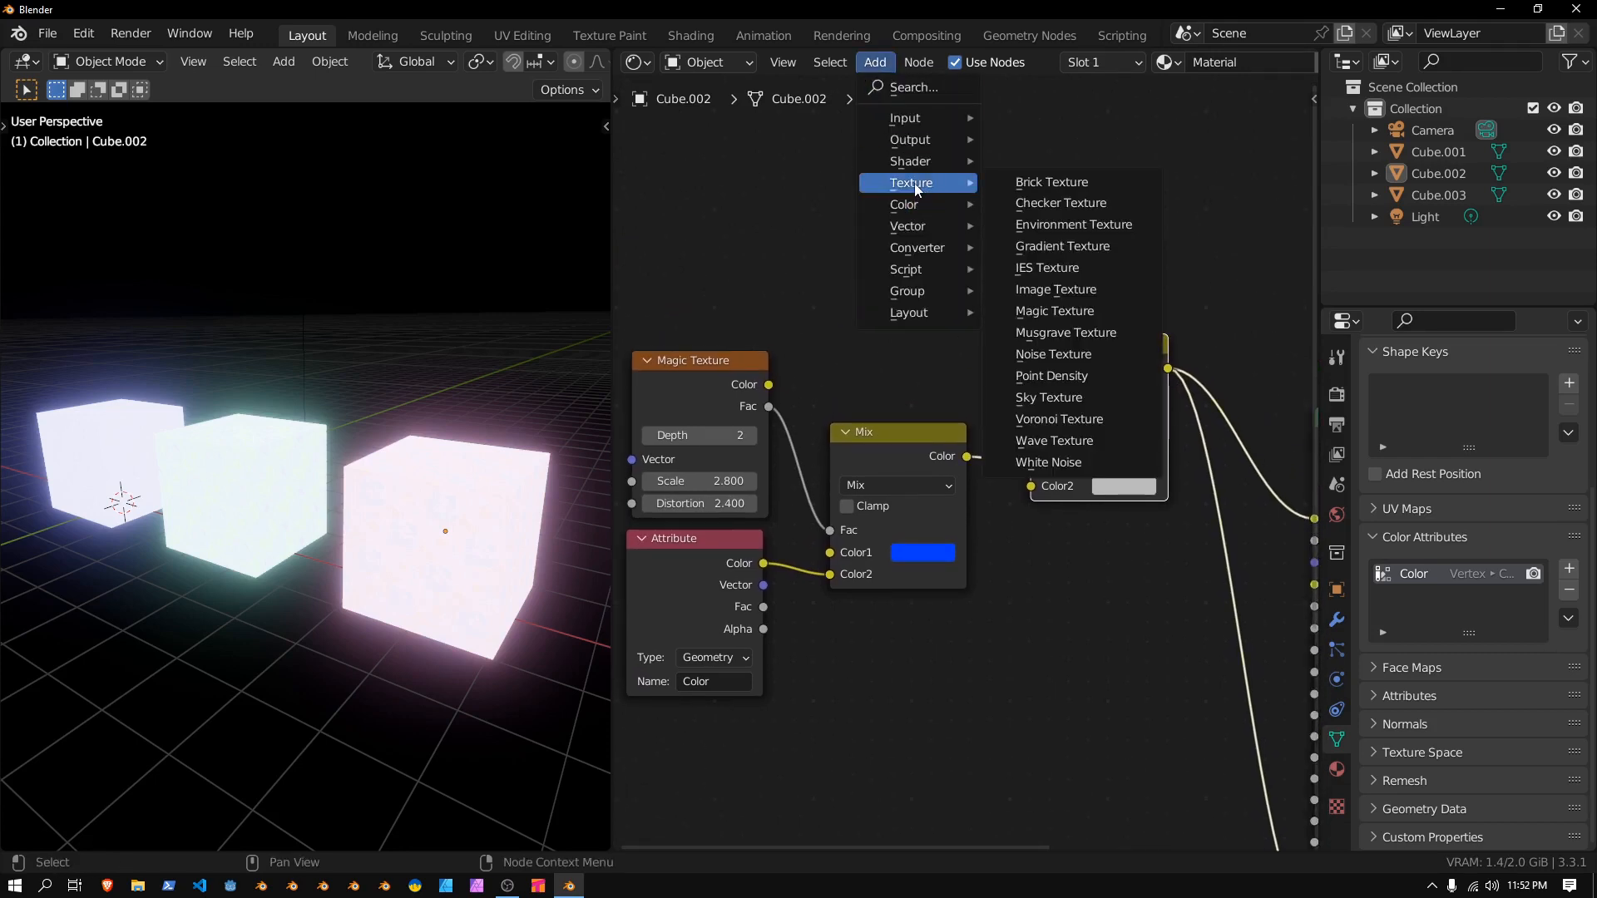
# Add a Noise Texture at scale 0.6 driving the second Mix node's factor
pyautogui.click(1053, 353)
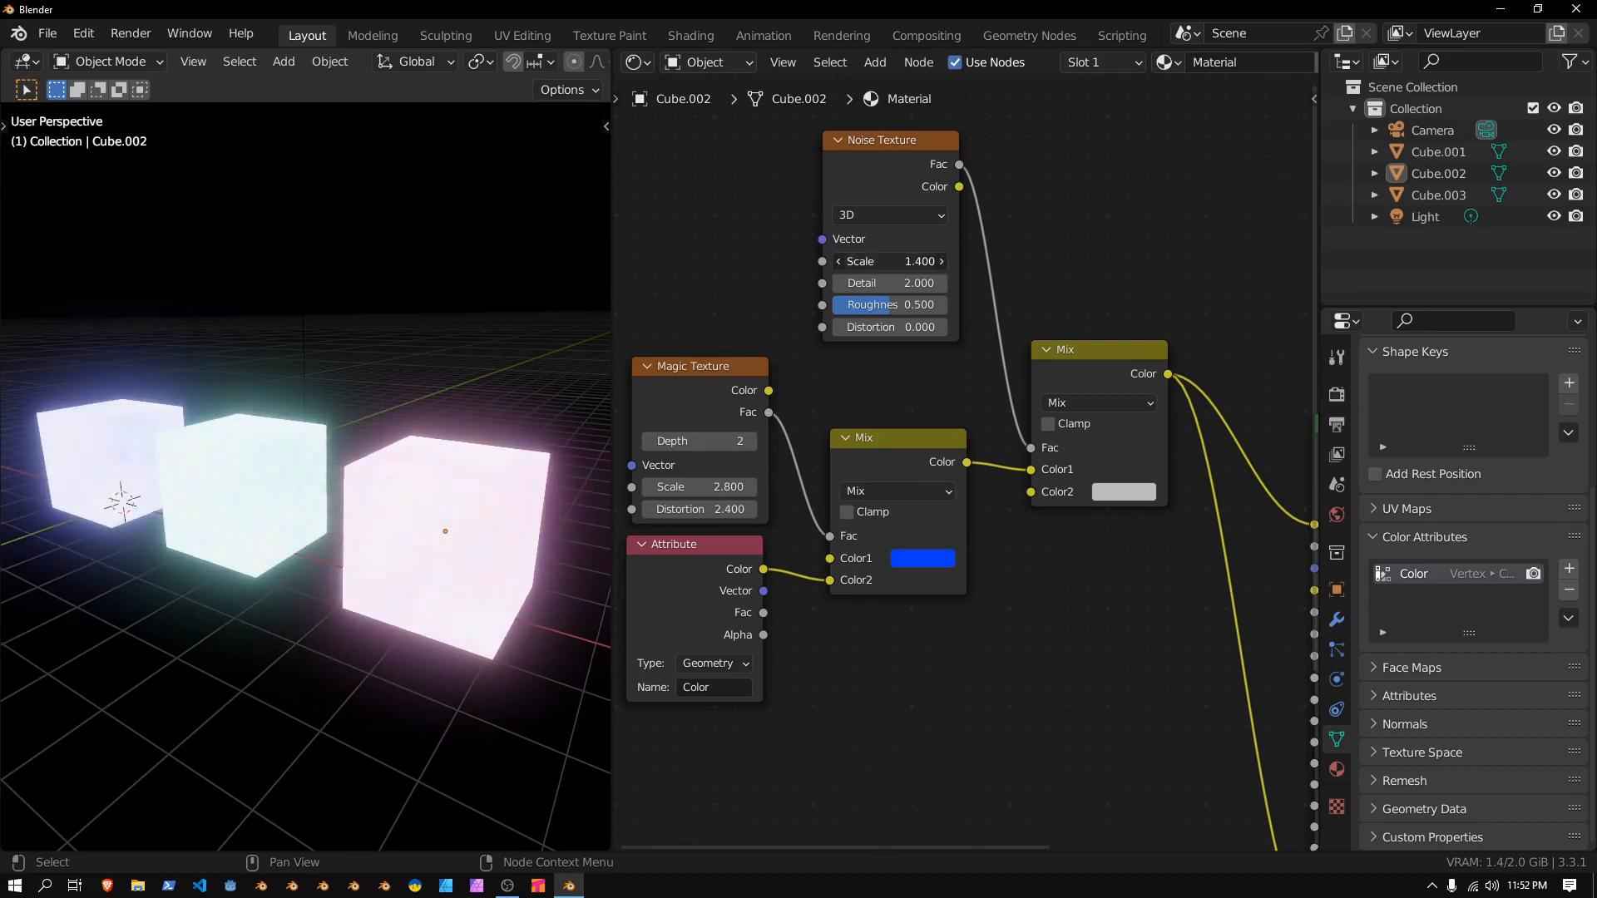
pyautogui.moveTo(936, 261); pyautogui.dragTo(887, 261)
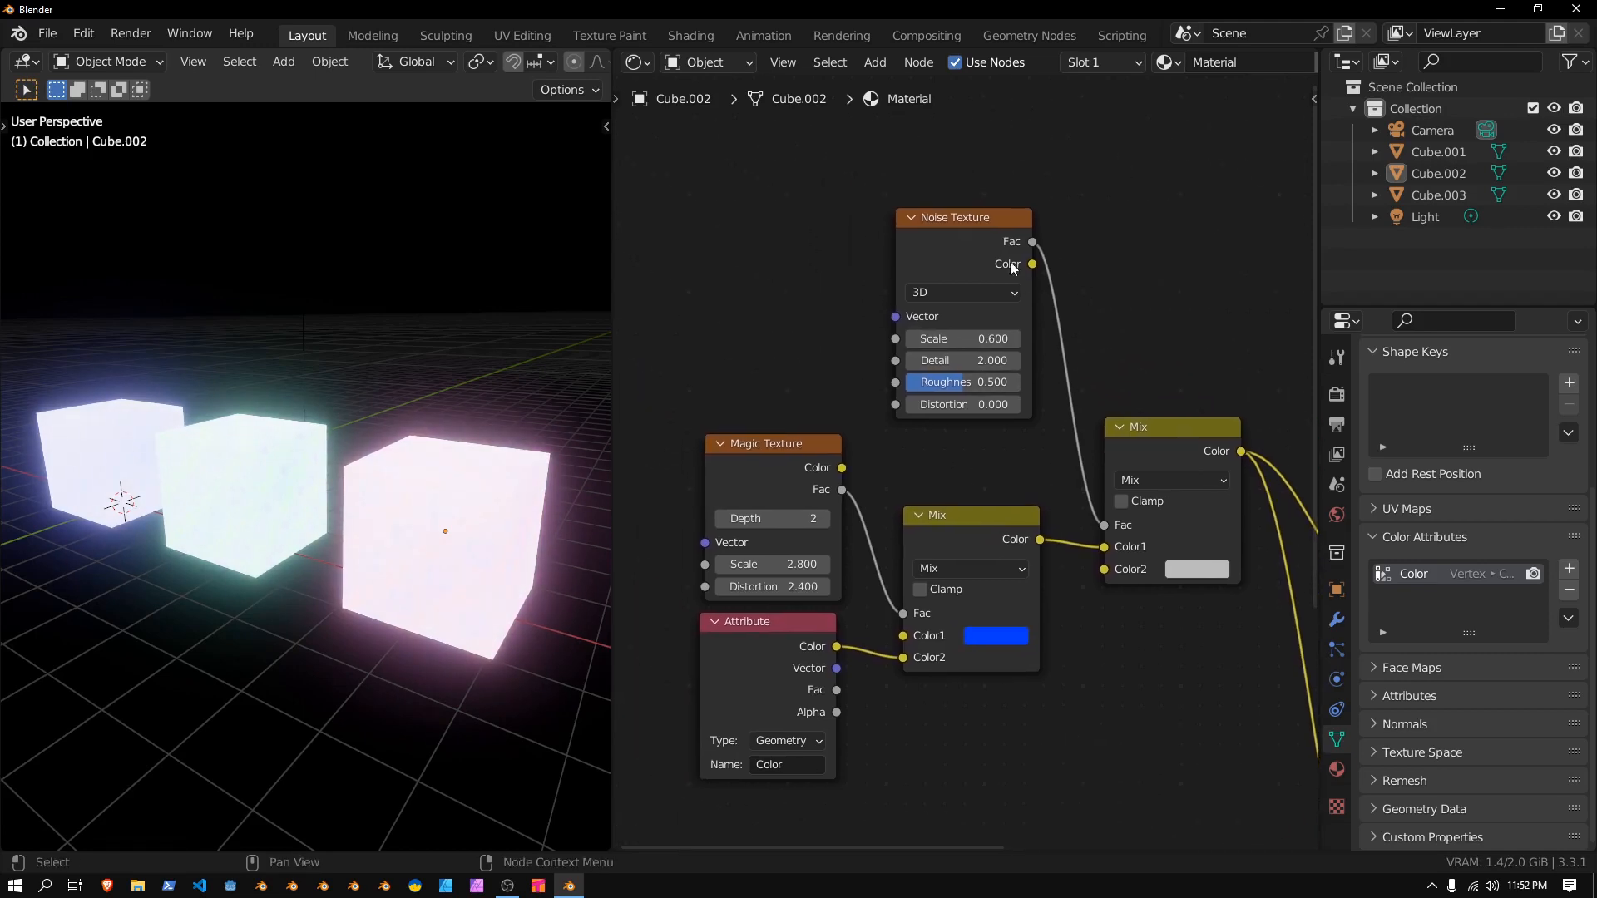
pyautogui.moveTo(963, 216); pyautogui.dragTo(815, 157)
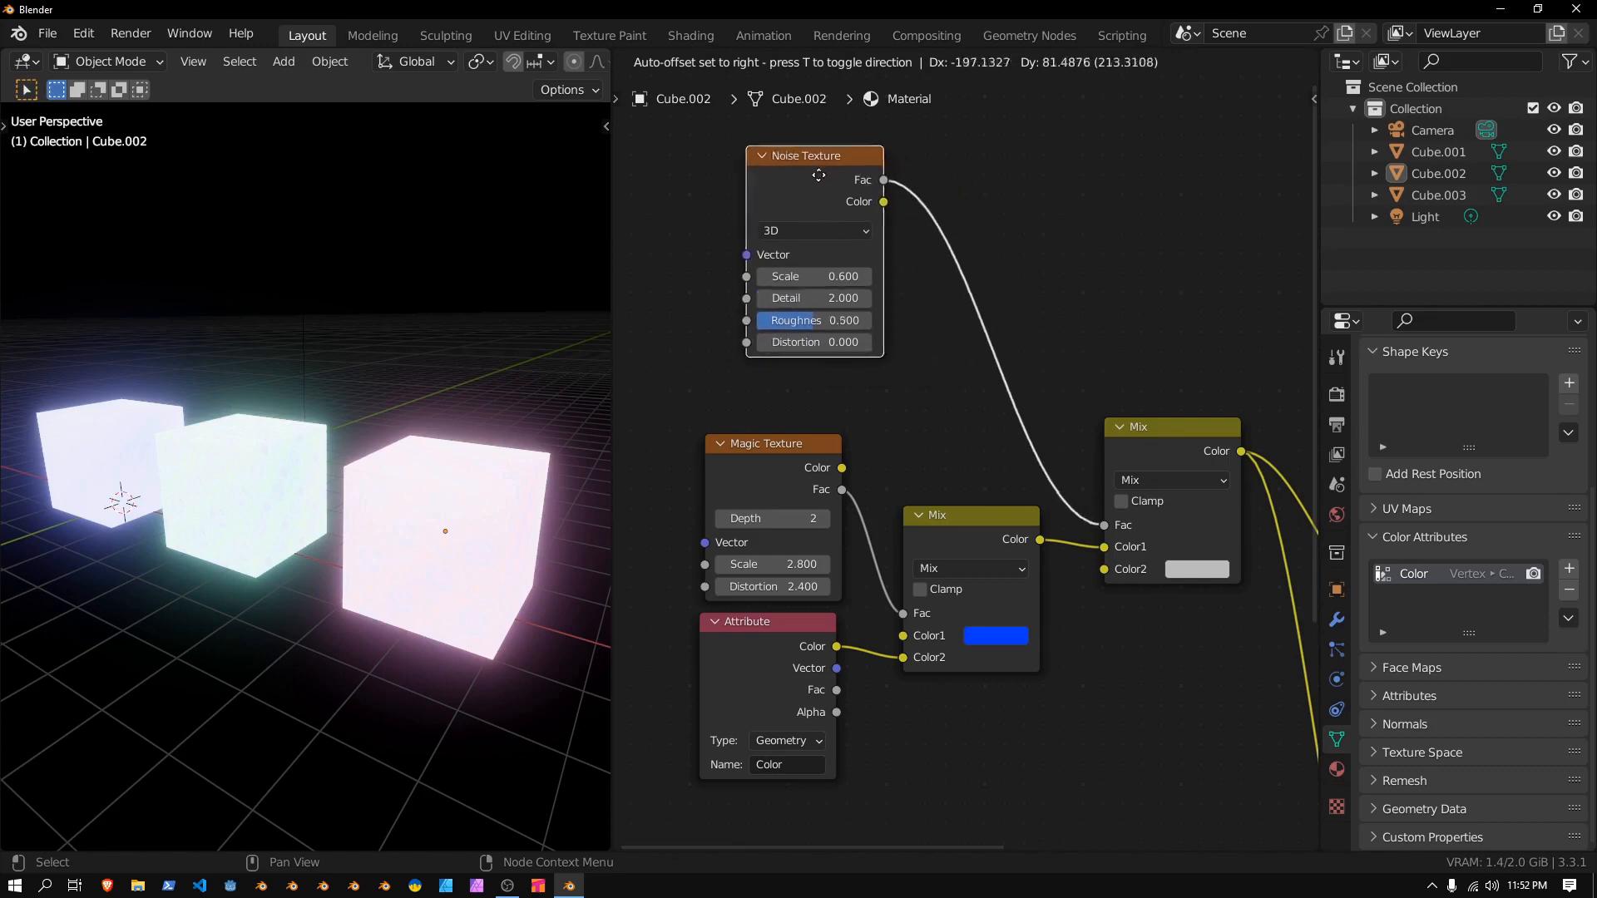
# Insert an Ease ColorRamp after the noise with stops moved inward, white stop at 0.595
pyautogui.click(873, 61)
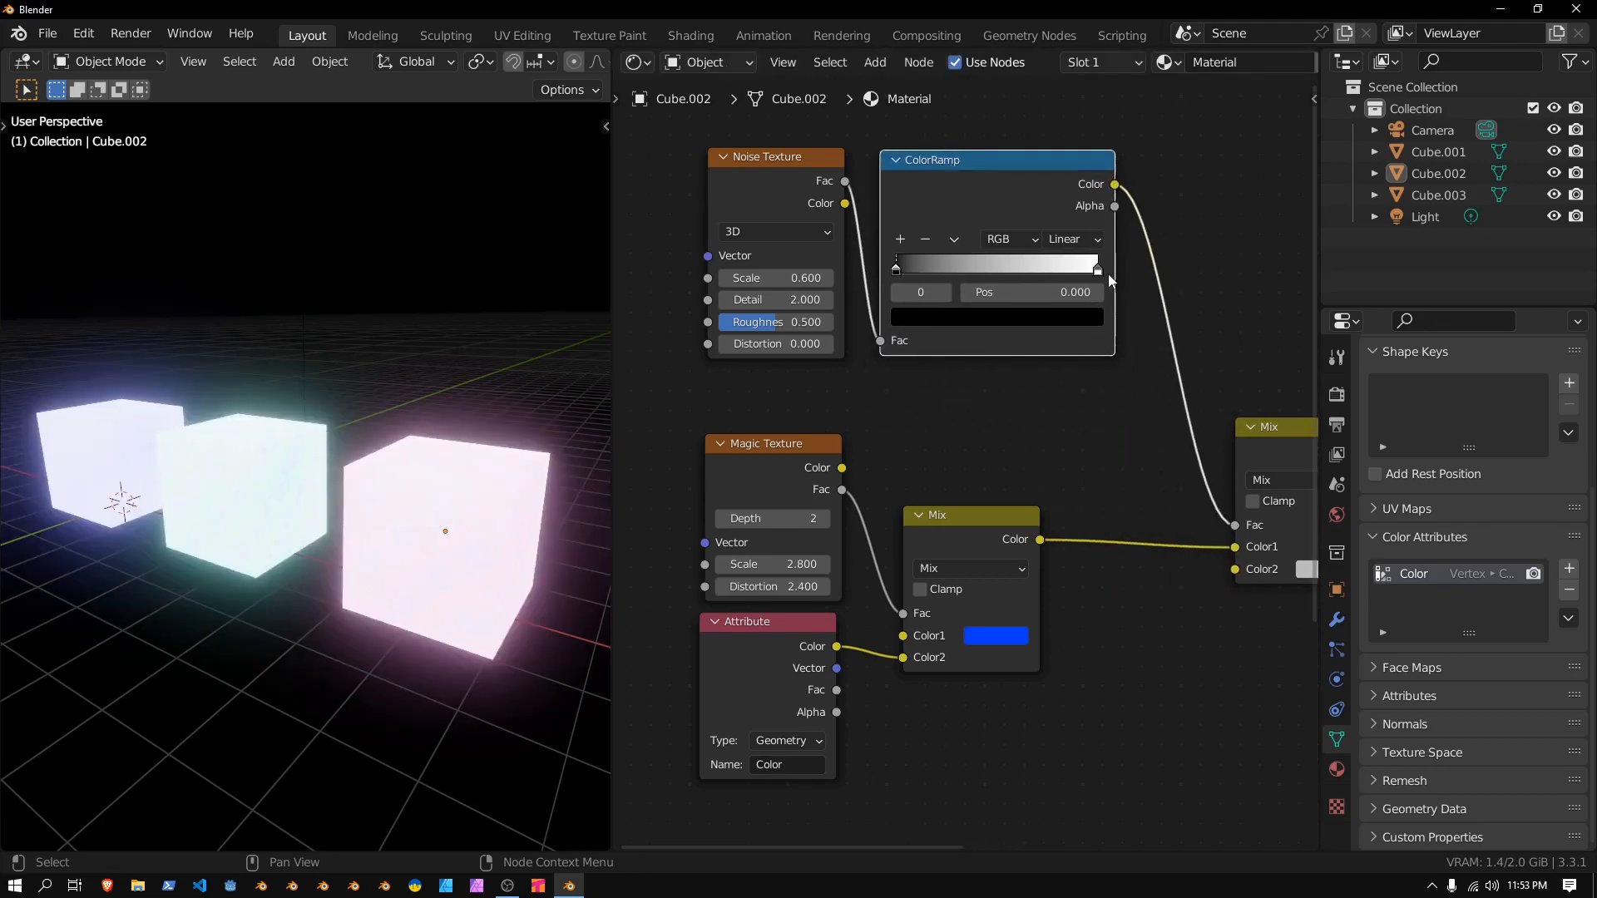
pyautogui.click(1069, 238)
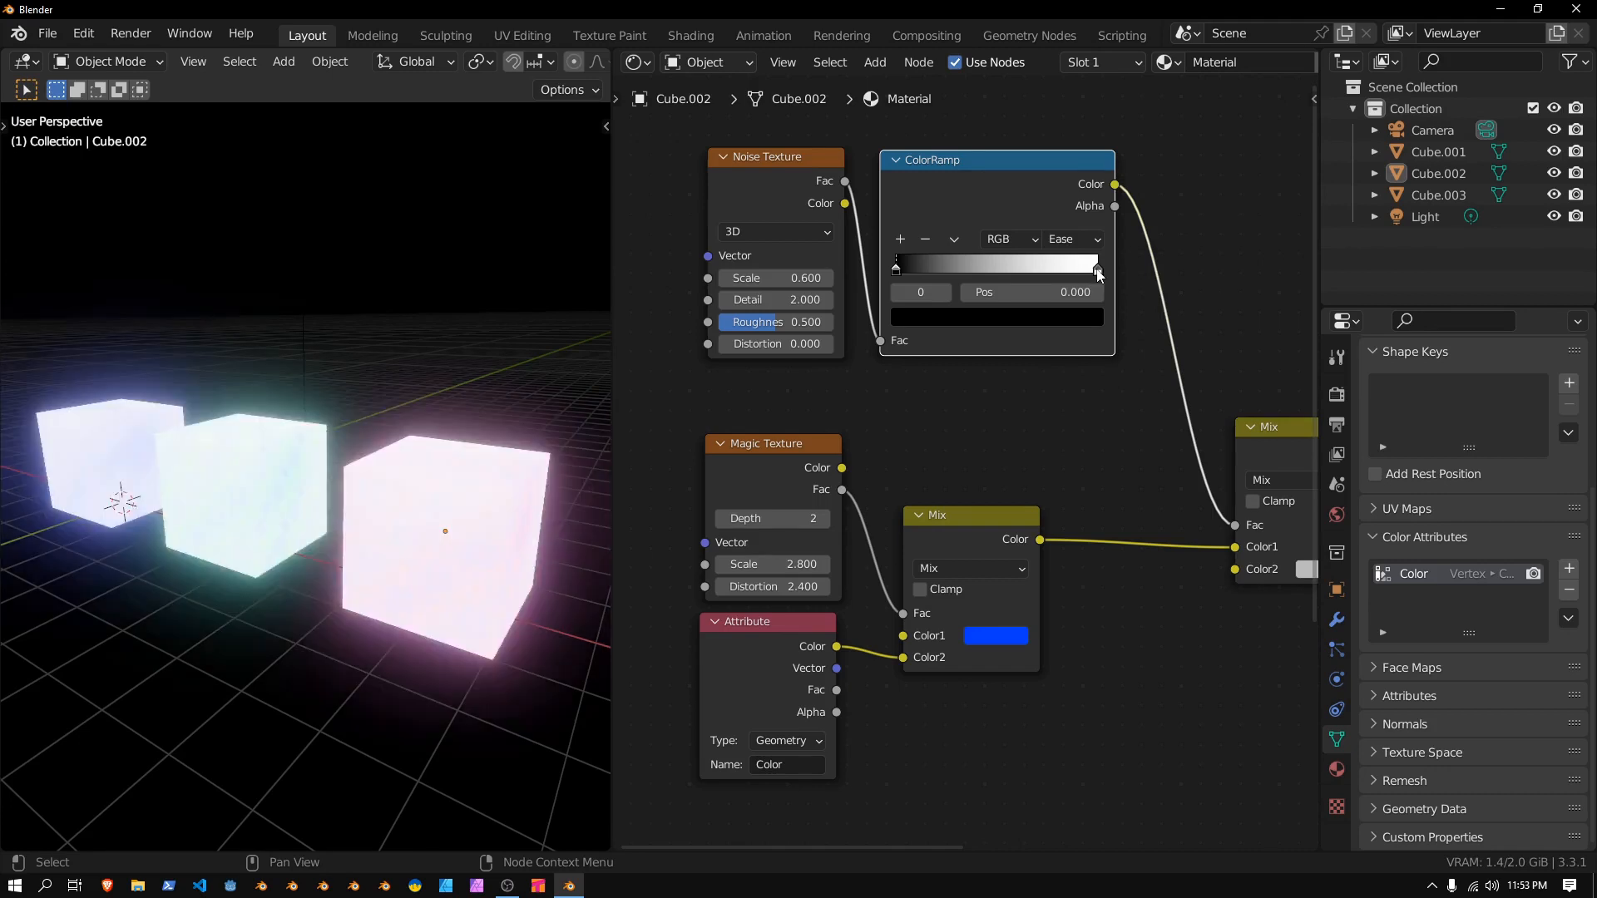
pyautogui.moveTo(895, 266); pyautogui.dragTo(955, 266)
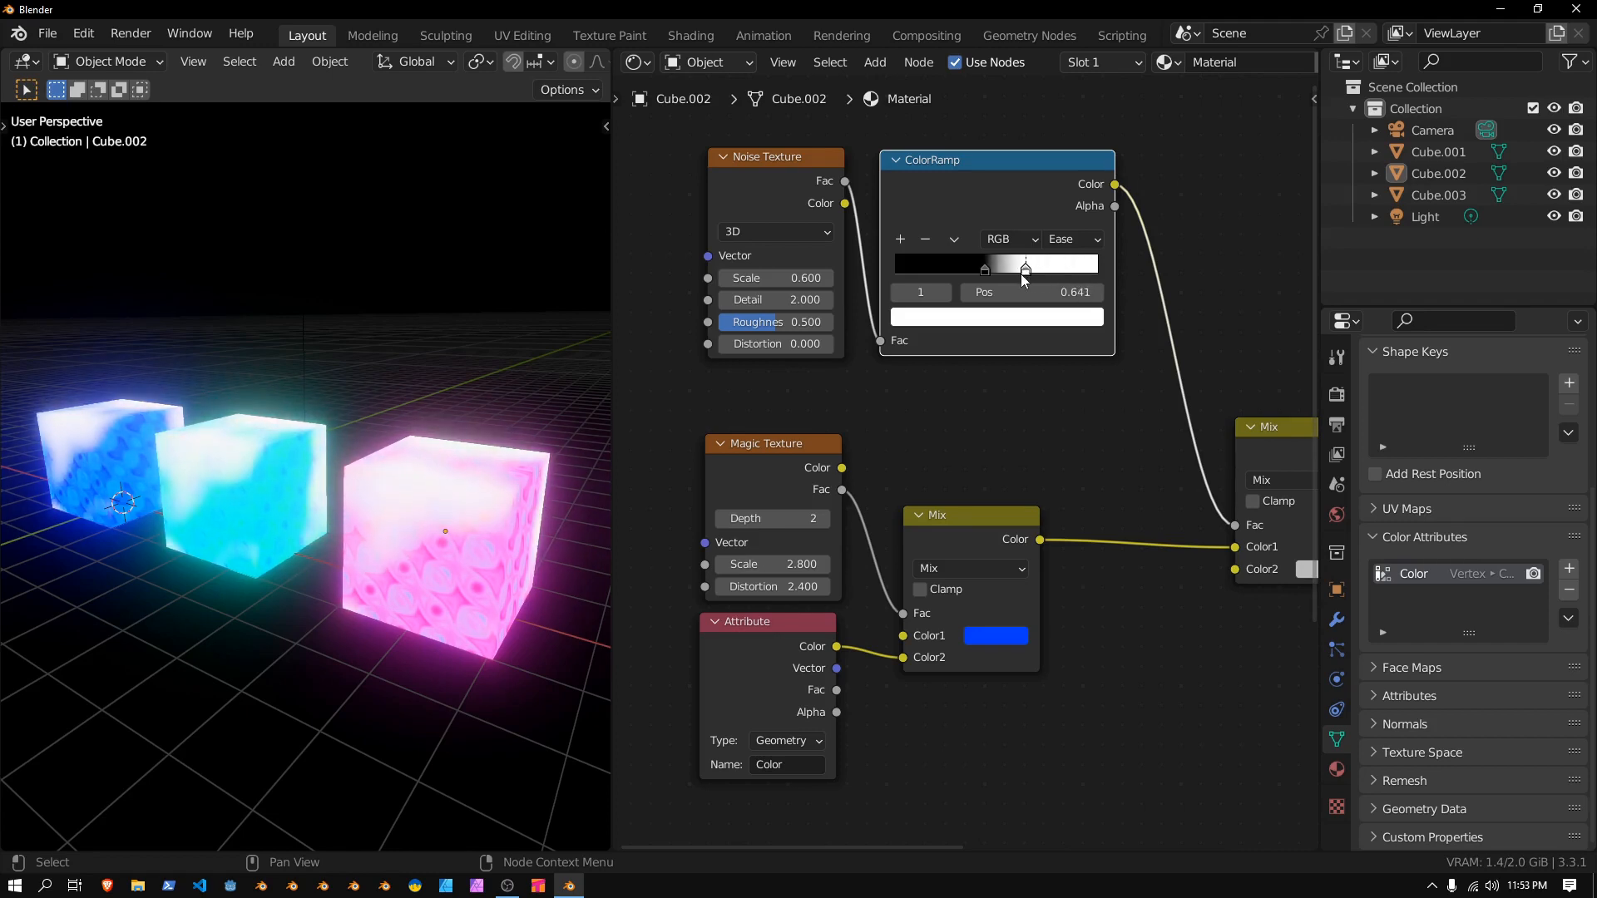
pyautogui.moveTo(1027, 266); pyautogui.dragTo(1018, 266)
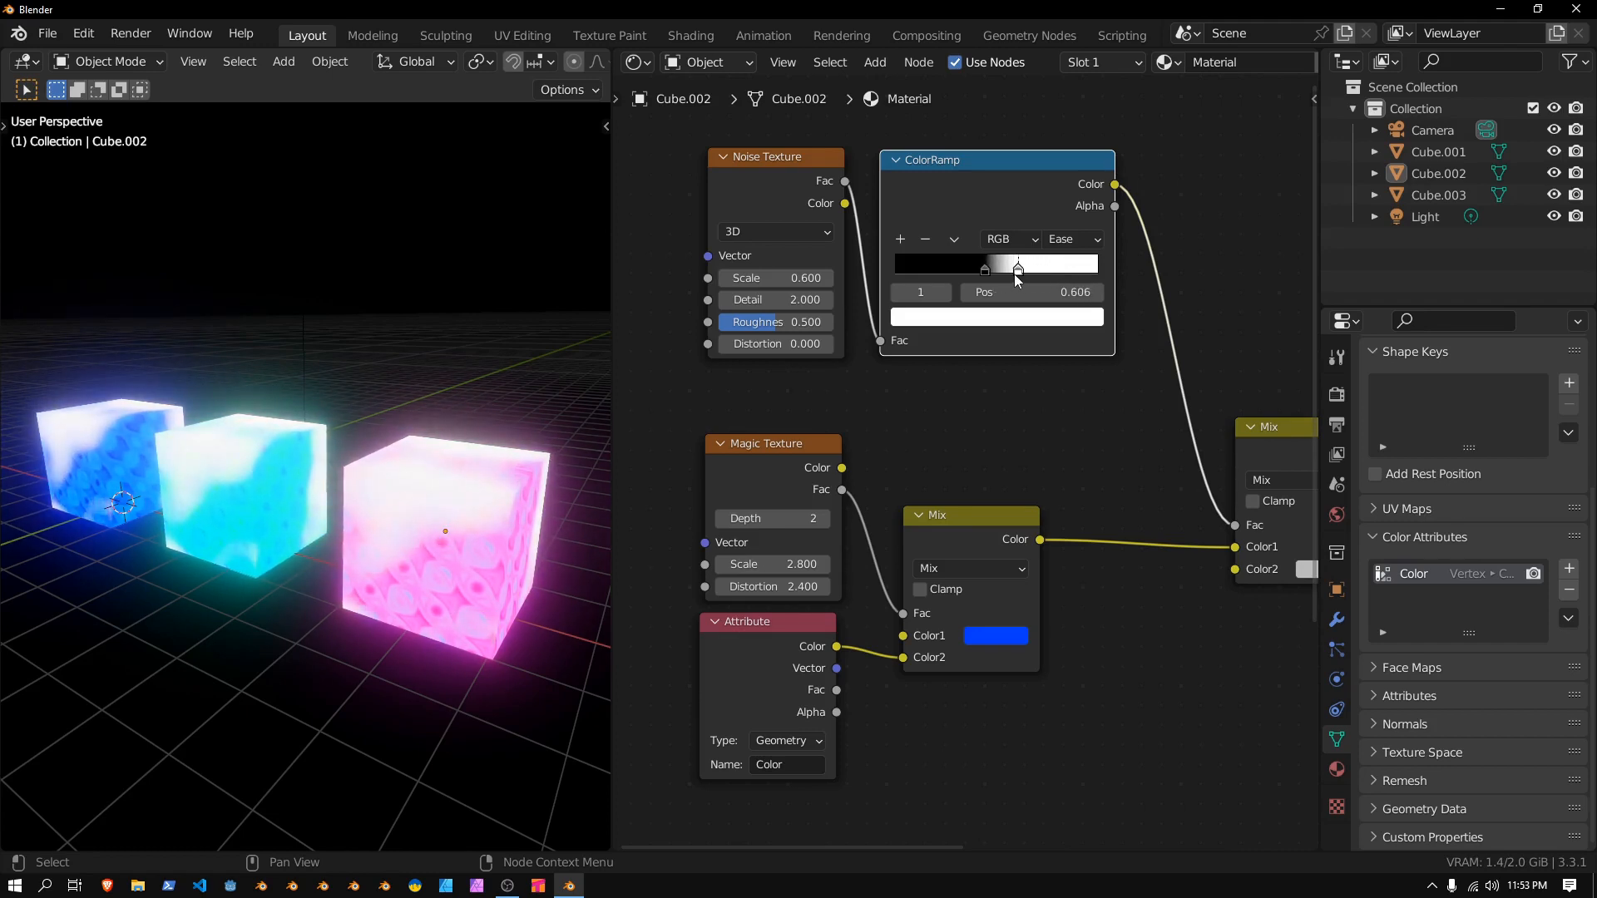
pyautogui.moveTo(1017, 266); pyautogui.dragTo(1015, 267)
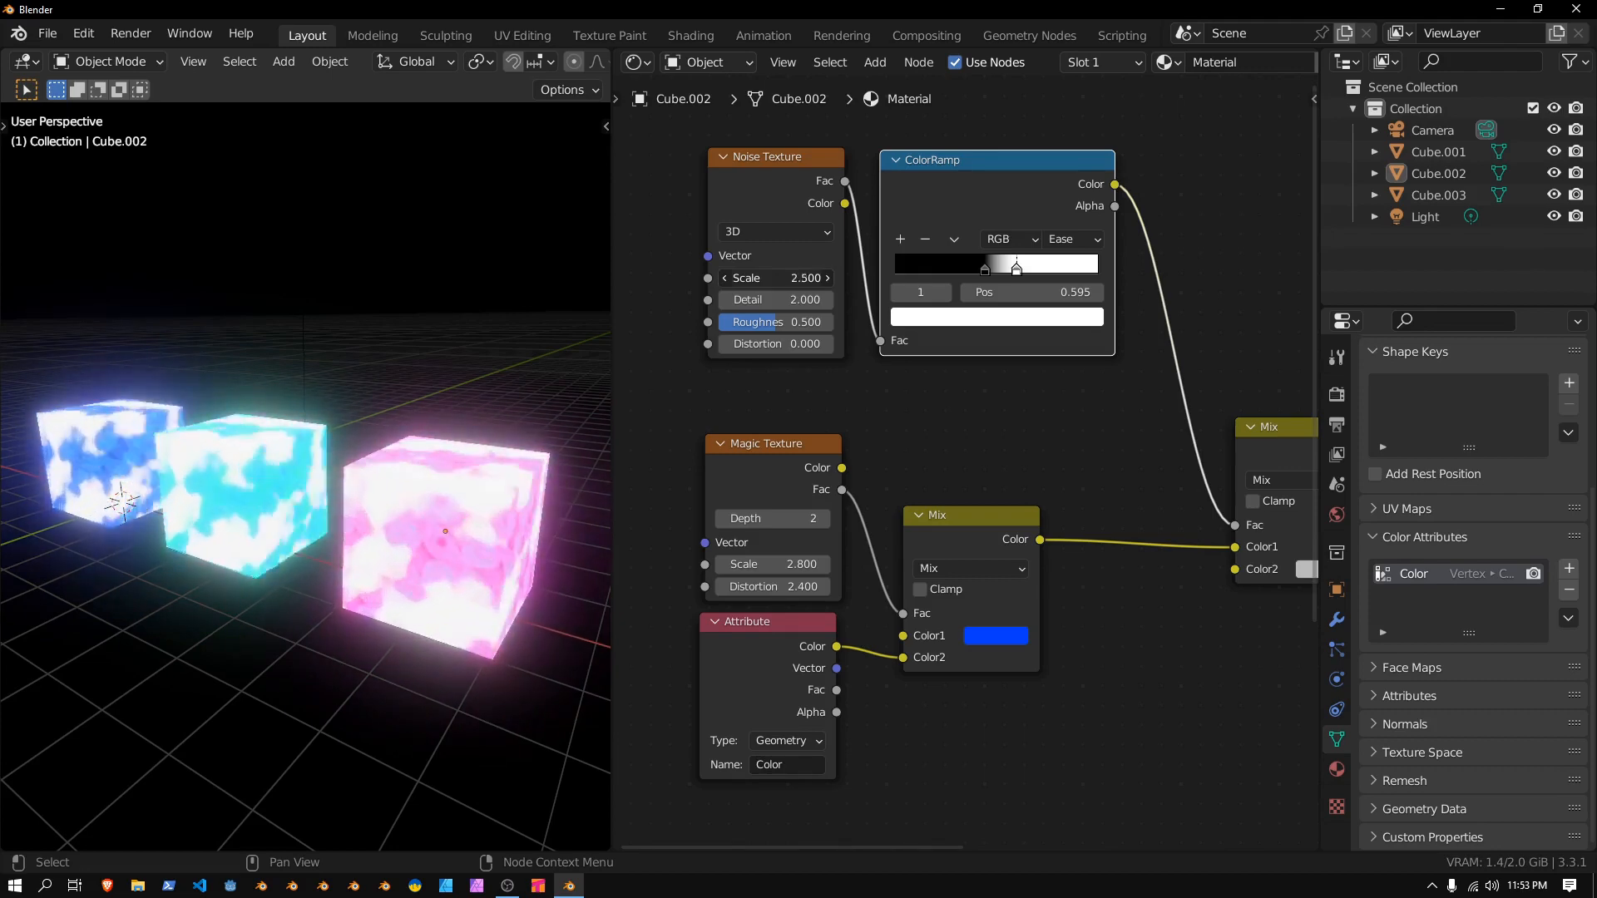
# Raise the noise scale to about 7.1, roughness about 0.53 and distortion 0.6
pyautogui.moveTo(773, 278); pyautogui.dragTo(773, 298)
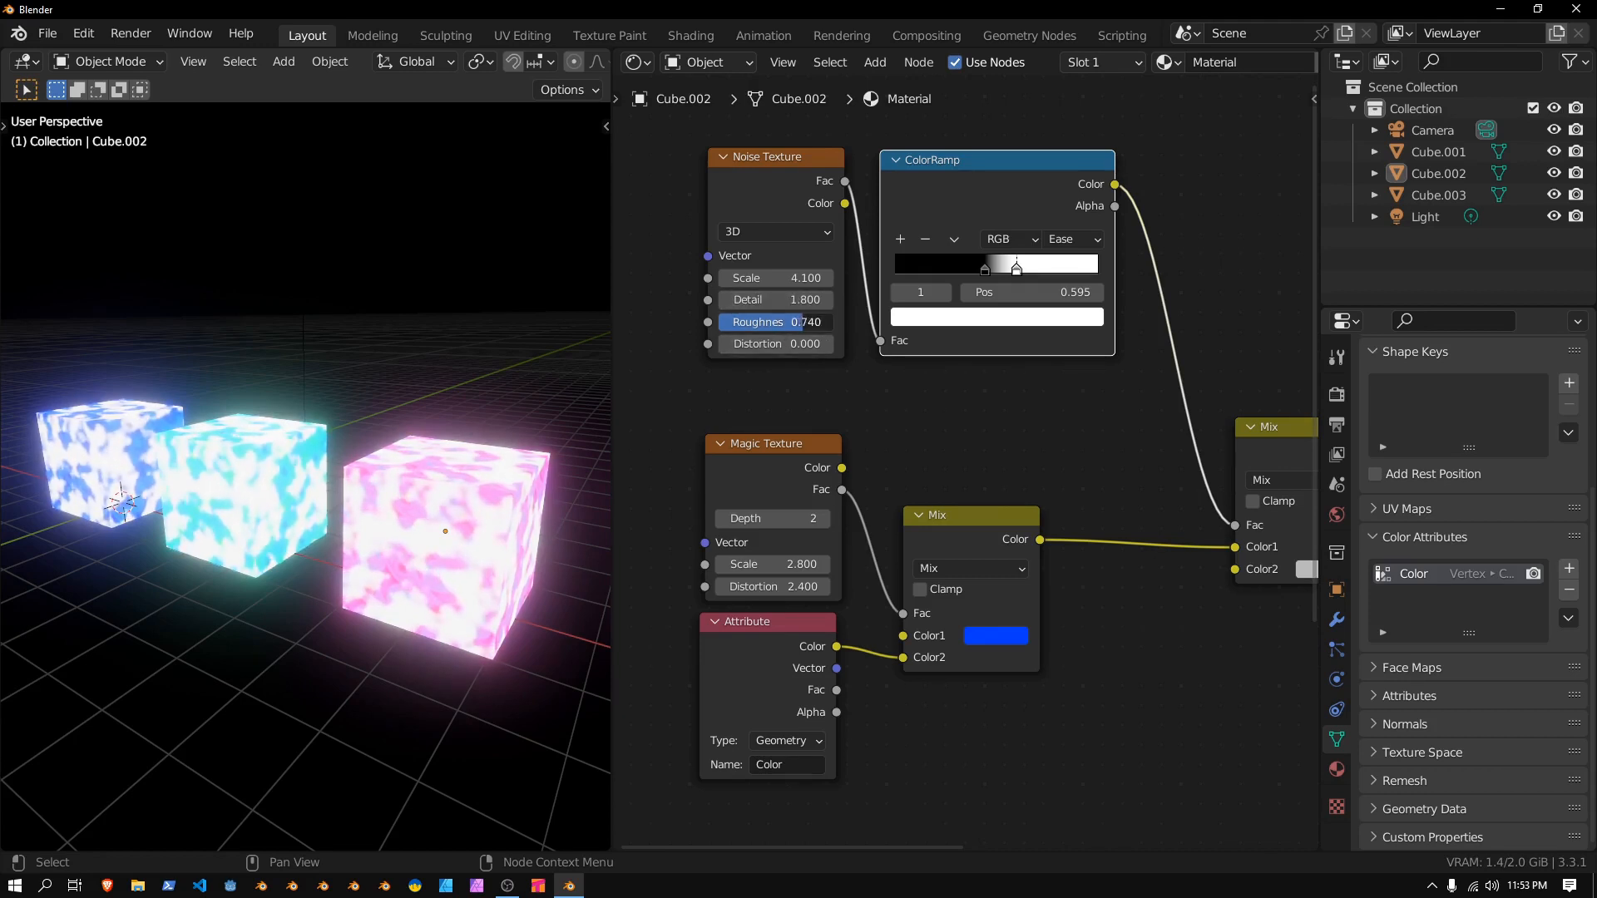
pyautogui.moveTo(774, 321); pyautogui.dragTo(815, 321)
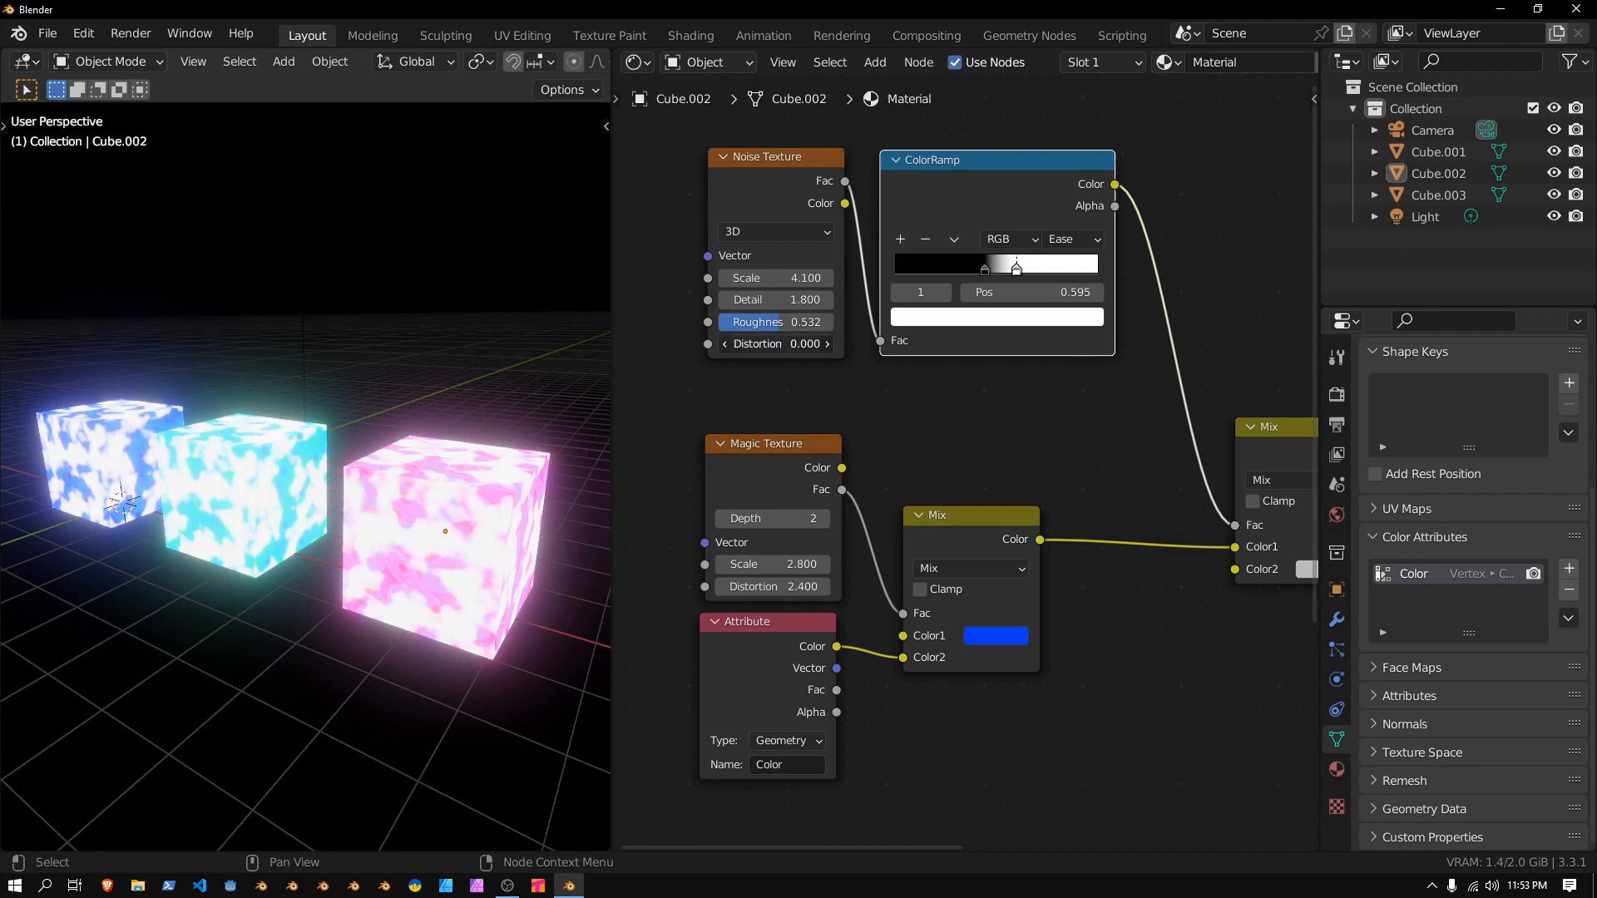
pyautogui.click(780, 343)
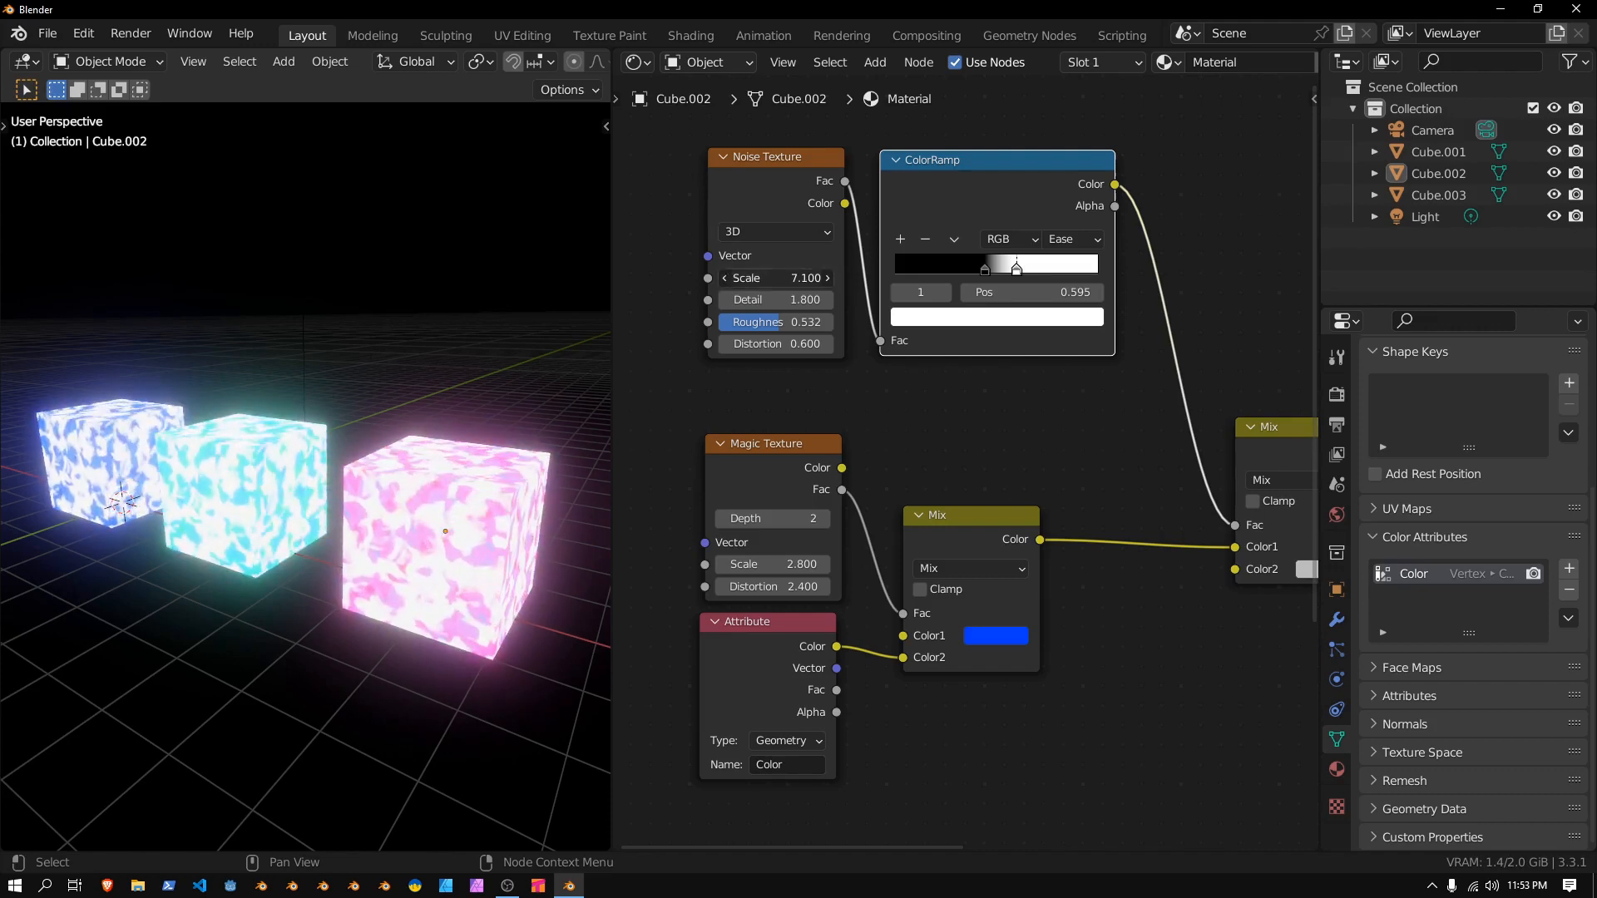
pyautogui.click(805, 278)
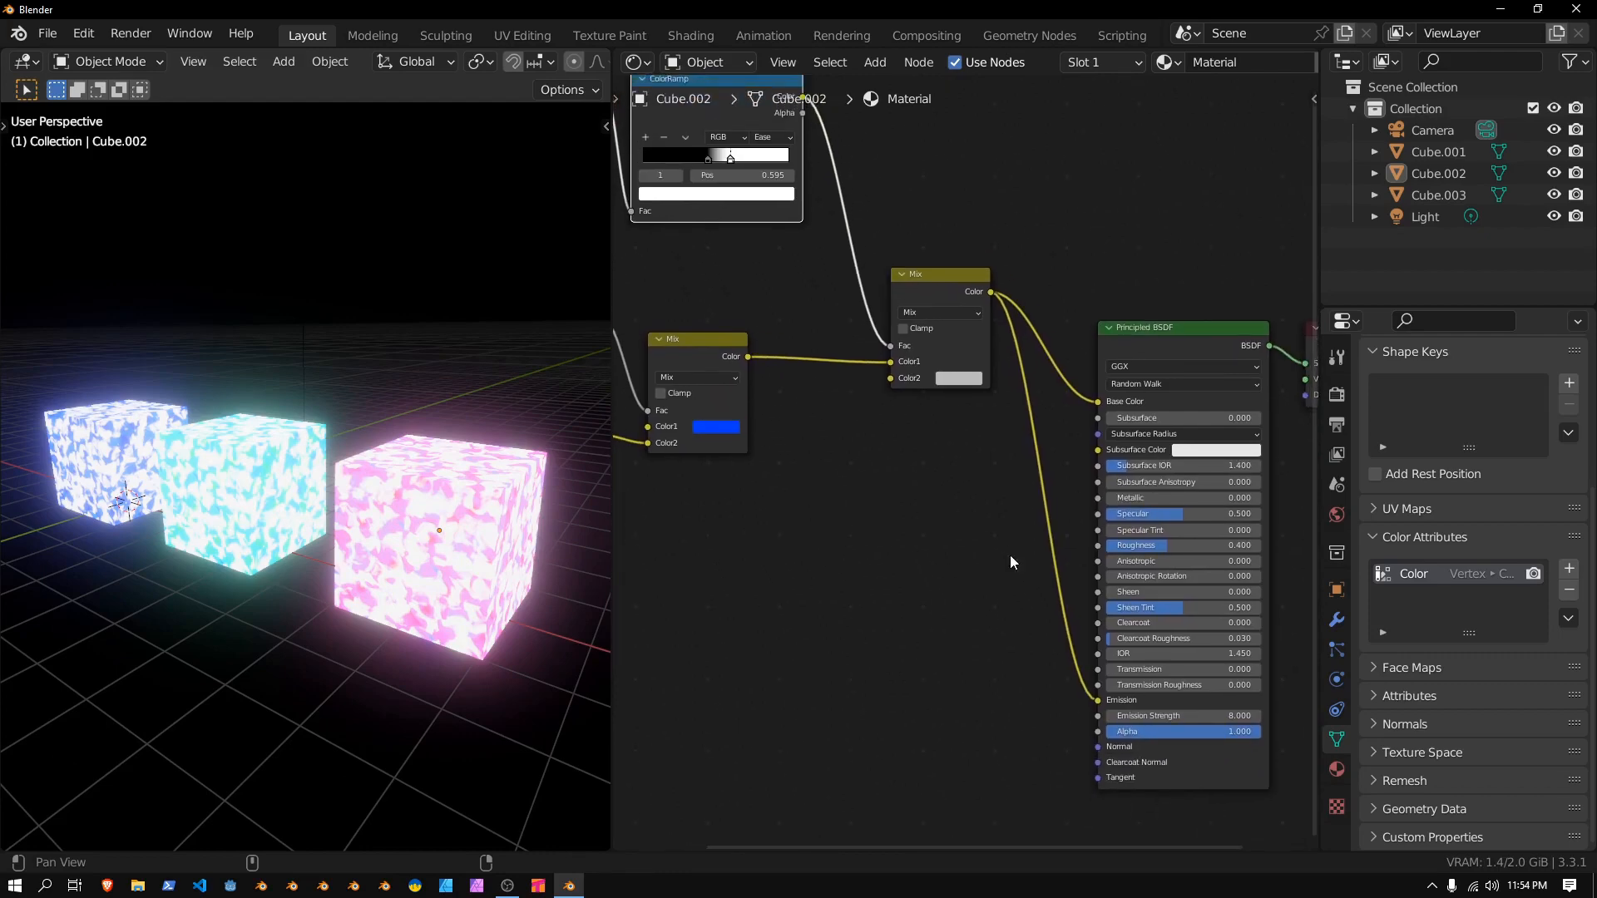
# Retune the noise to scale 6.0, detail 2.6, roughness 0.779, blending the second Mix toward black
pyautogui.click(954, 377)
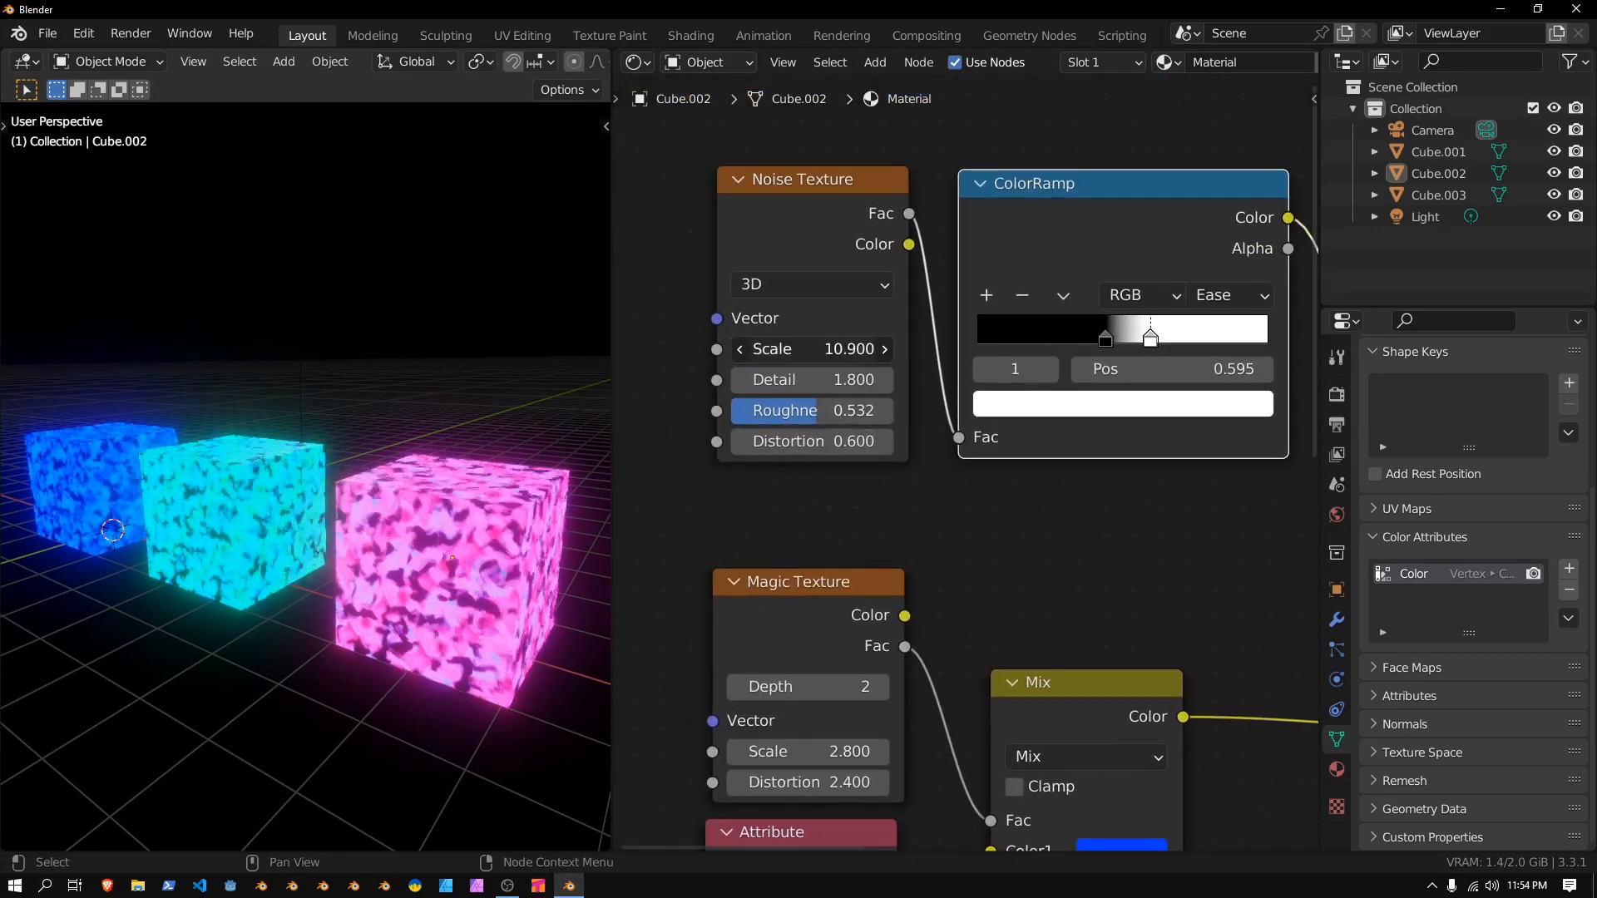
pyautogui.moveTo(855, 347); pyautogui.dragTo(773, 347)
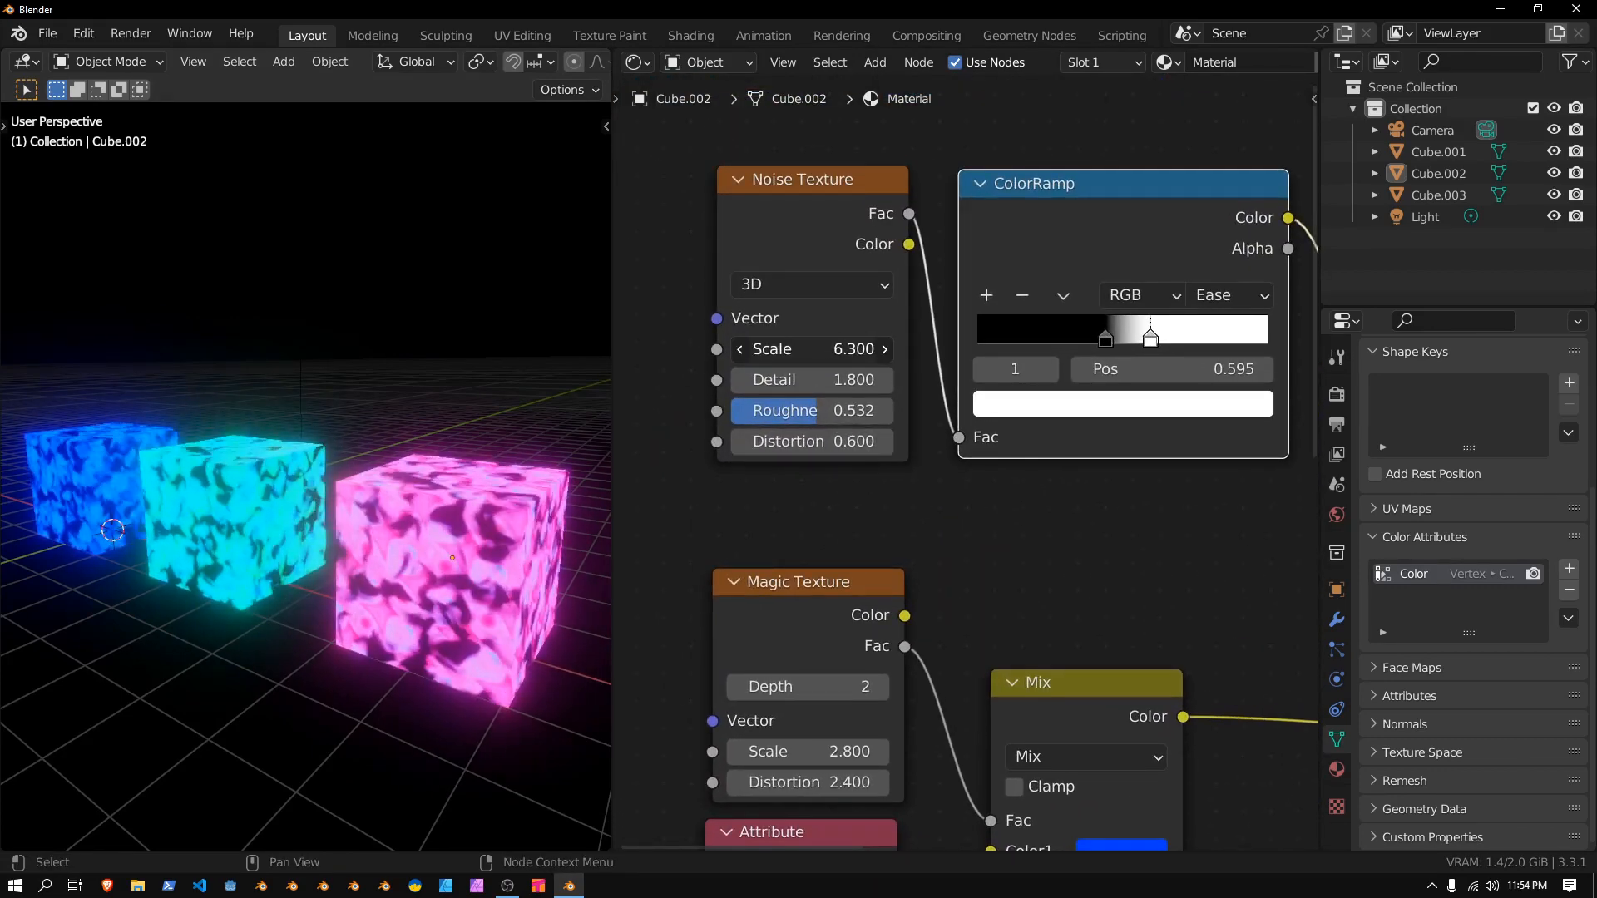
pyautogui.moveTo(810, 379); pyautogui.dragTo(877, 379)
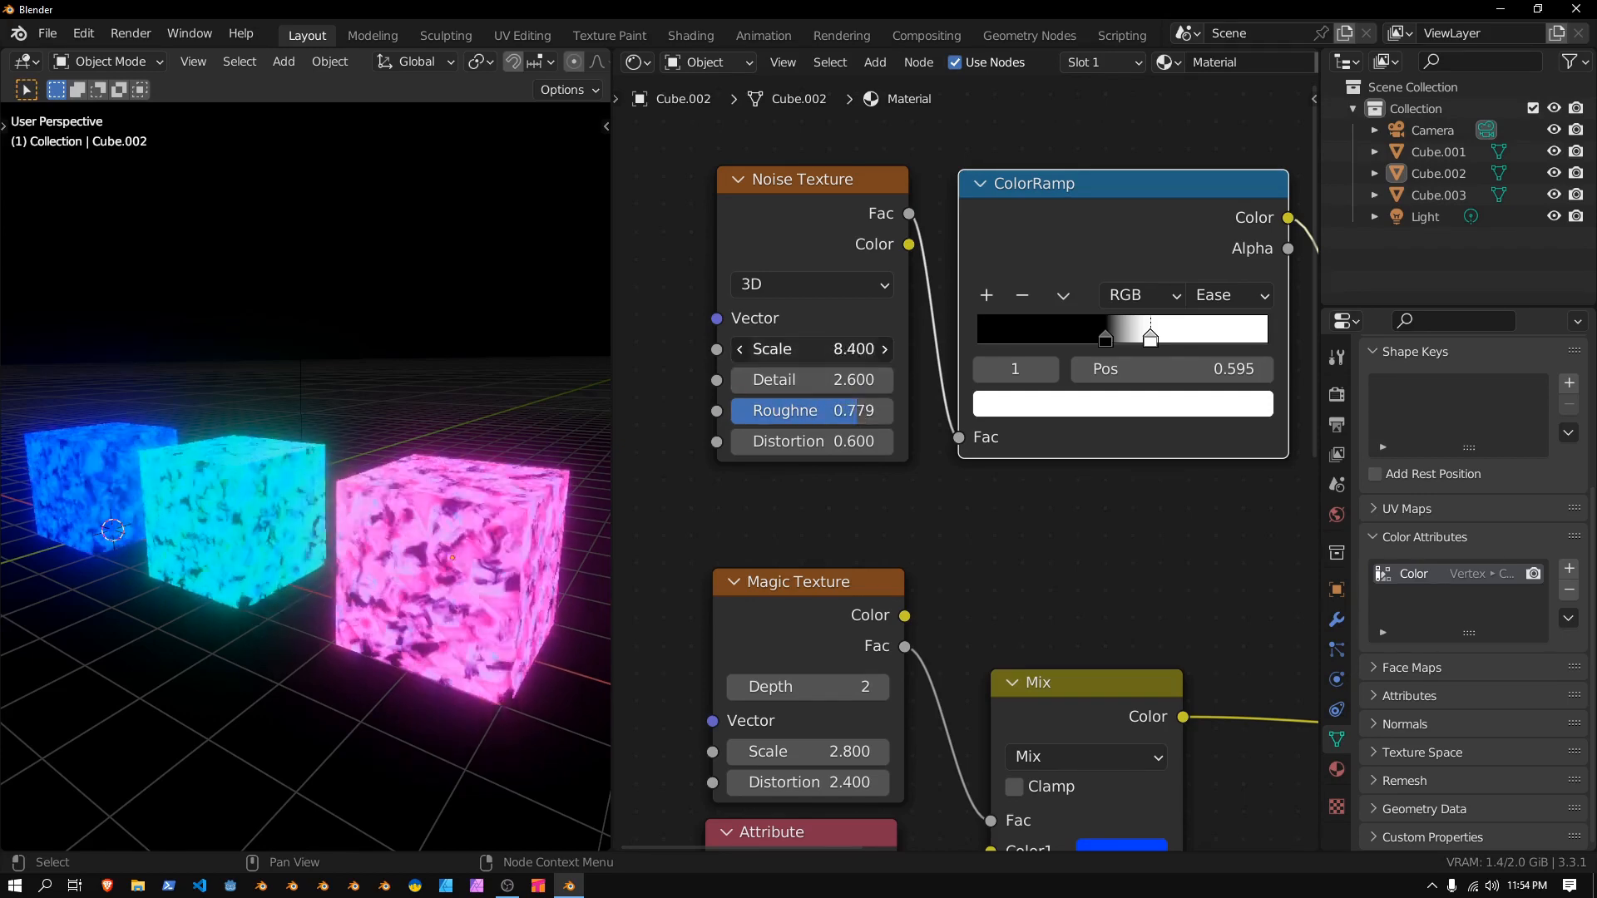
pyautogui.moveTo(815, 347); pyautogui.dragTo(774, 348)
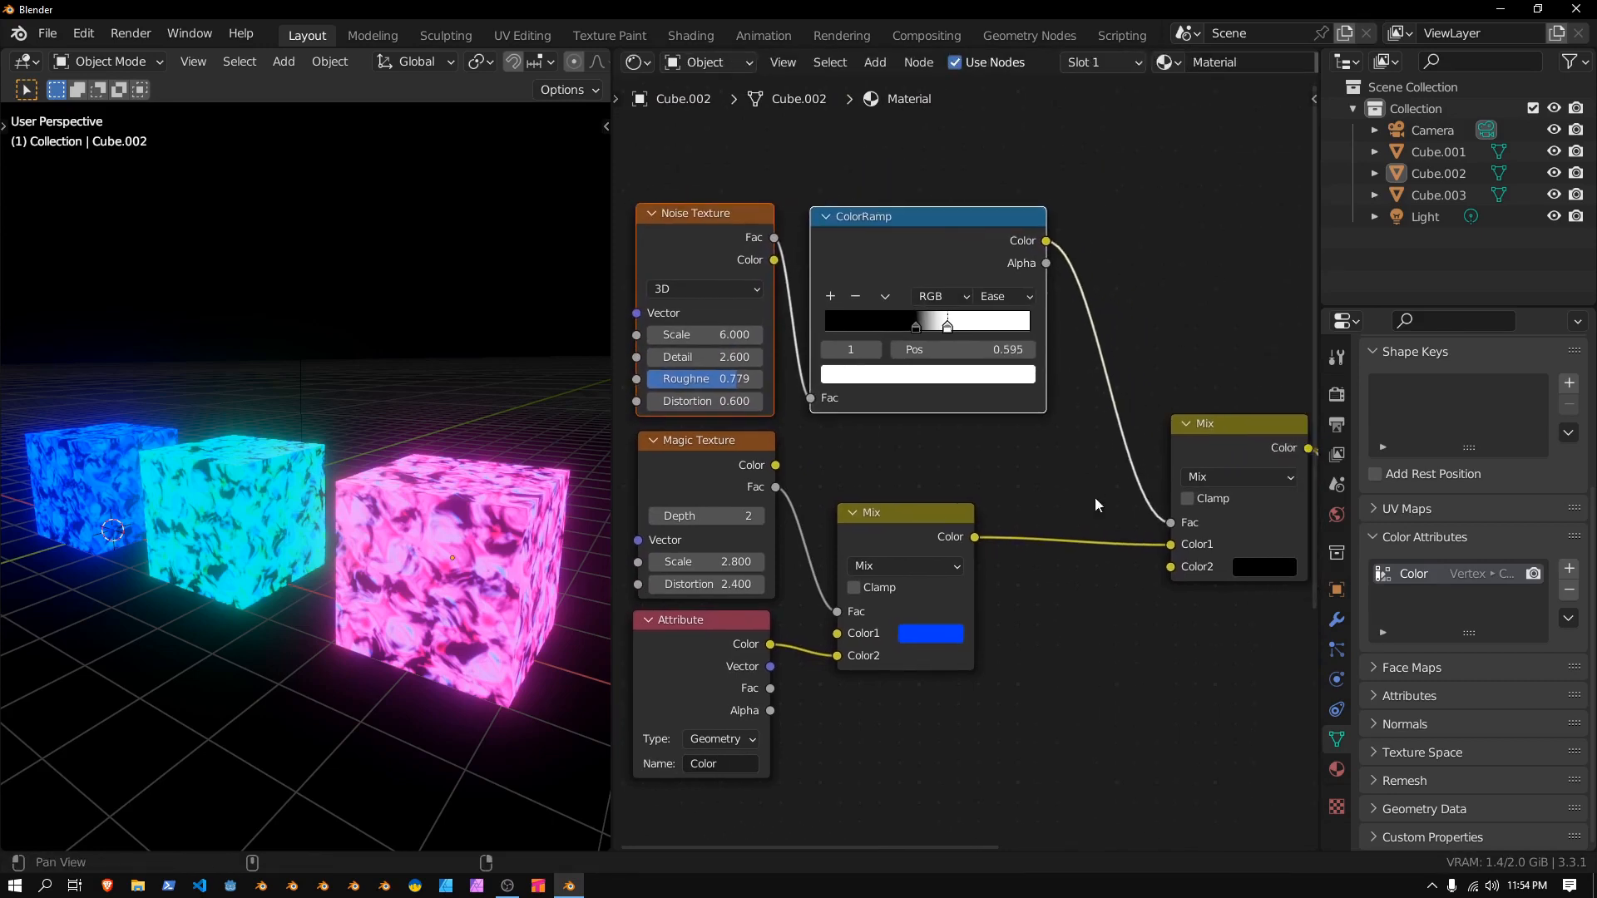
pyautogui.moveTo(1238, 422); pyautogui.dragTo(1176, 418)
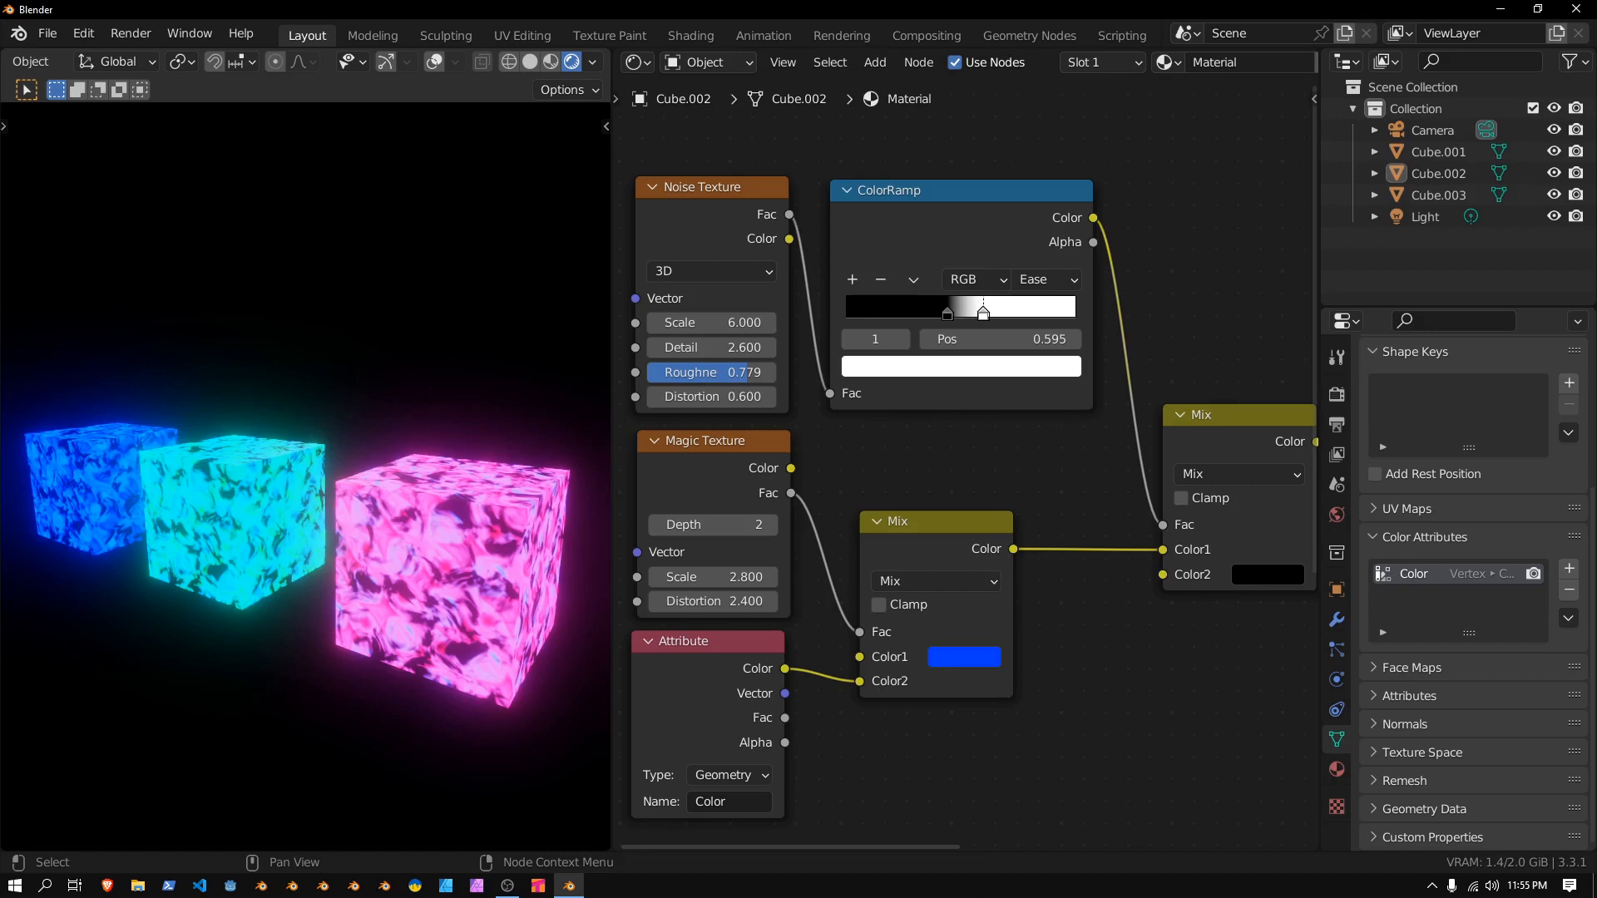
pyautogui.moveTo(850, 888)
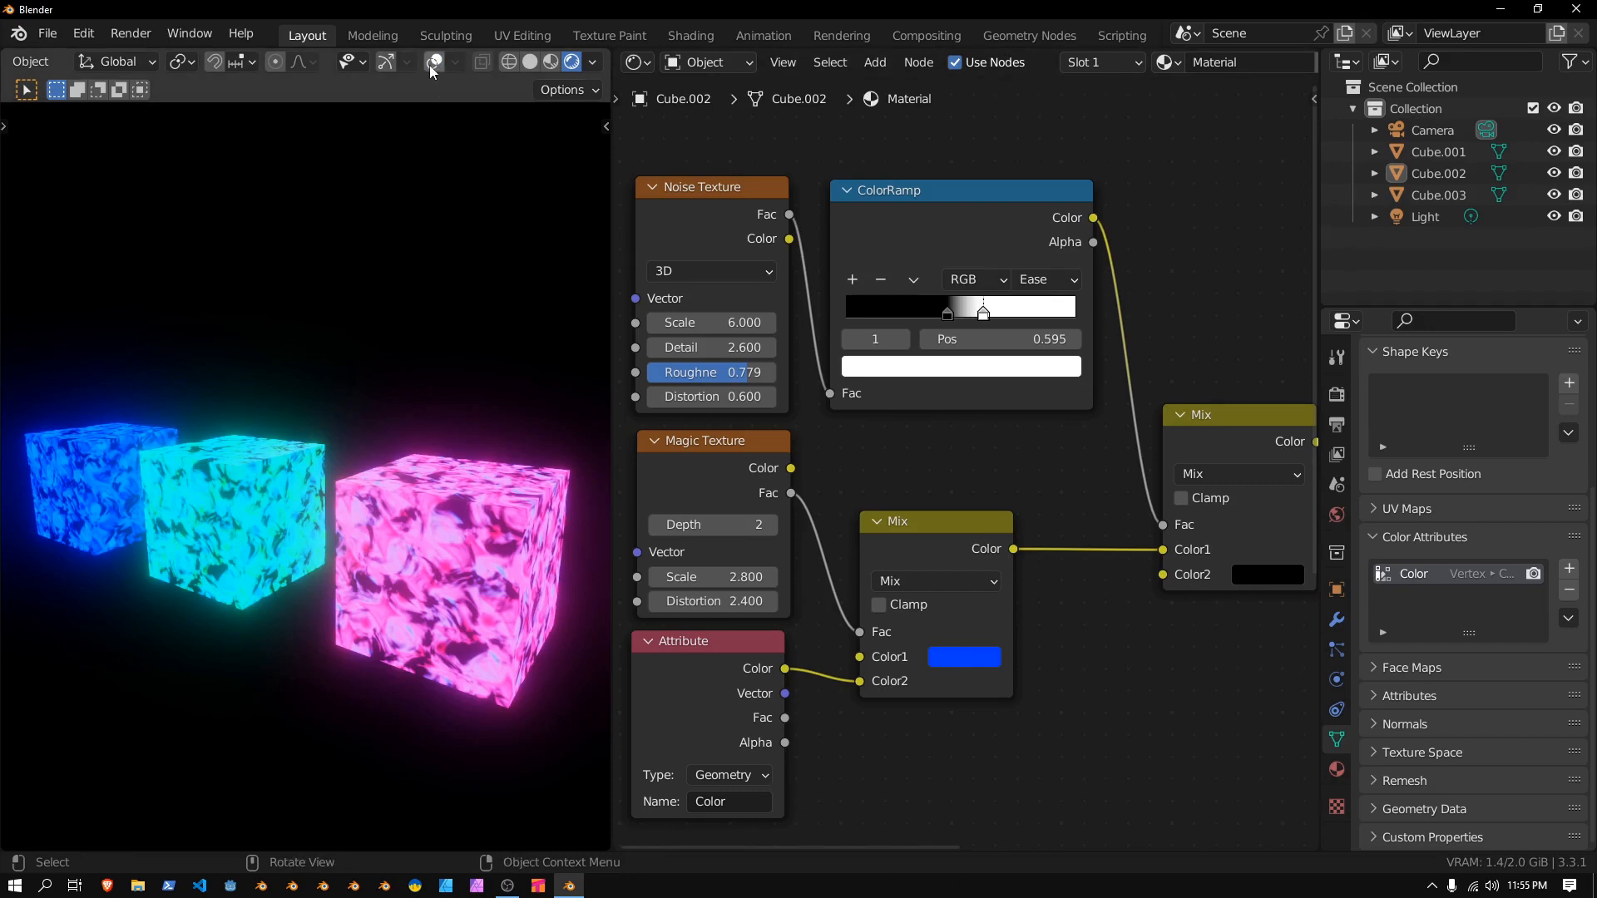
# Show overlays, duplicate the pink cube along X and delete all its vertices
pyautogui.click(431, 61)
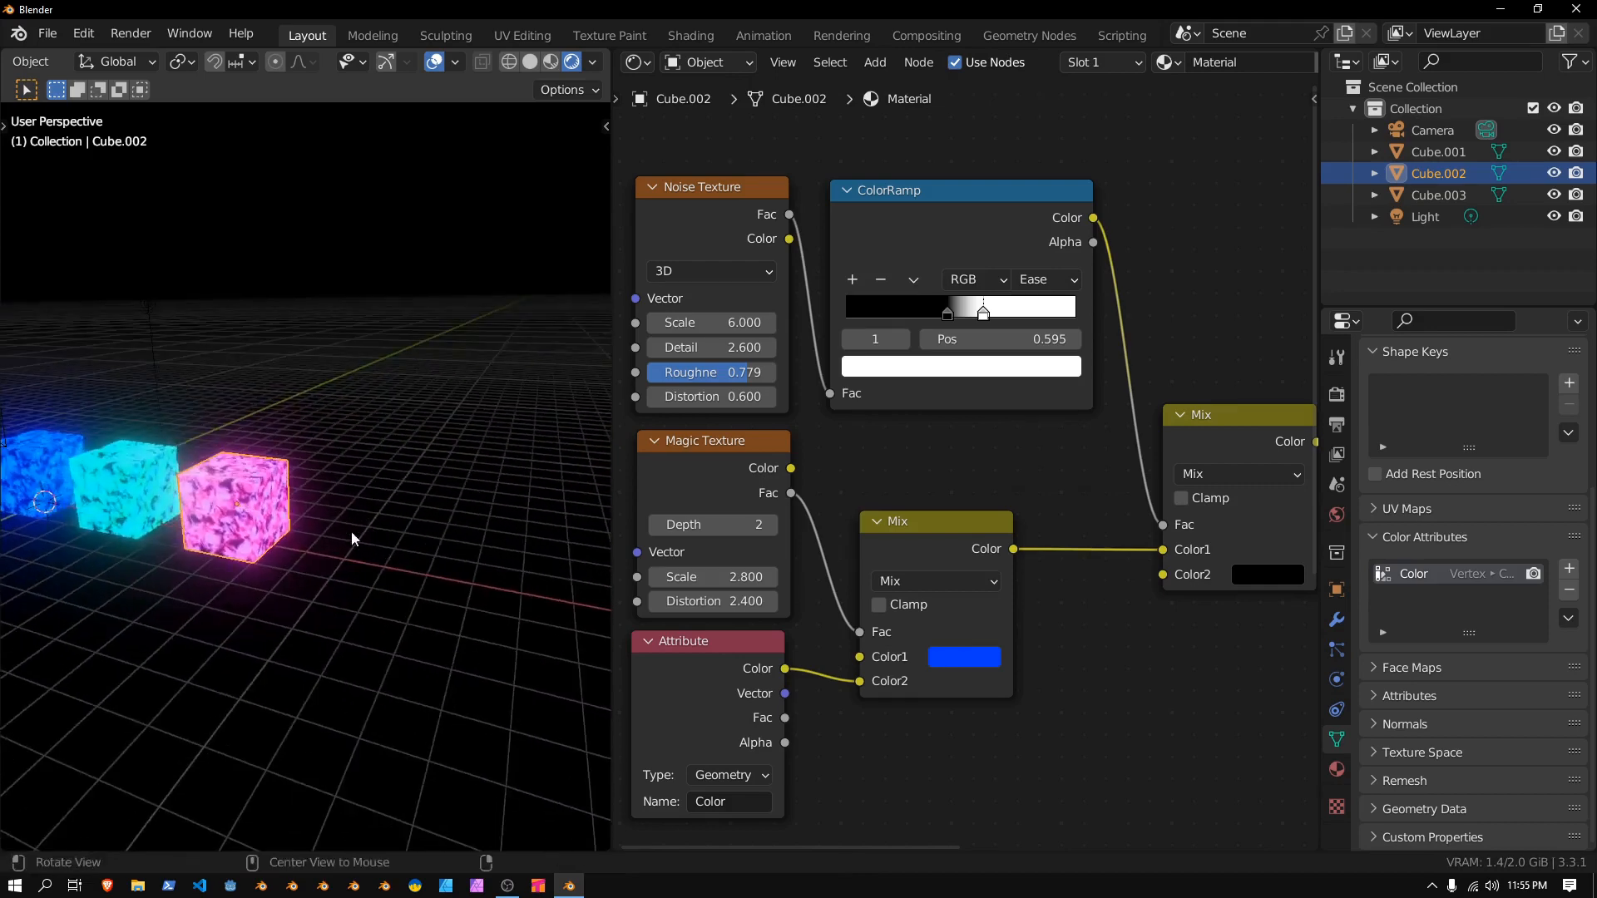
pyautogui.moveTo(240, 504); pyautogui.dragTo(346, 524)
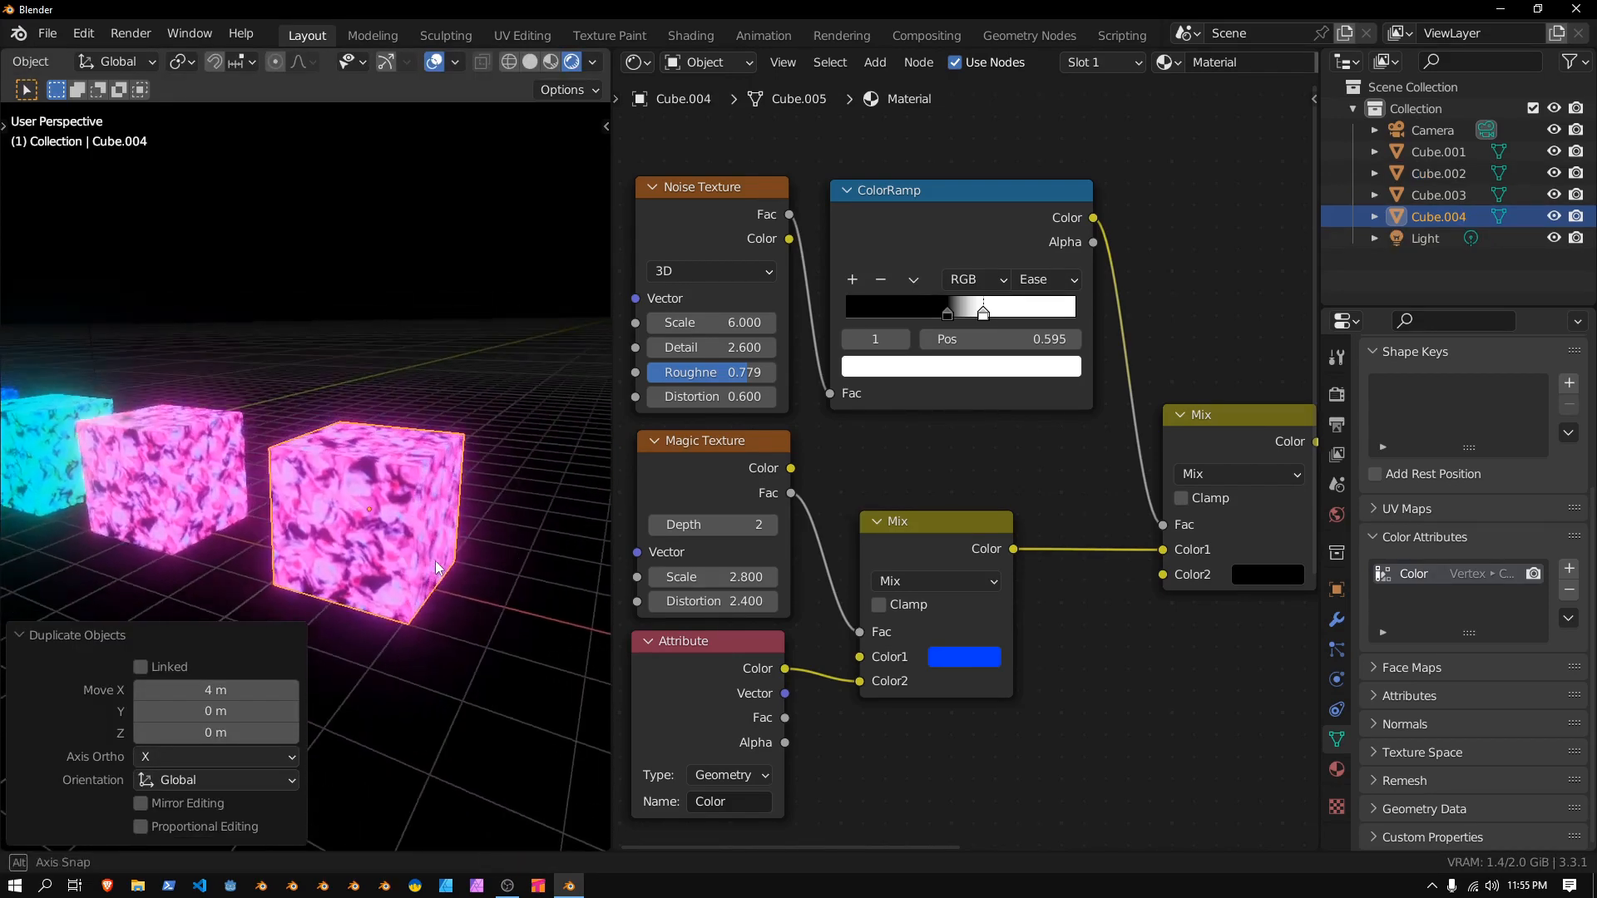
pyautogui.press('shift+s')
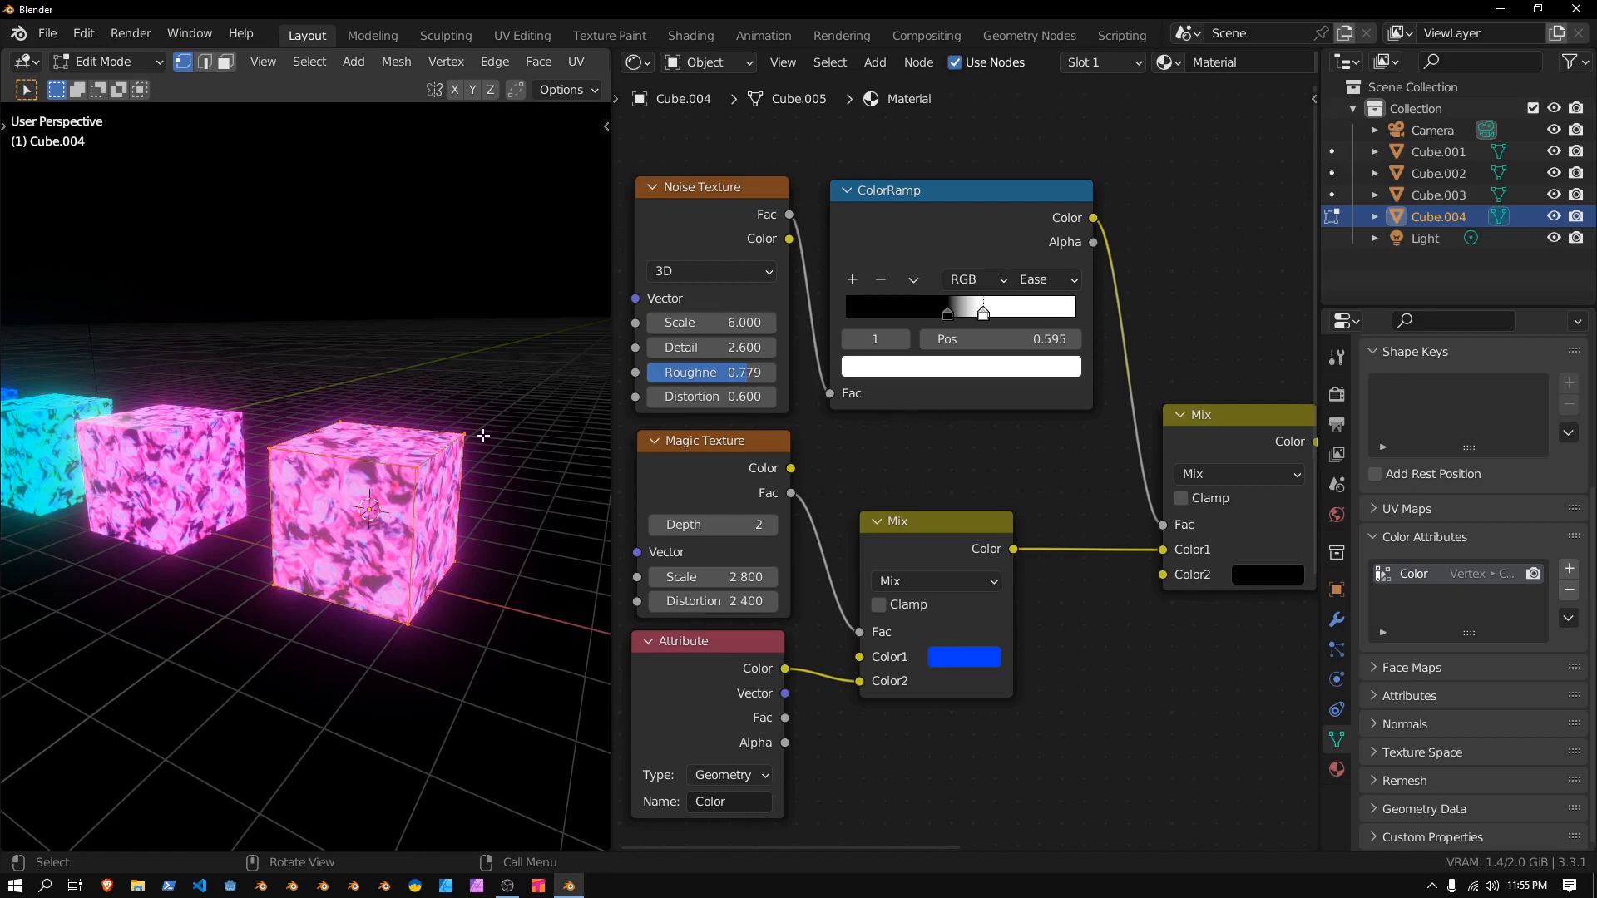
pyautogui.press('x')
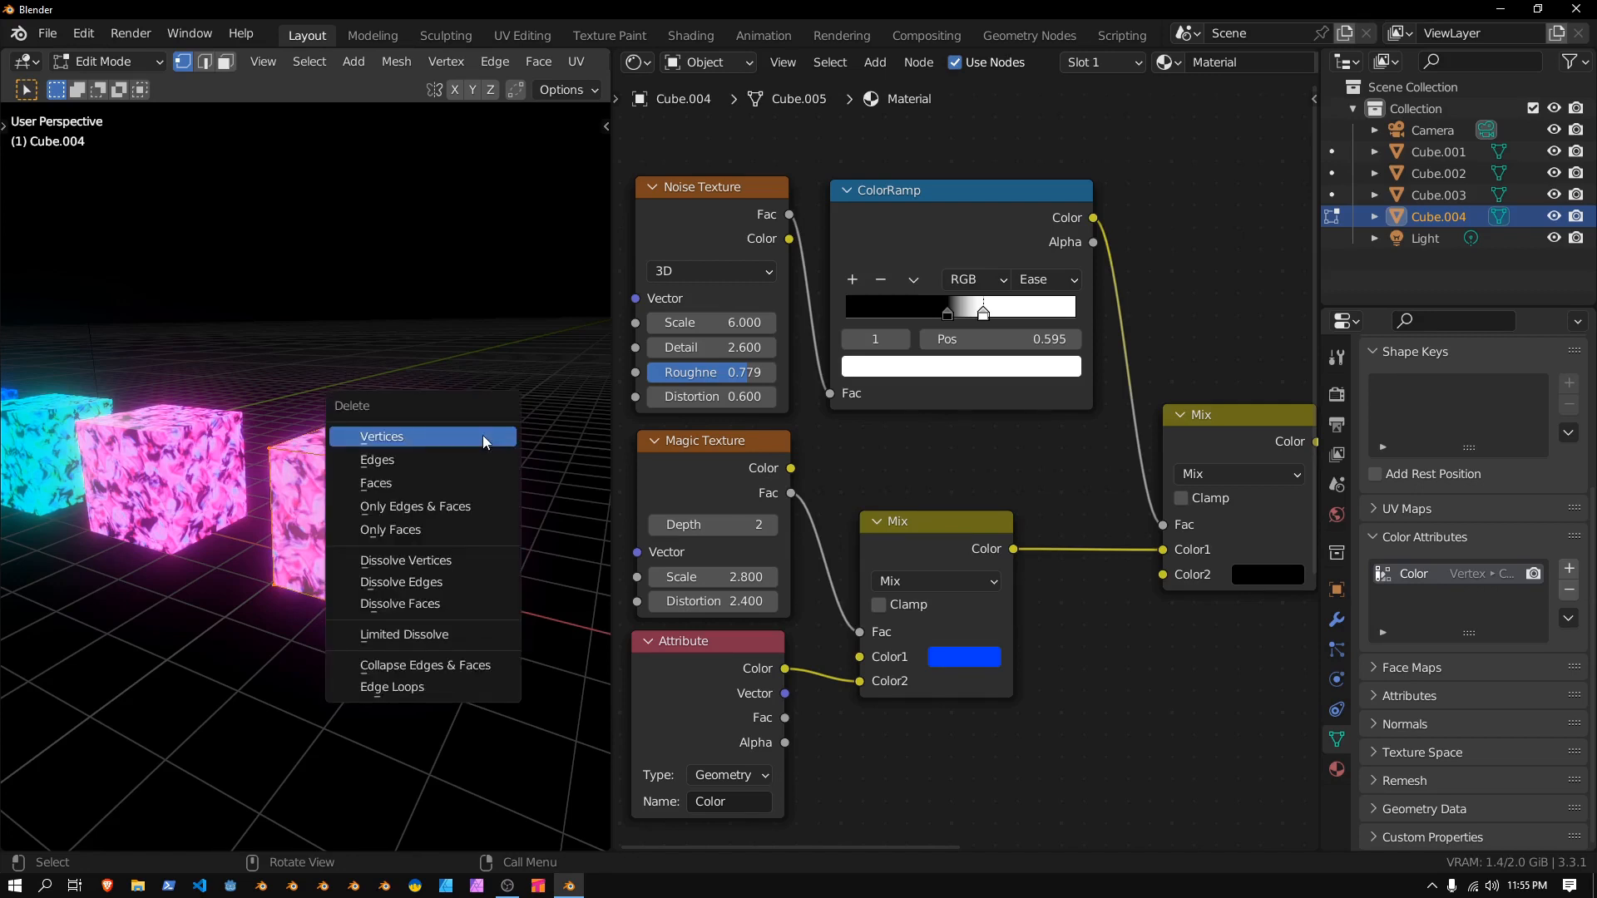
pyautogui.click(381, 436)
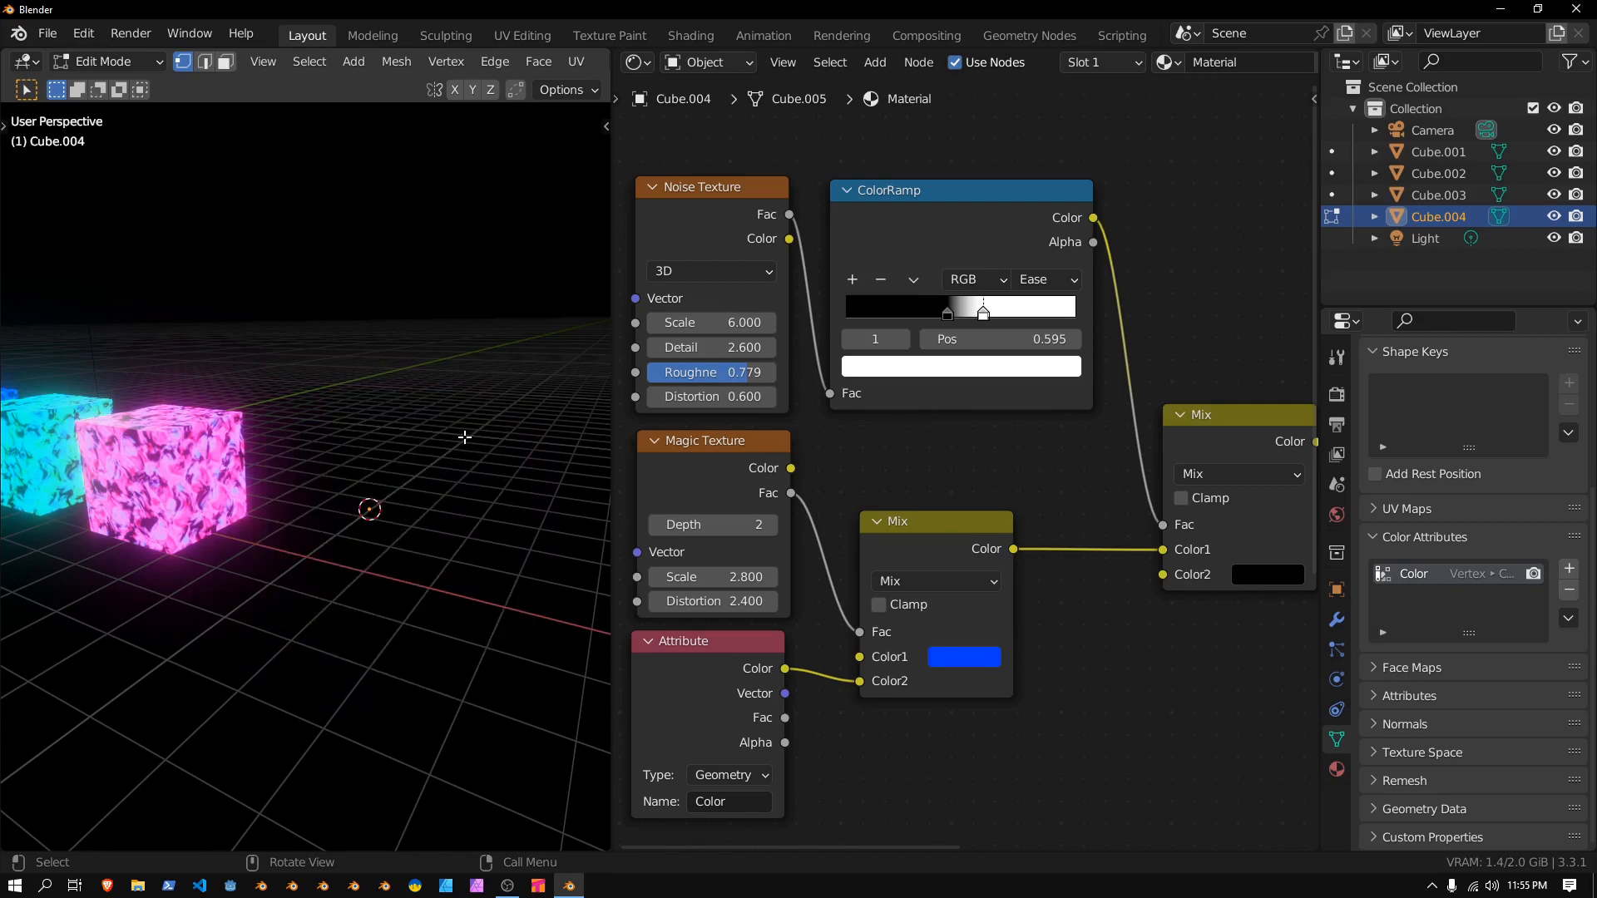
# Add a cylinder into the emptied Cube.004 and shade it auto smooth
pyautogui.click(353, 61)
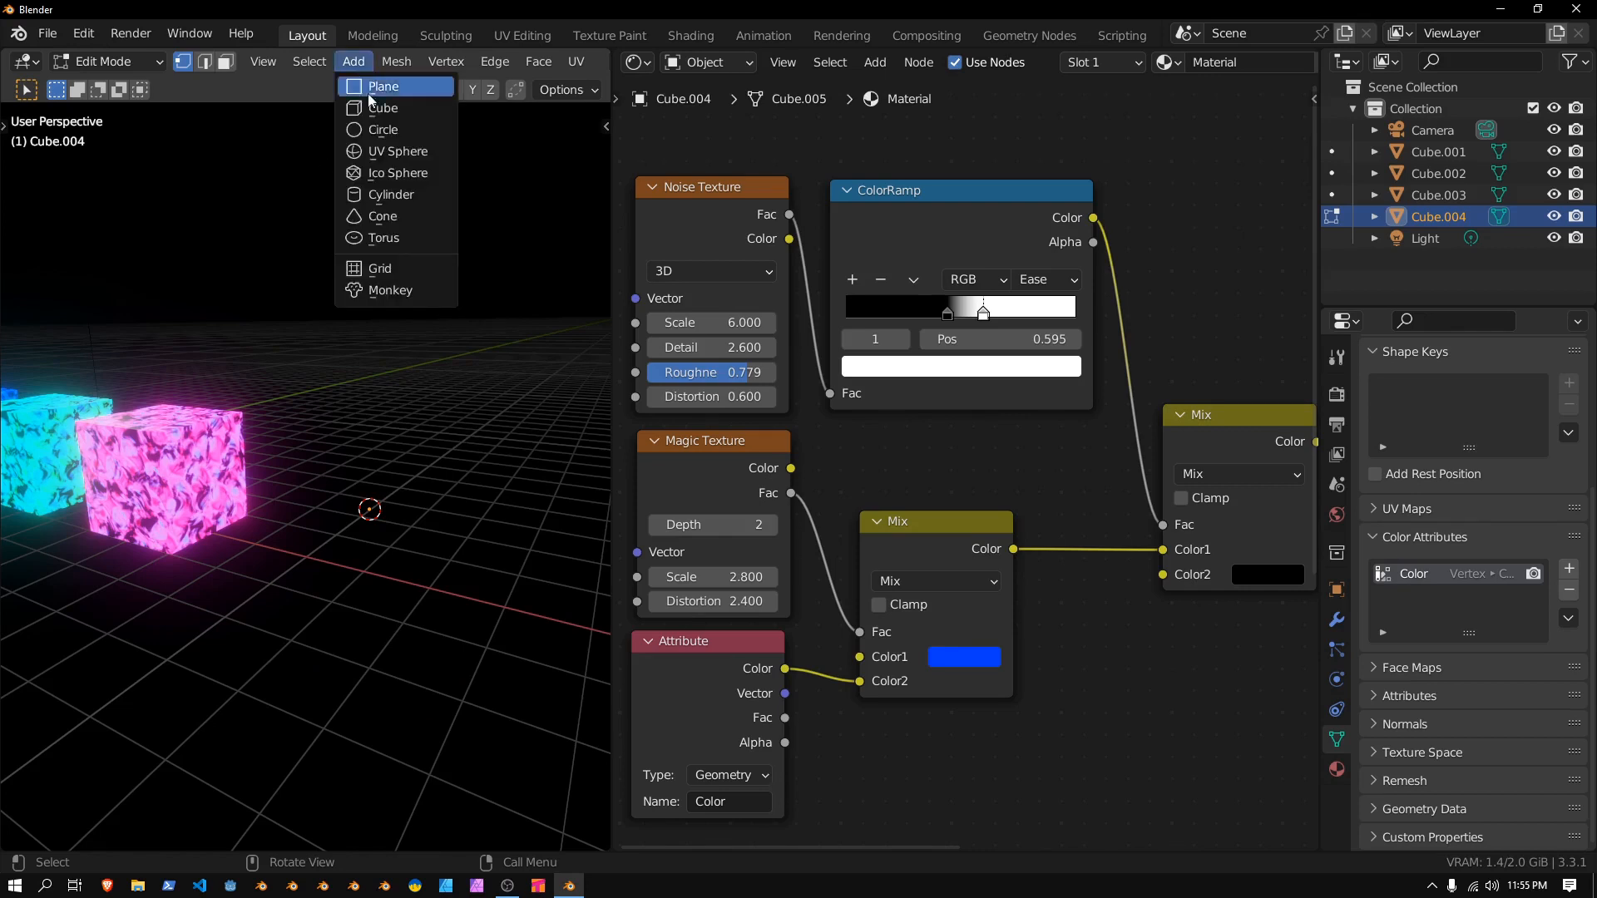
pyautogui.click(391, 193)
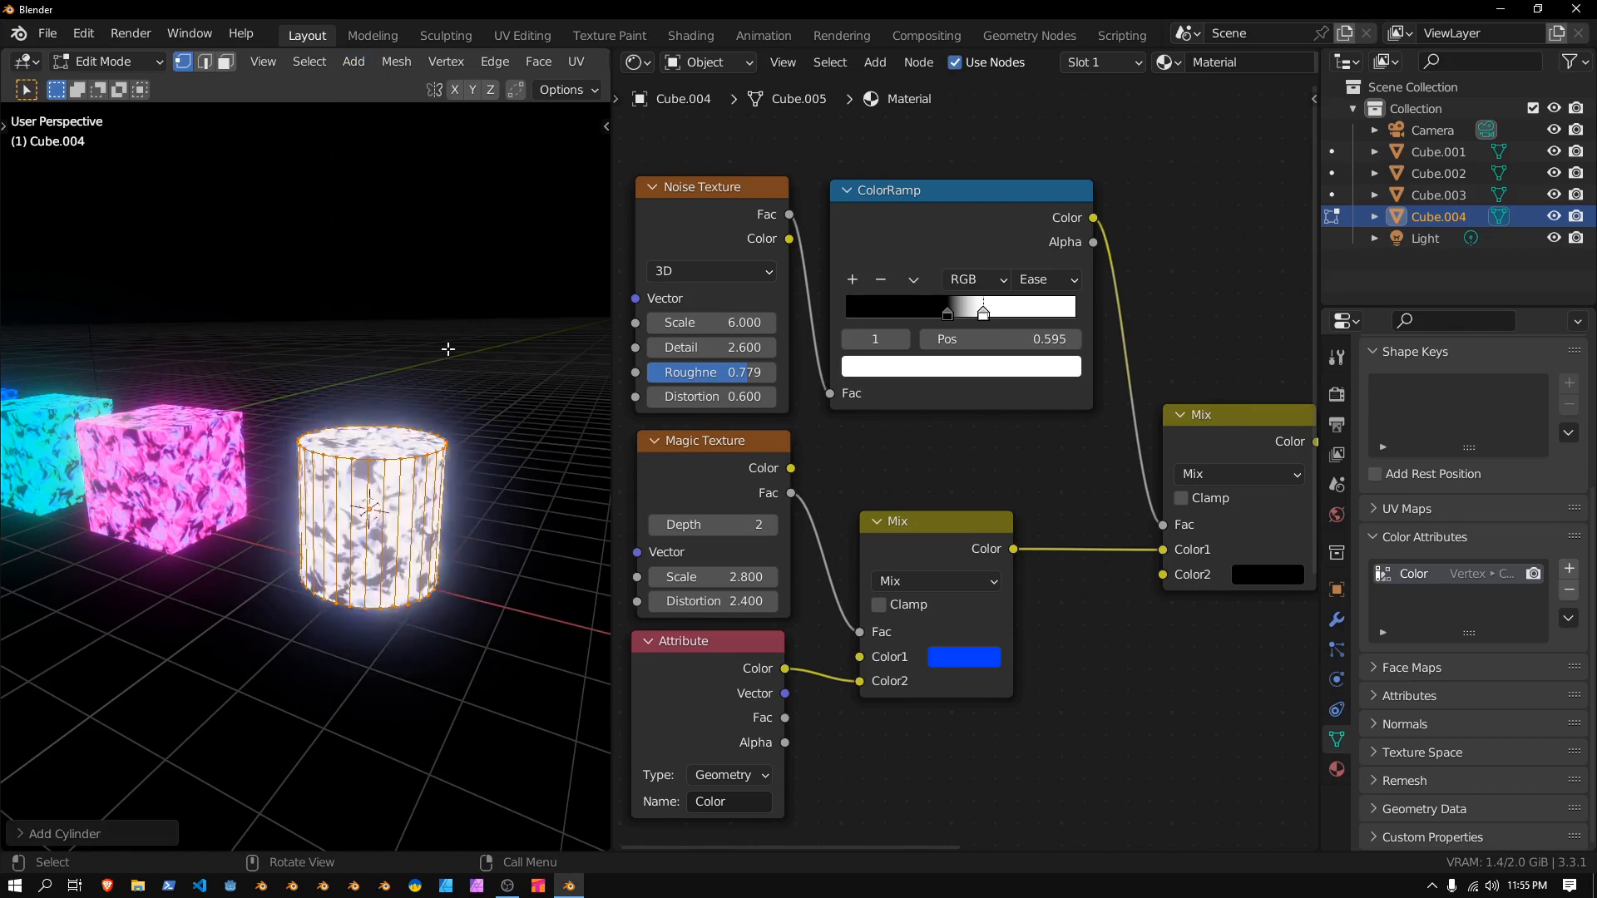
pyautogui.press('Tab')
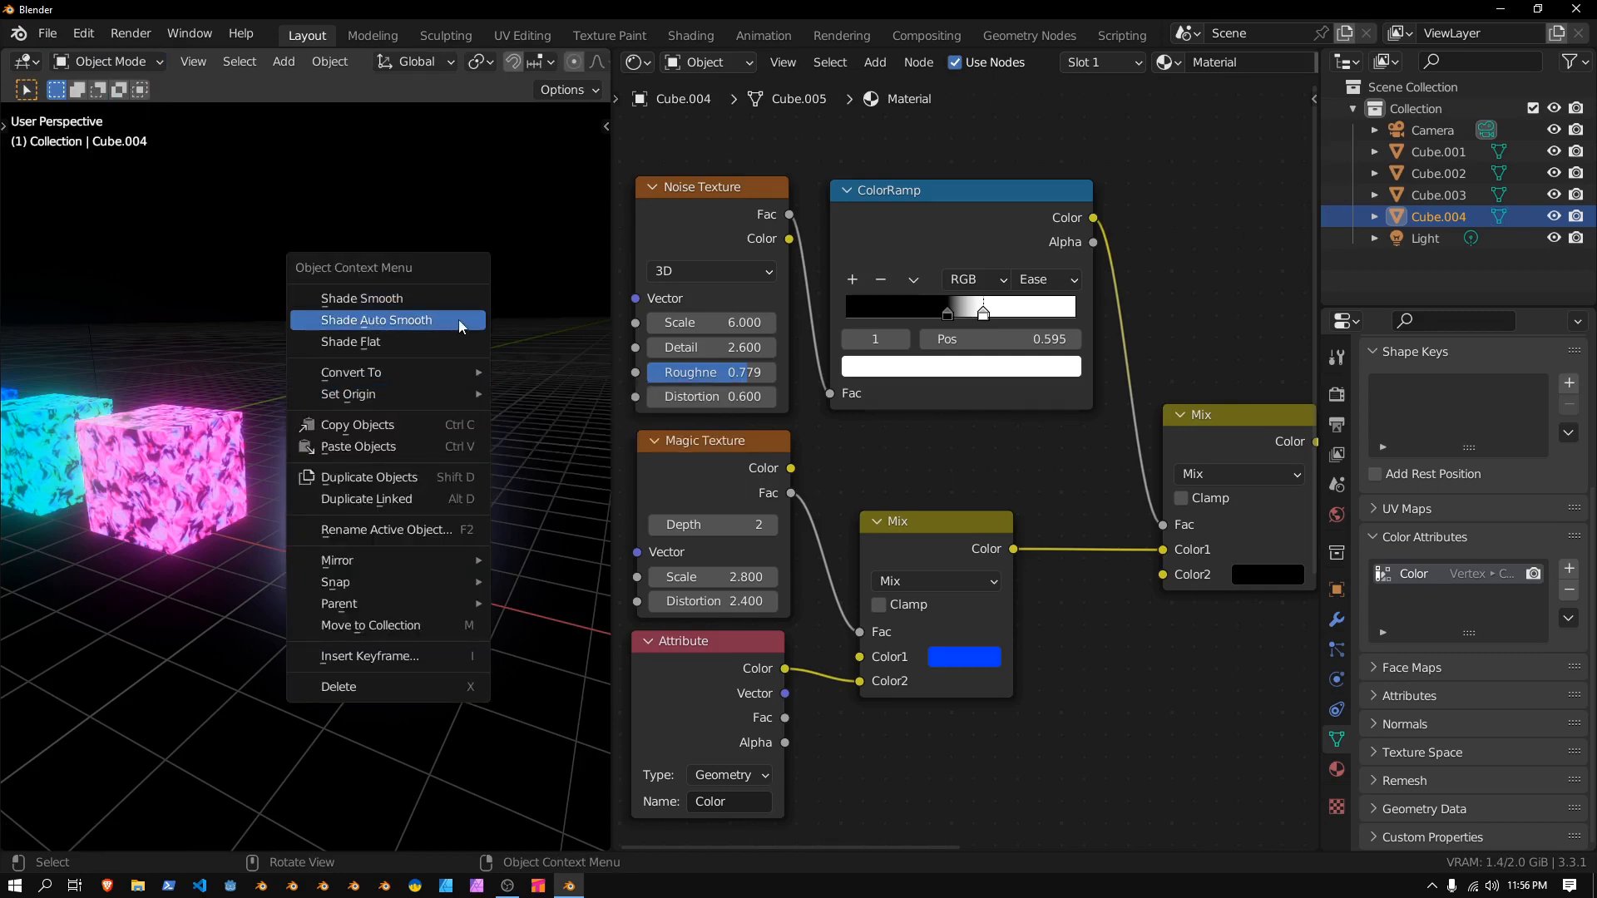
pyautogui.moveTo(376, 319)
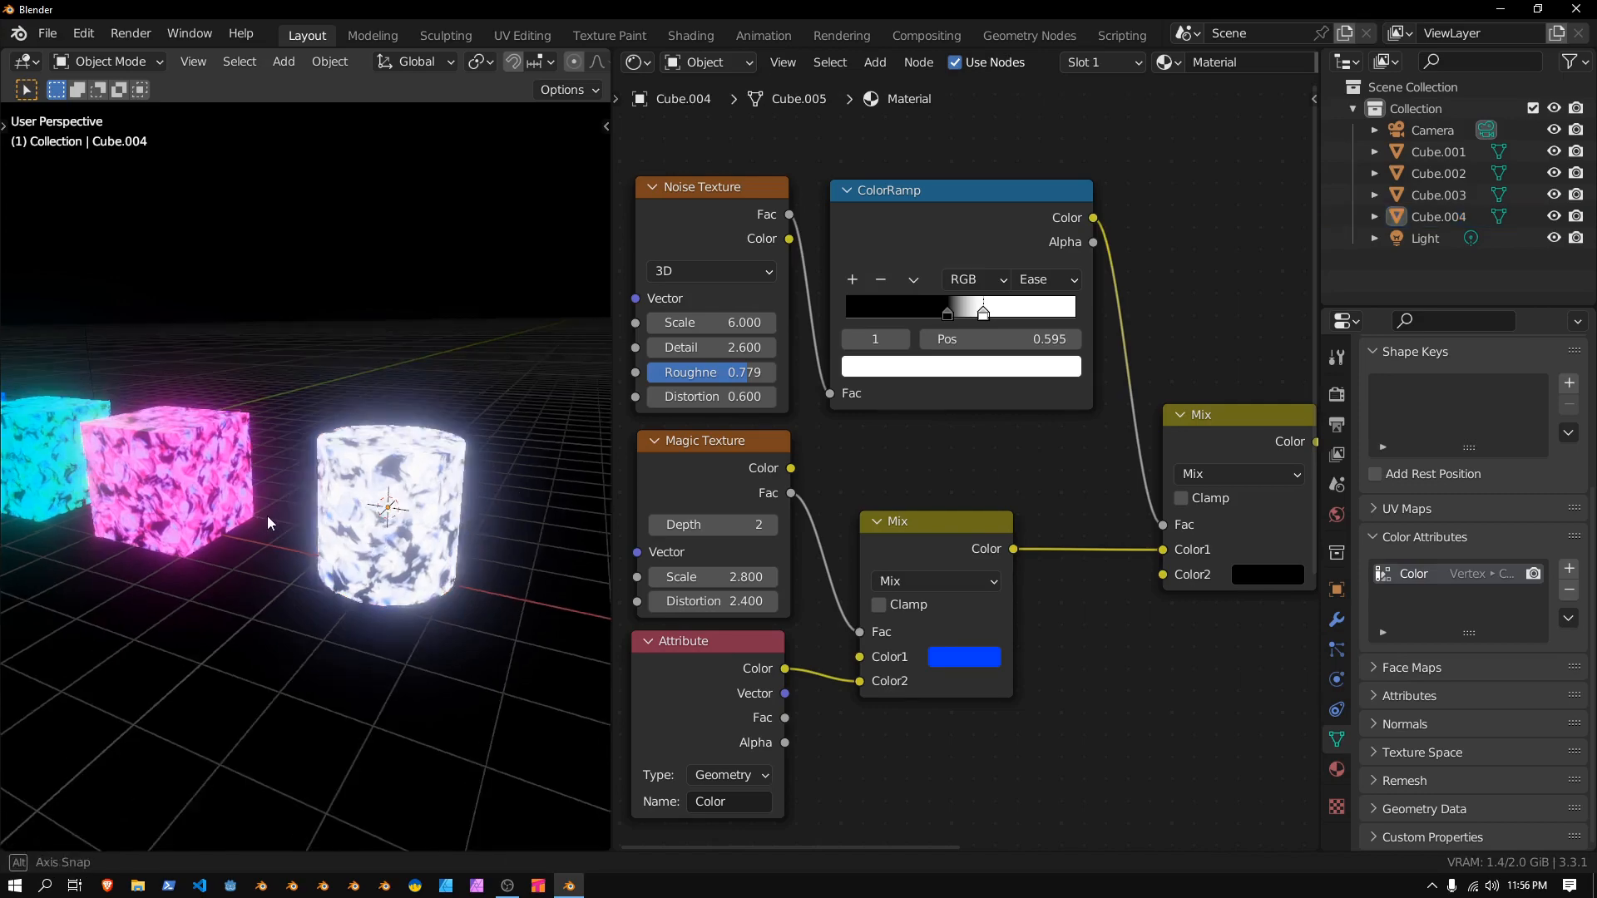
pyautogui.press('ctrl+space')
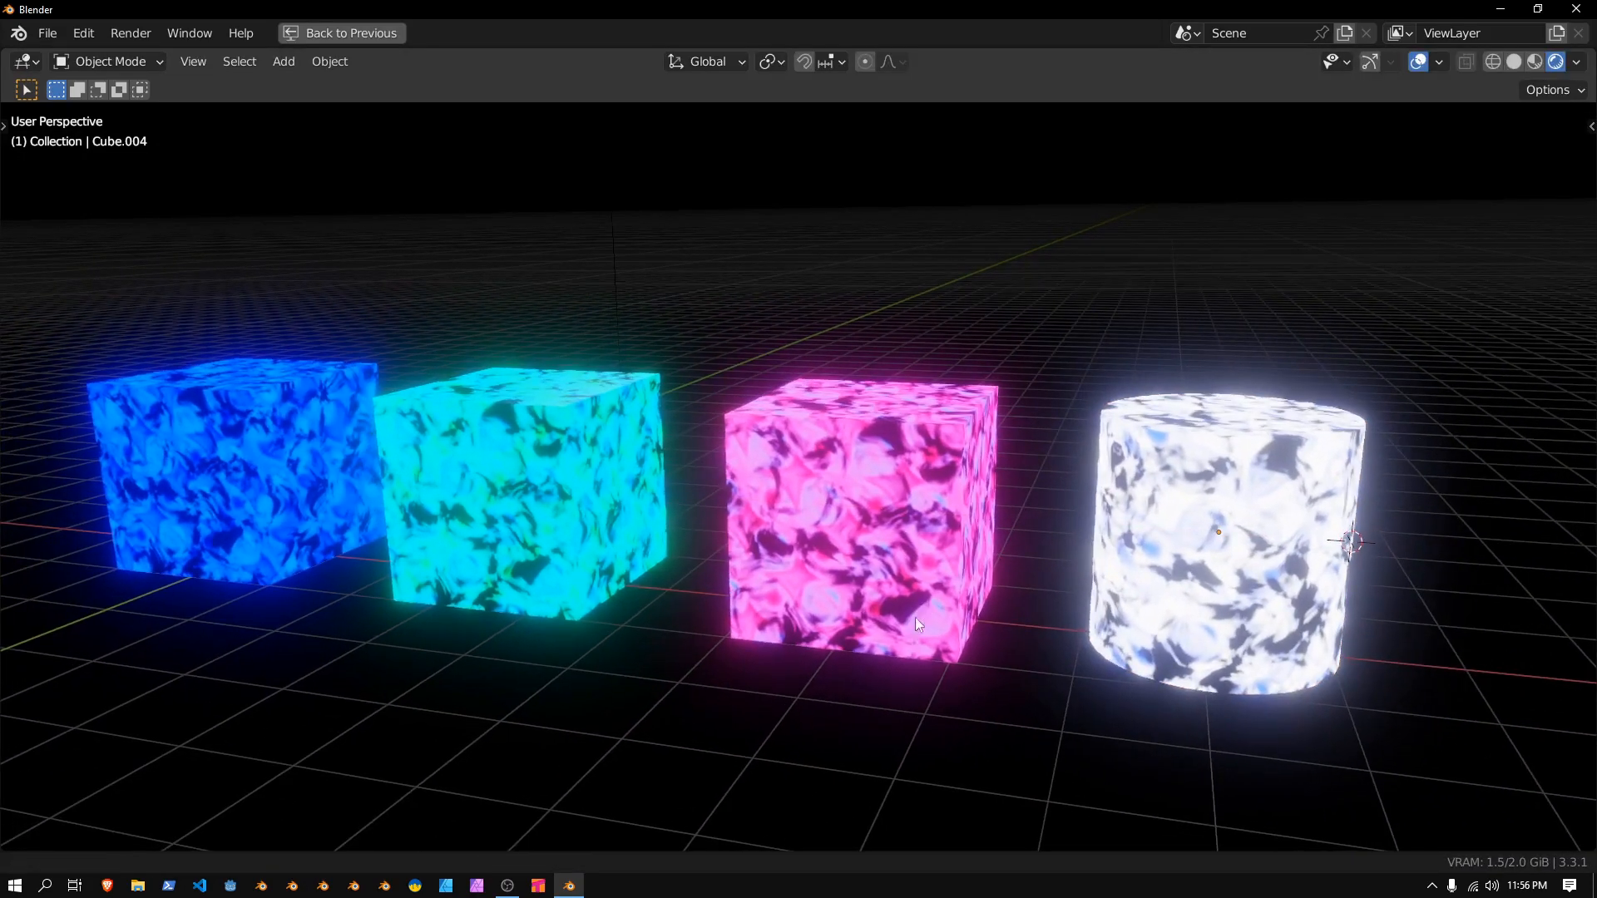
# Orbit the maximized viewport around the glowing cubes and cylinder
pyautogui.moveTo(917, 509); pyautogui.dragTo(929, 587)
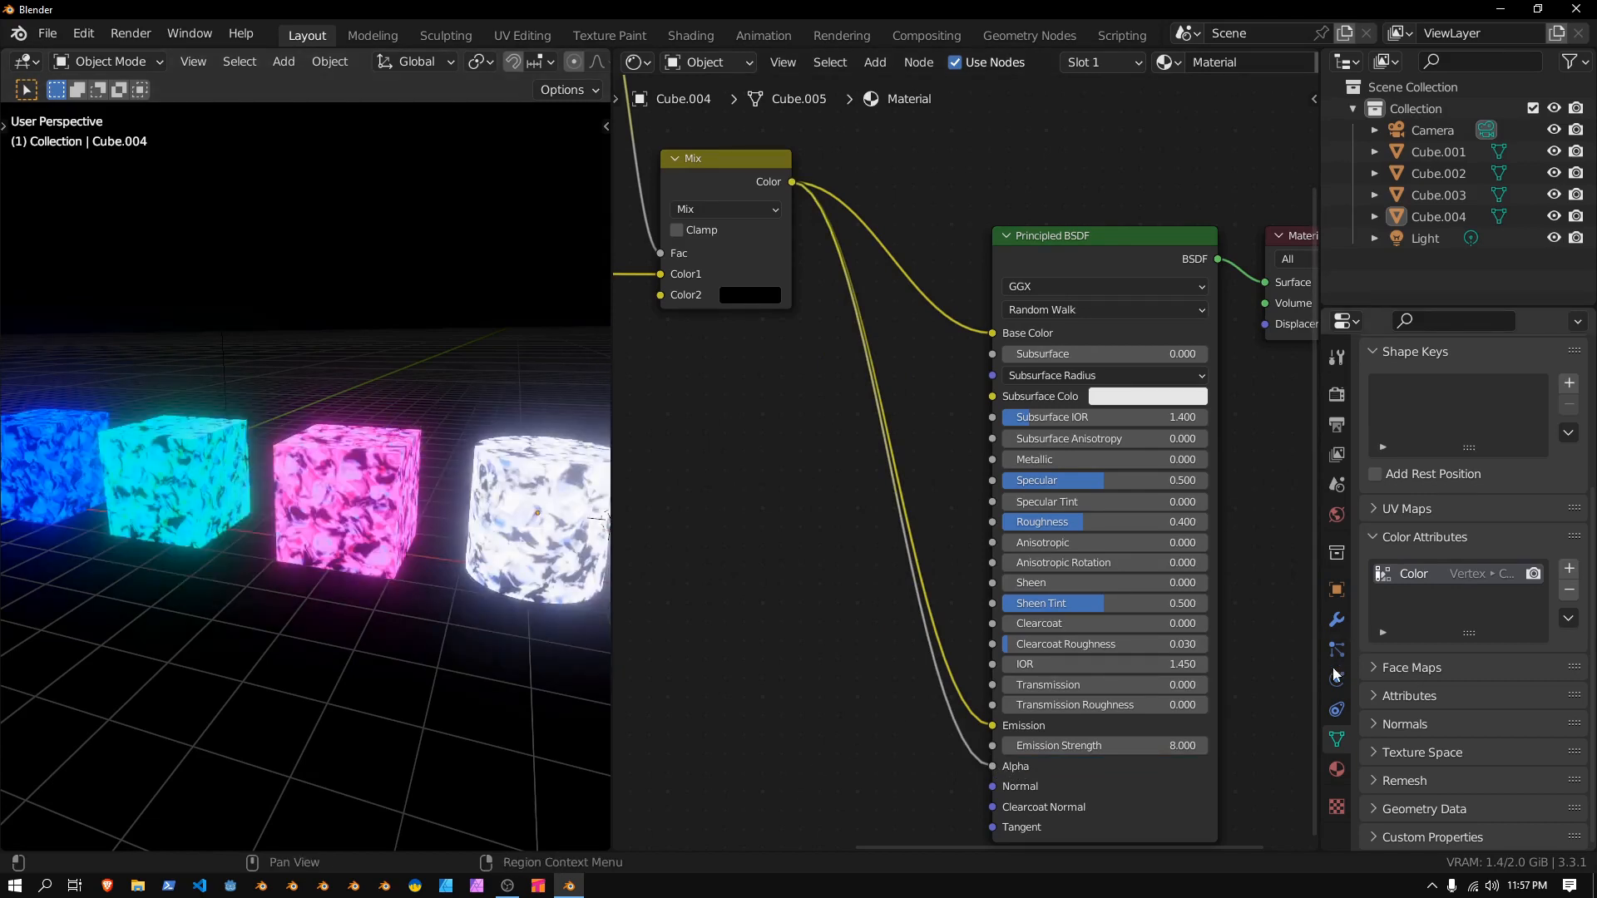
# Set the material's Blend Mode and Shadow Mode to Alpha Clip in Material Settings
pyautogui.click(1336, 769)
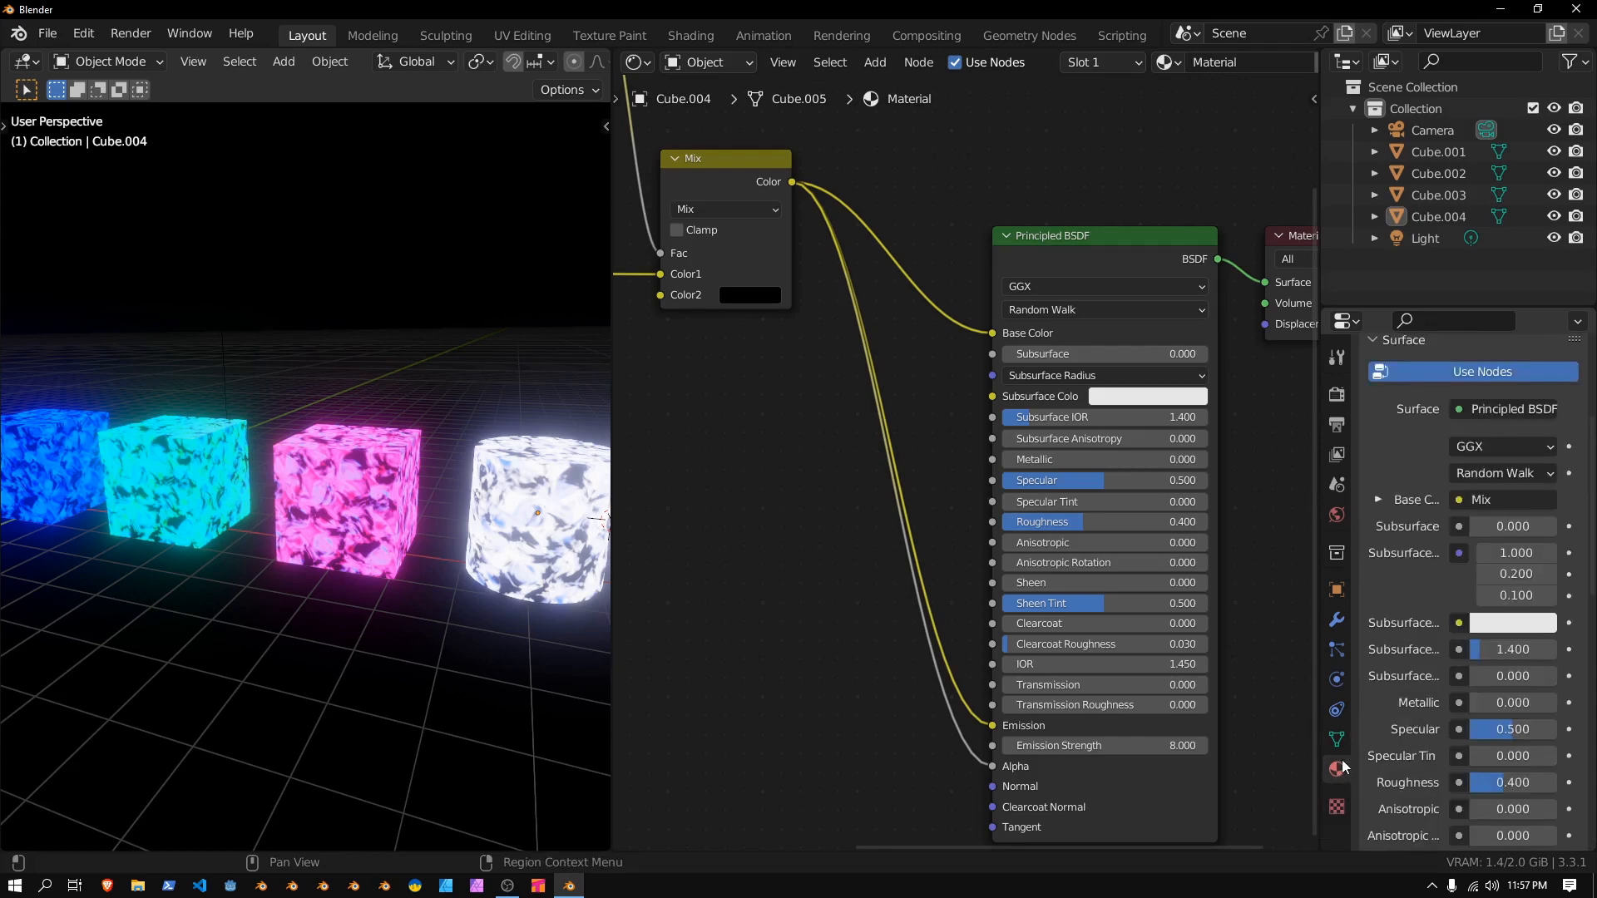
pyautogui.scroll(-3)
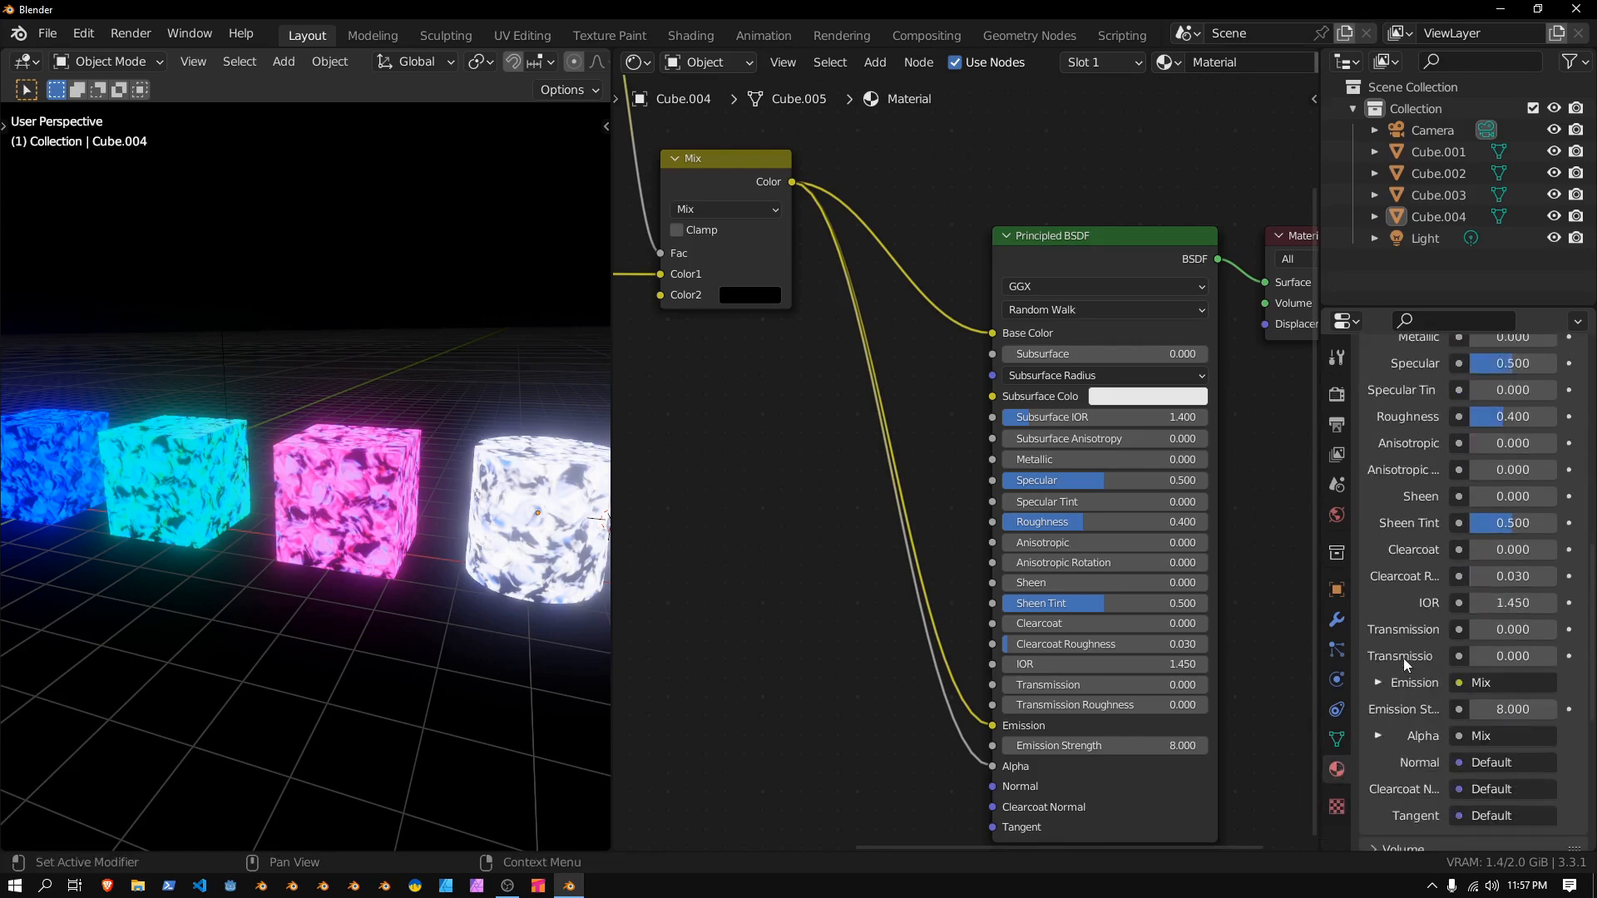
pyautogui.scroll(-3)
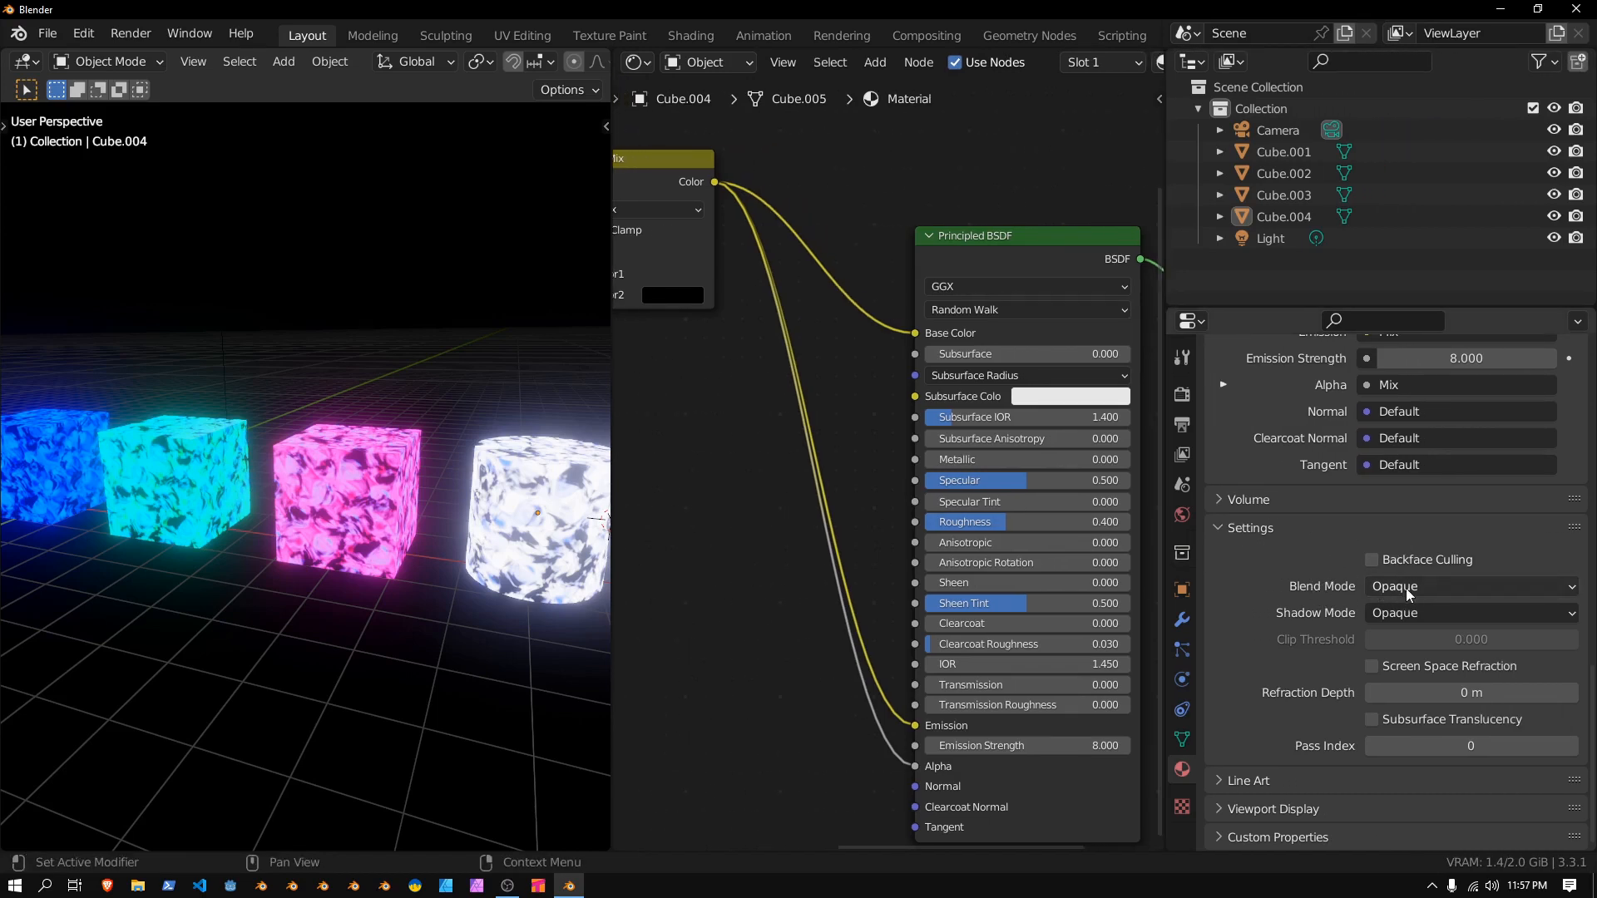
pyautogui.click(1467, 585)
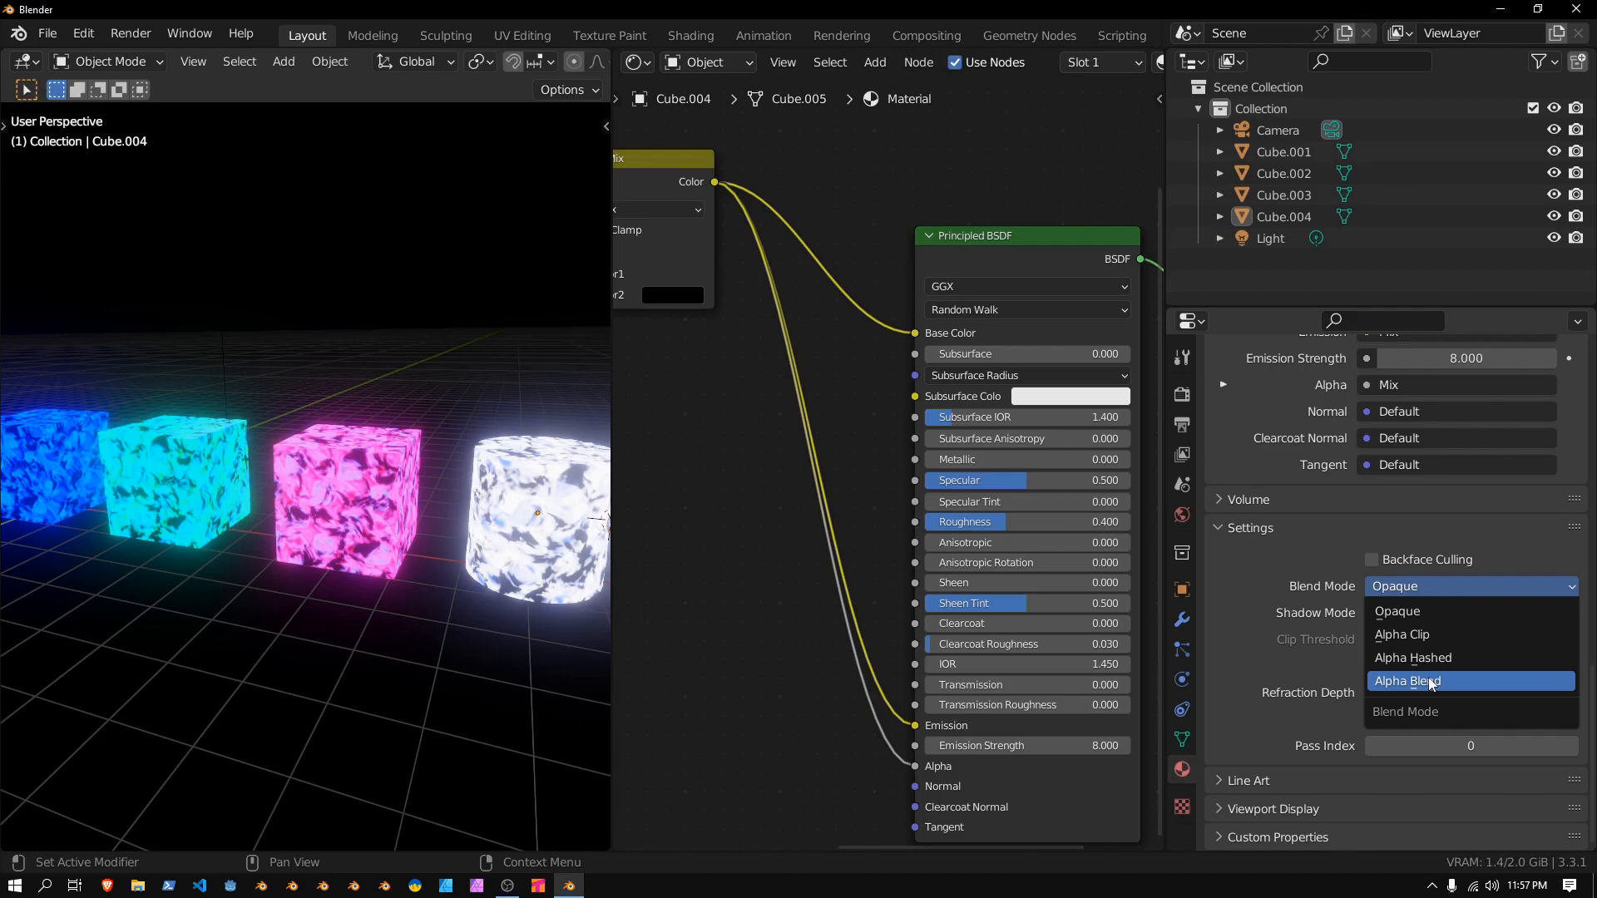
pyautogui.click(1407, 680)
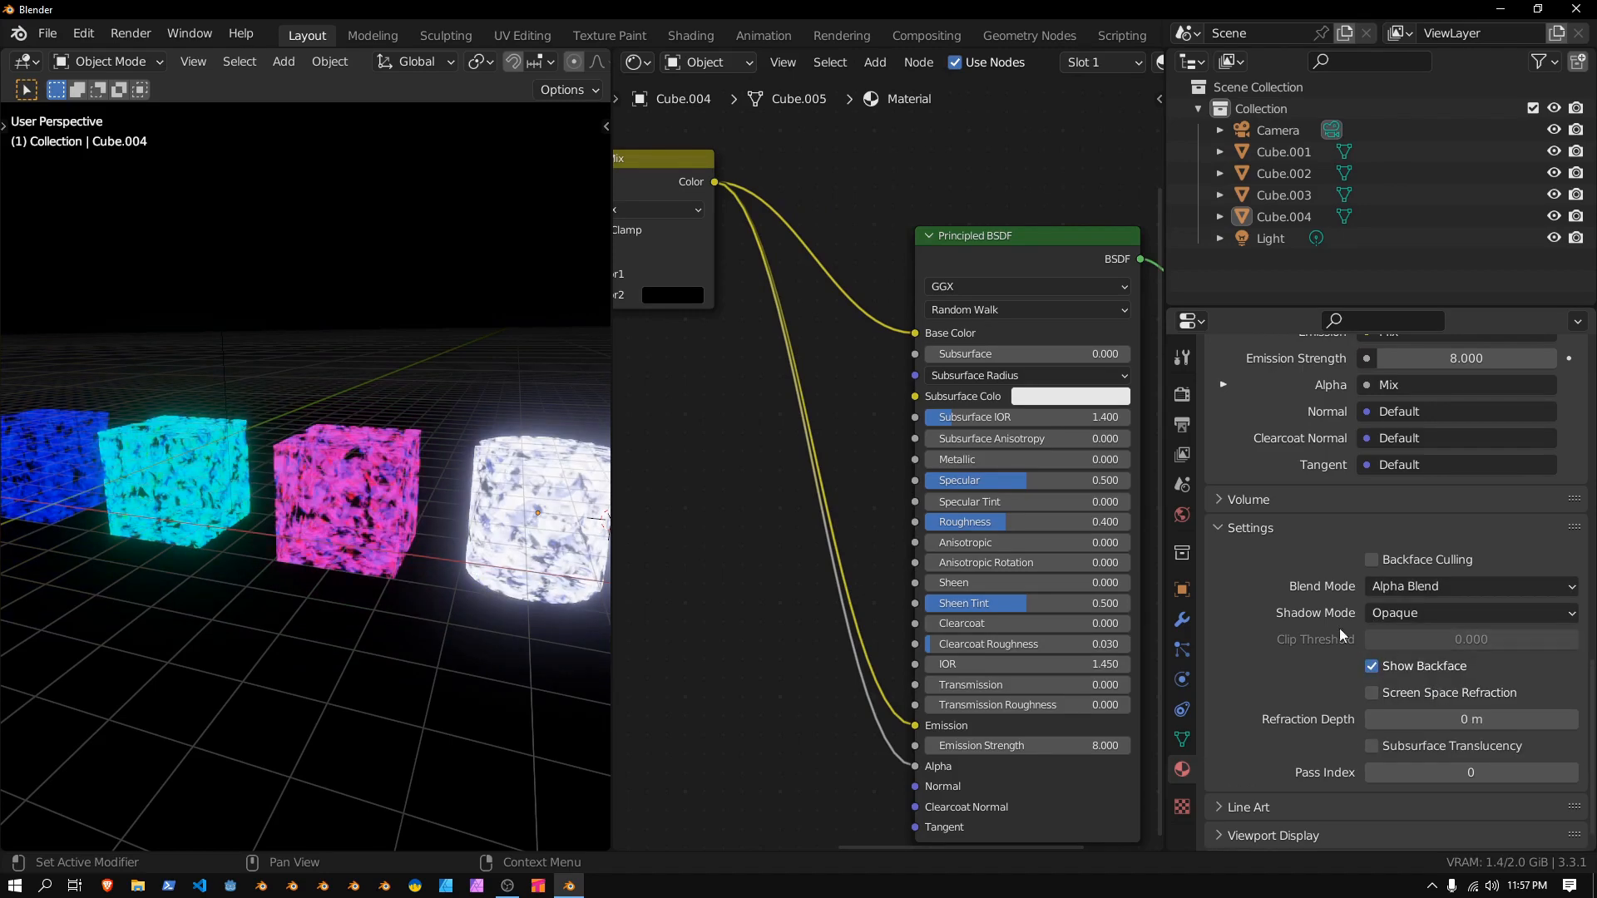
pyautogui.click(1469, 612)
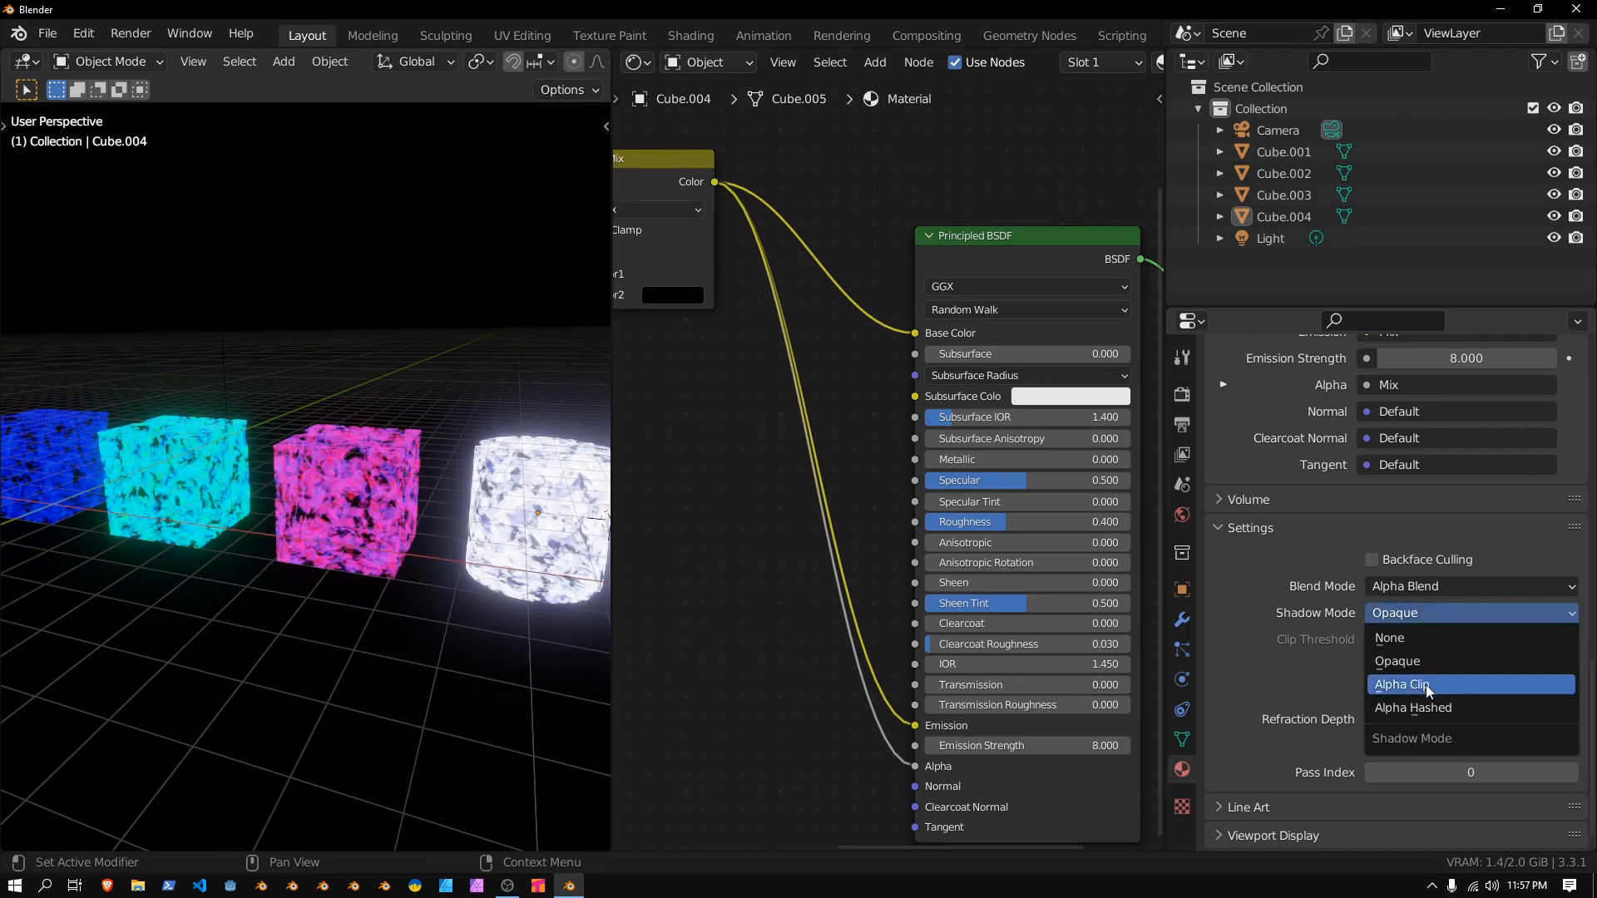
pyautogui.click(1404, 683)
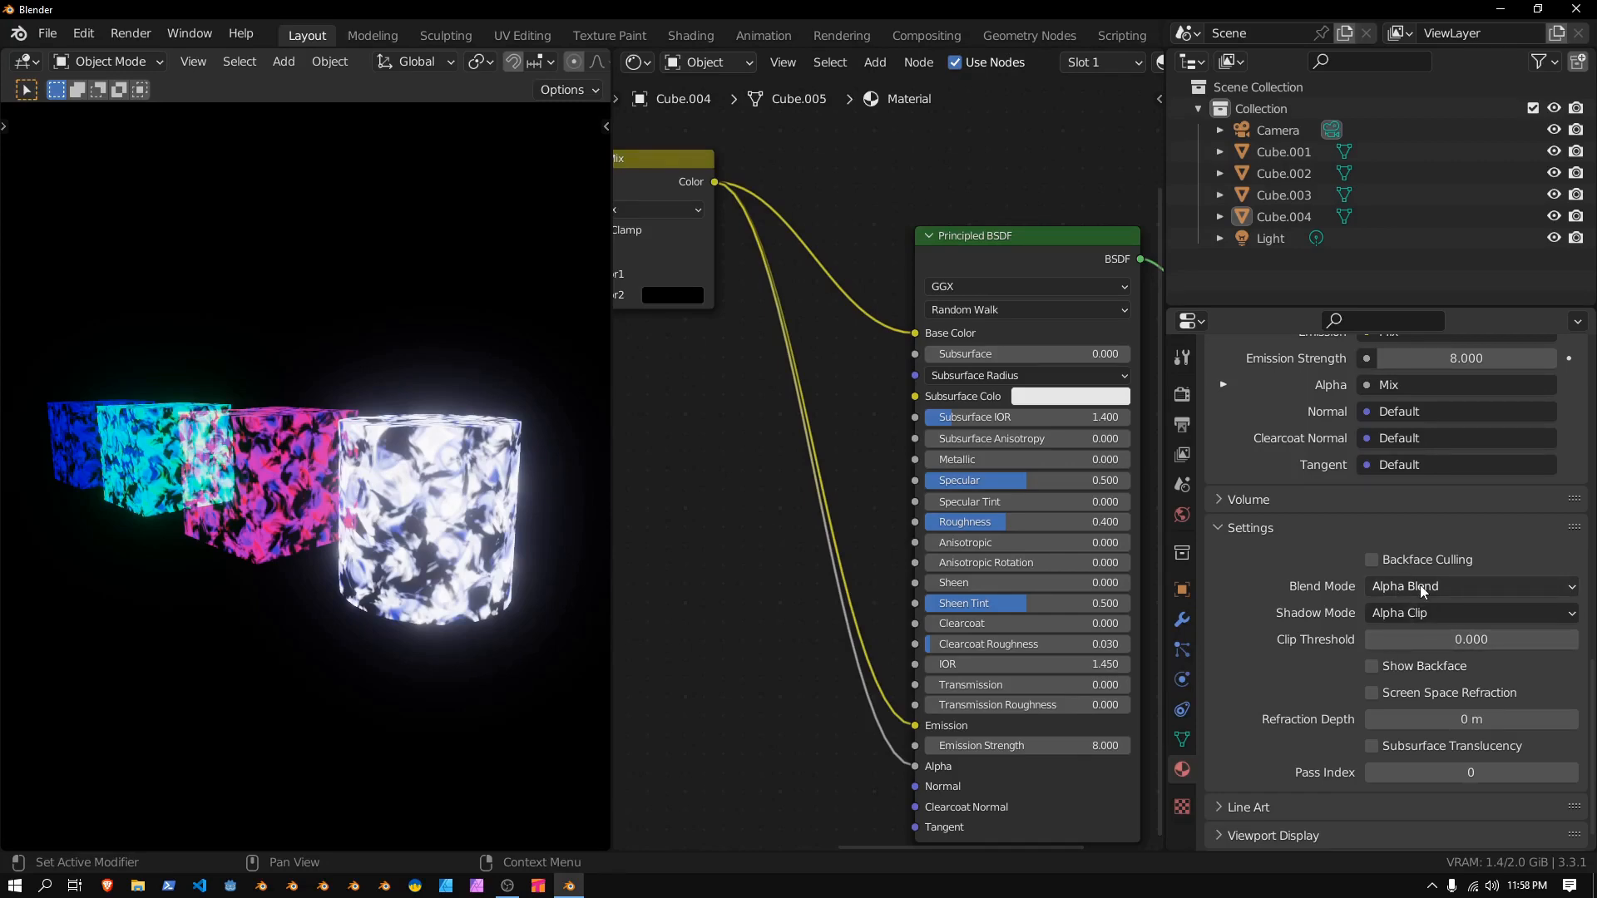
pyautogui.click(1469, 586)
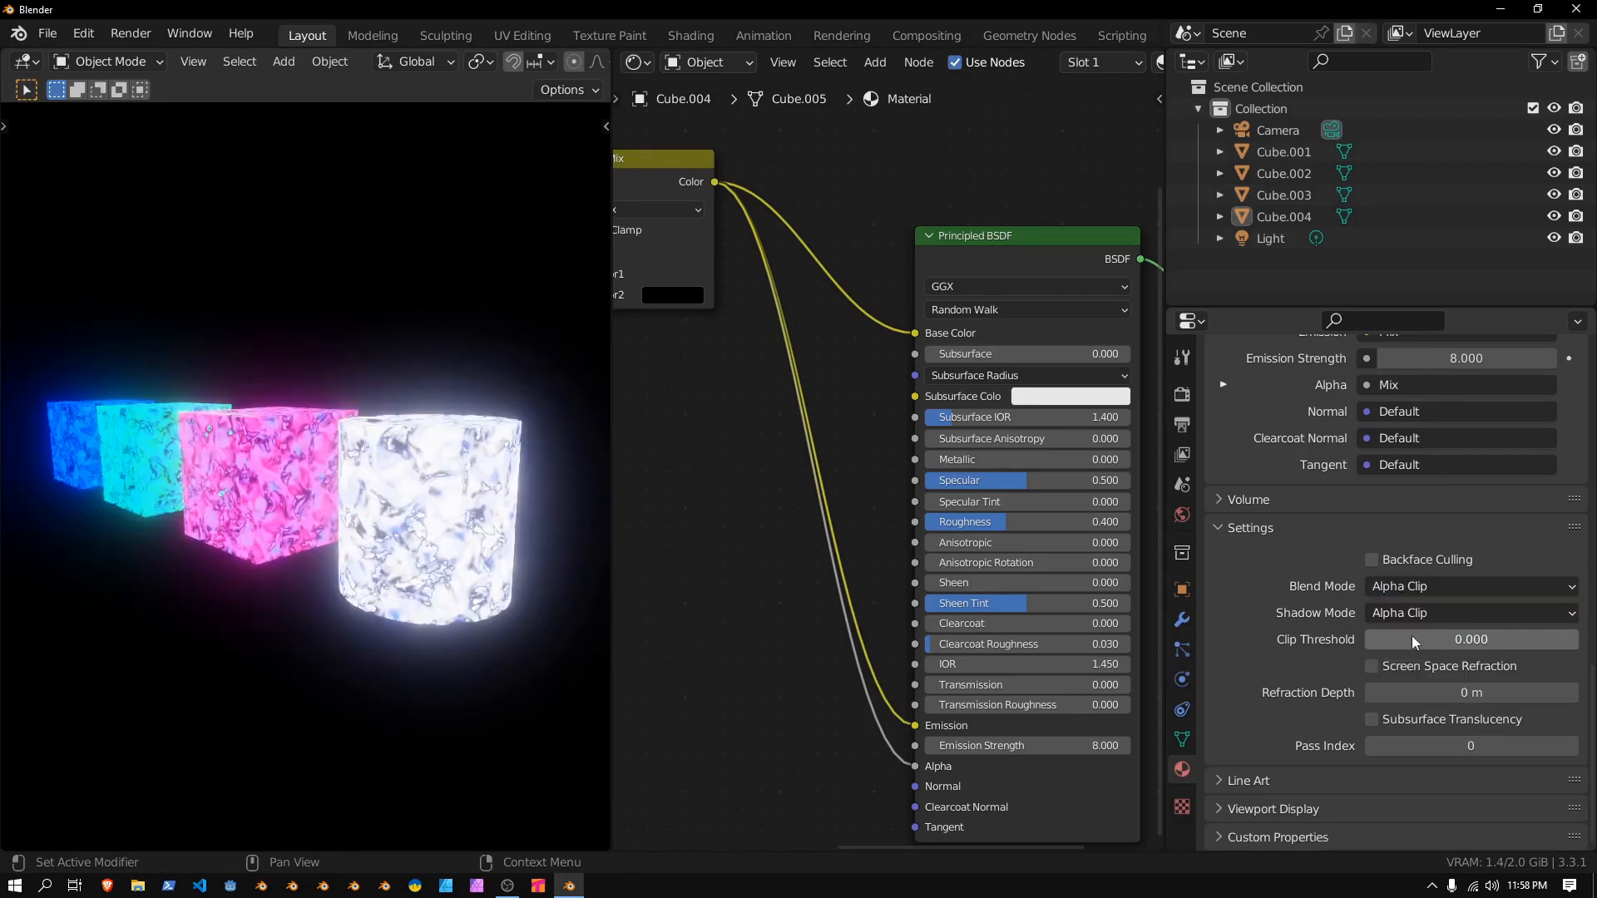
pyautogui.press('ctrl+space')
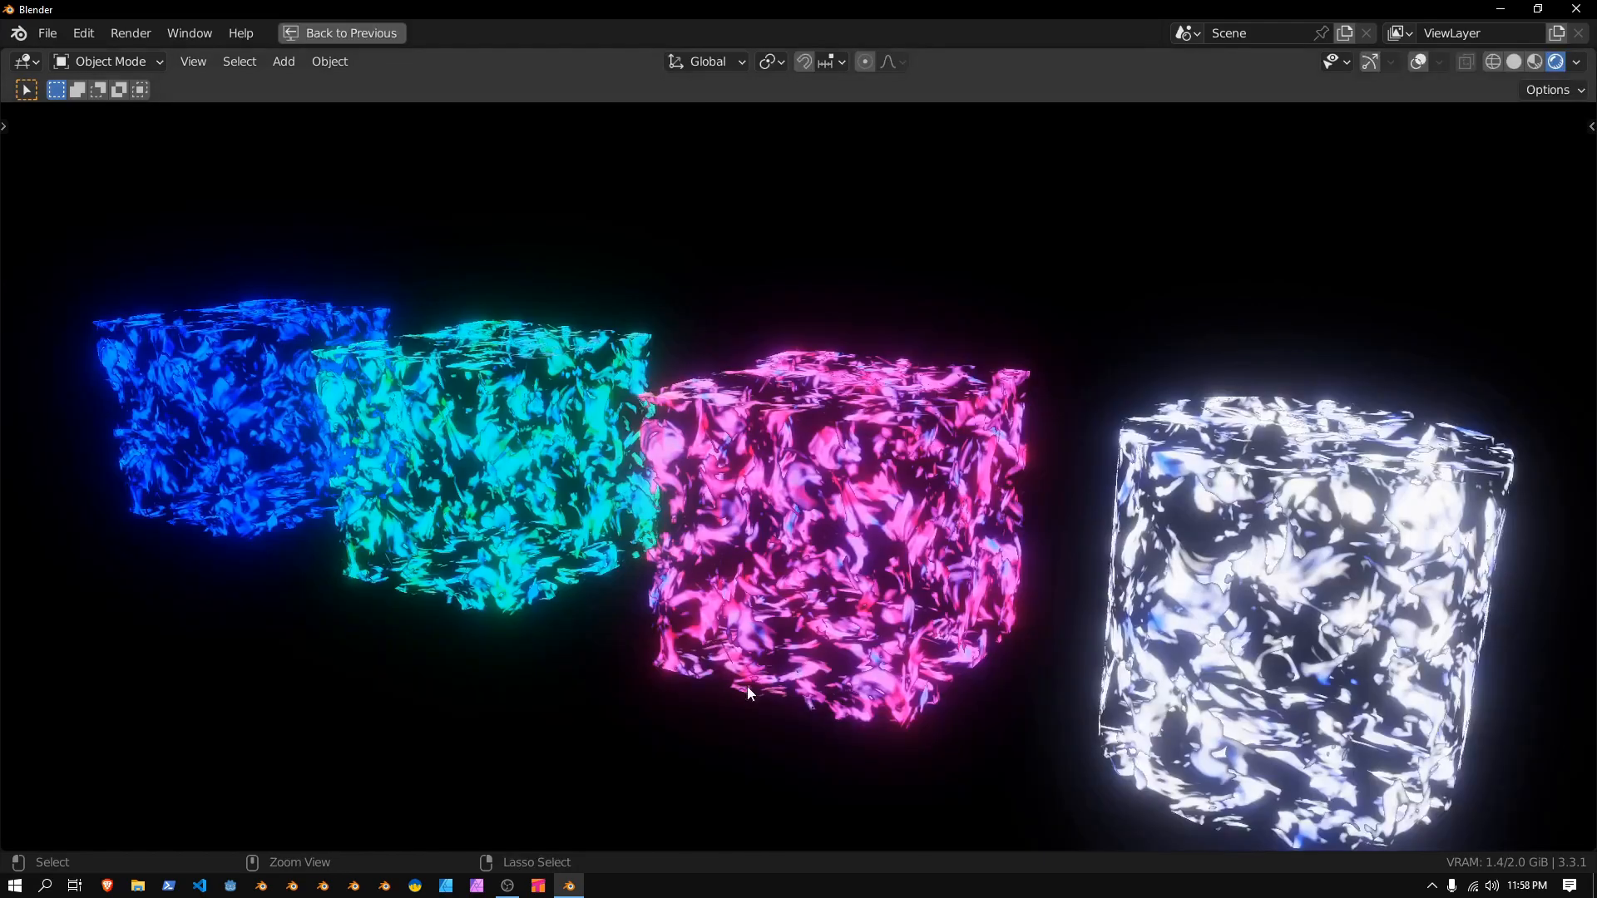
# Orbit around the row of lacy glowing objects, then return to the previous layout
pyautogui.moveTo(749, 692); pyautogui.dragTo(978, 620)
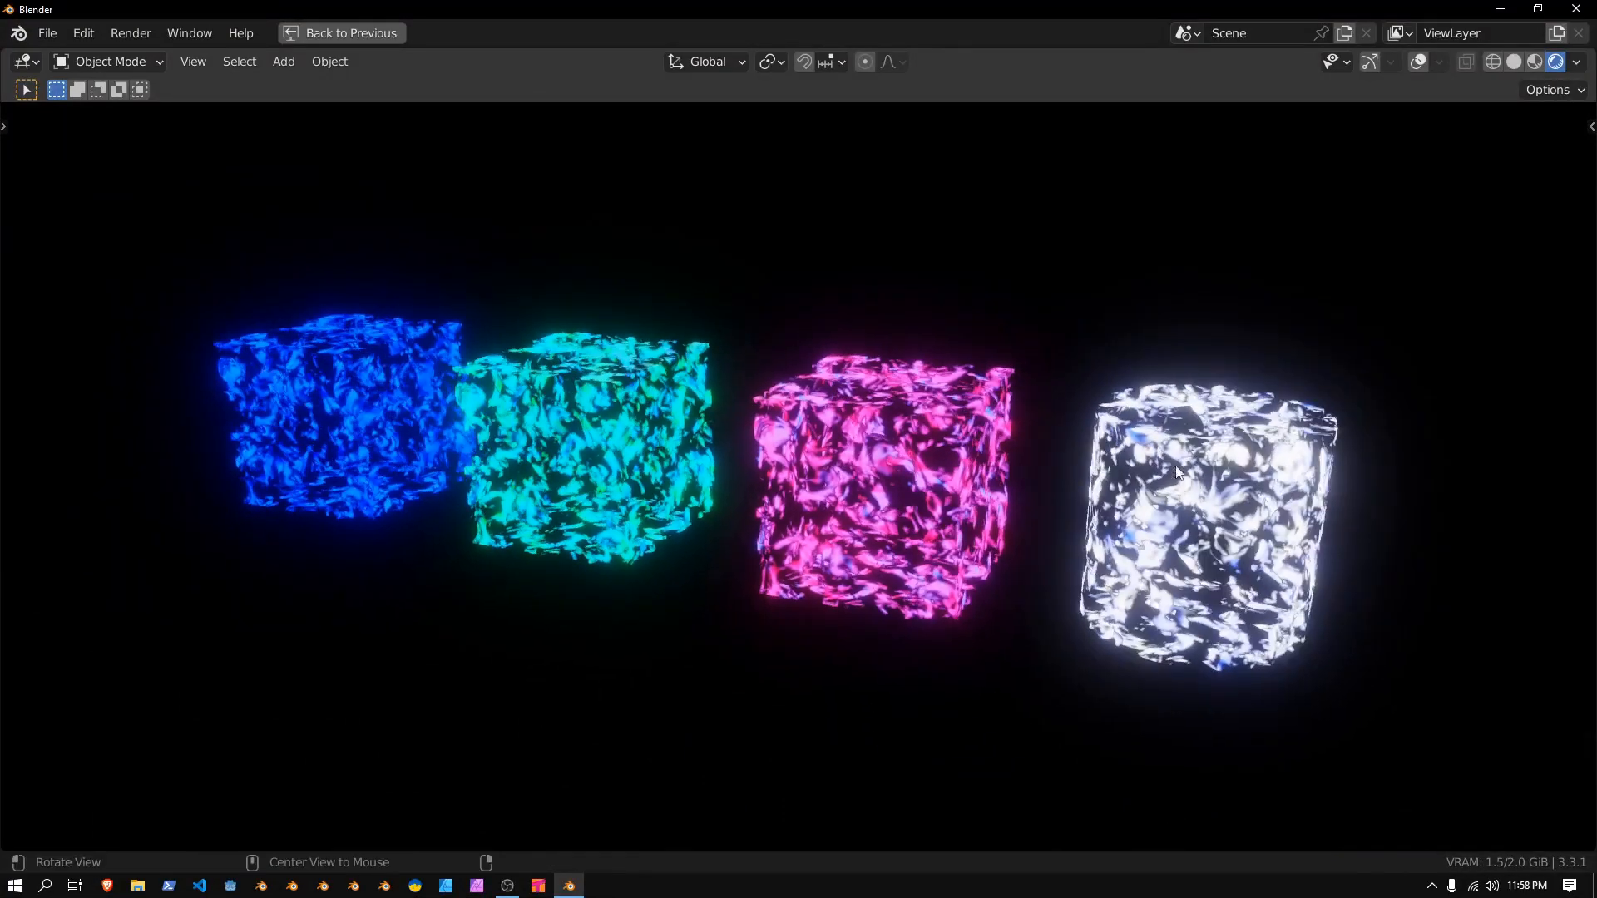
pyautogui.click(349, 33)
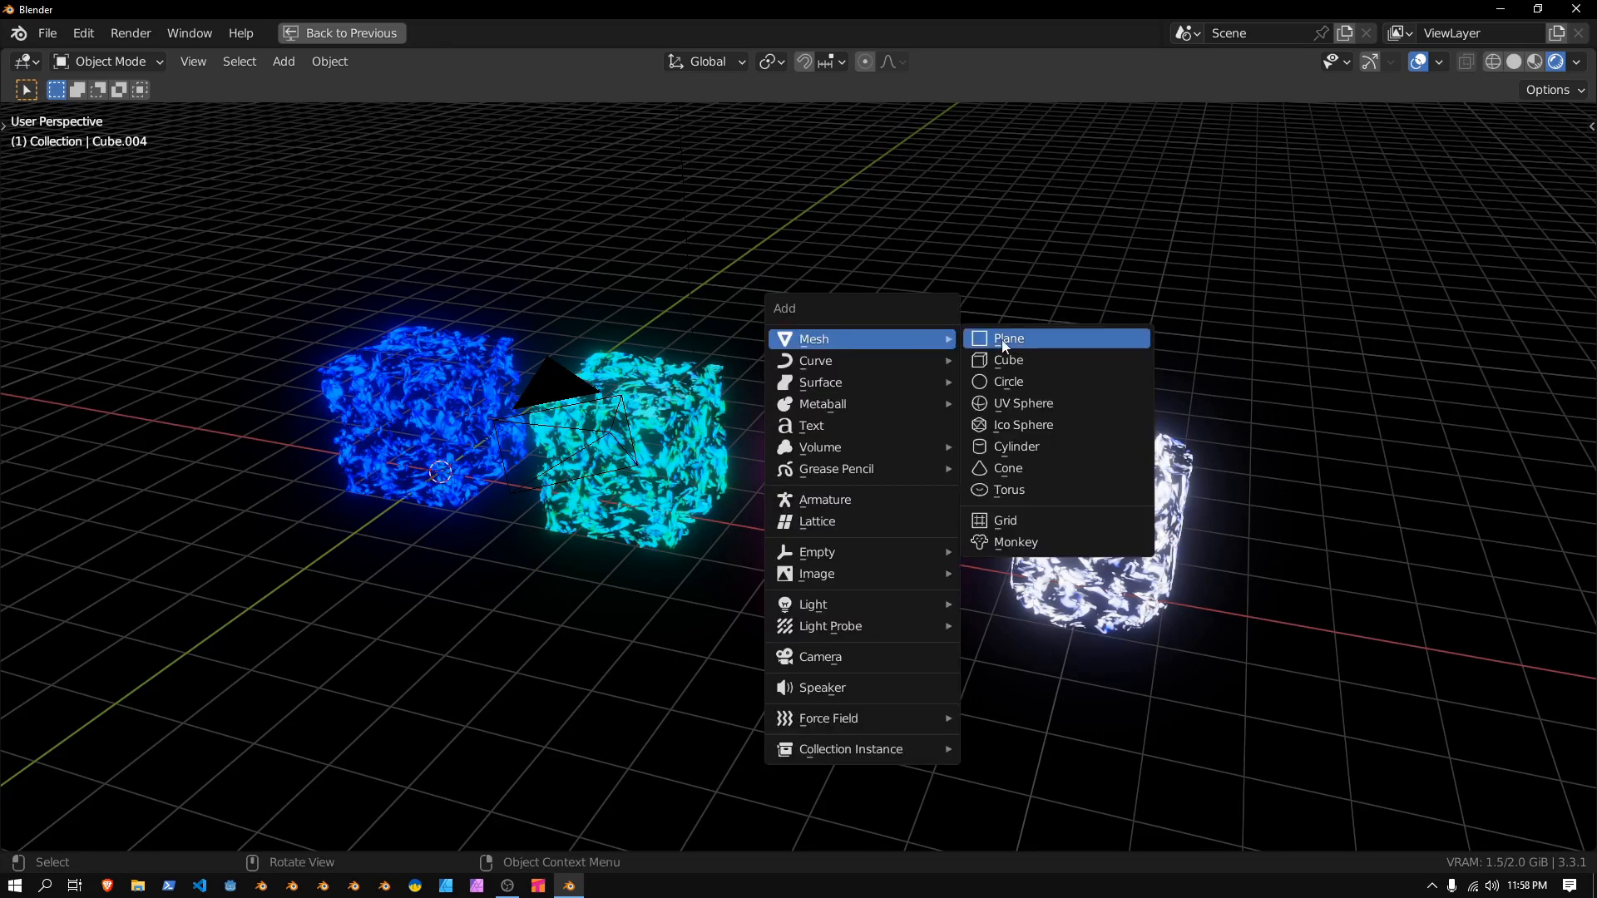
# Add a plane and enlarge it into a floor catching the objects' noise-patterned shadows
pyautogui.click(1008, 337)
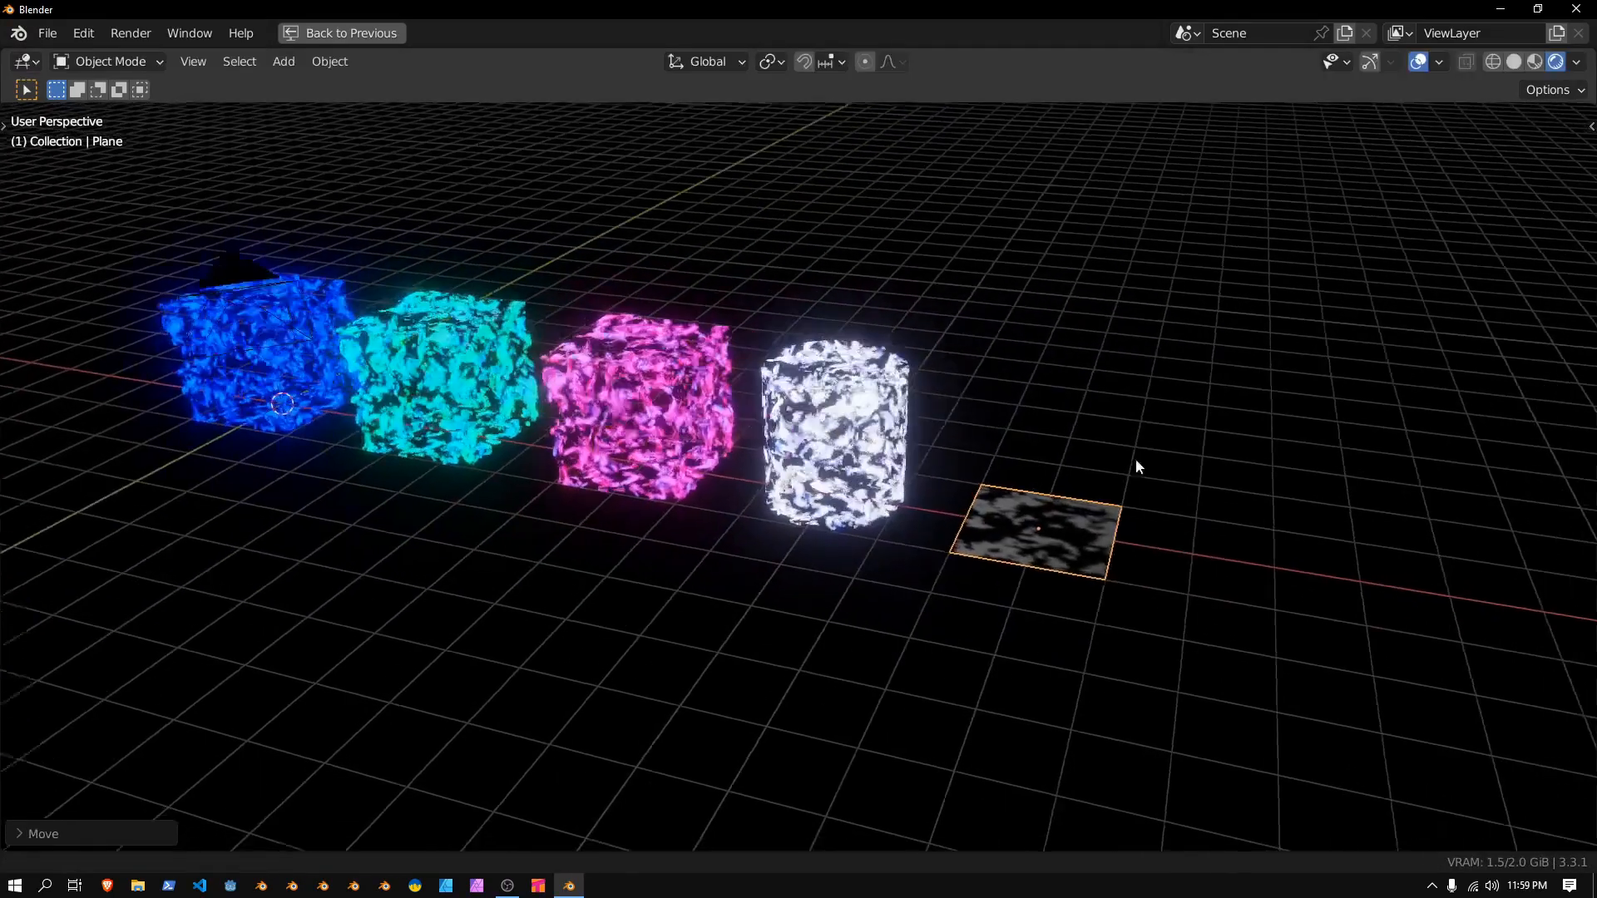
pyautogui.moveTo(1137, 466); pyautogui.dragTo(891, 602)
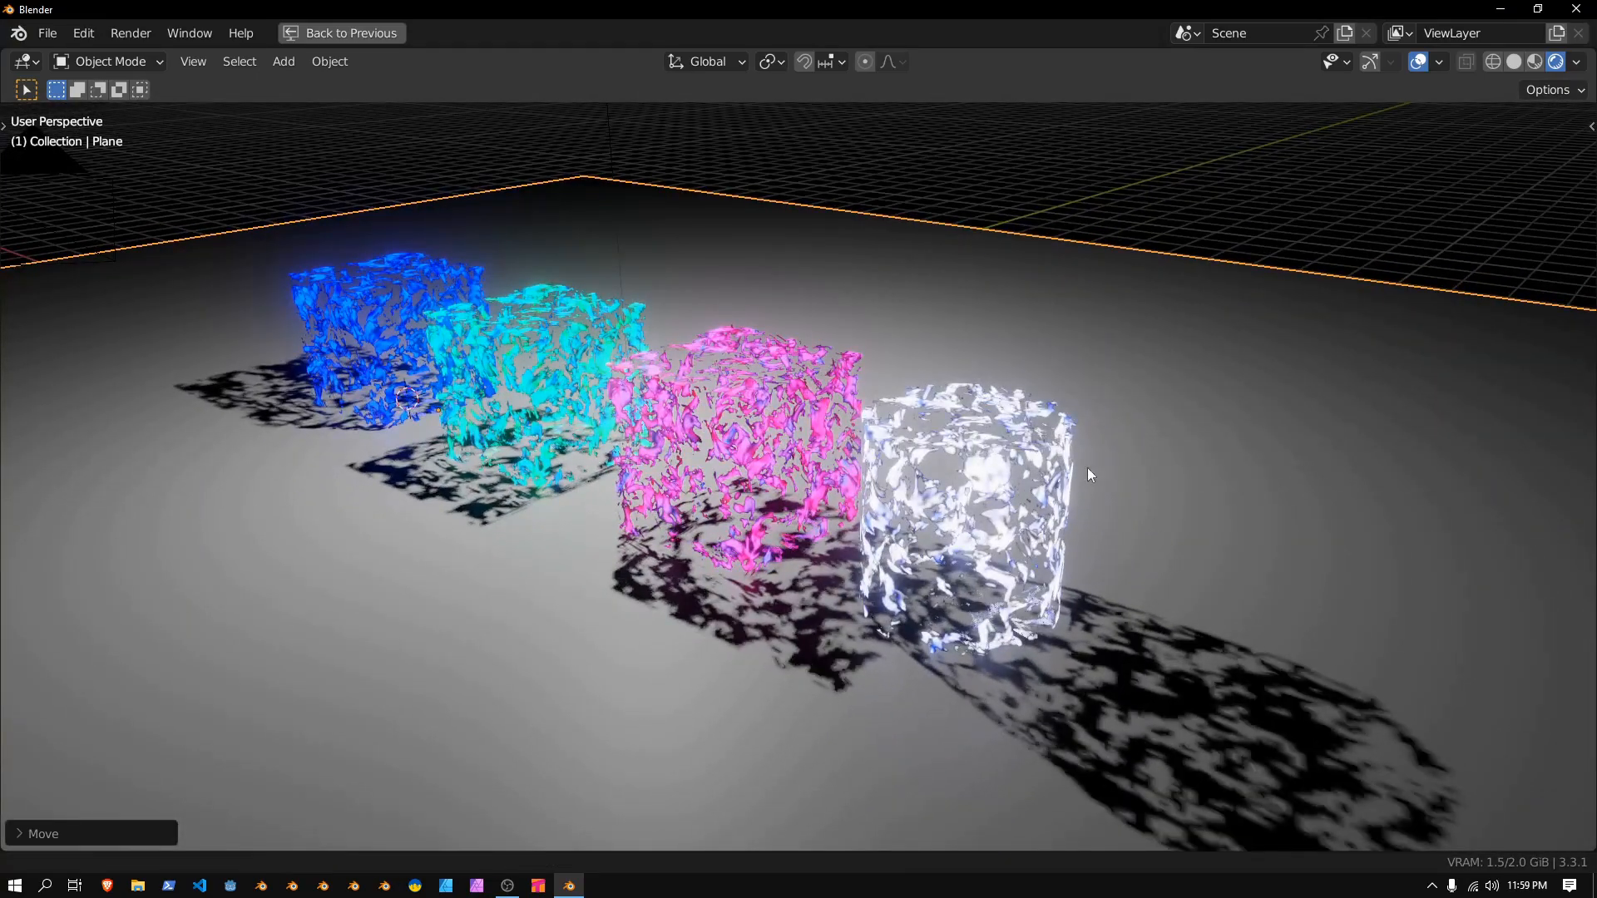
pyautogui.moveTo(1089, 475); pyautogui.dragTo(1008, 545)
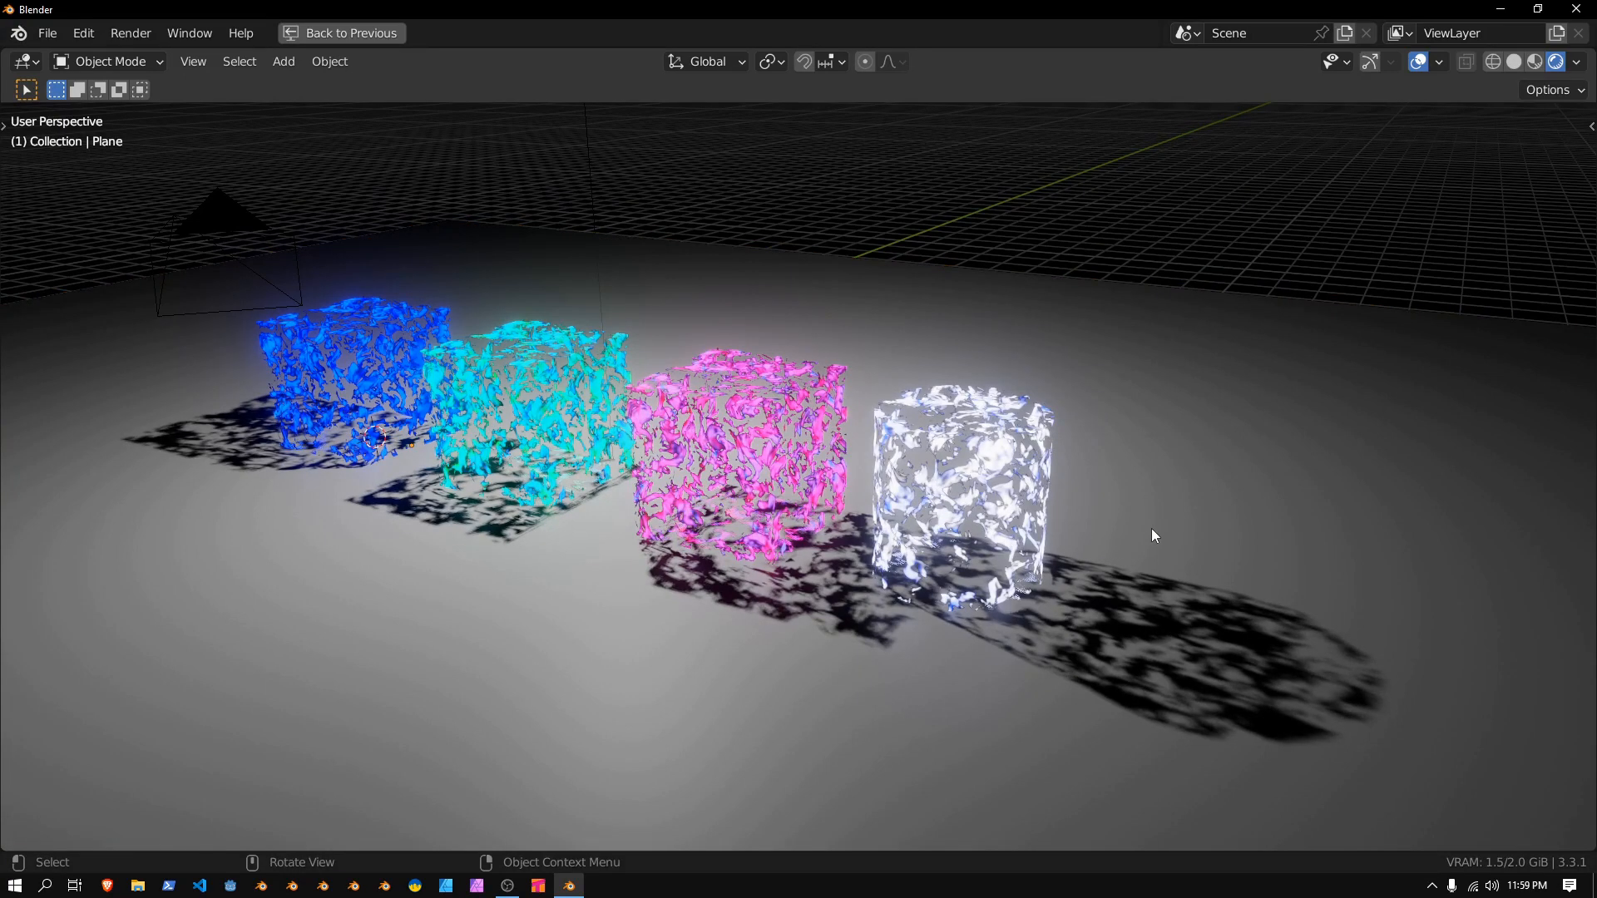
# Add a second small plane on the floor beside the blue cube and frame the view on it
pyautogui.click(282, 62)
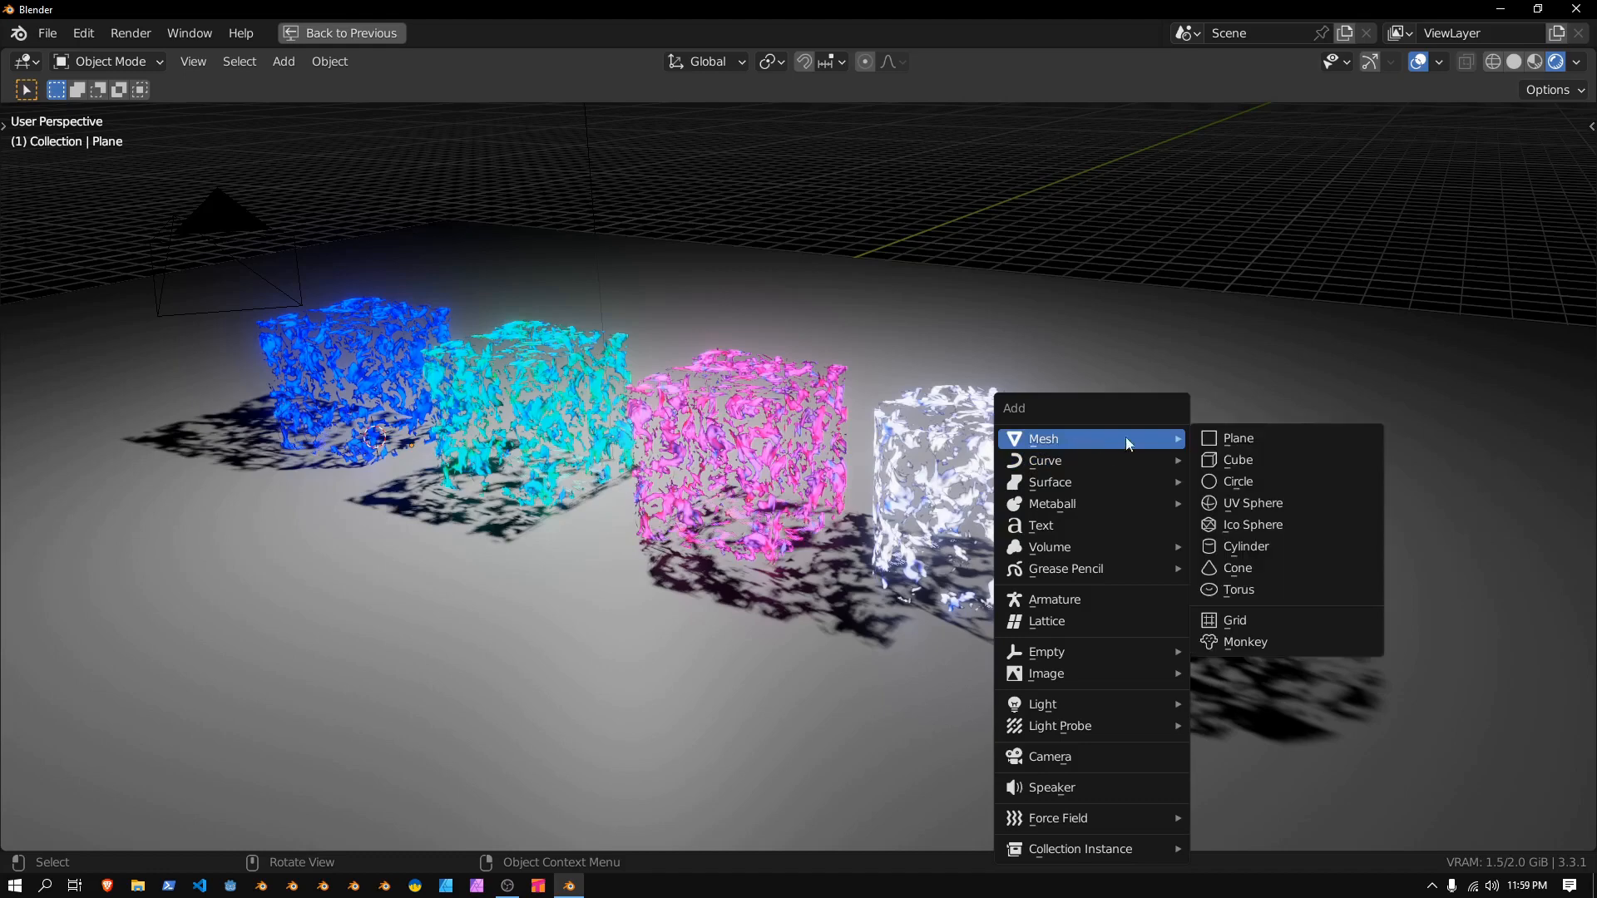
pyautogui.click(1237, 437)
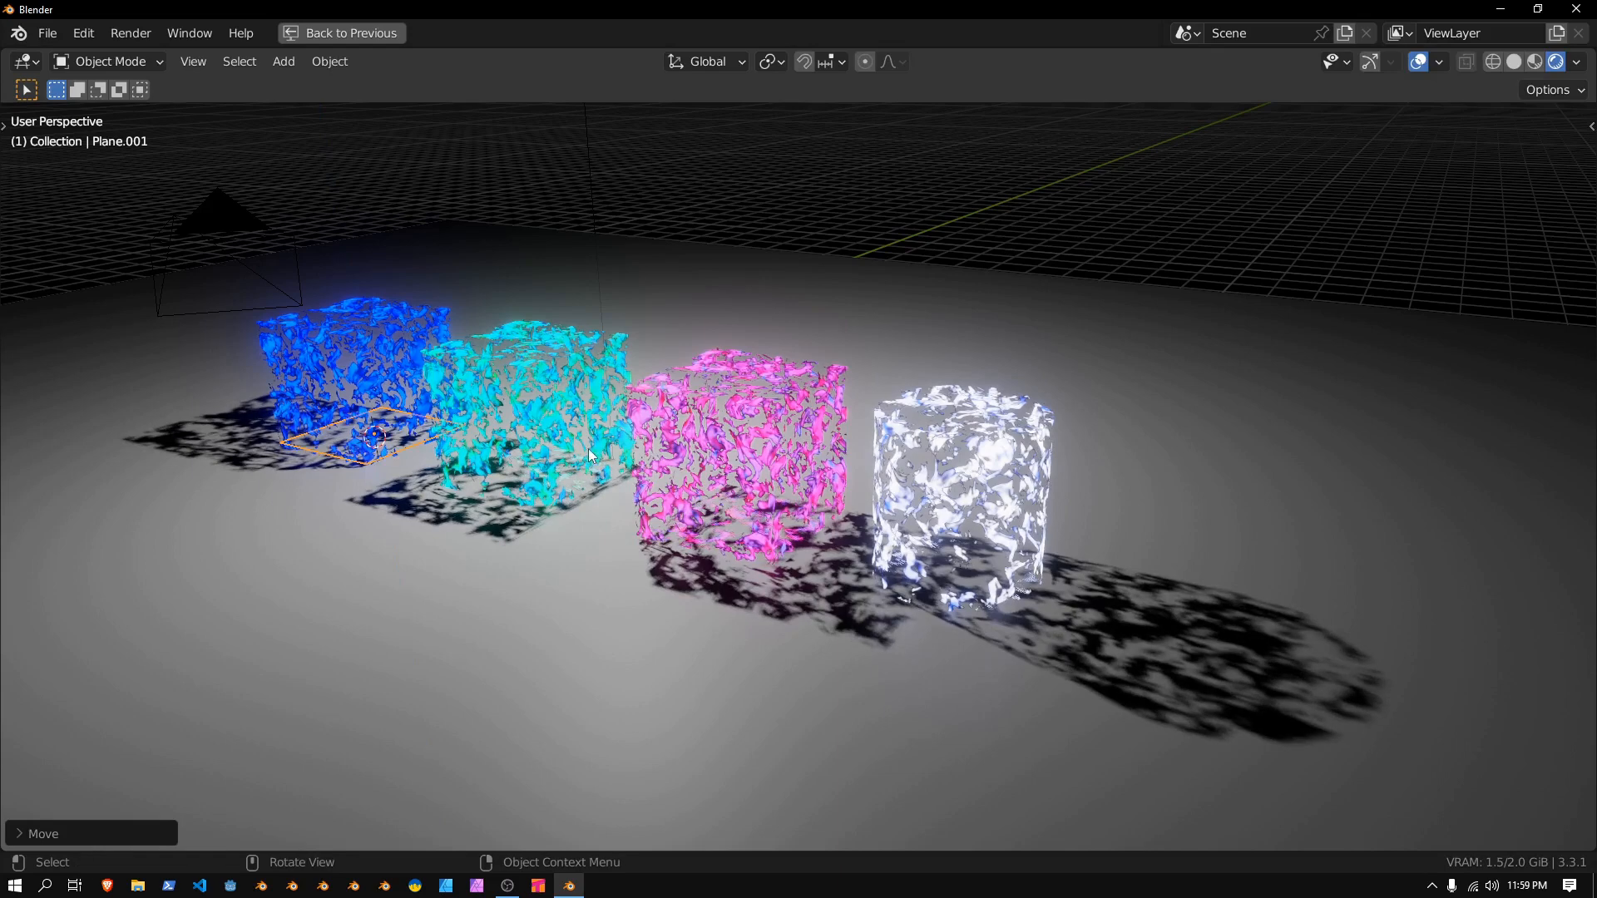
pyautogui.press('g')
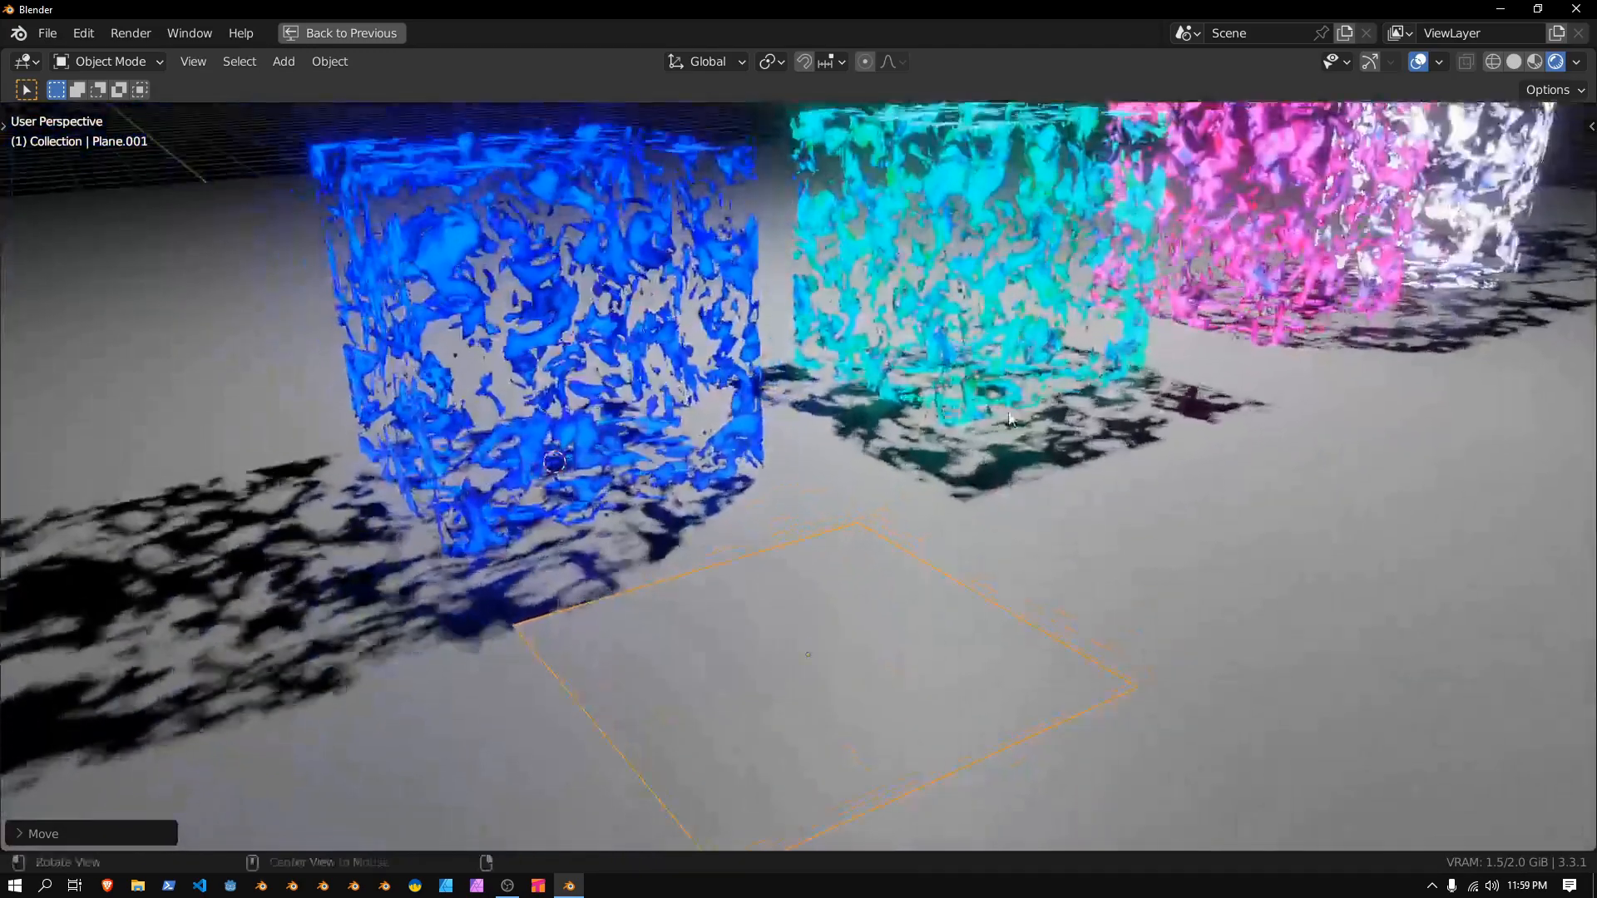
# Assign the existing noise glow material to Plane.001 and rename it Glow_Material
pyautogui.click(351, 33)
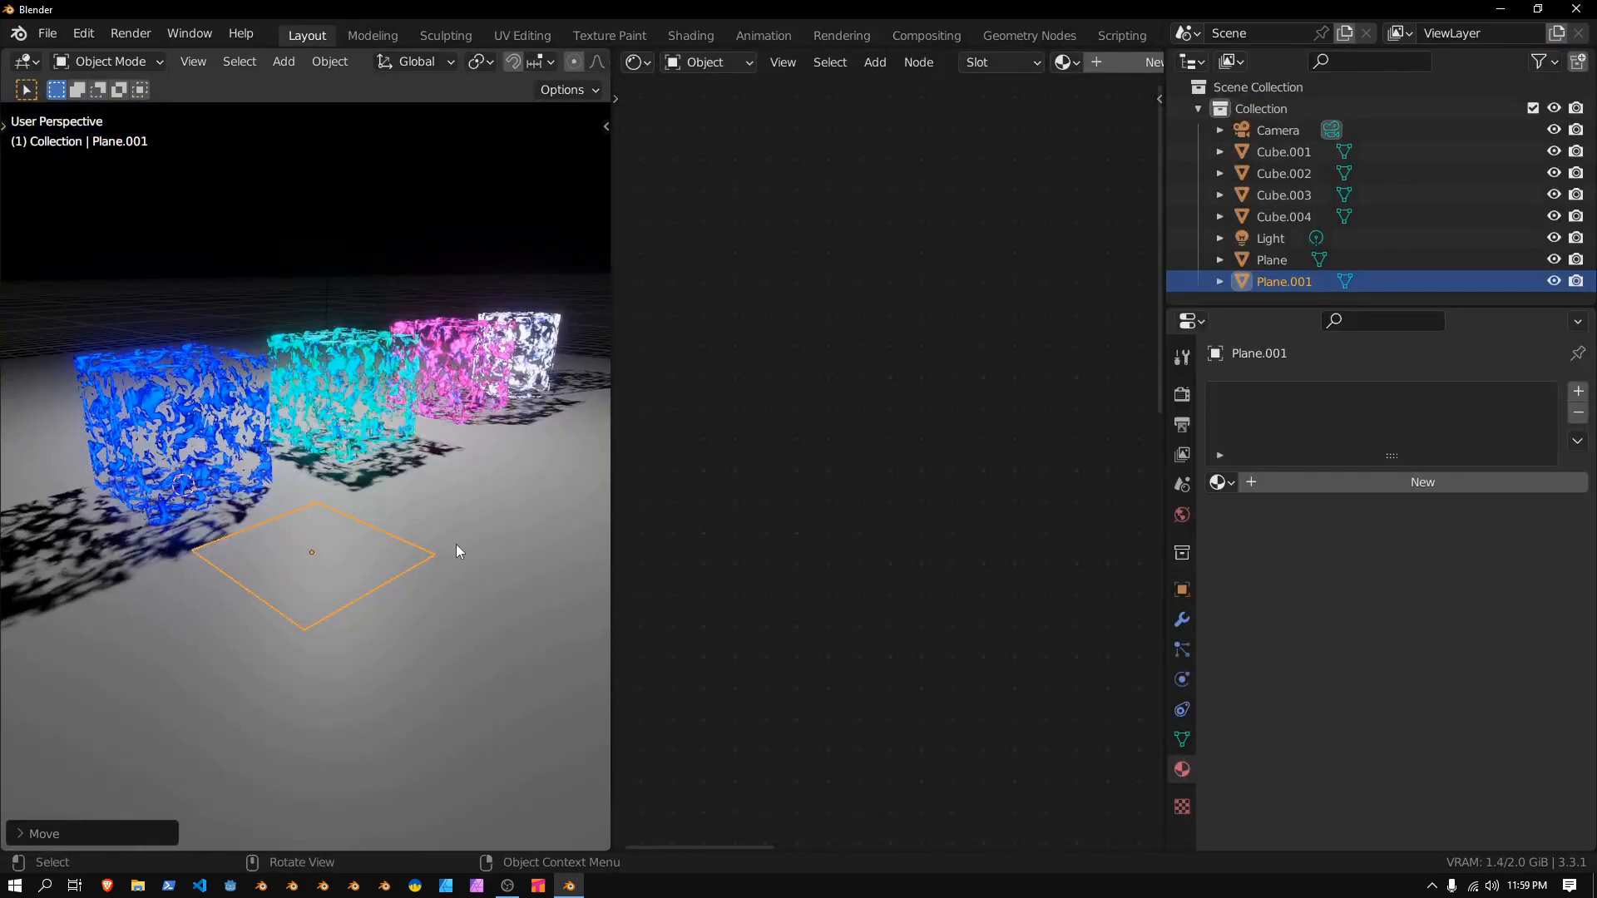
pyautogui.click(1219, 482)
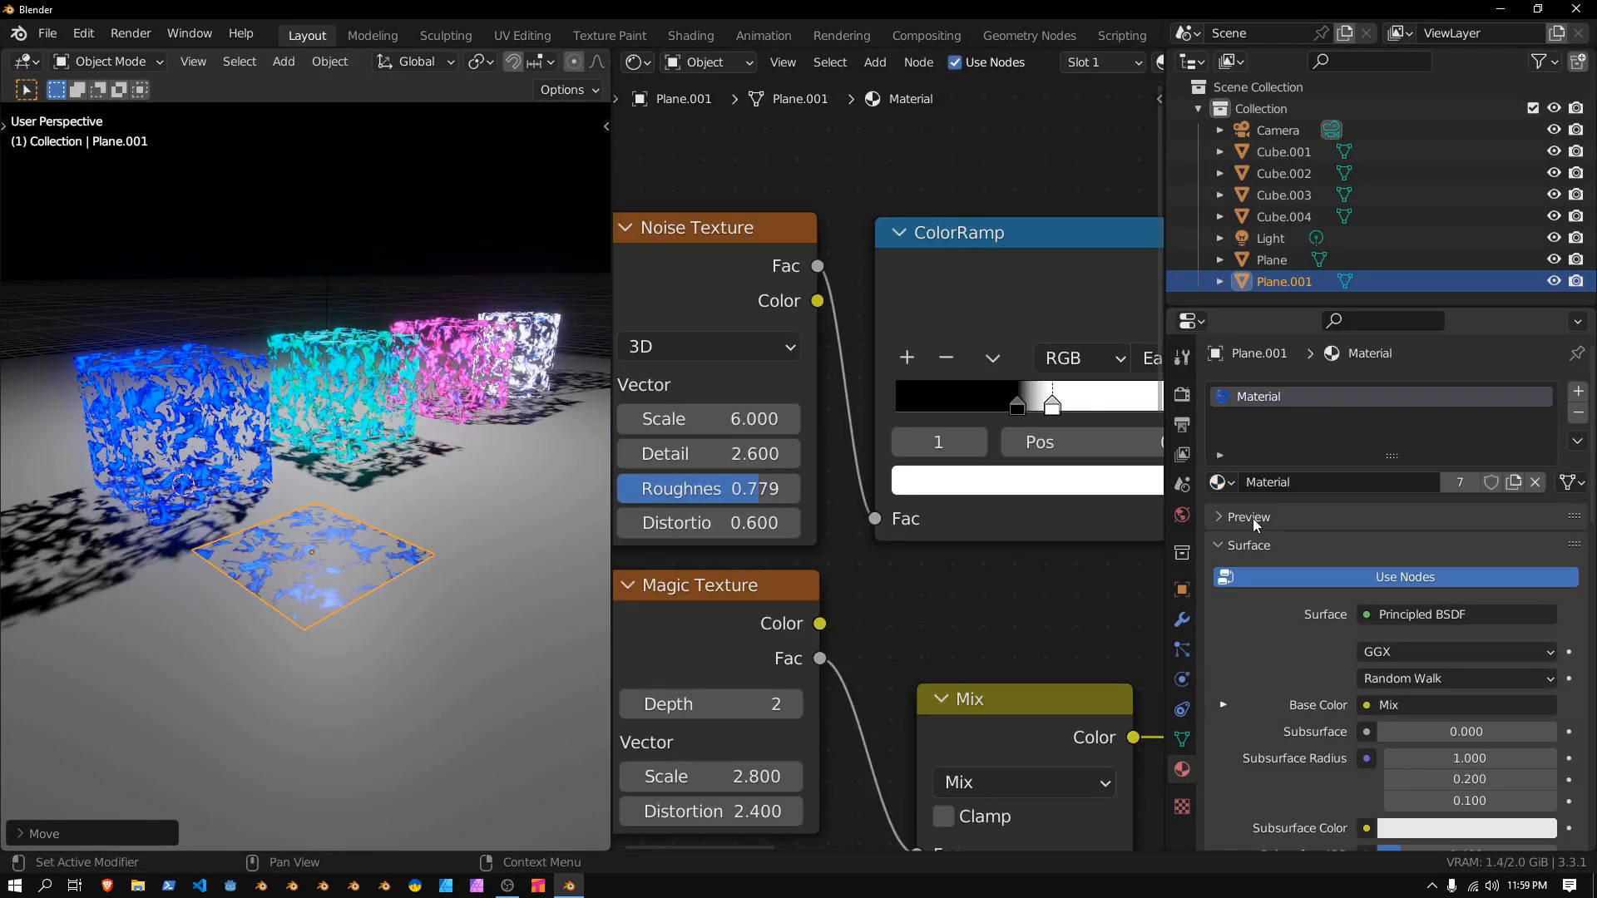
pyautogui.write('Glow')
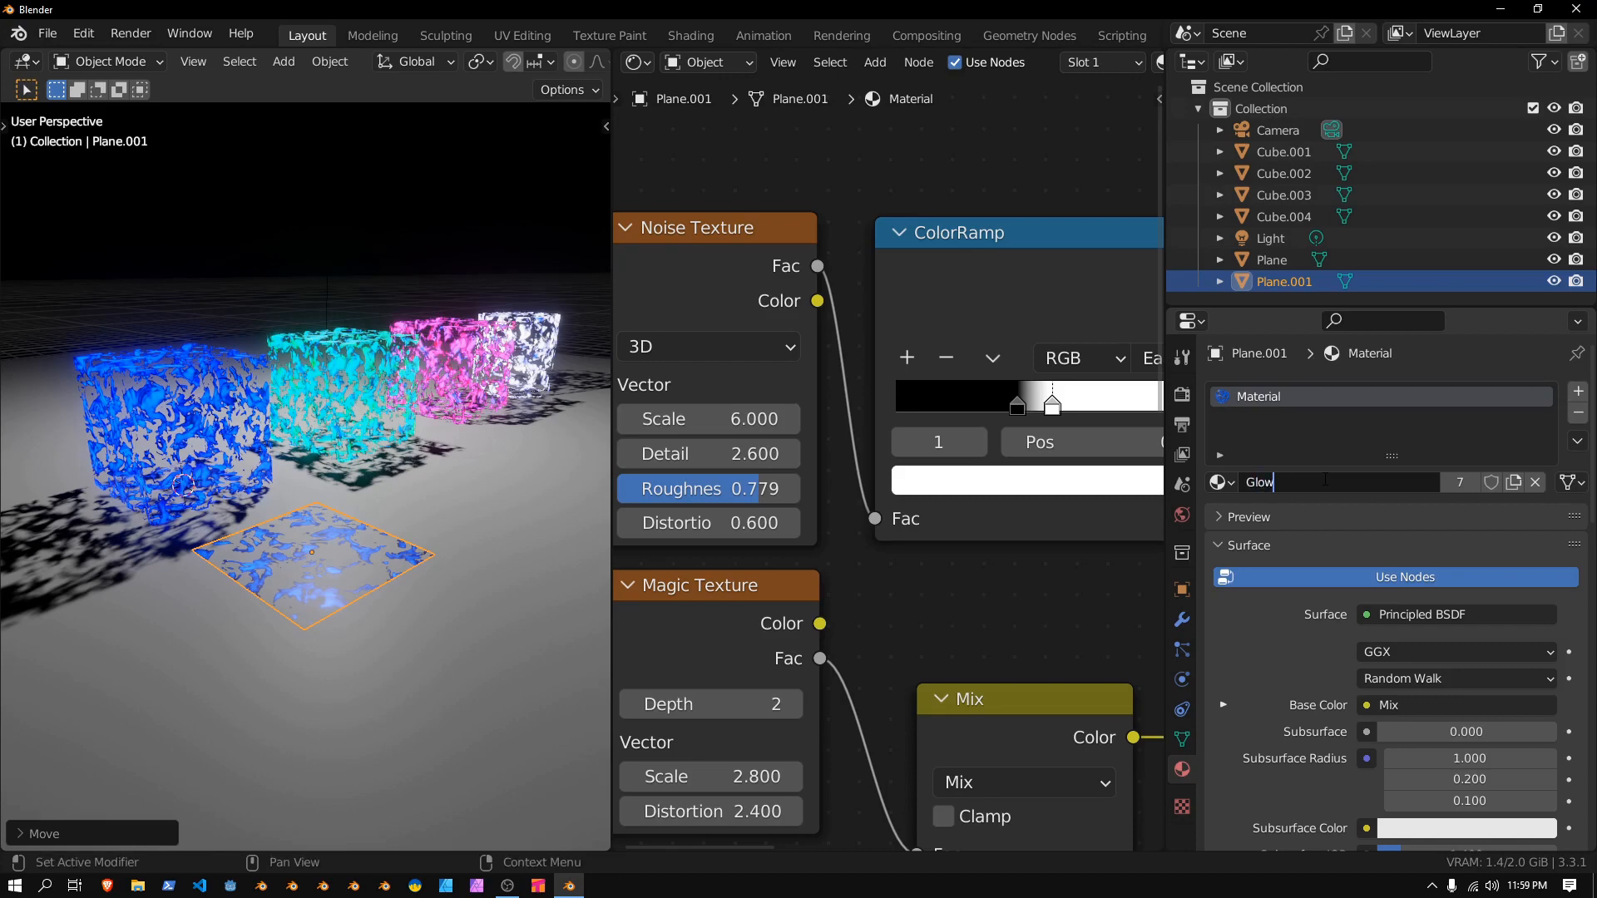
pyautogui.write('_Material')
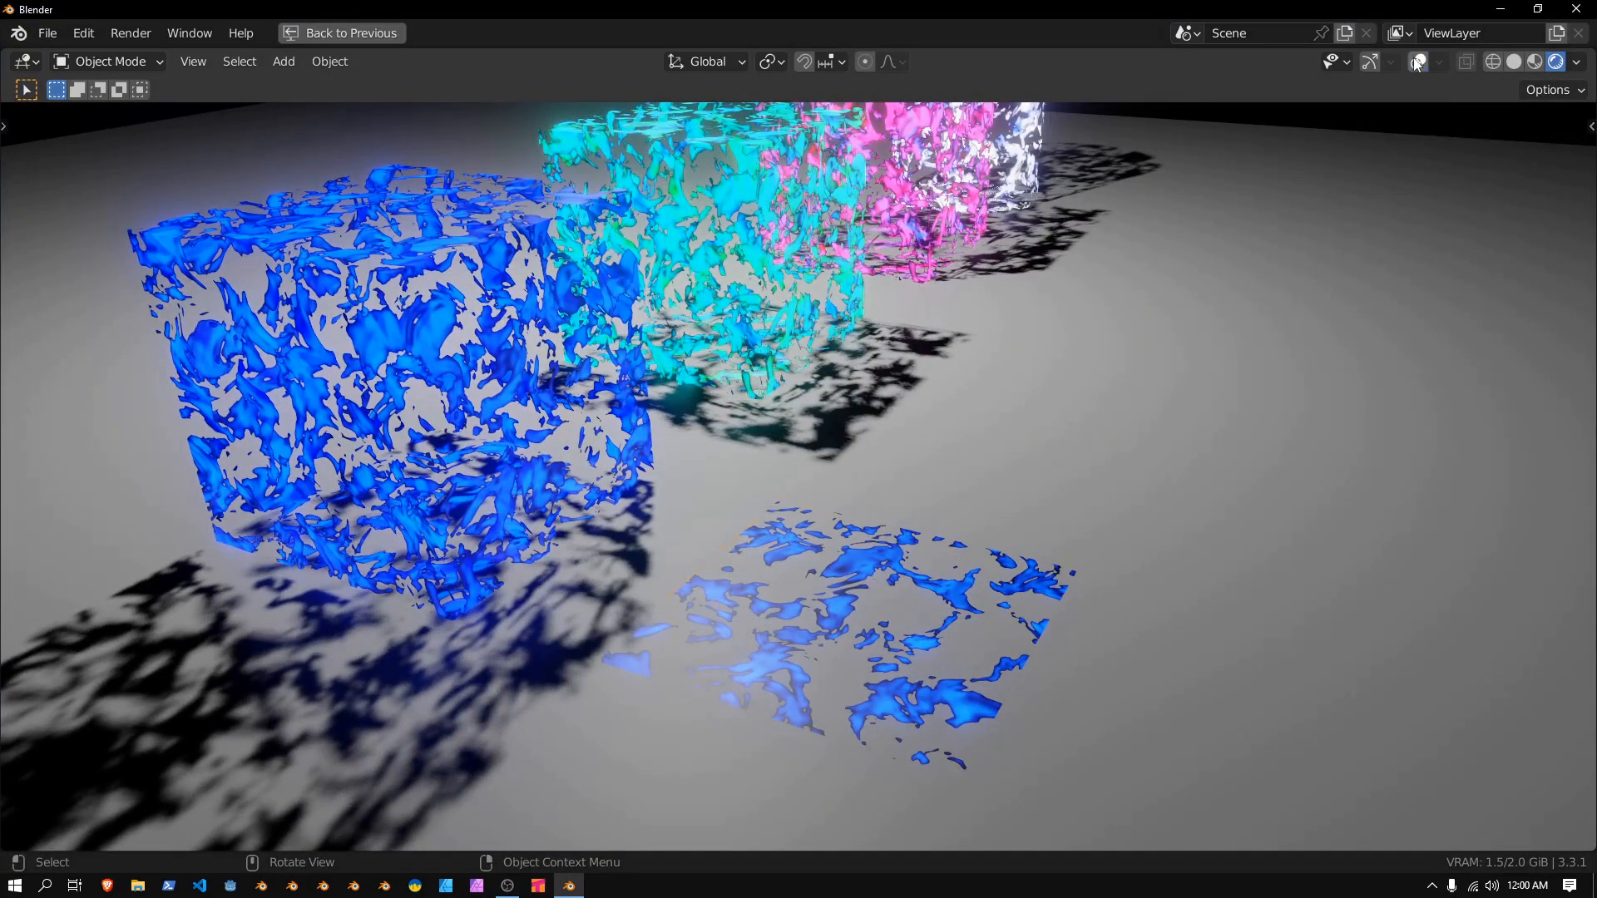
# Subdivide the decal plane into a grid in Edit Mode with Proportional Editing enabled
pyautogui.press('Tab')
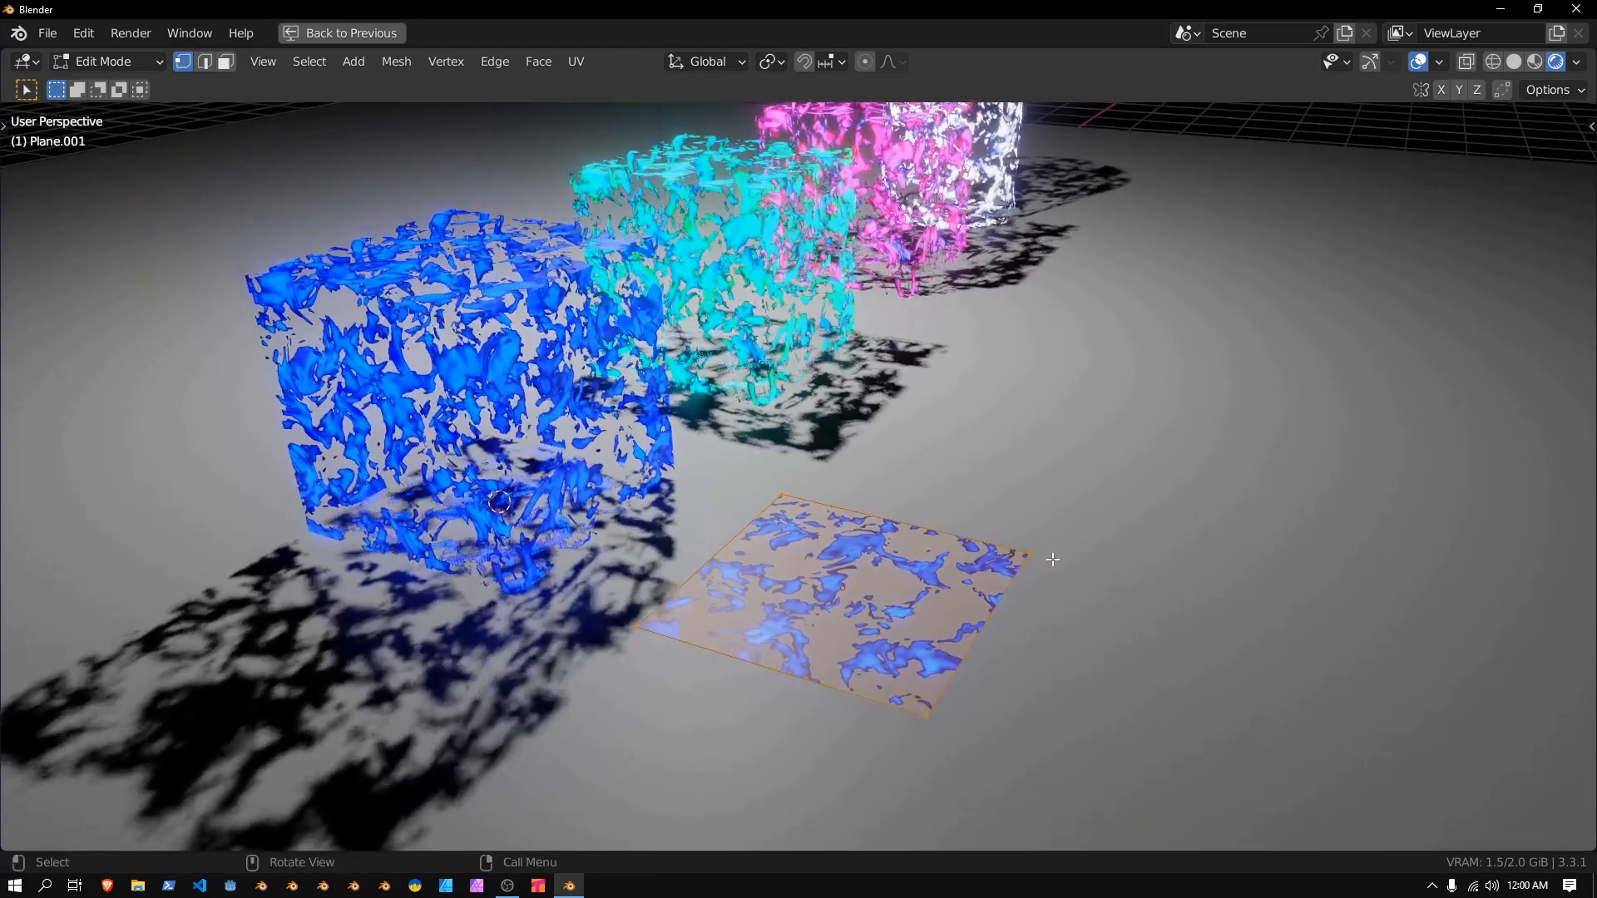
pyautogui.rightClick(1051, 559)
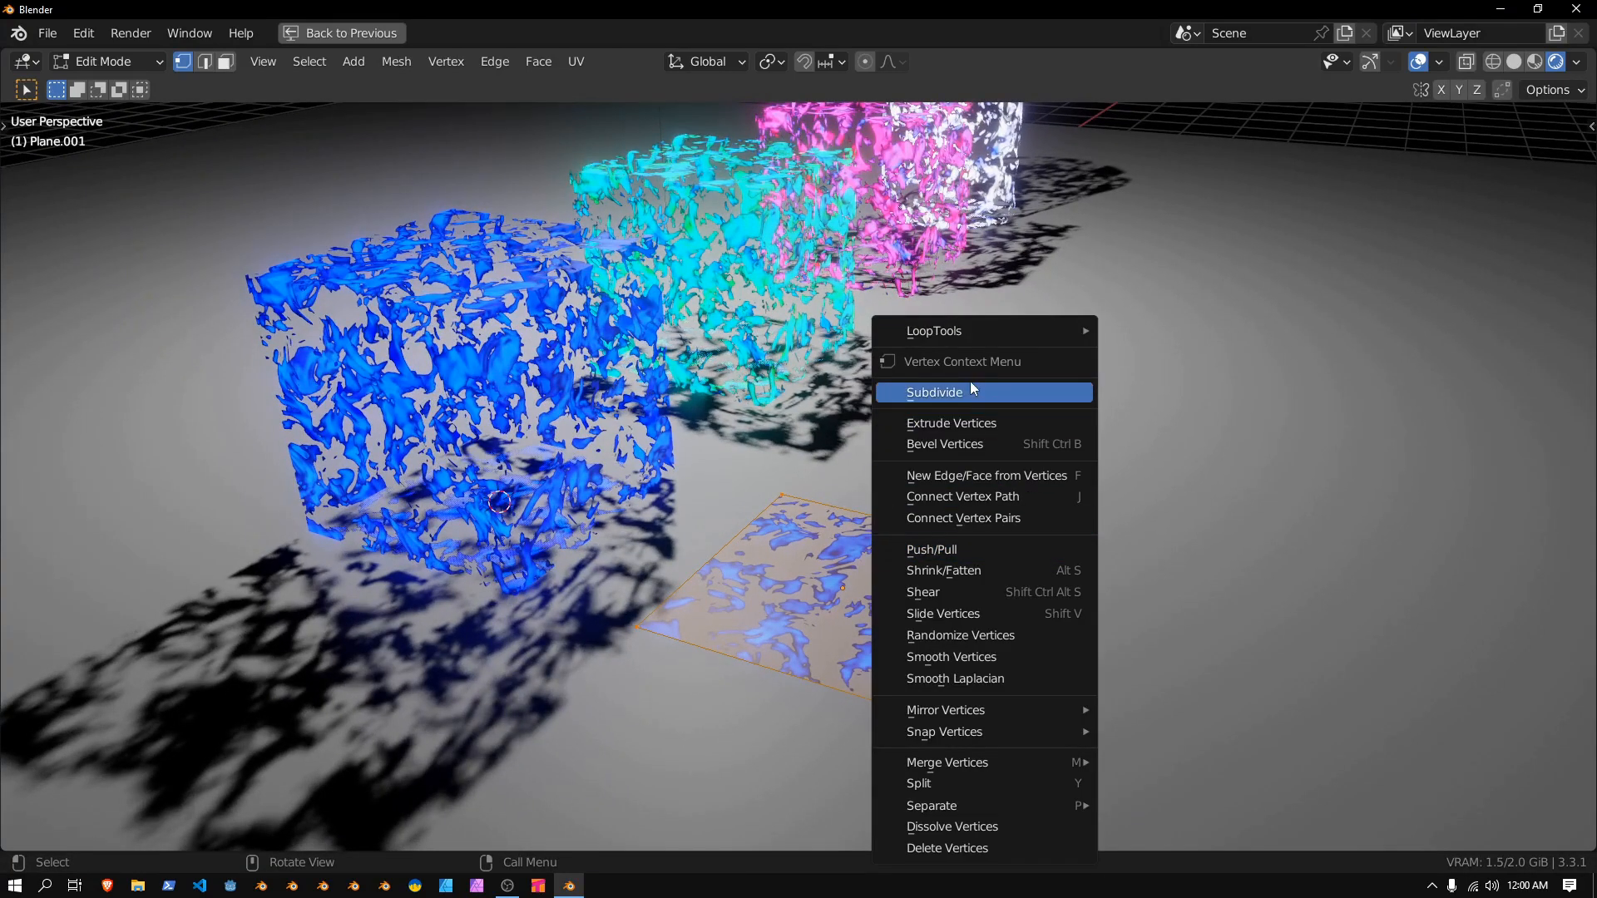
pyautogui.click(933, 393)
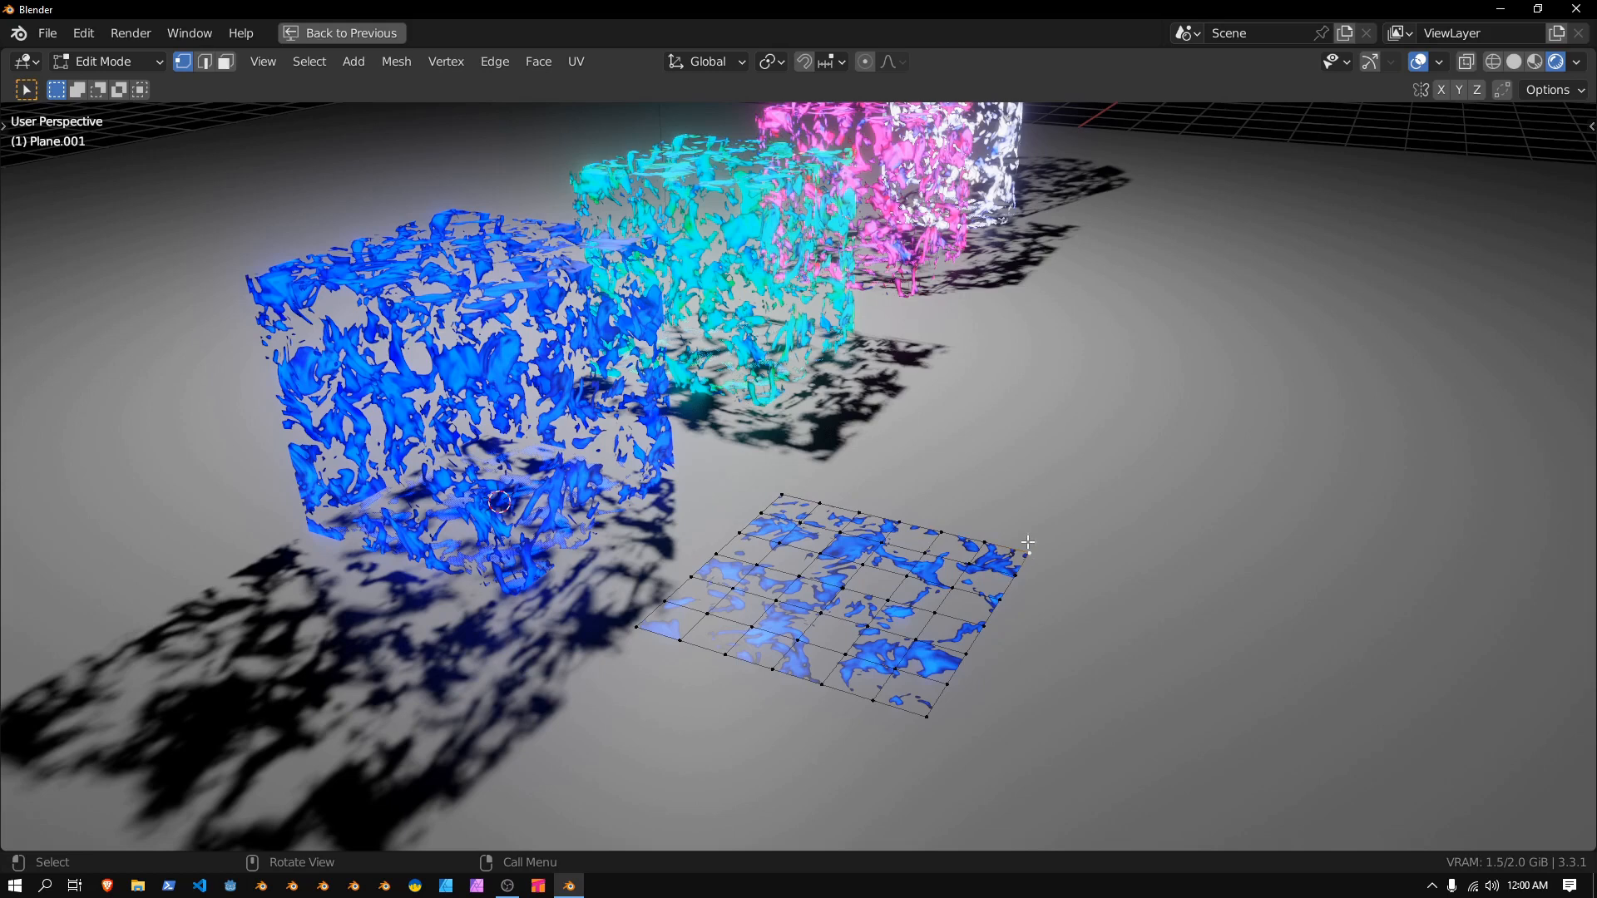
pyautogui.click(865, 62)
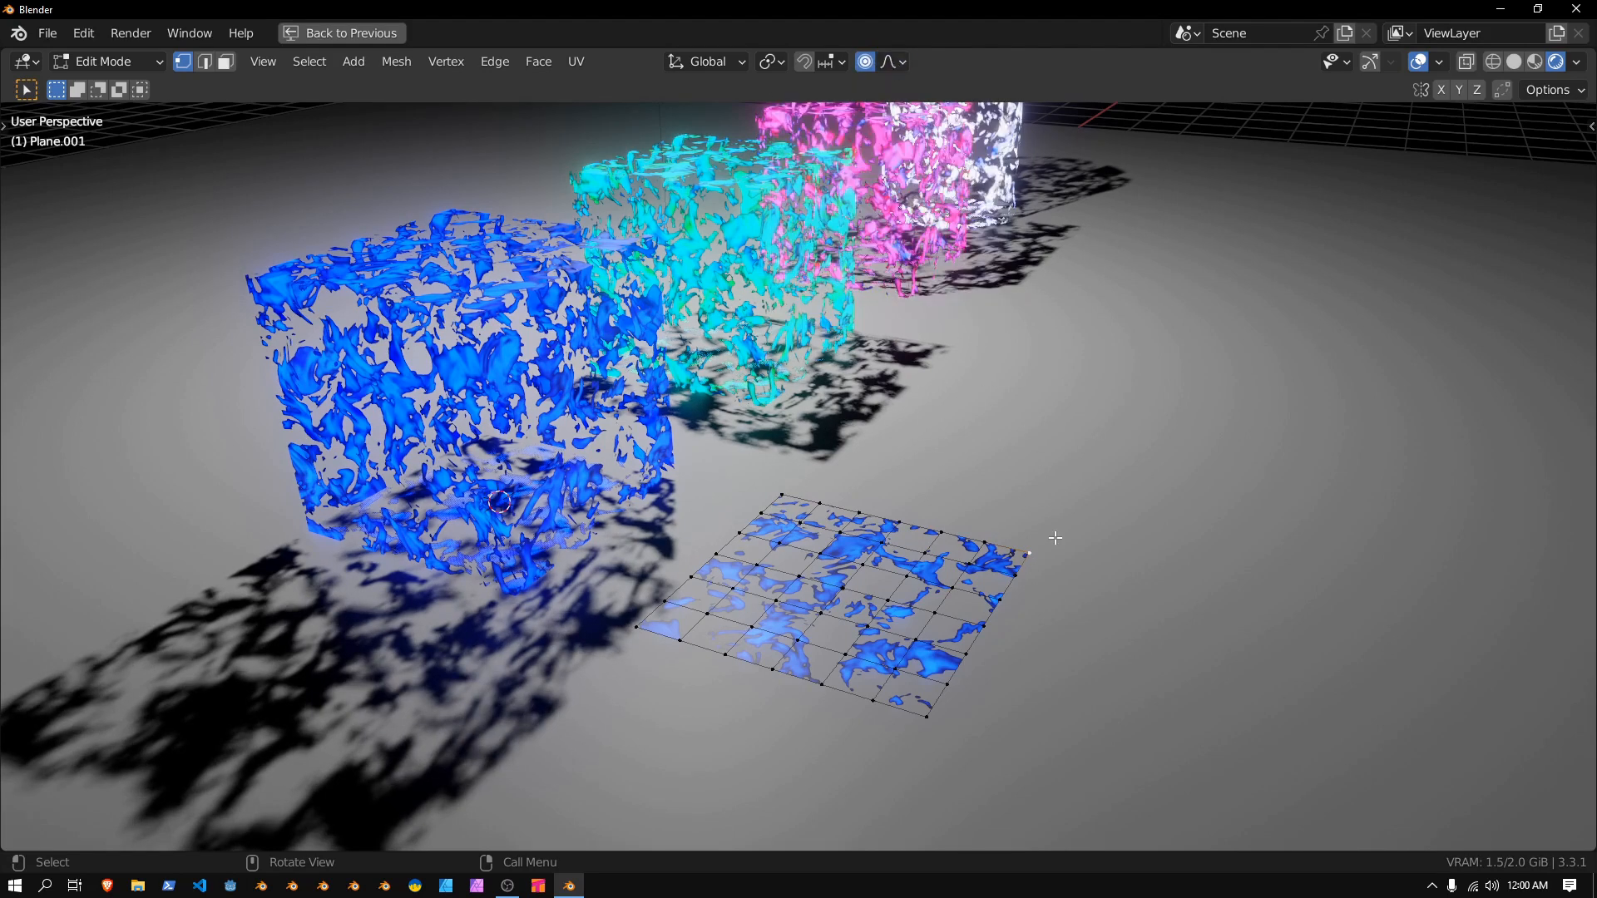
# Pull vertices outward to warp the plane into an irregular pointed shape
pyautogui.press('g')
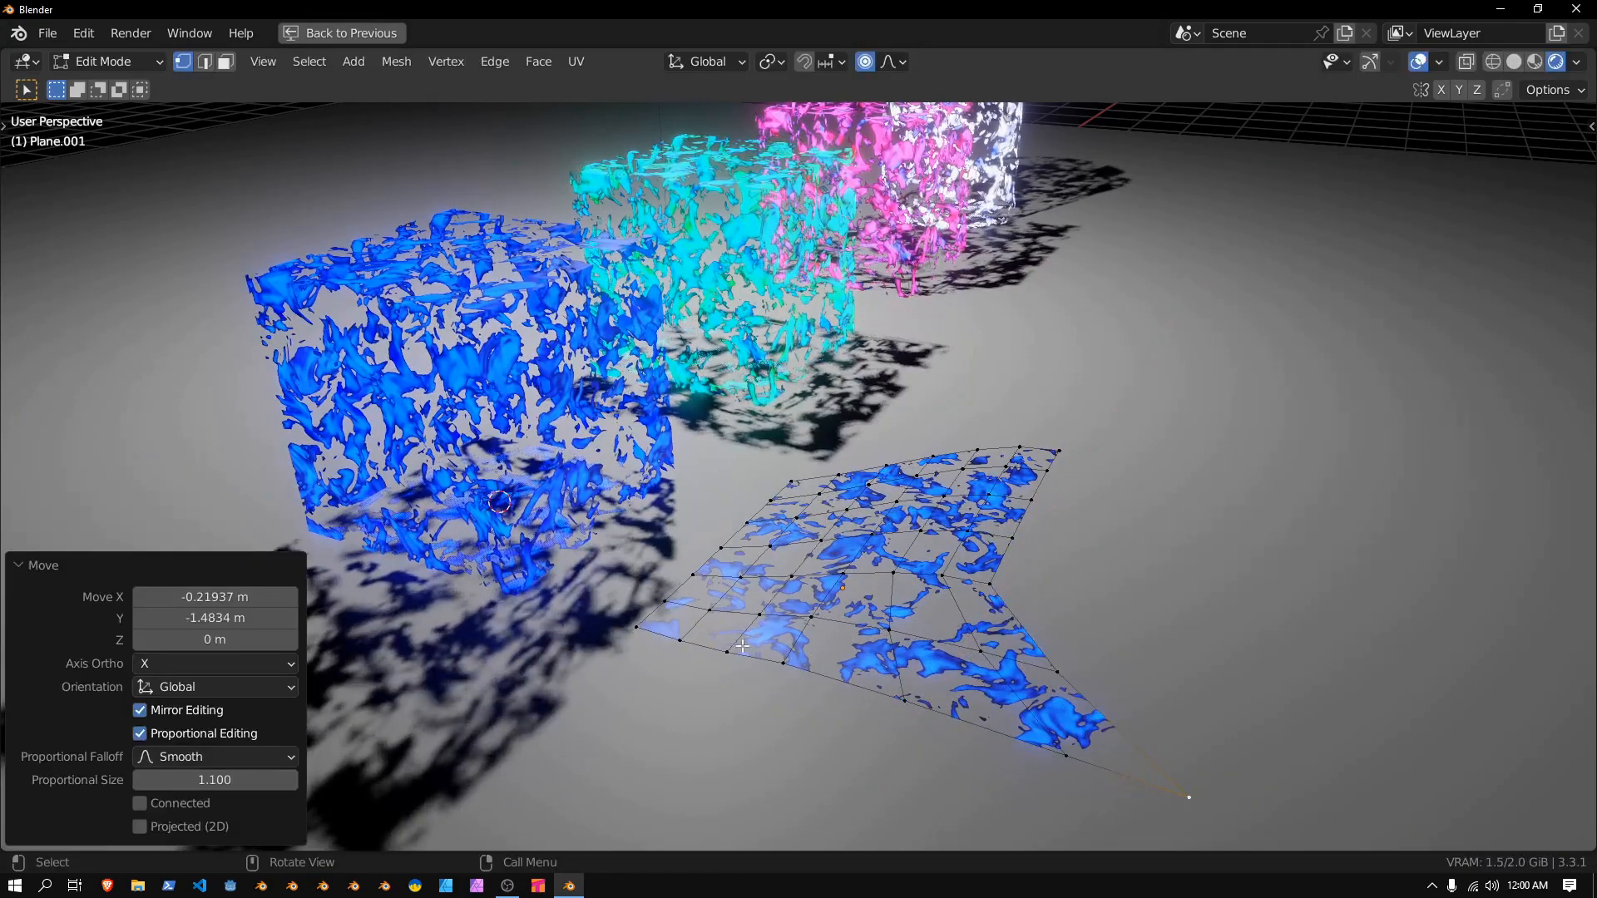
pyautogui.moveTo(926, 596)
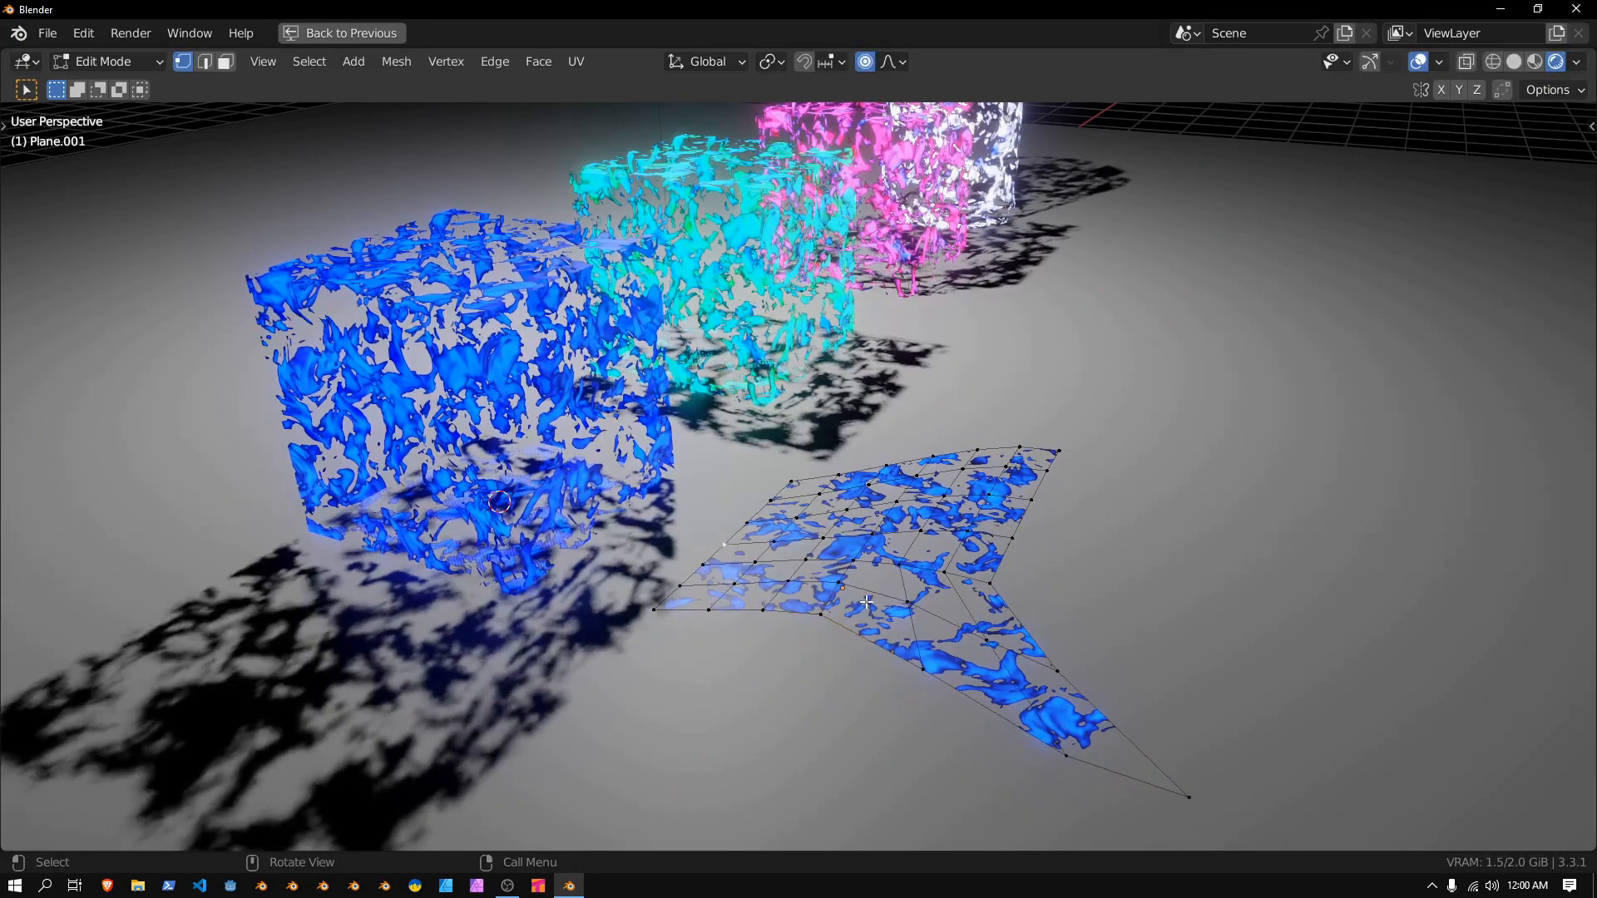
pyautogui.moveTo(865, 601); pyautogui.dragTo(687, 591)
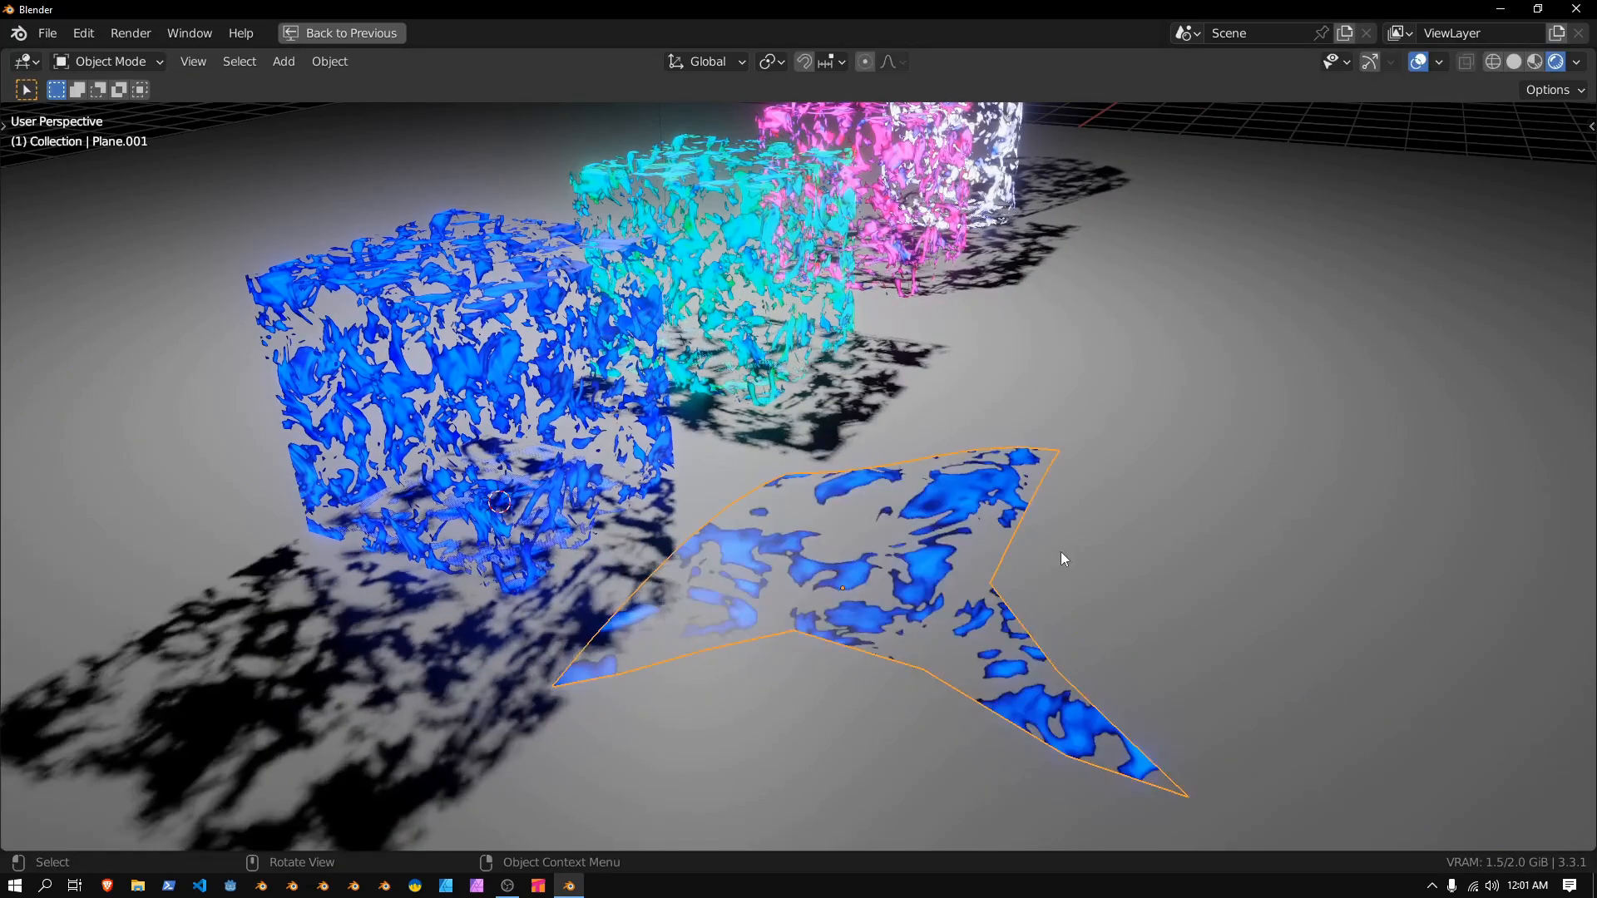
pyautogui.moveTo(1063, 559); pyautogui.dragTo(1210, 542)
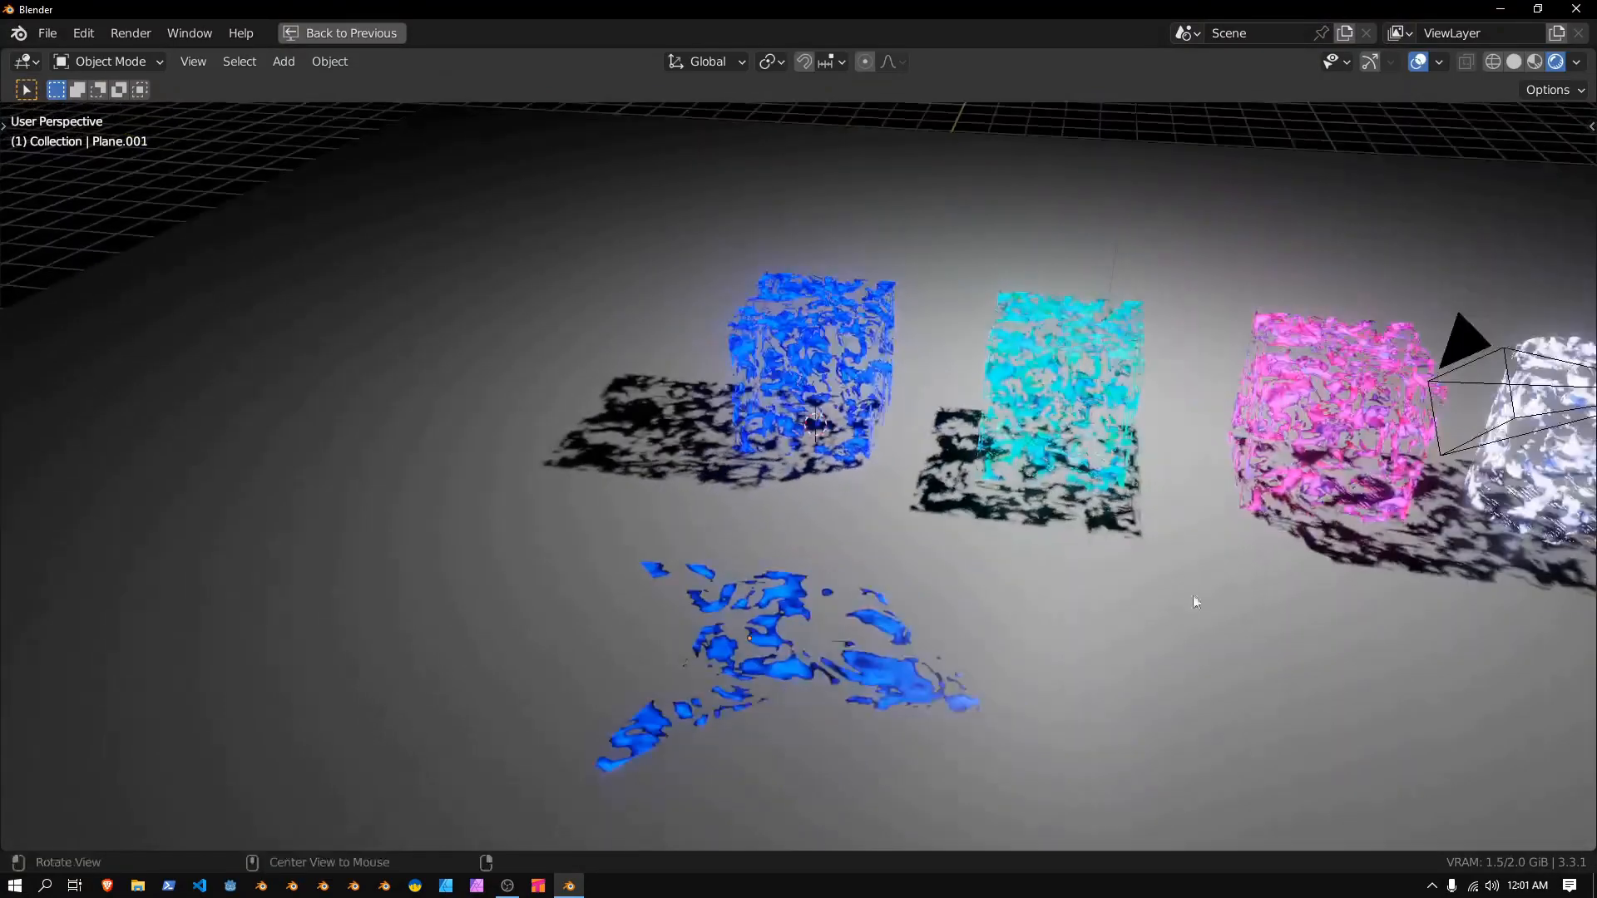
# Set the Mix node's Color1 to orange, RGB 1, 0.18, 0
pyautogui.click(349, 33)
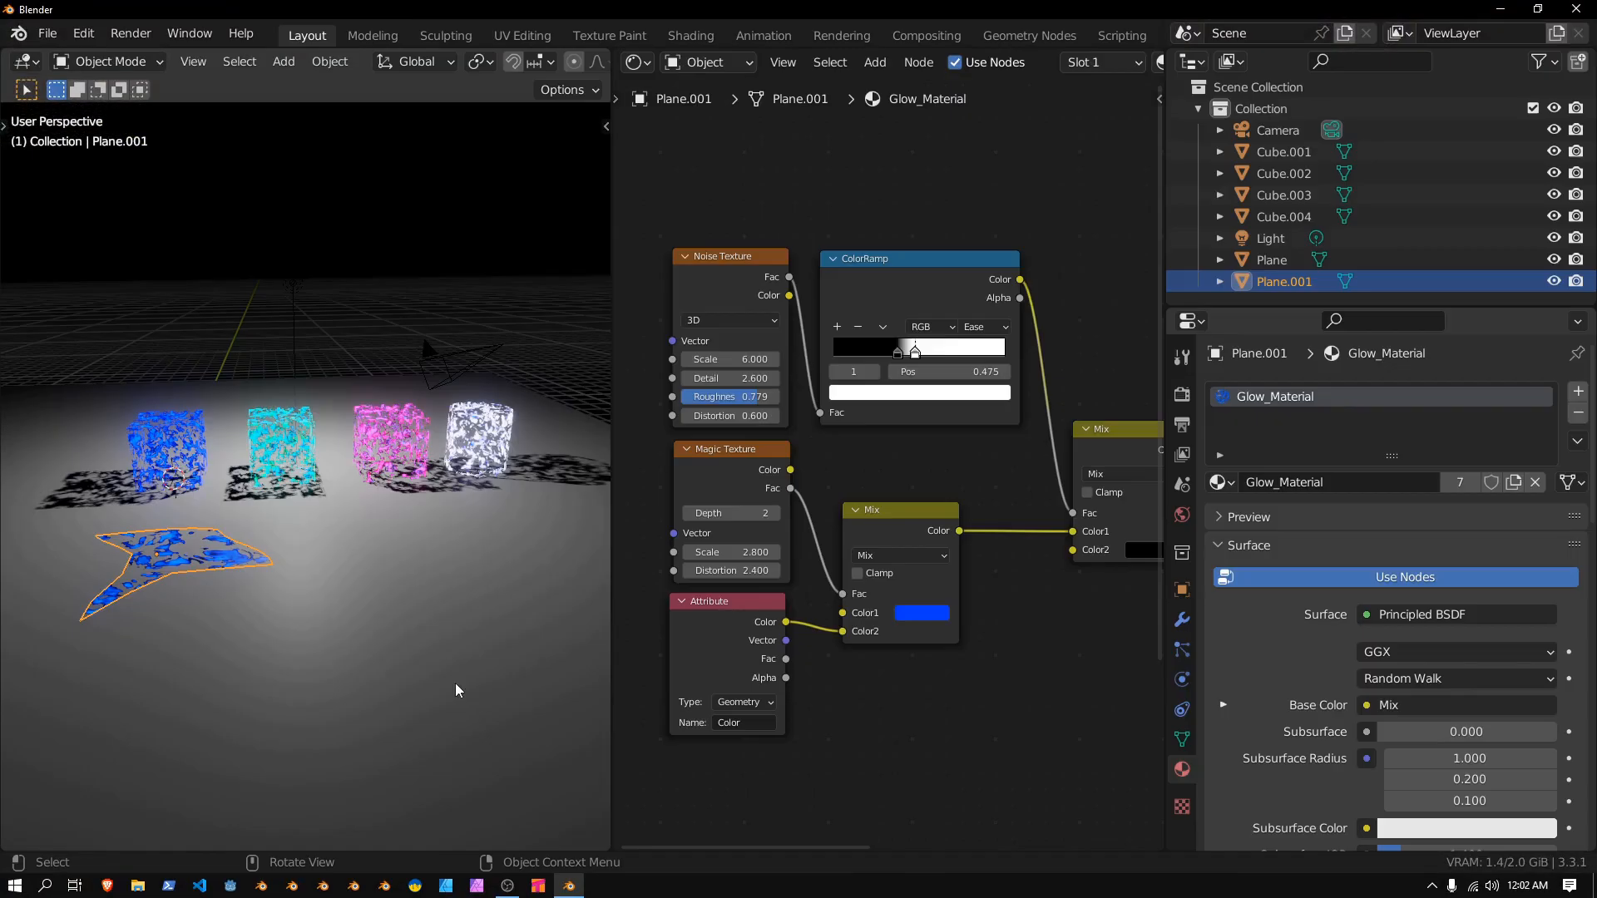
pyautogui.moveTo(586, 584)
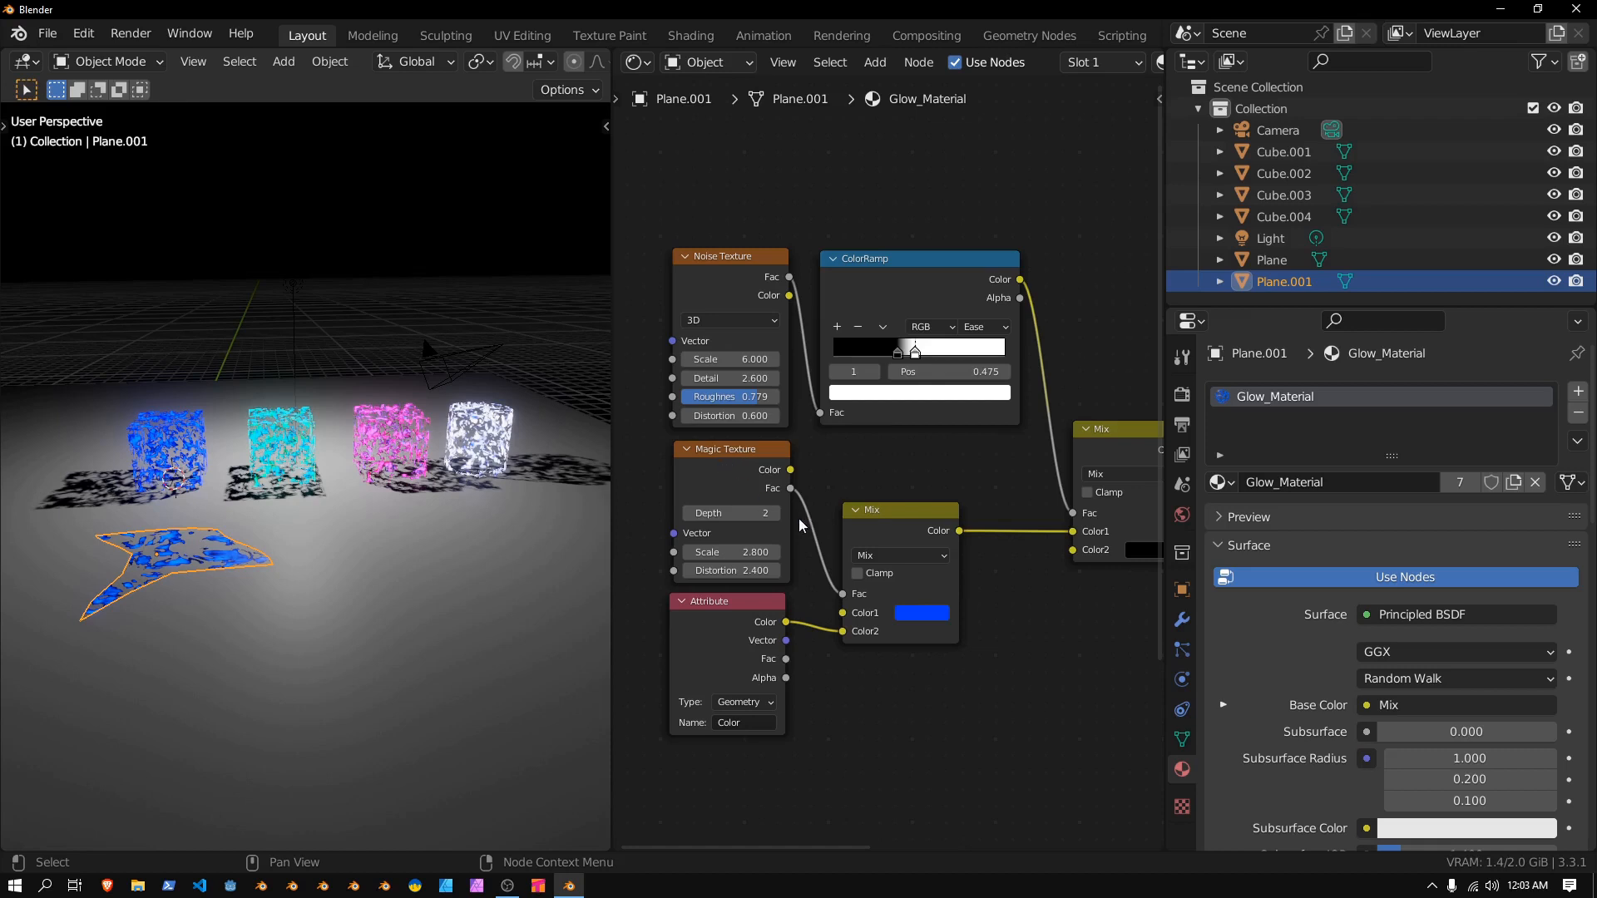
pyautogui.click(920, 612)
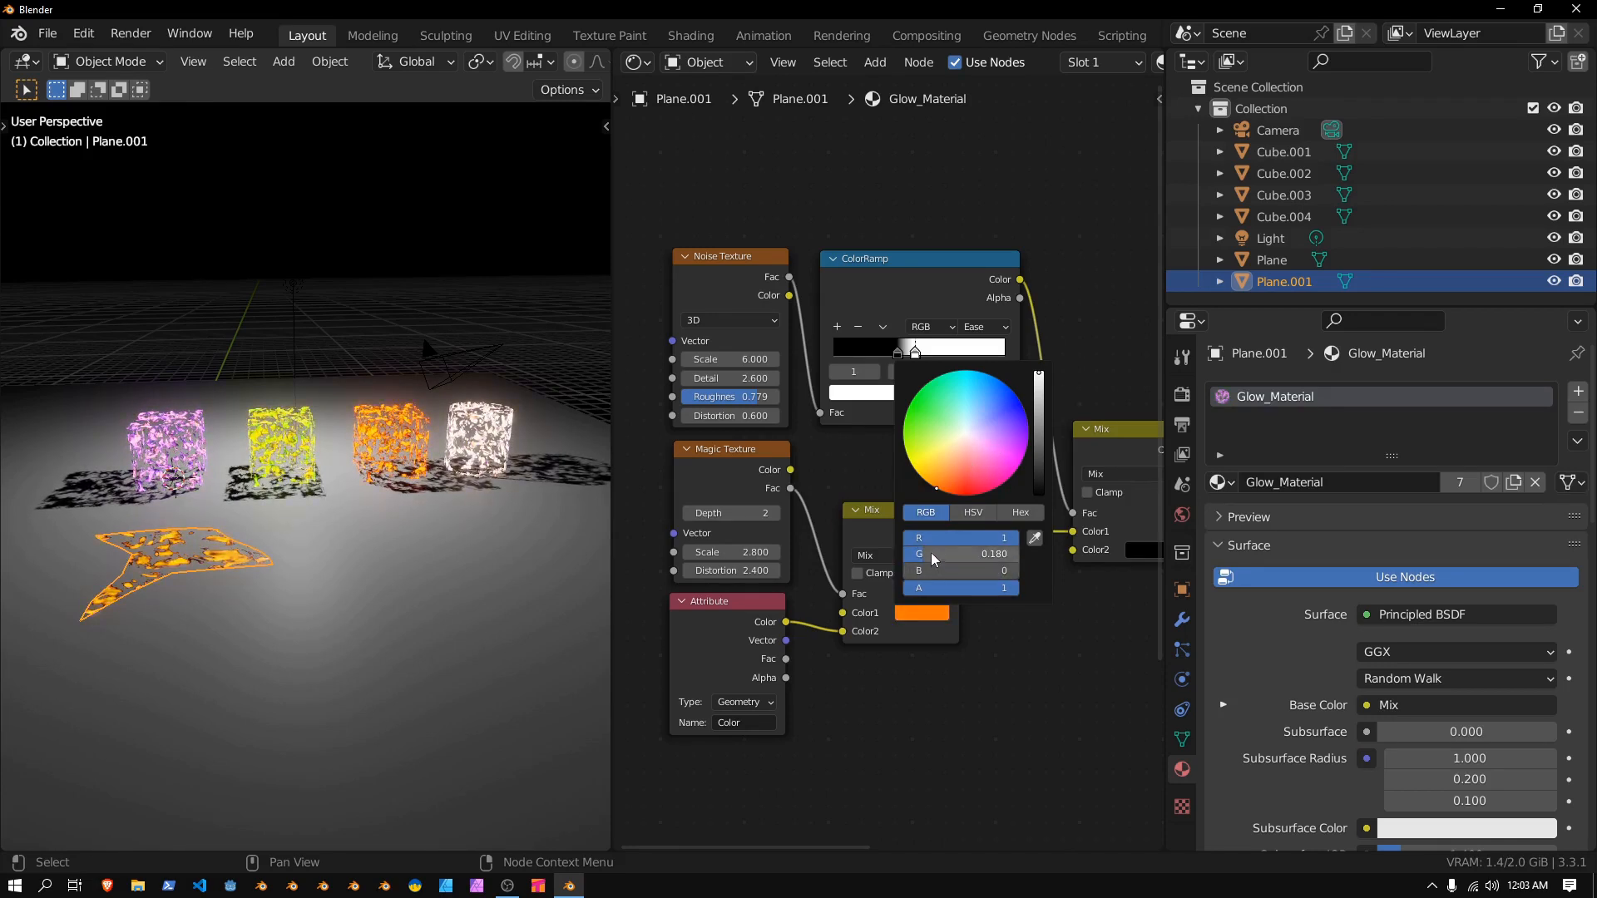
pyautogui.moveTo(958, 552); pyautogui.dragTo(931, 552)
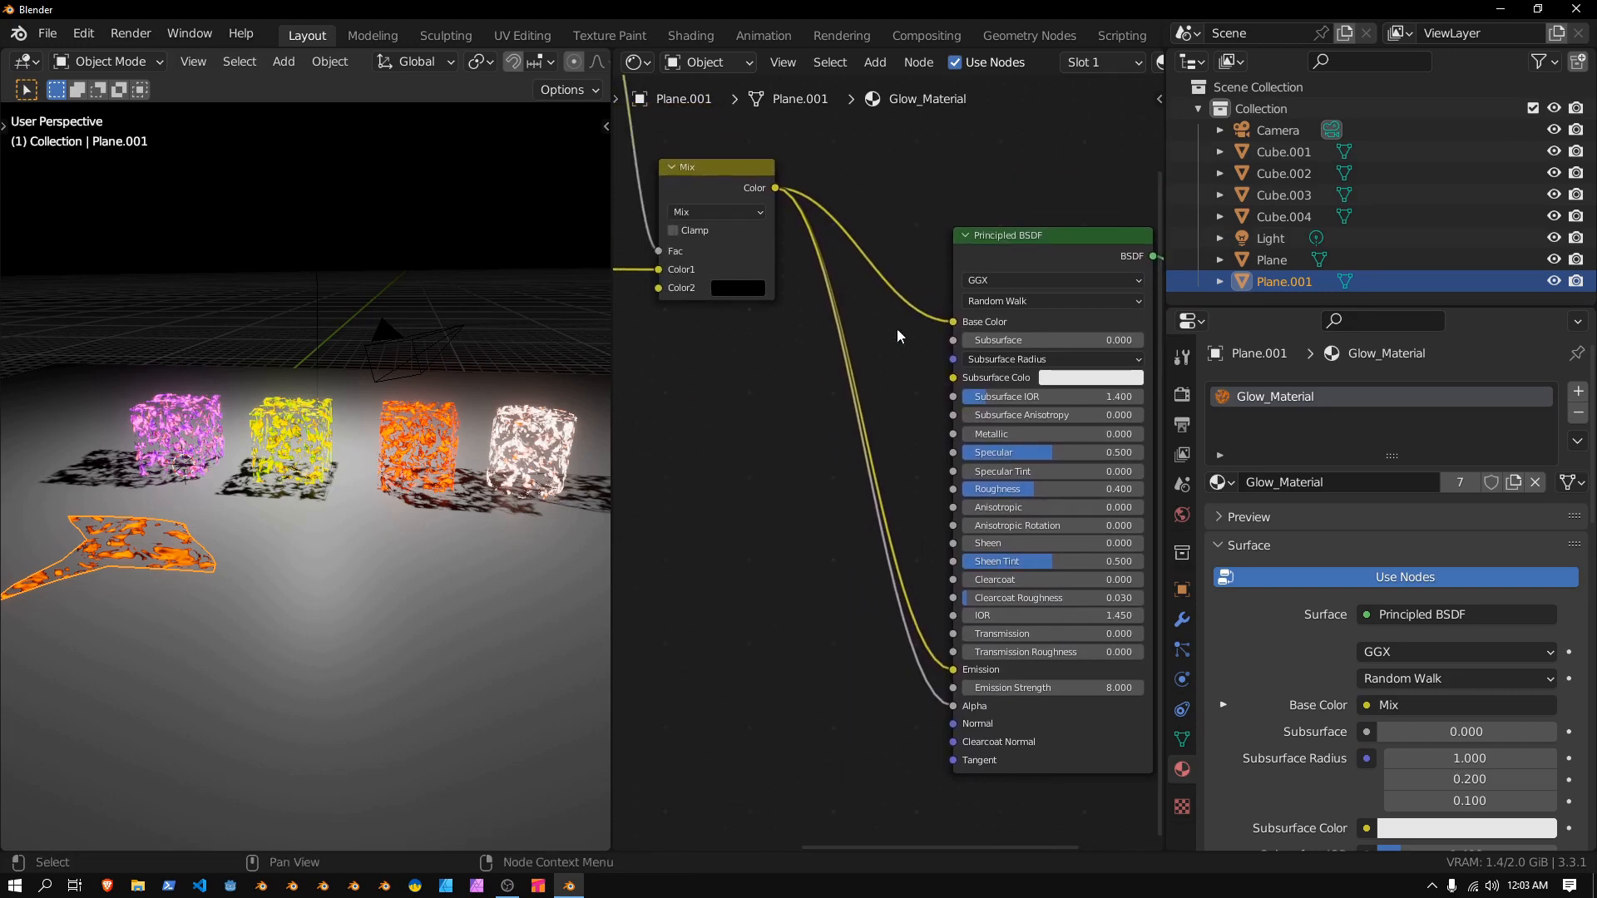
# Insert a Bright/Contrast node into Glow_Material's emission link and preview the lava decal
pyautogui.click(873, 62)
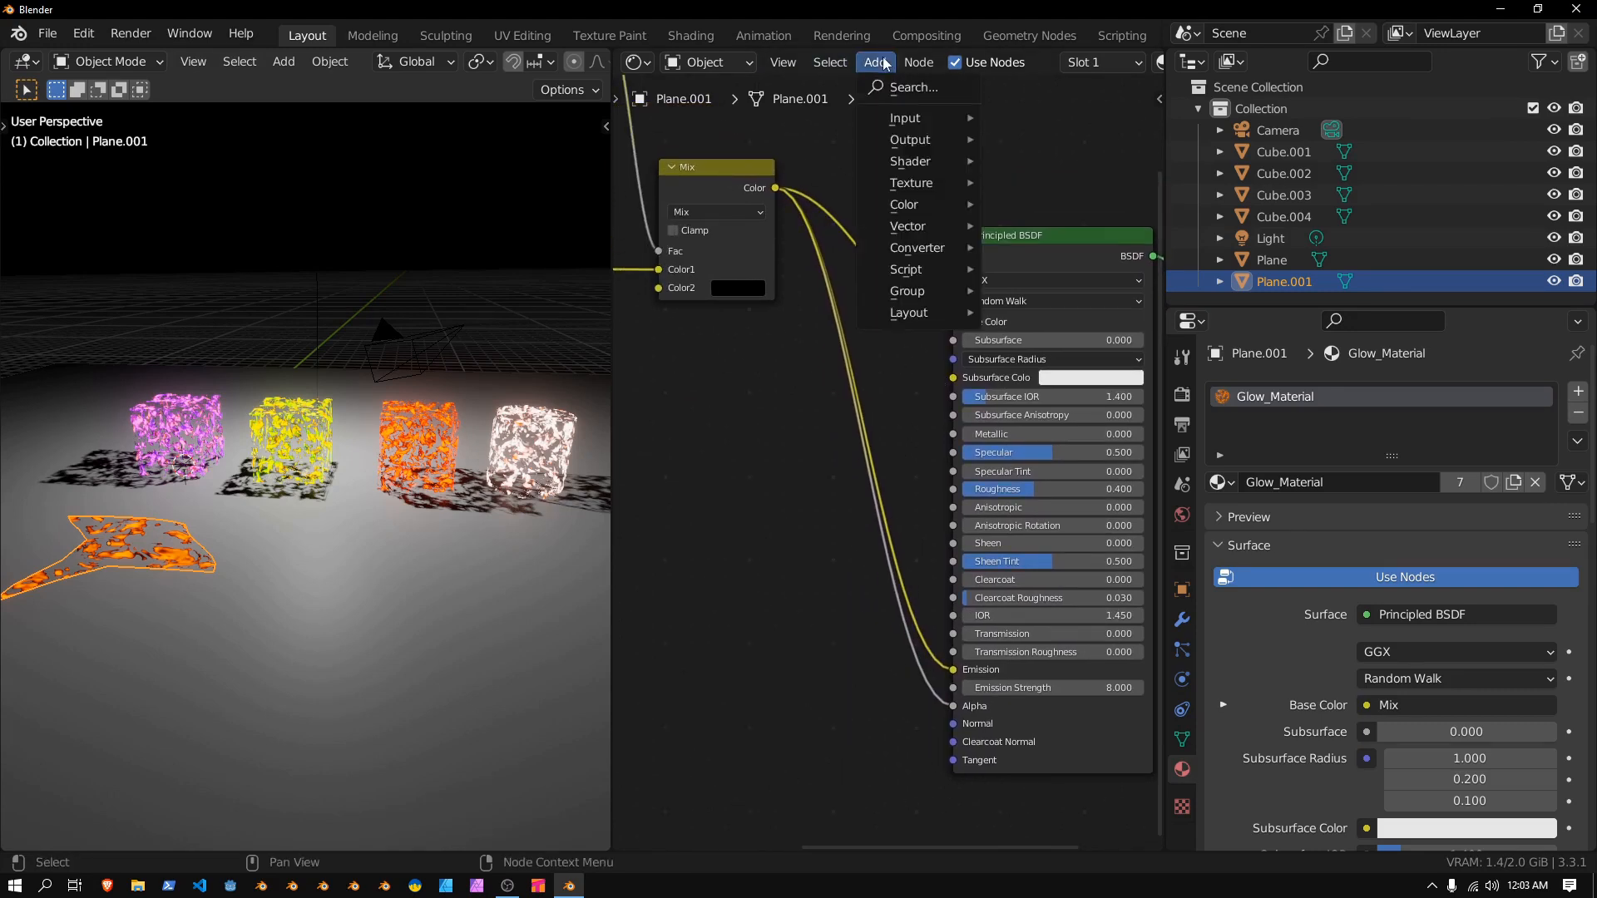
pyautogui.moveTo(903, 203)
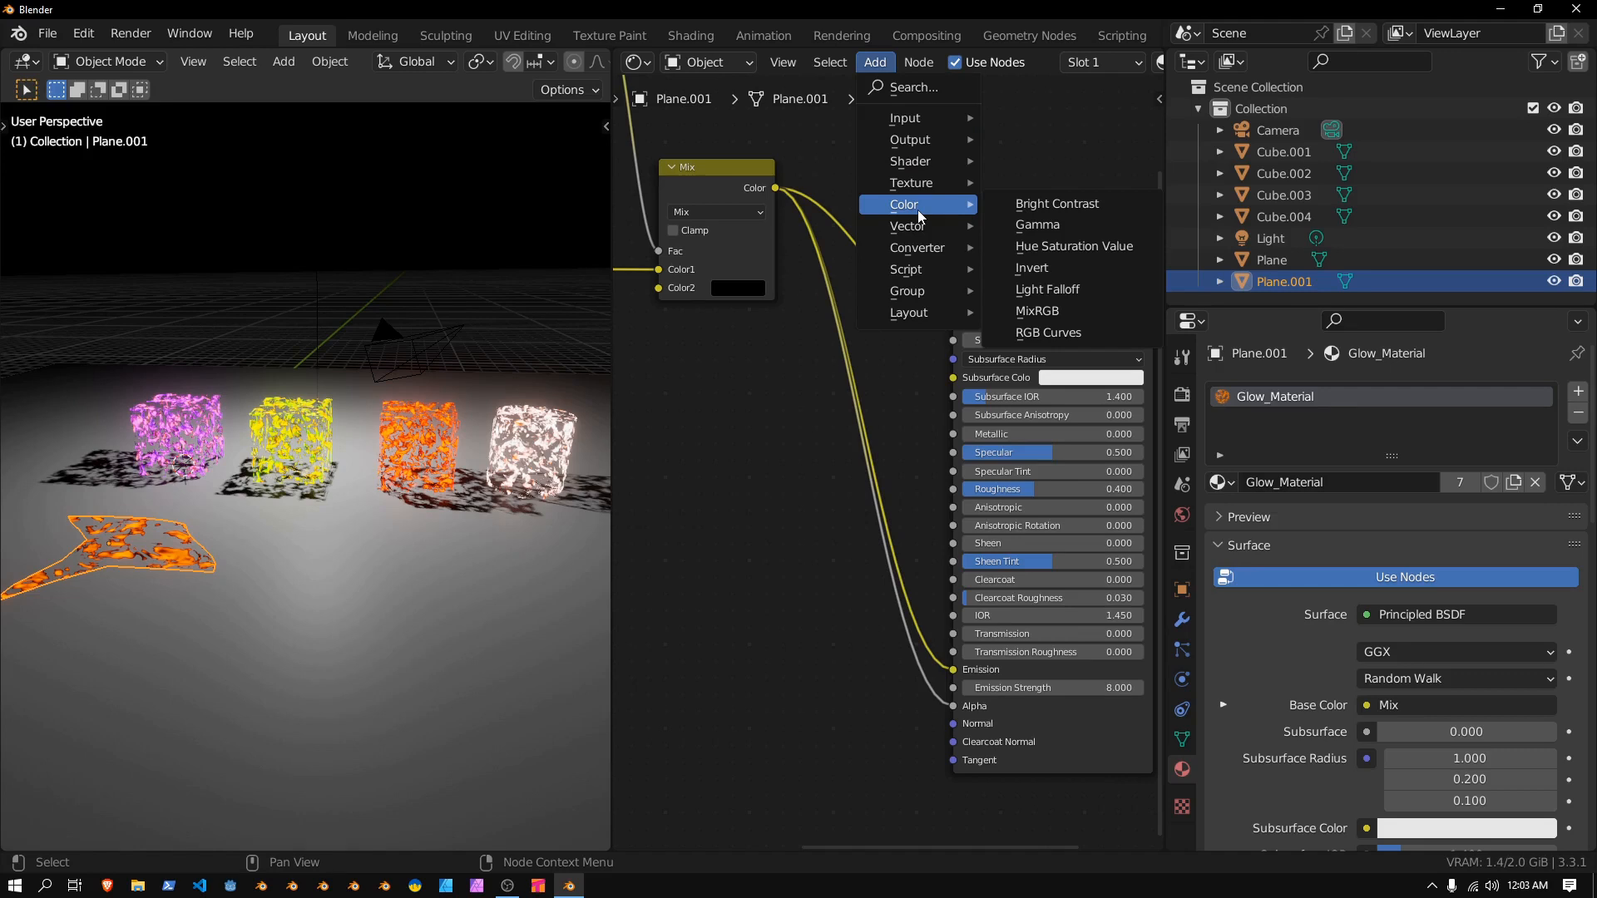
pyautogui.moveTo(1064, 214)
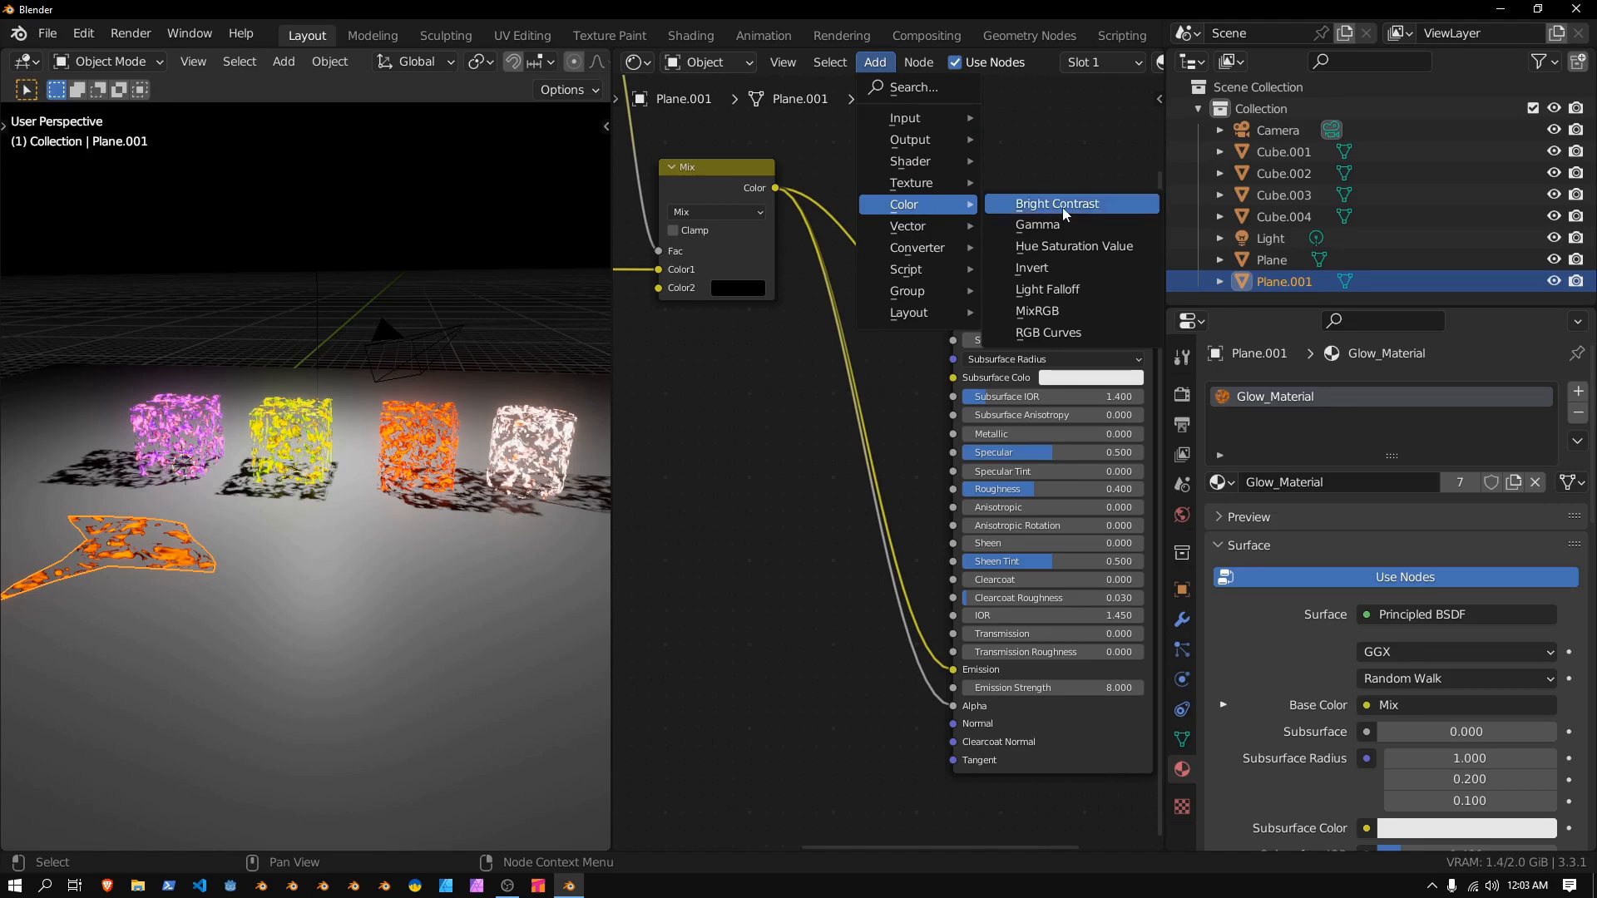
pyautogui.click(1056, 202)
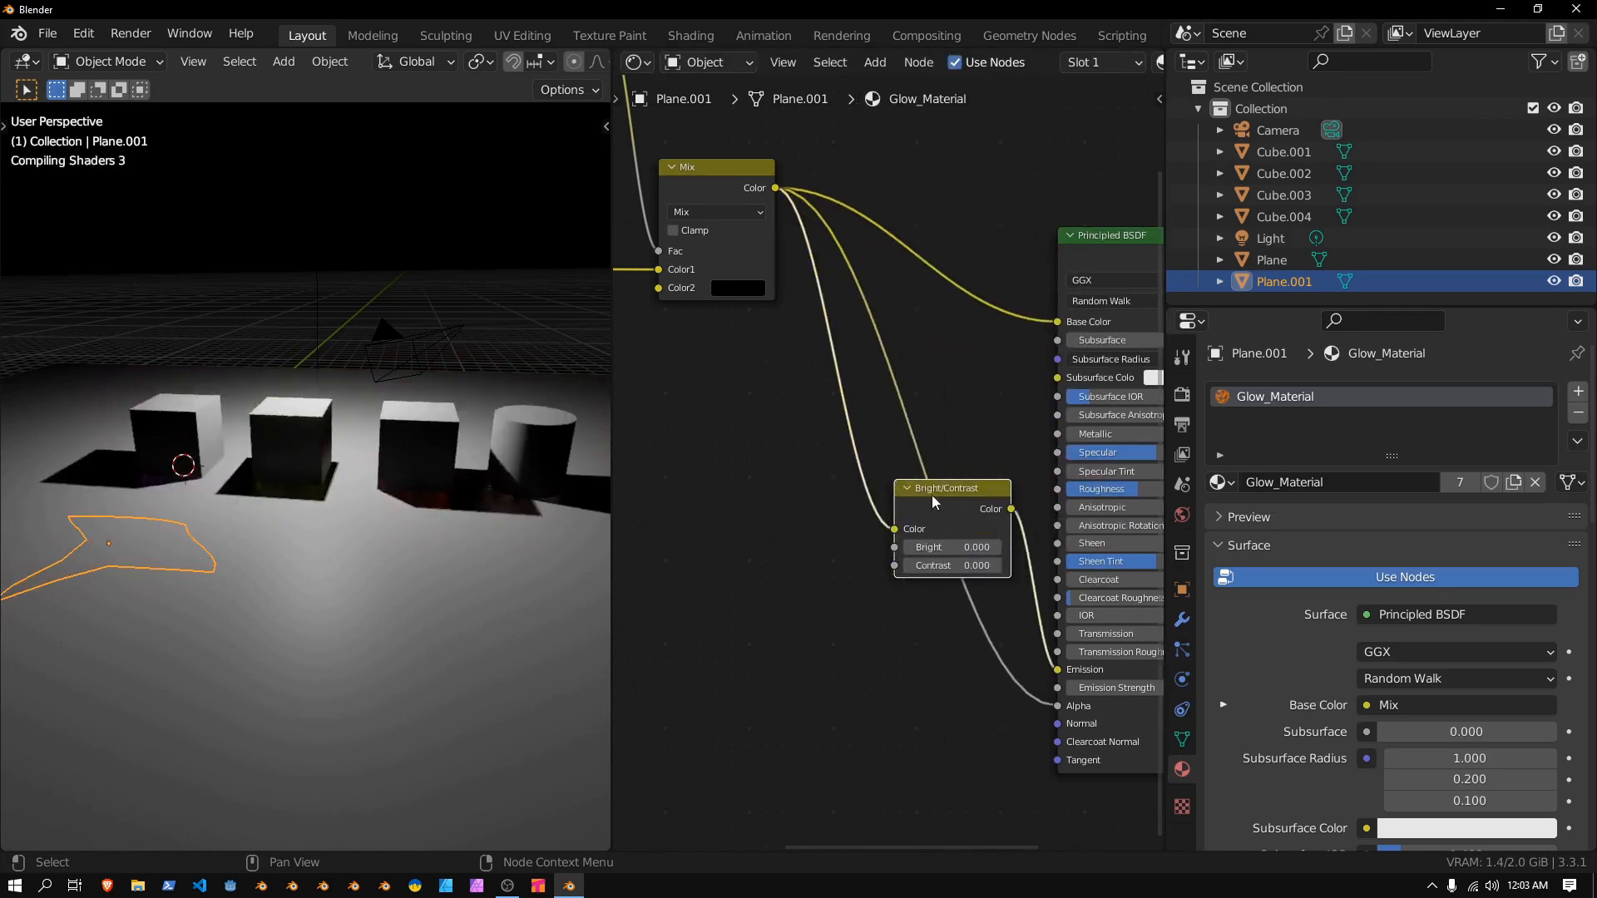
pyautogui.moveTo(946, 487); pyautogui.dragTo(705, 316)
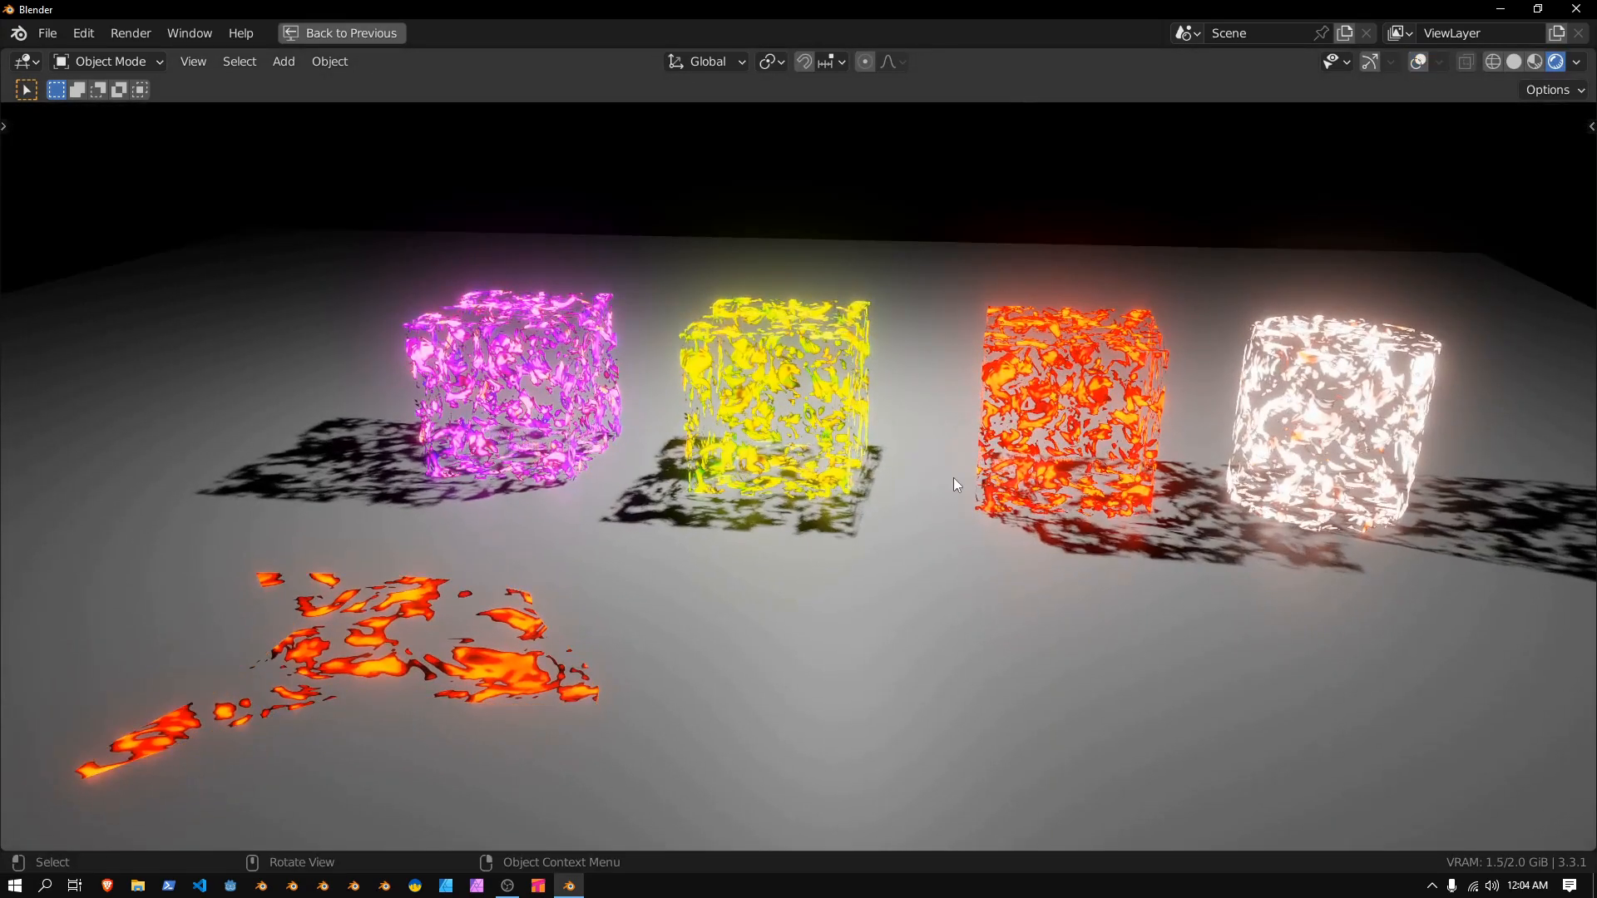
pyautogui.moveTo(958, 484); pyautogui.dragTo(931, 479)
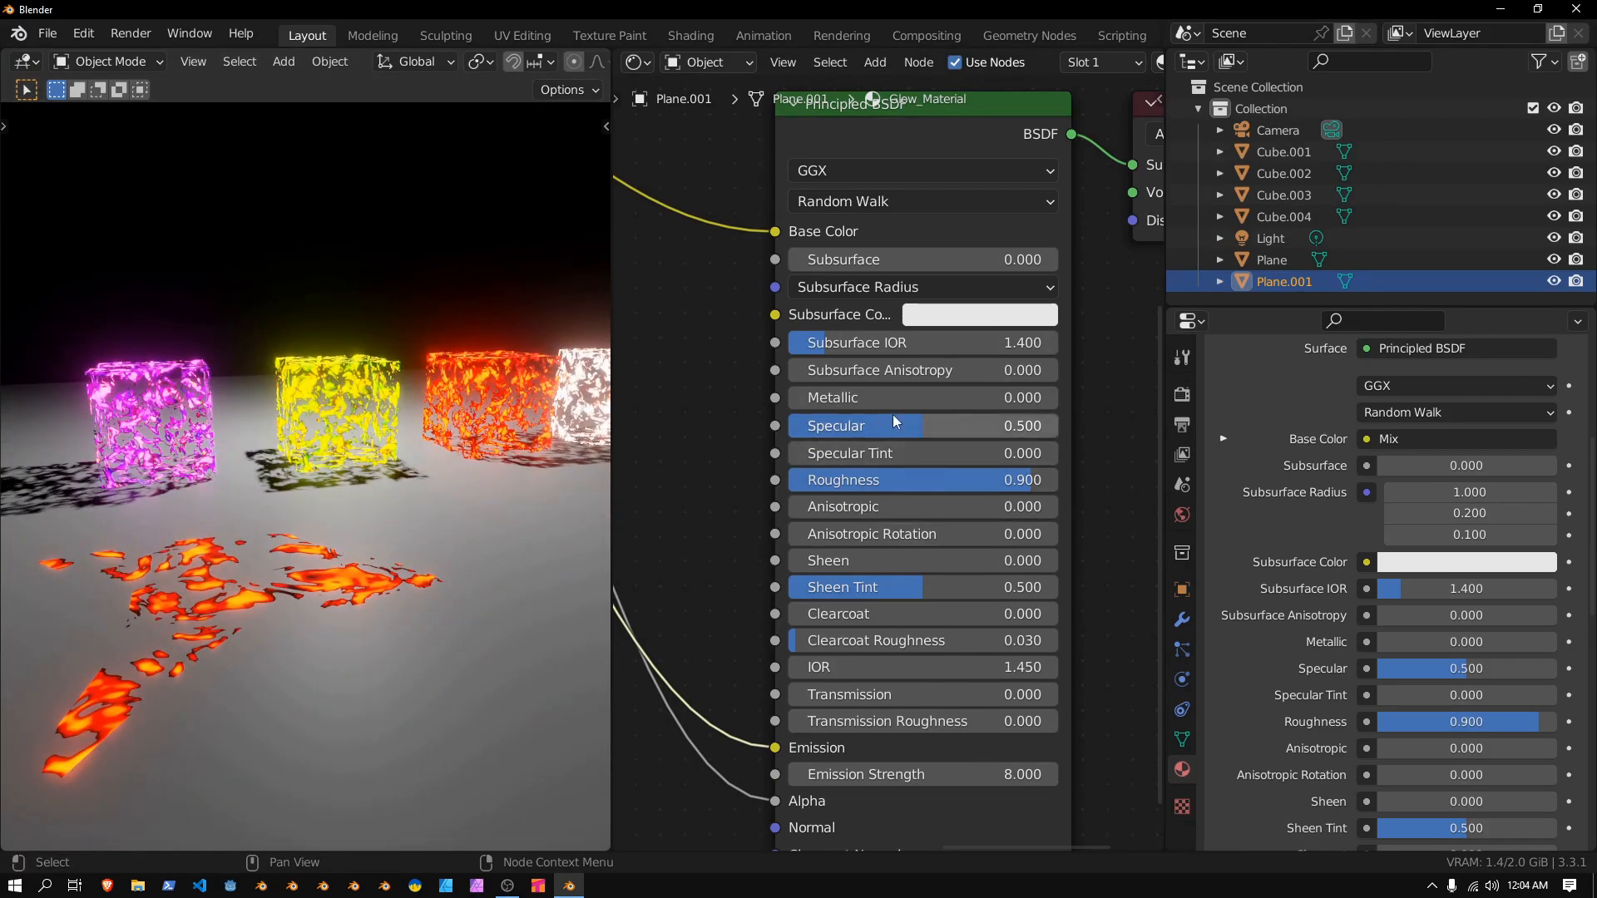
pyautogui.moveTo(719, 598)
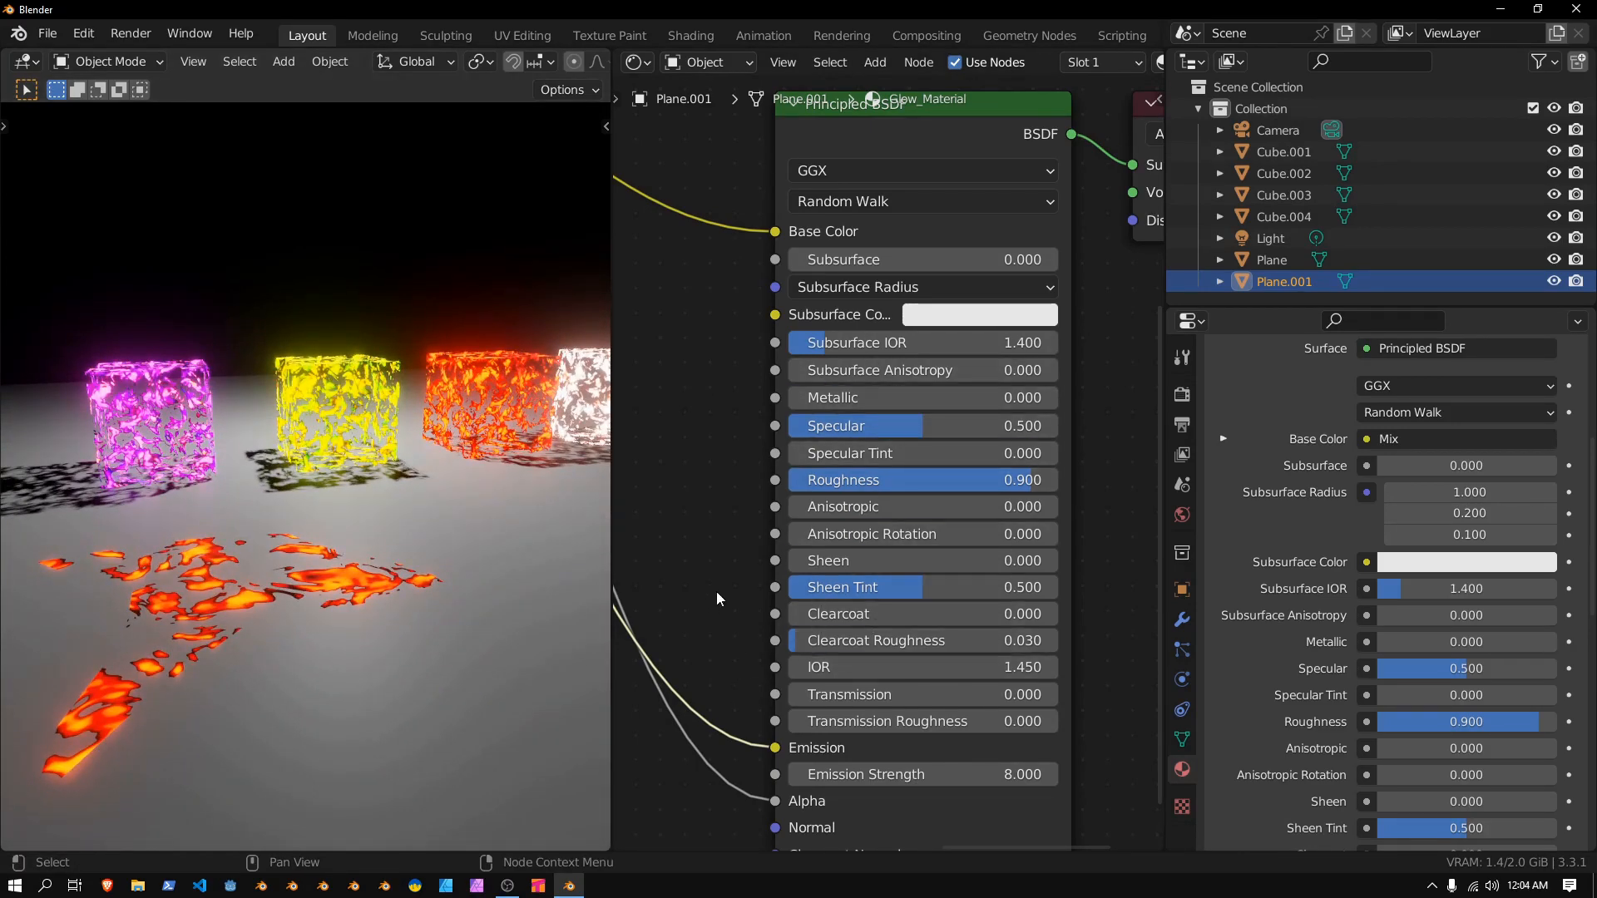